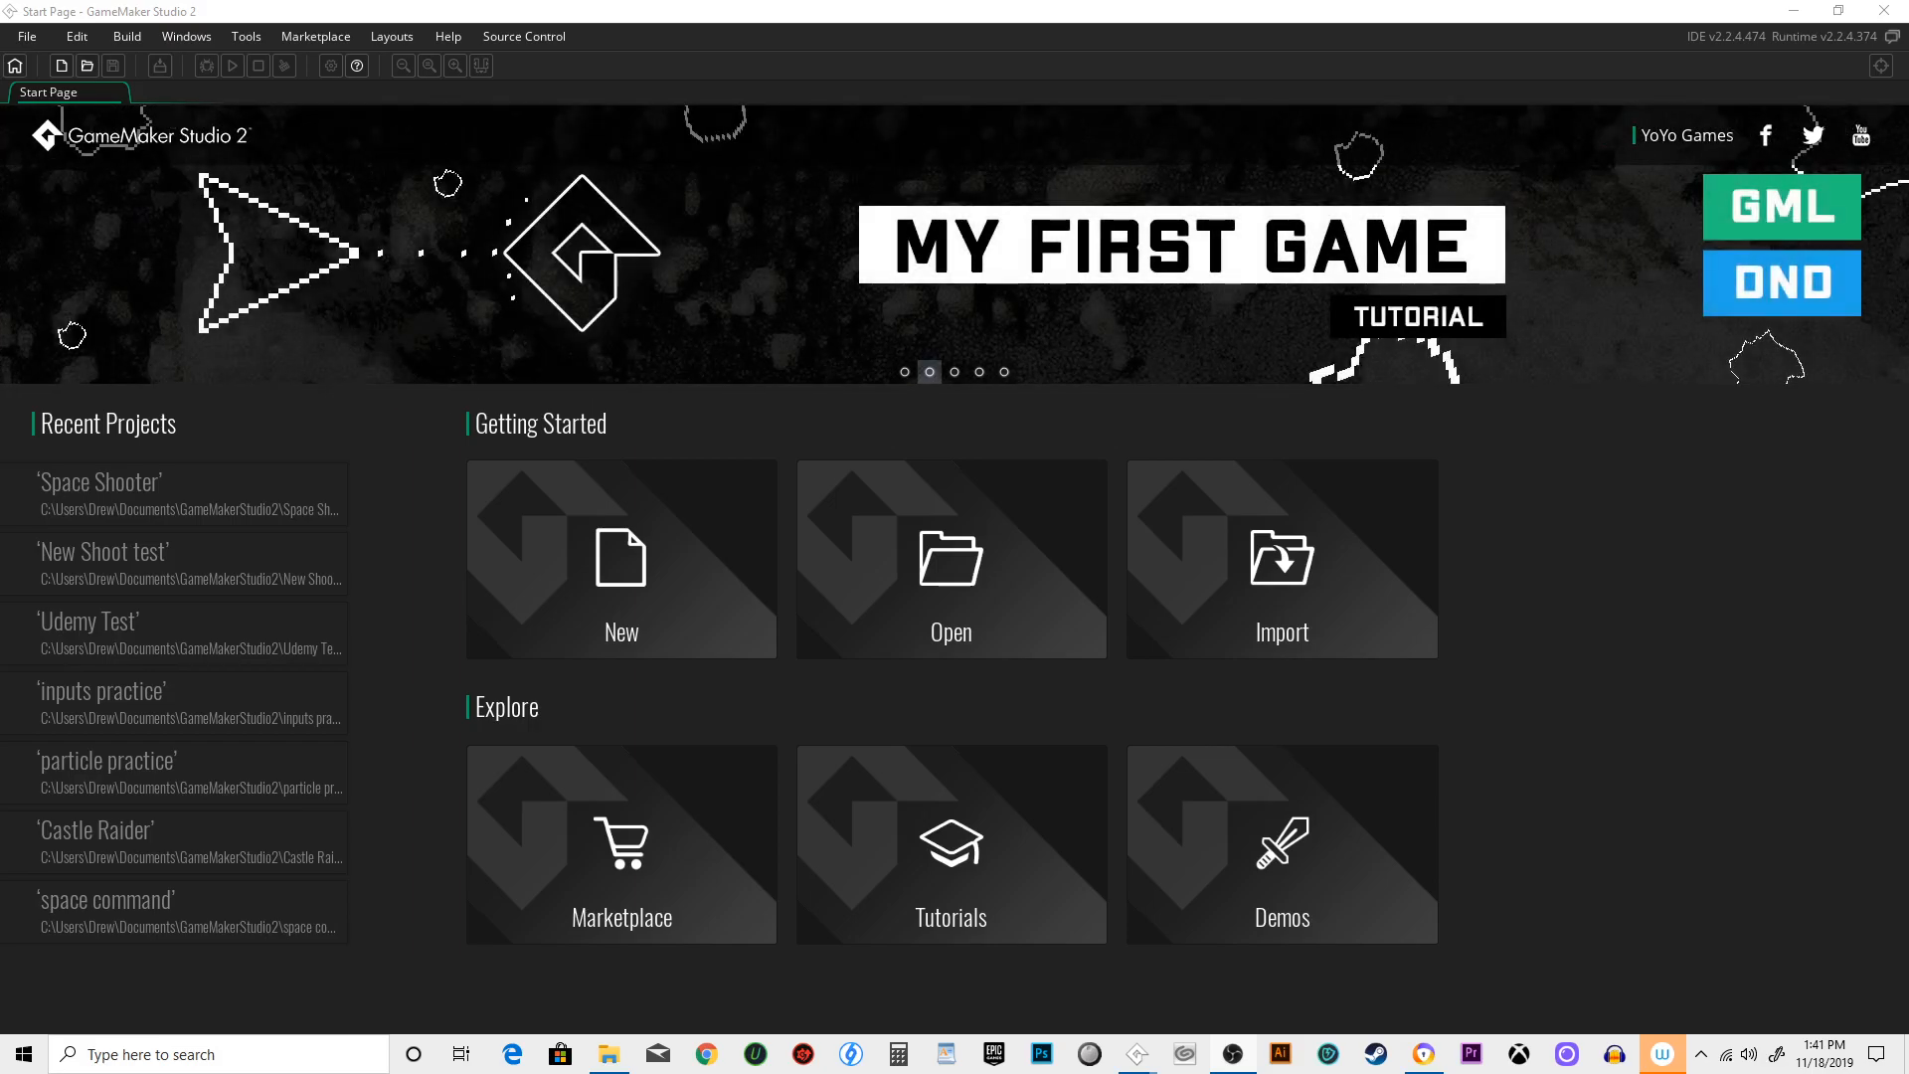
mouse_move(807, 605)
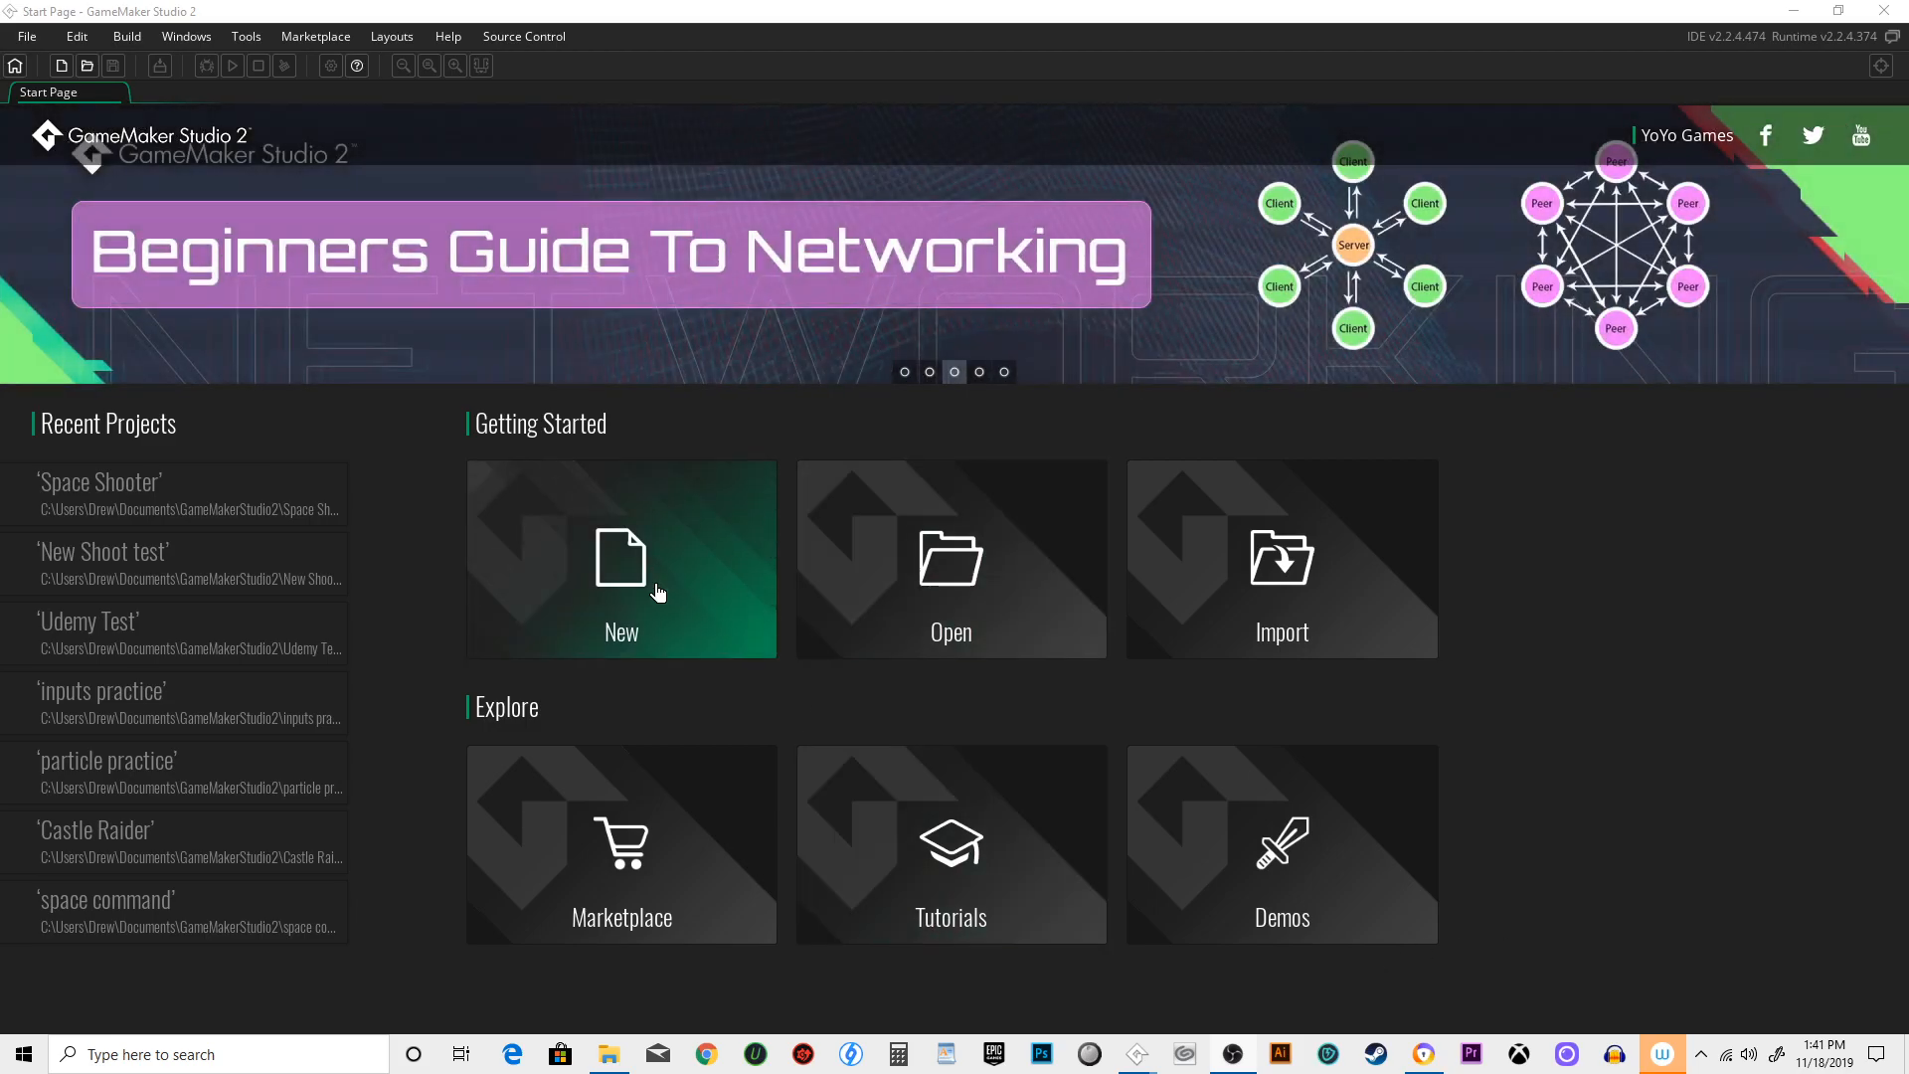
mouse_move(661, 588)
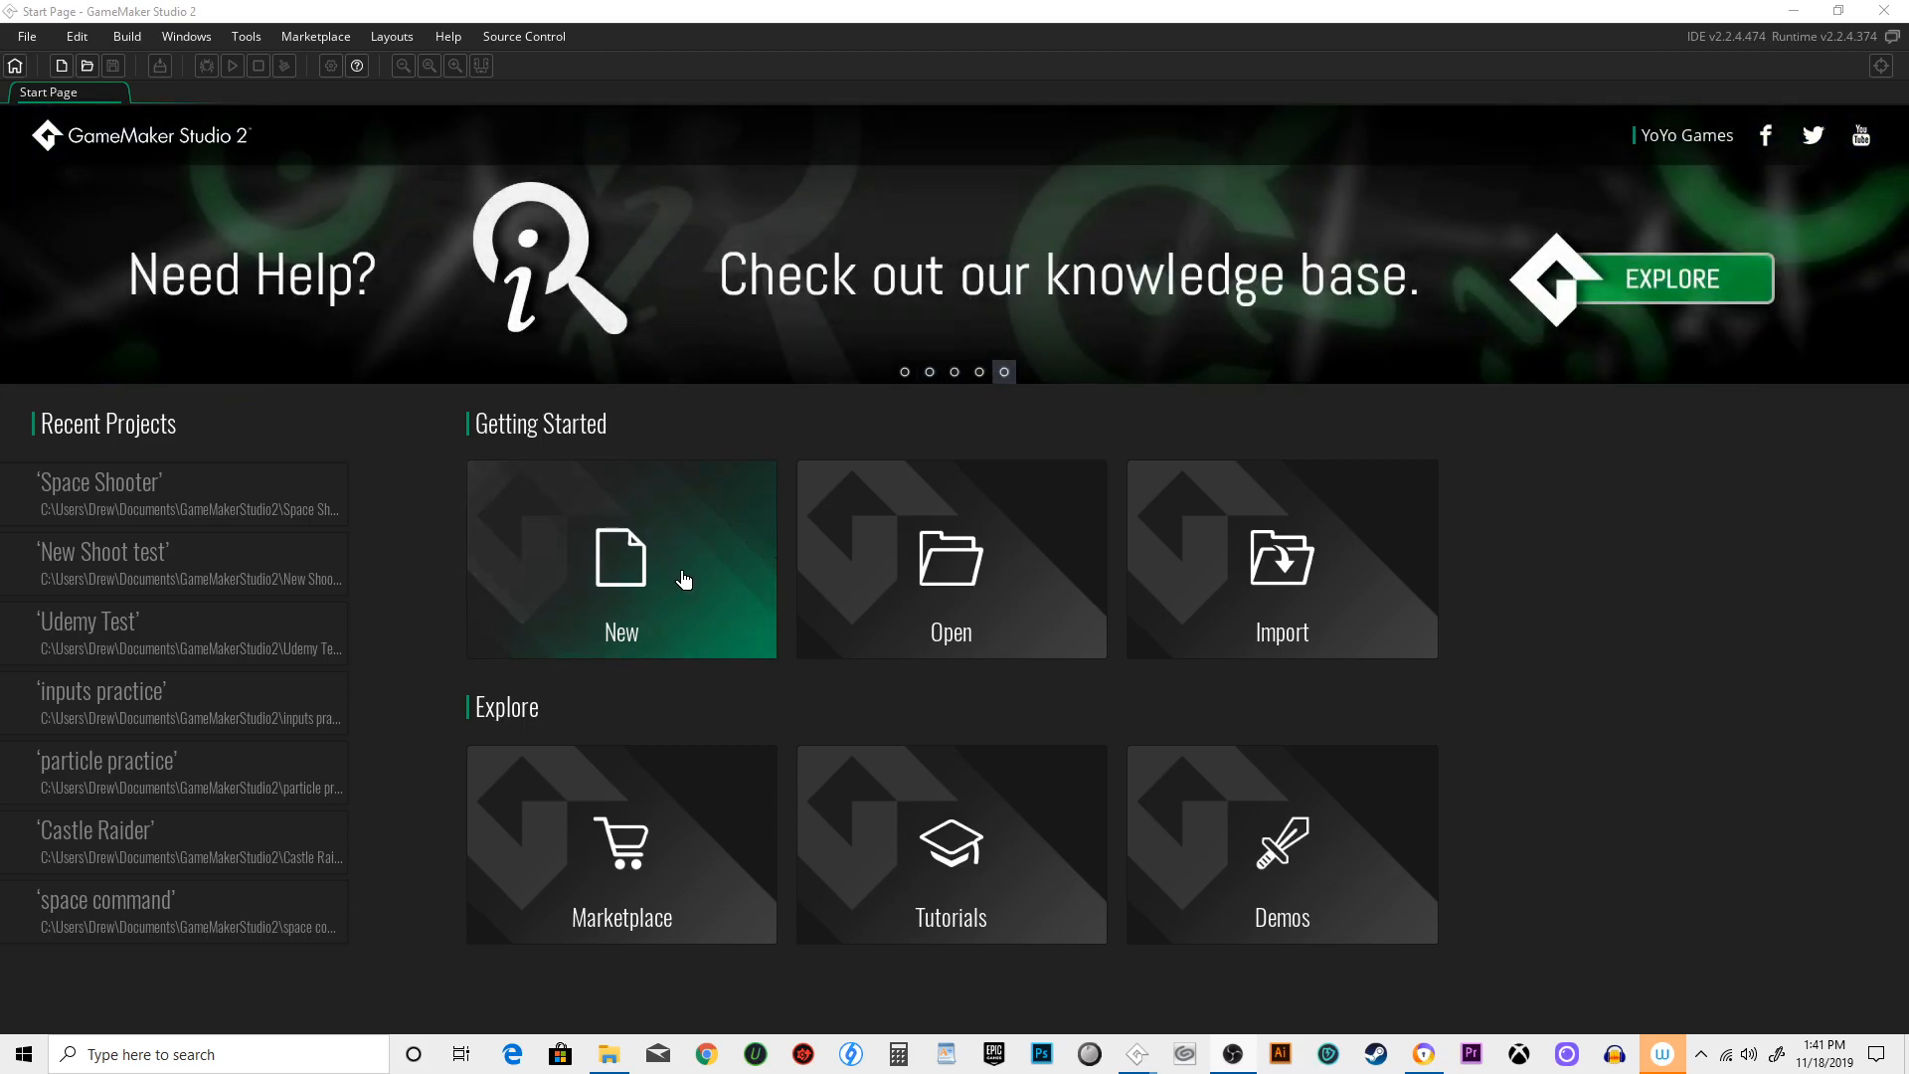
mouse_move(580, 495)
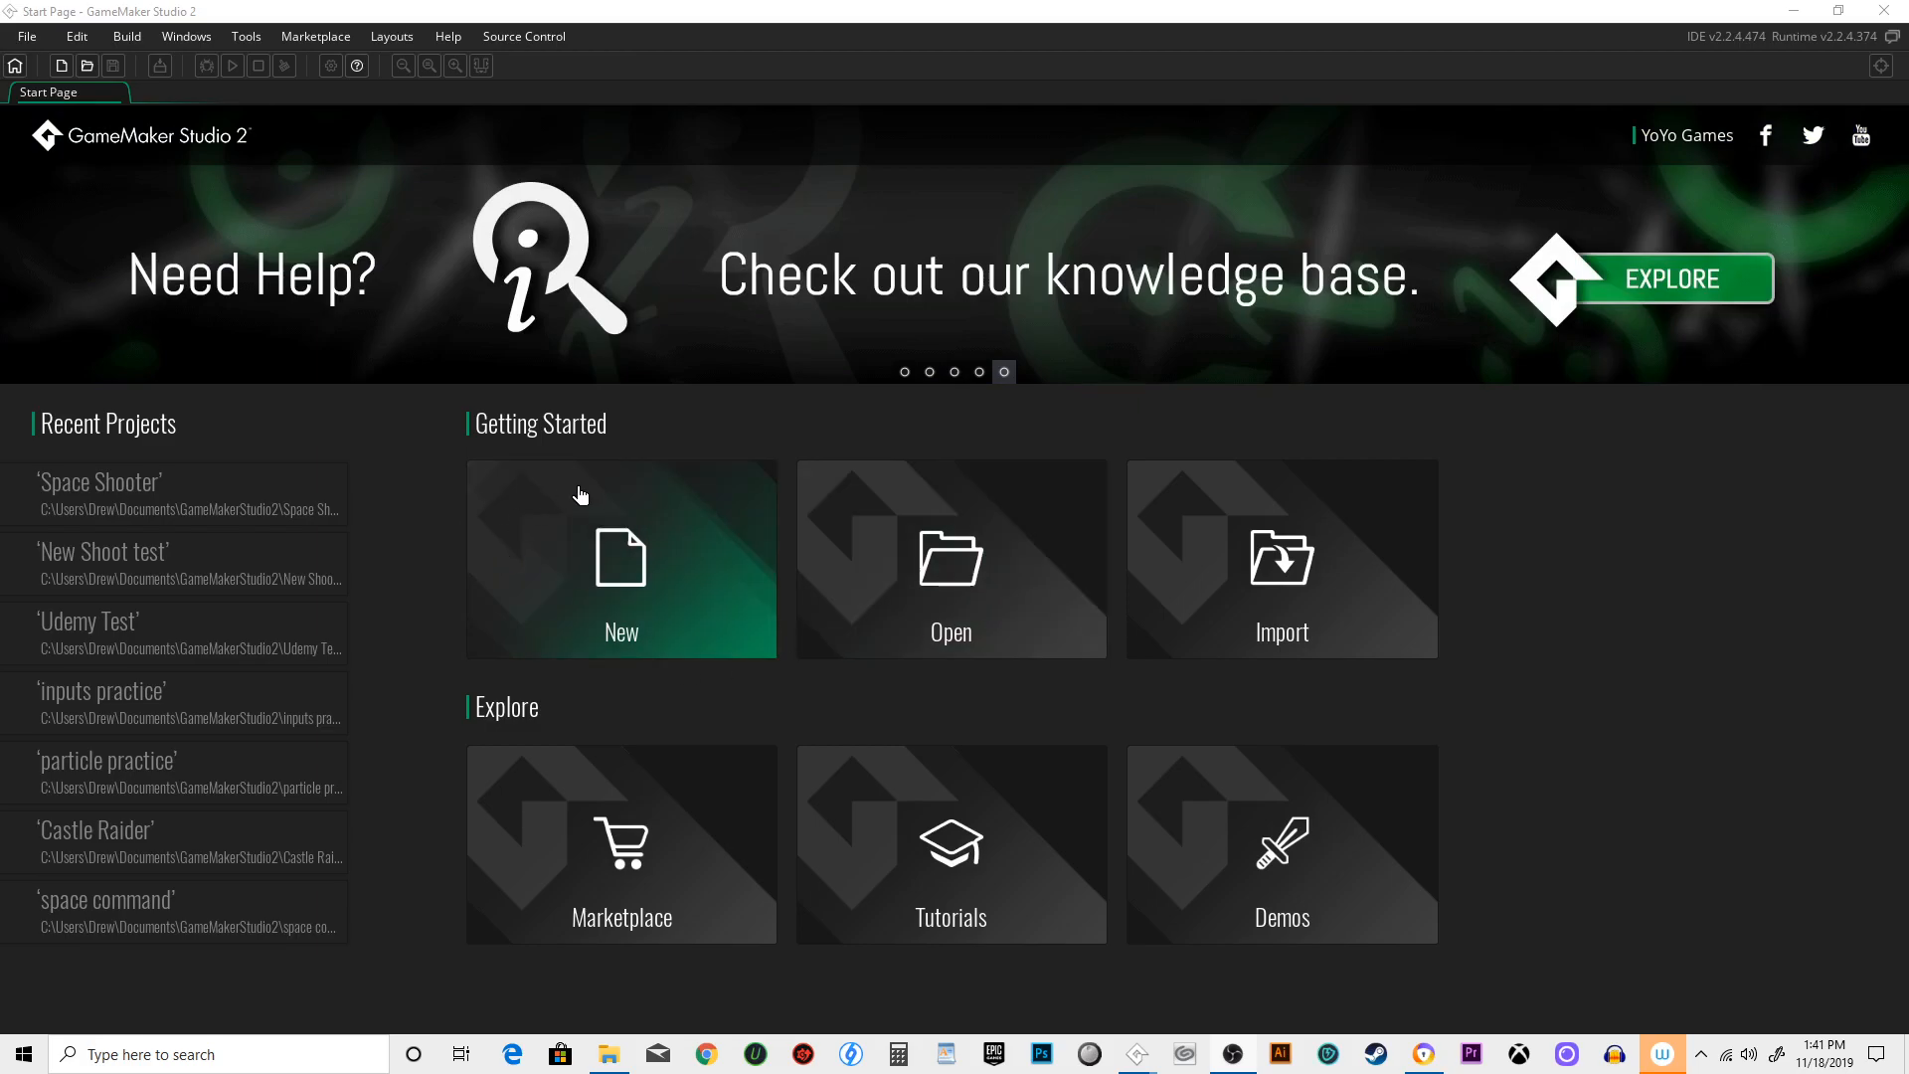
- Start a new GameMaker Language project and enter 'Shootem Up' as its file name
click(620, 561)
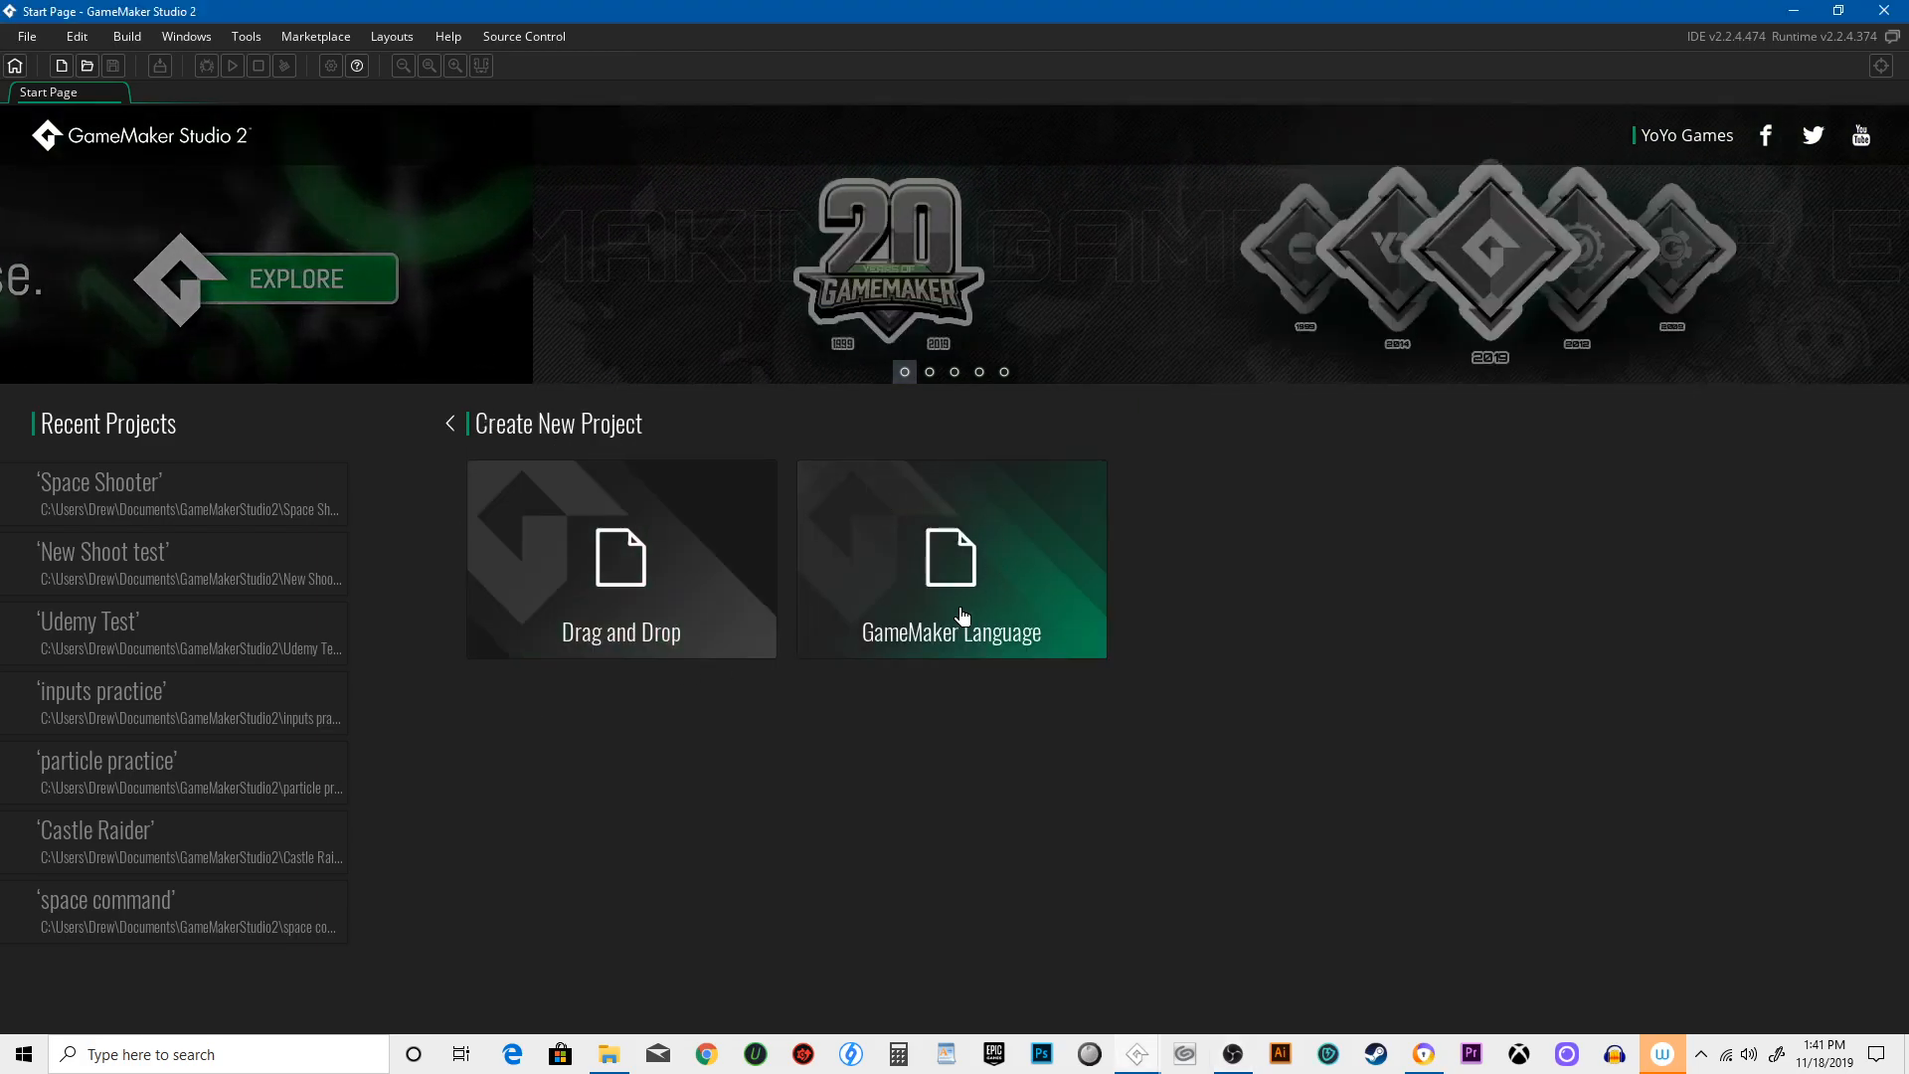
click(951, 559)
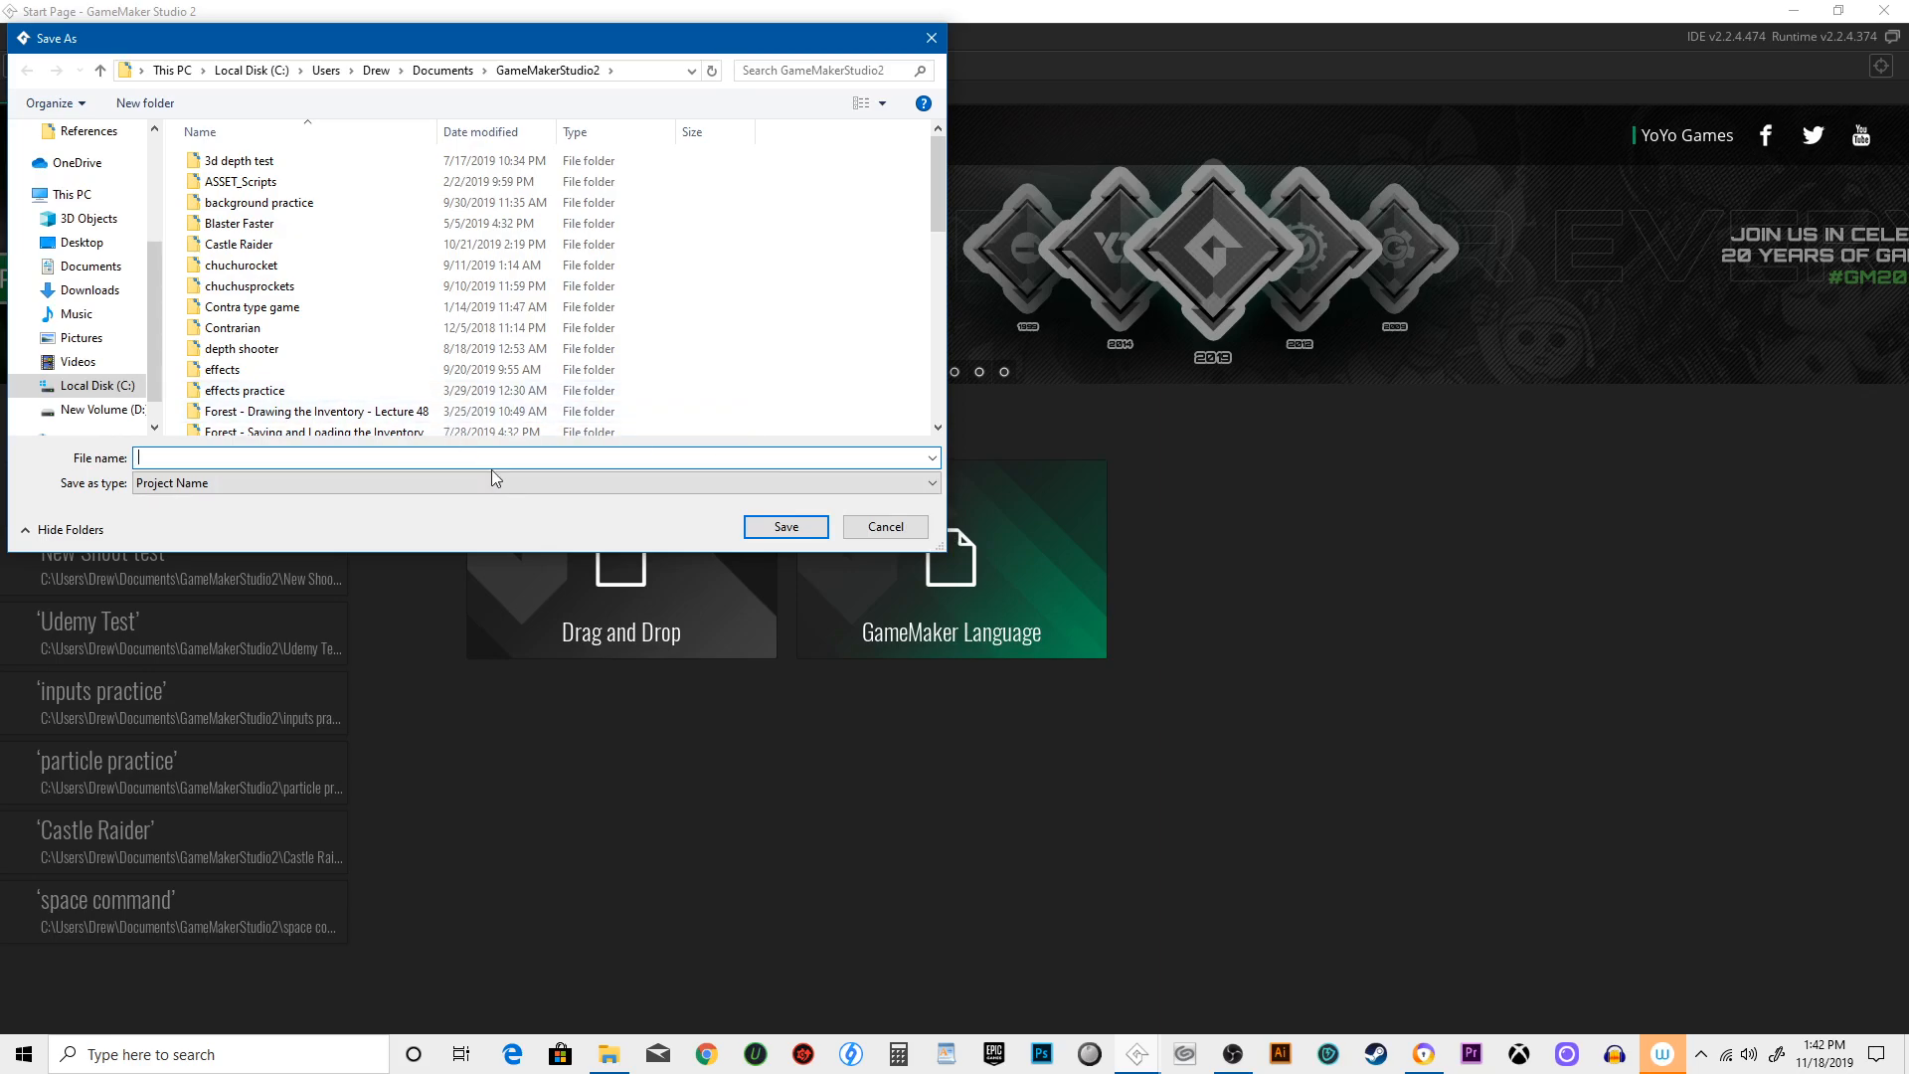
text(Shootem Up)
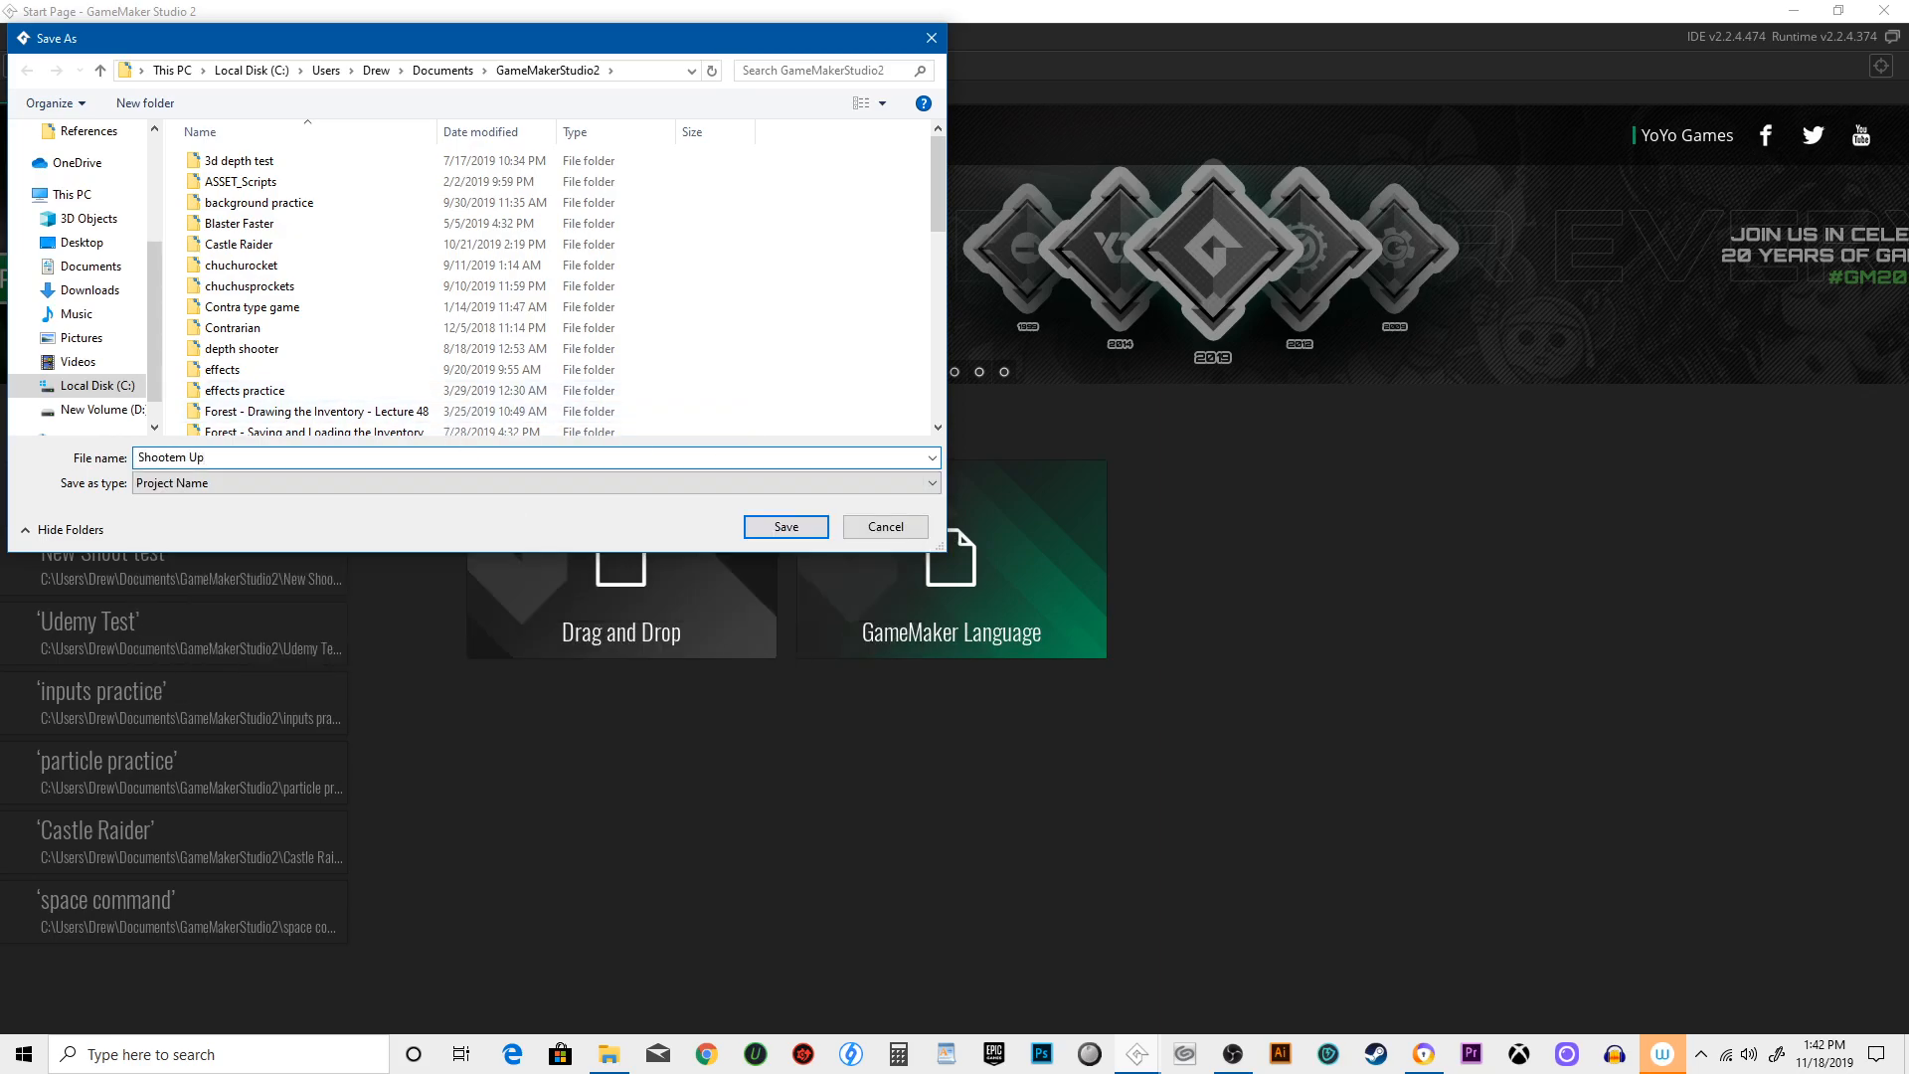
- Save the Shootem Up project, expand Options, and review the Sprite Editor preferences without changes
click(786, 525)
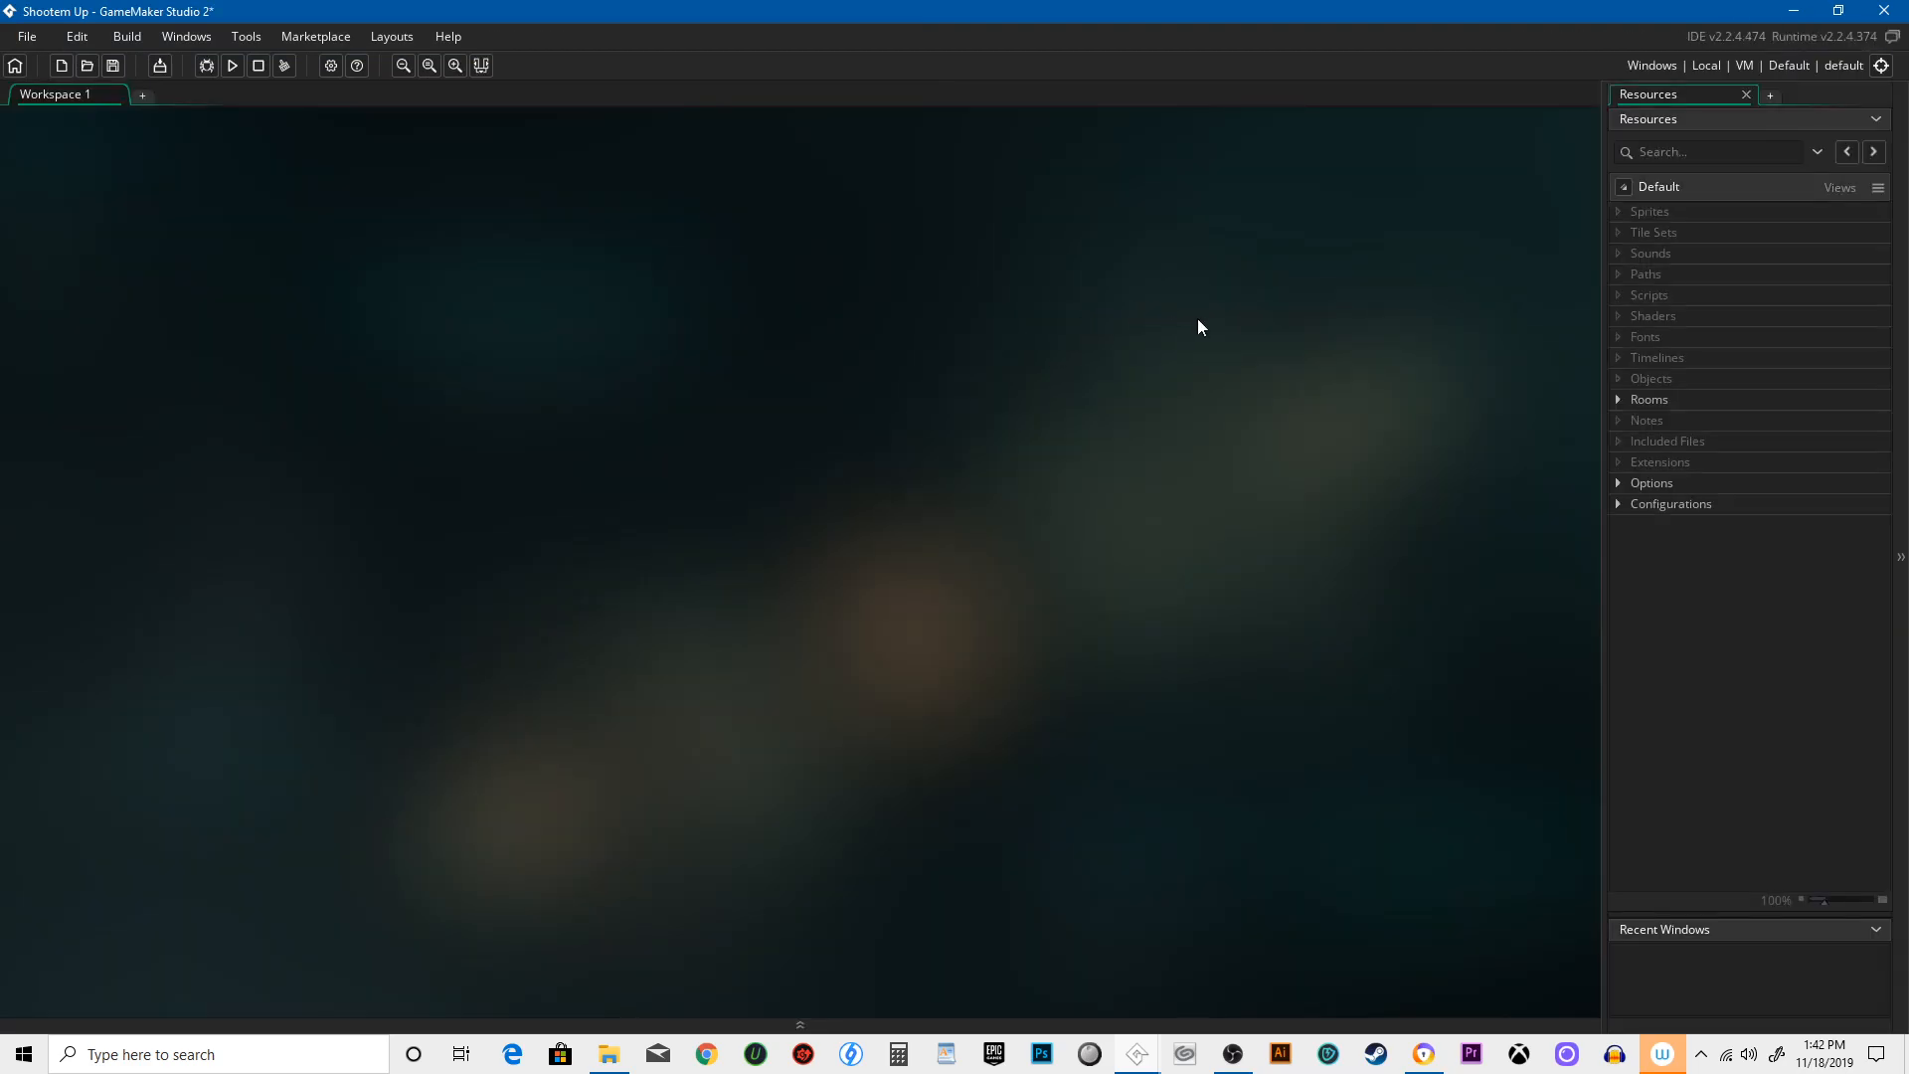
mouse_move(895, 887)
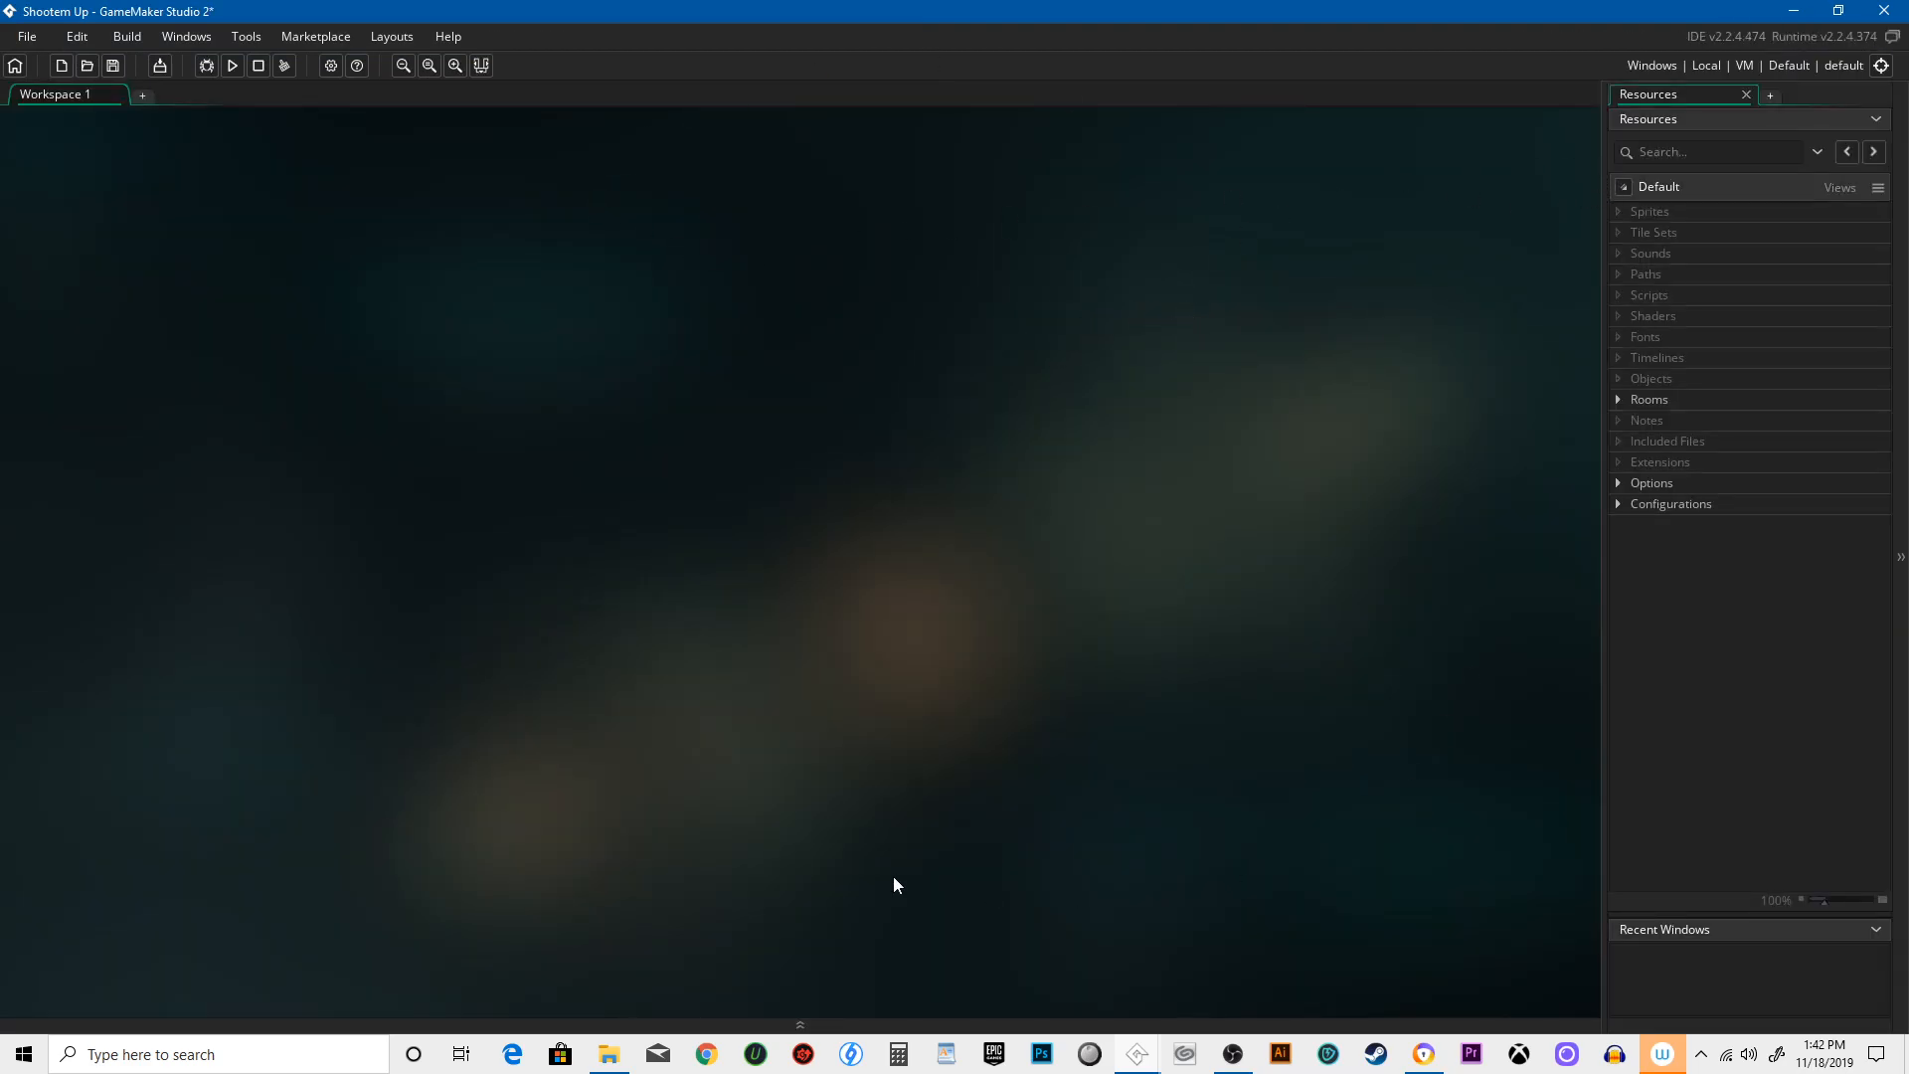
mouse_move(861, 457)
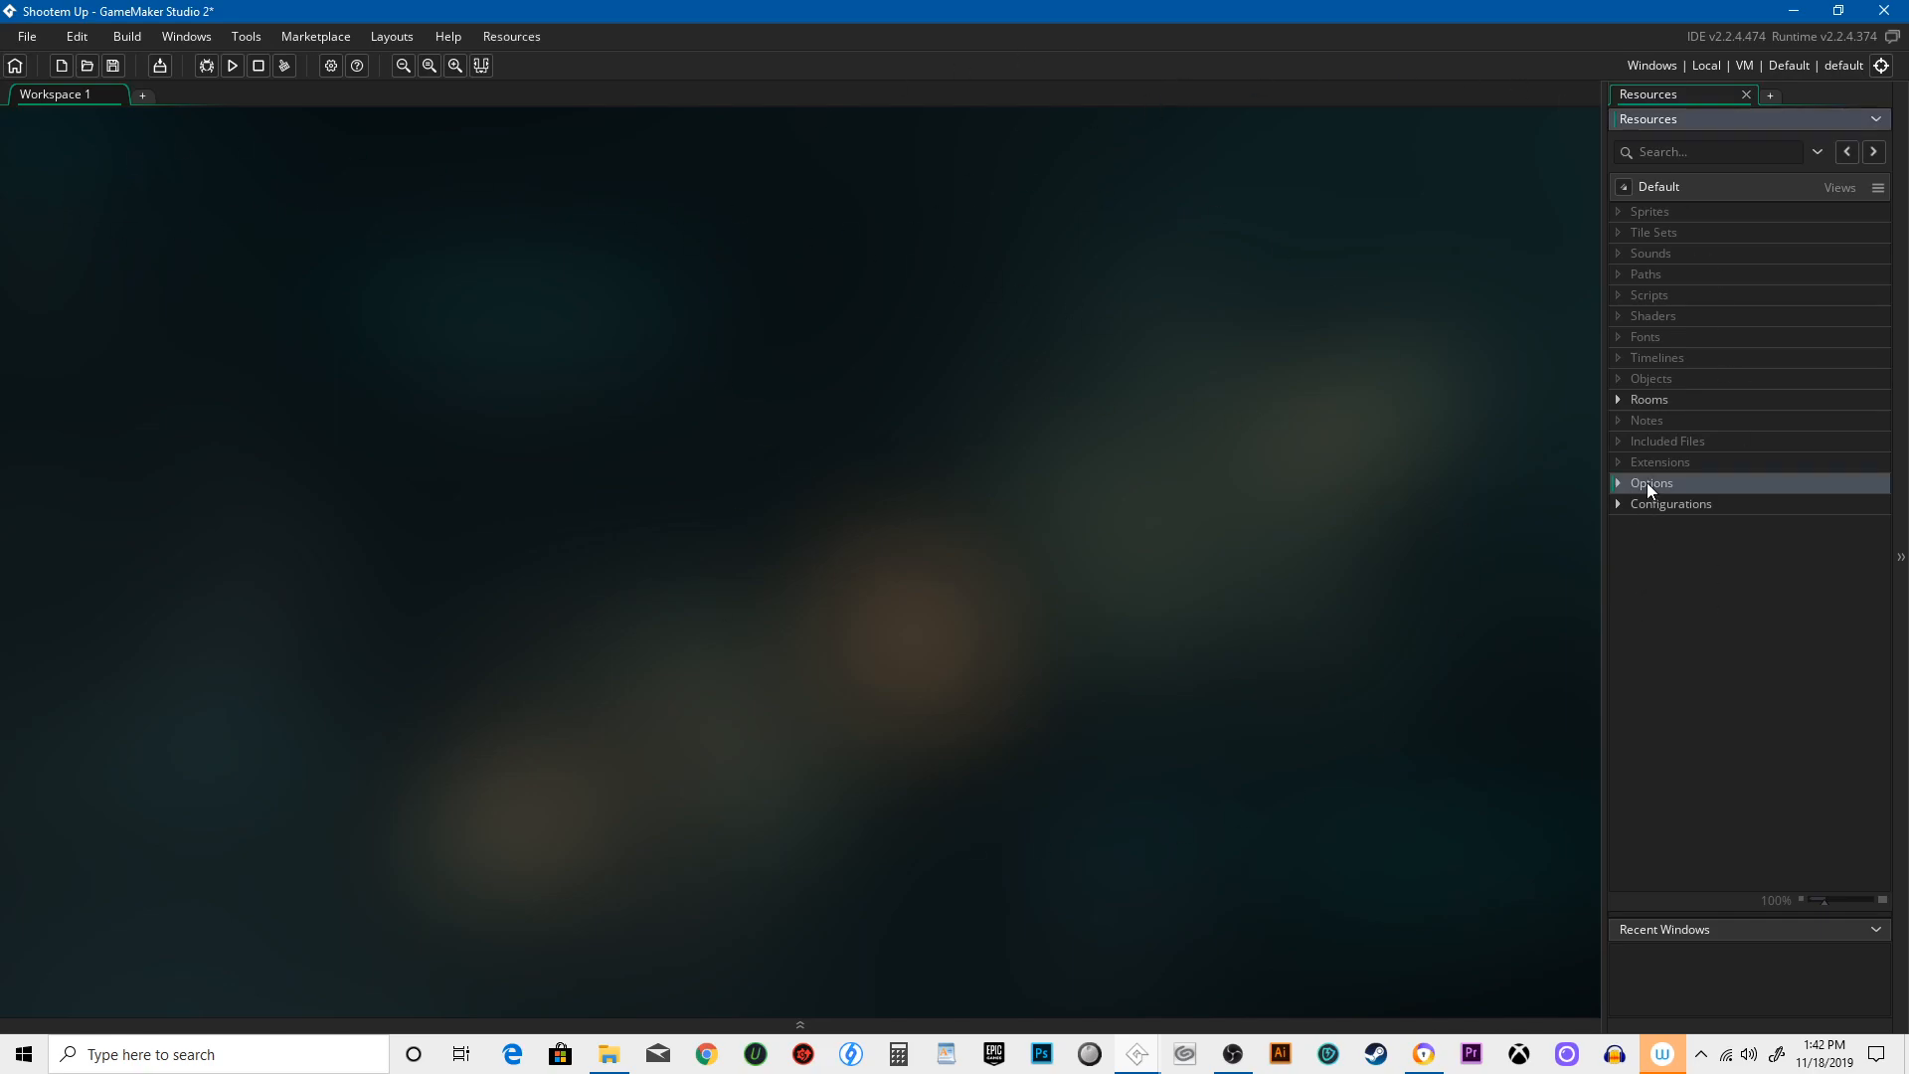
double_click(1650, 481)
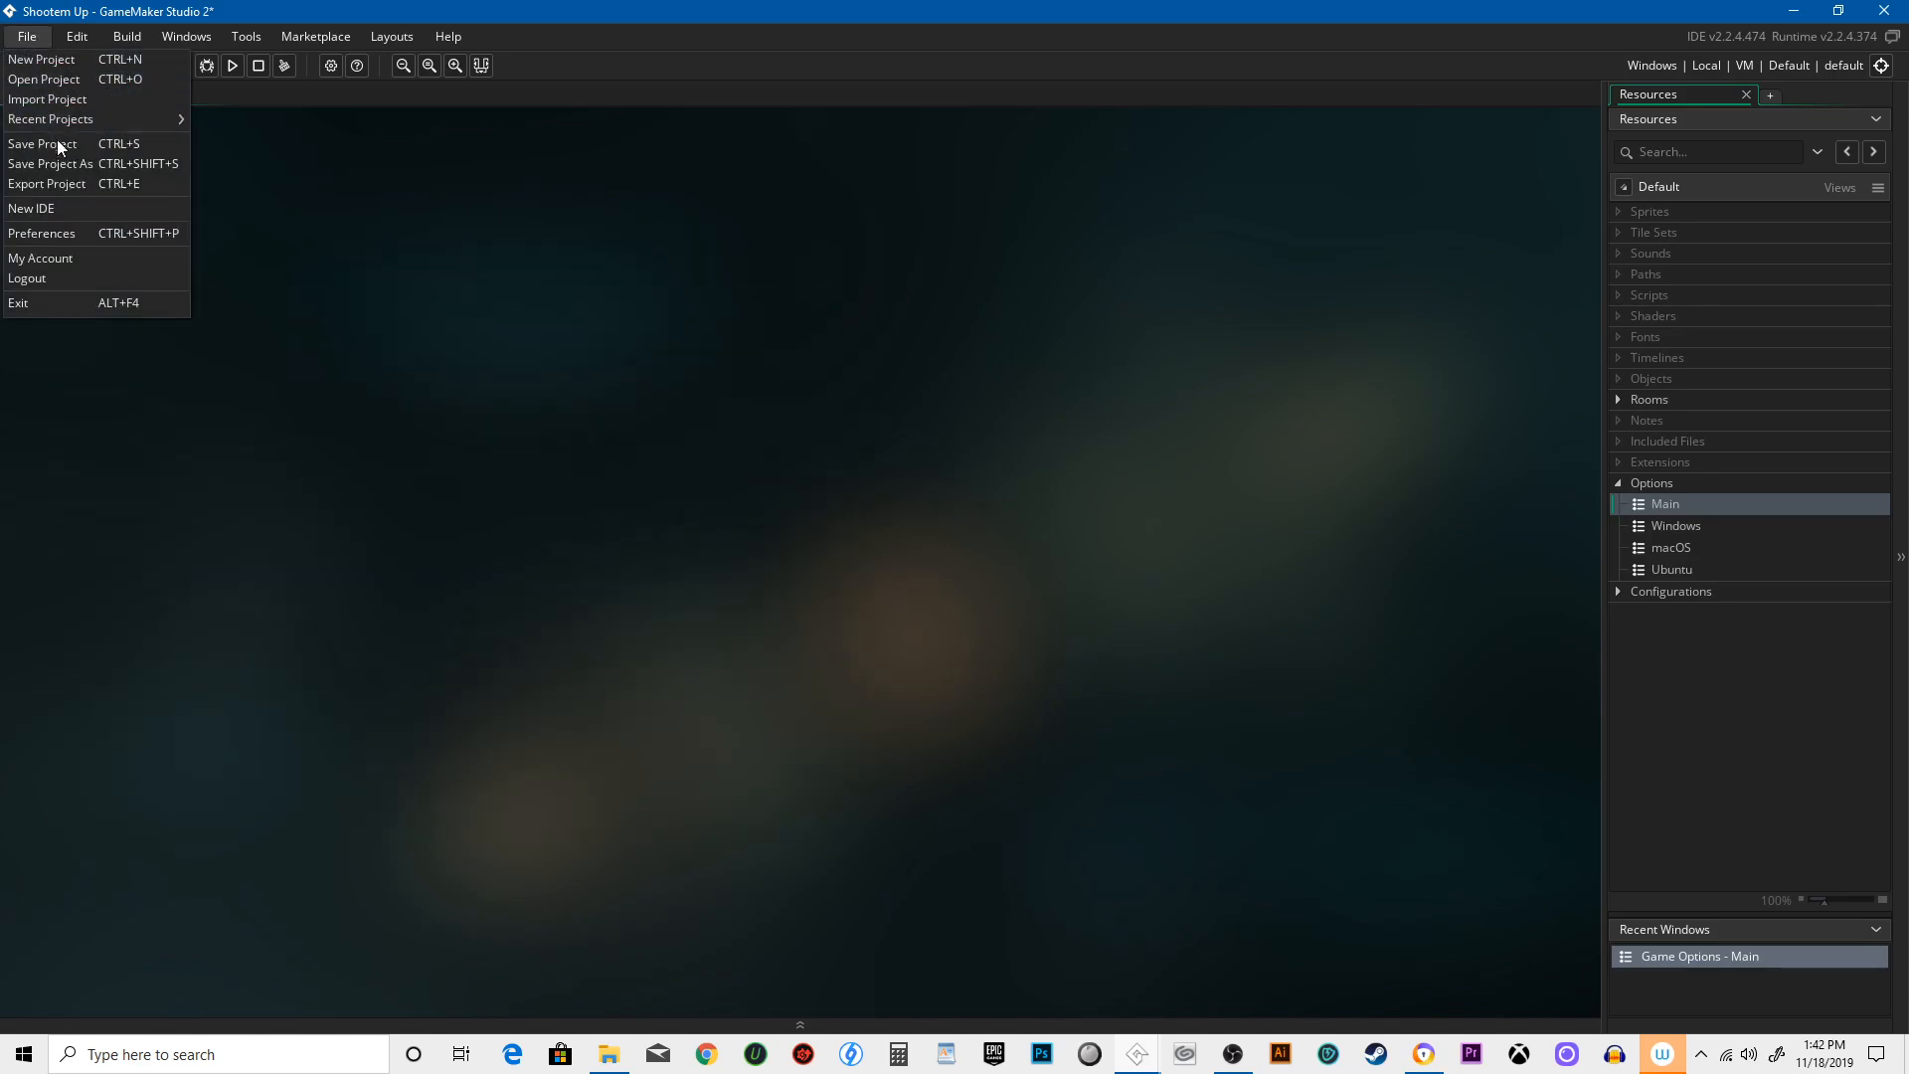
click(40, 233)
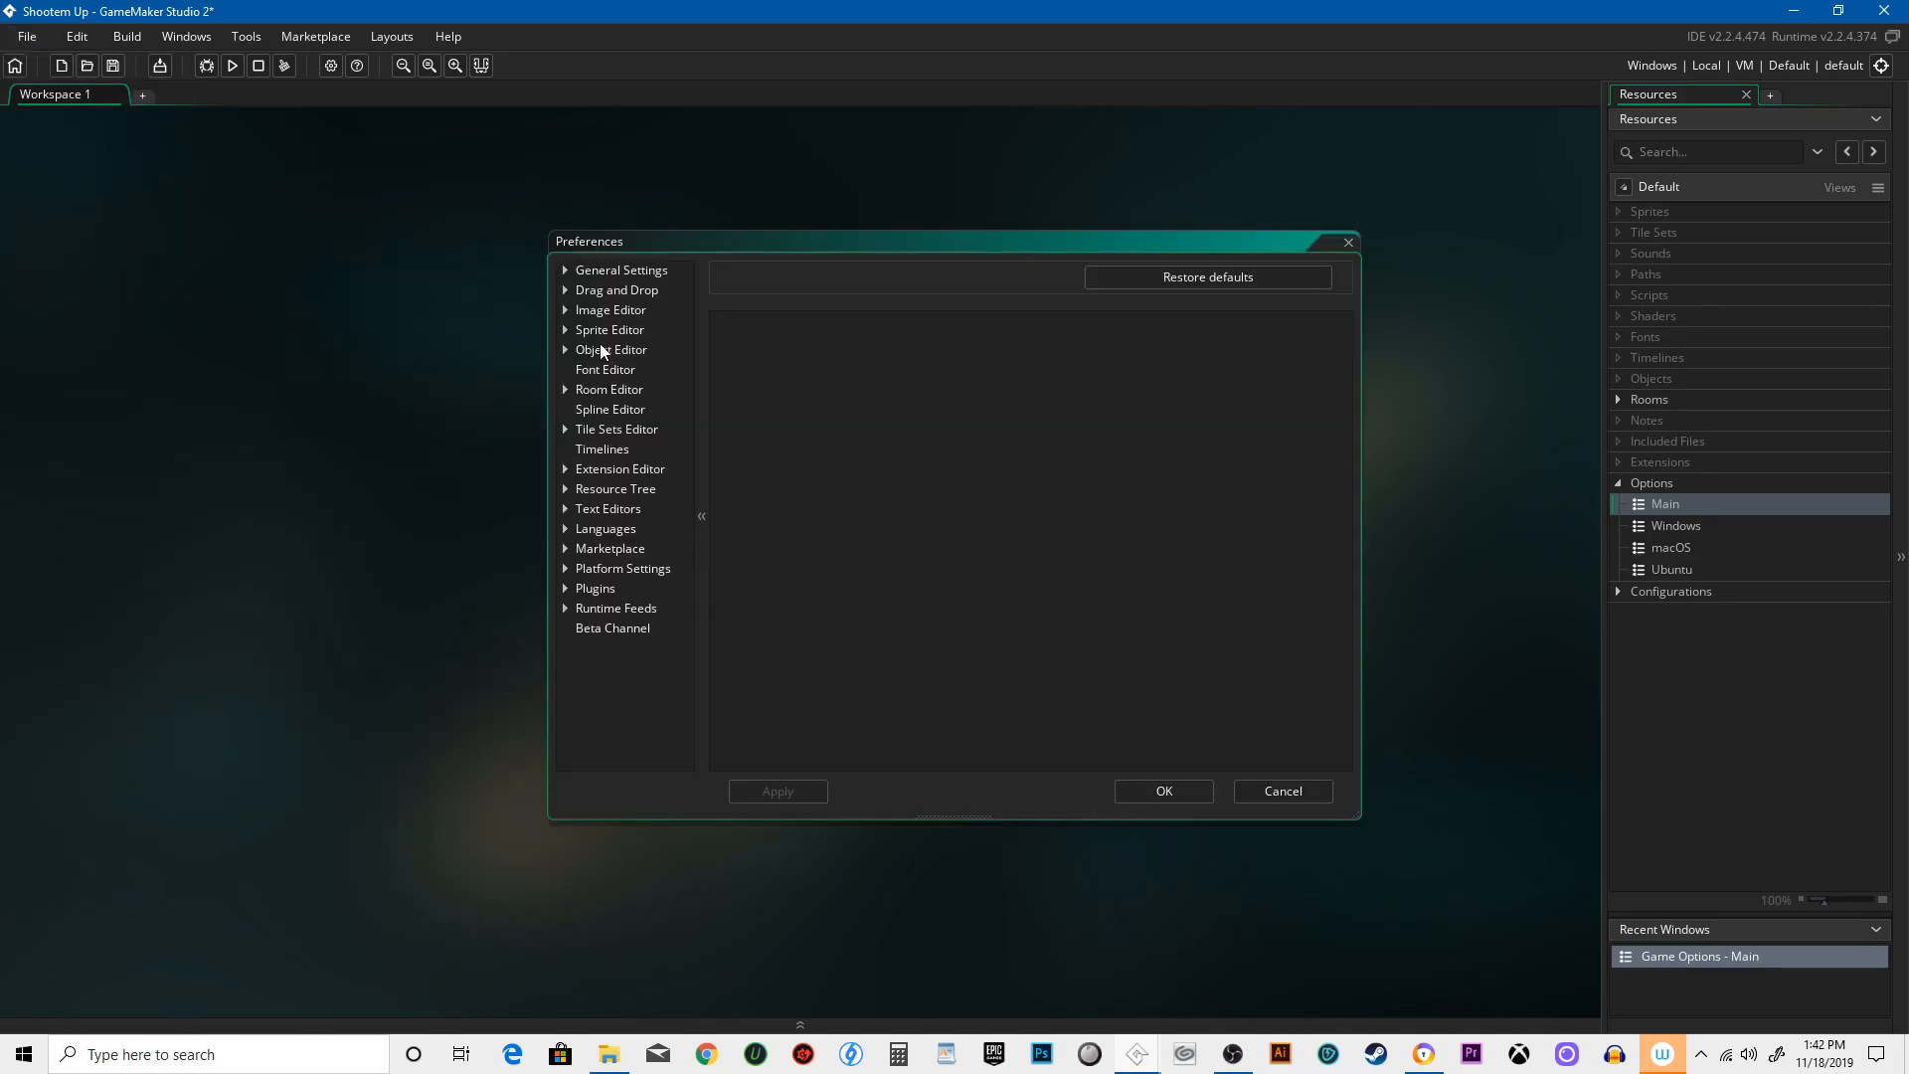
click(609, 330)
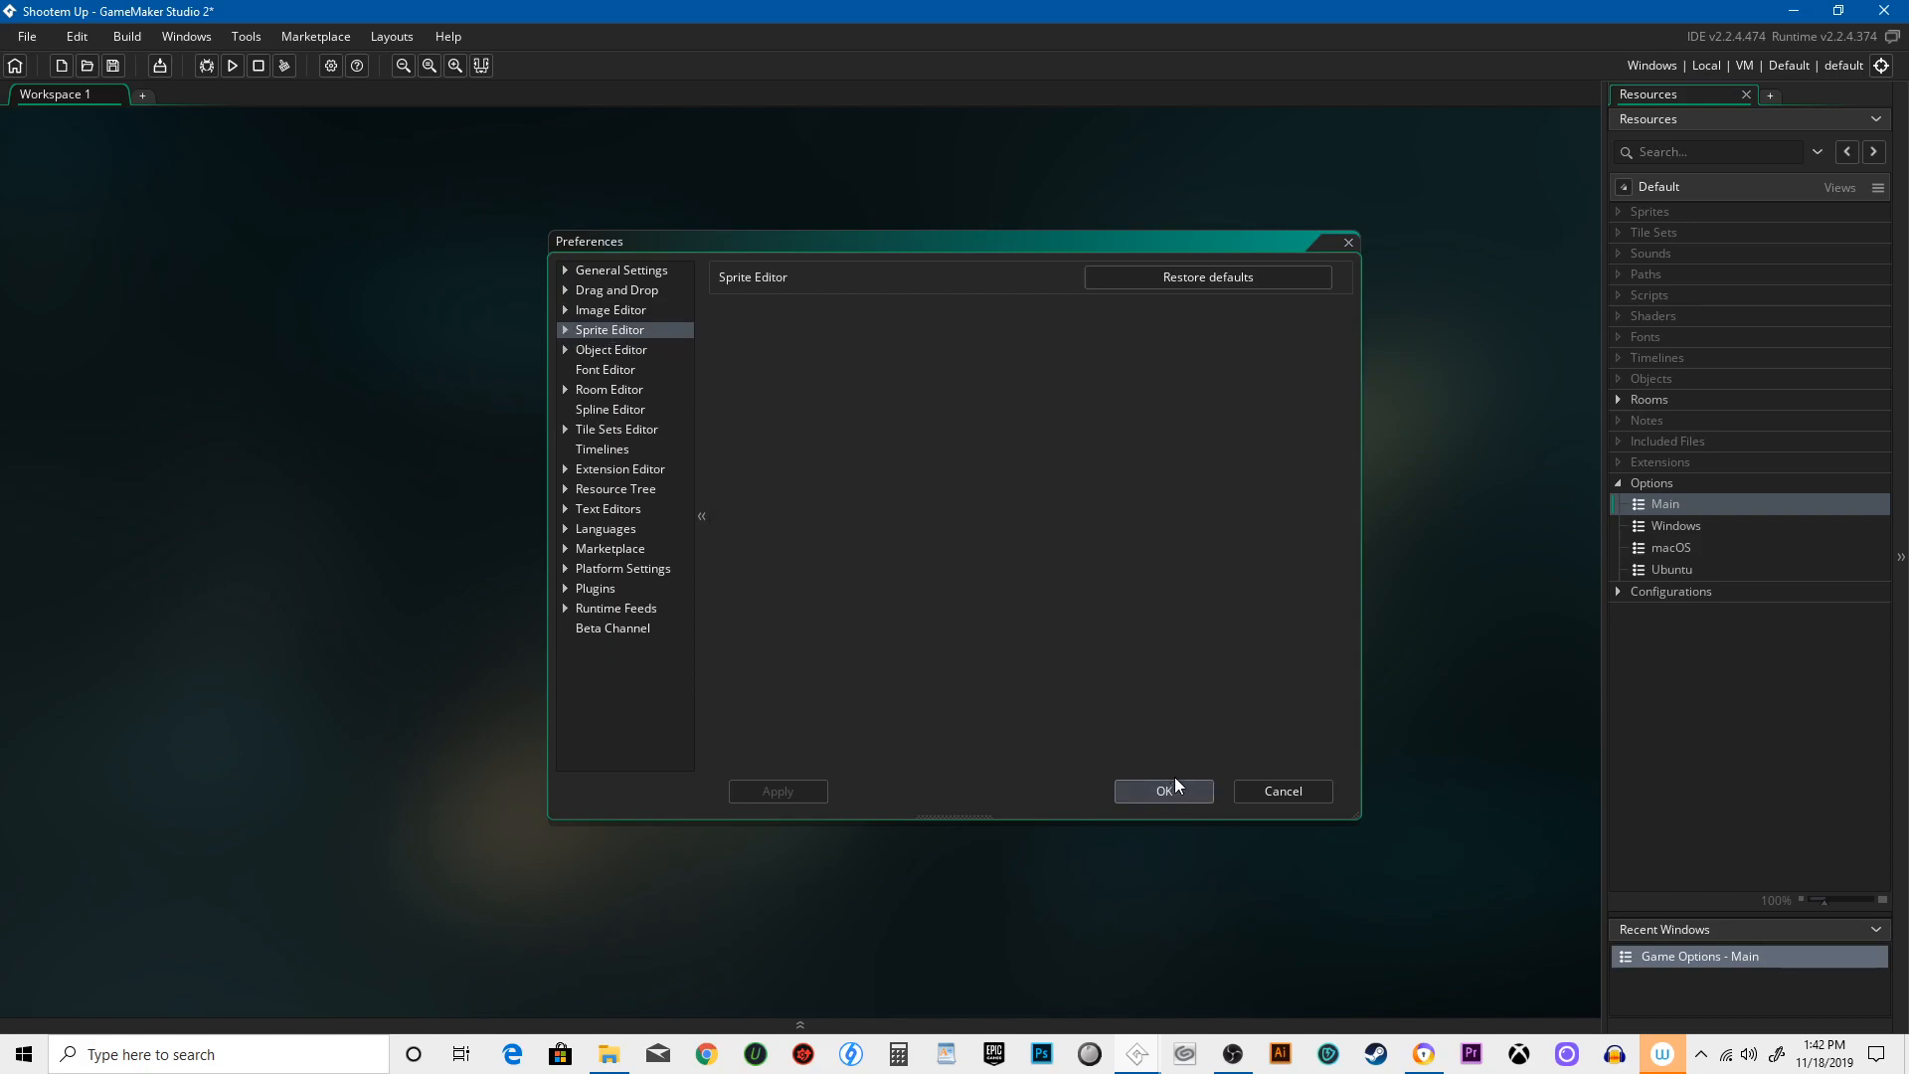
click(1163, 791)
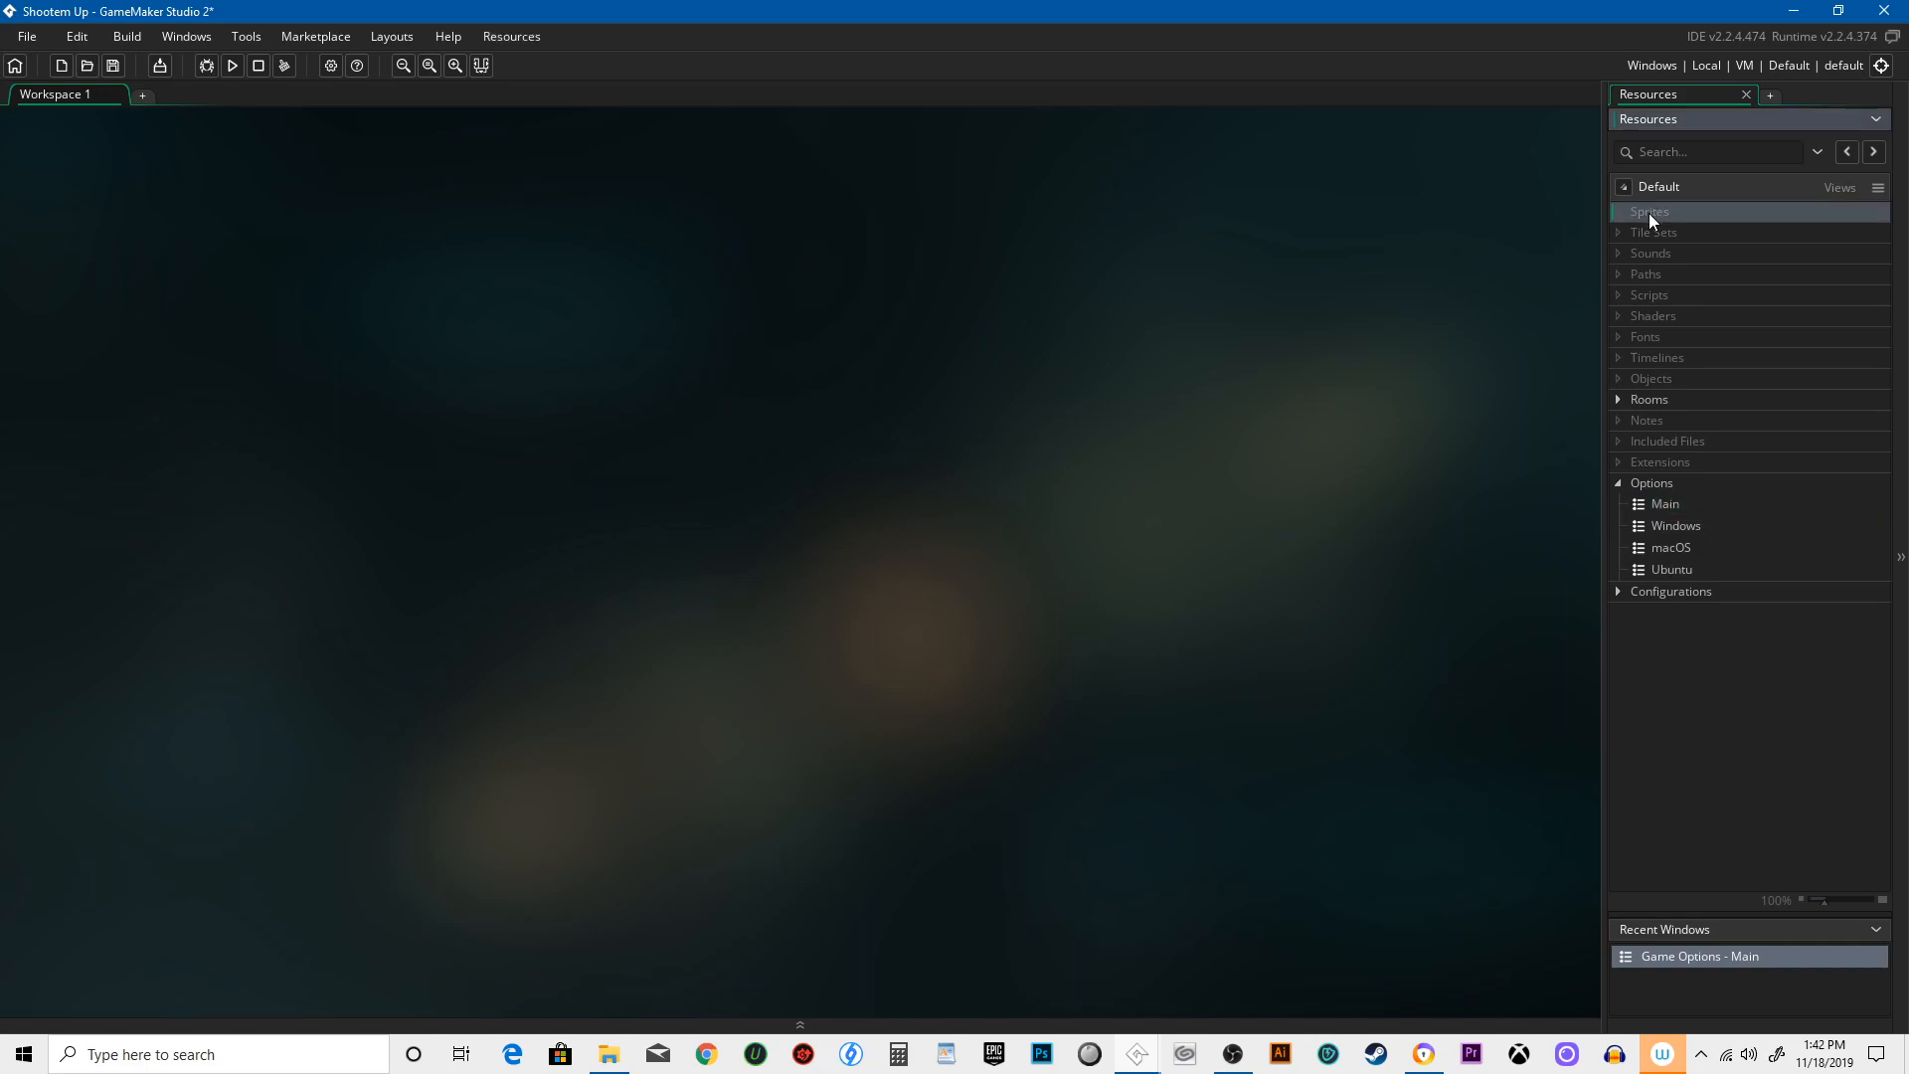
- Create a sprite named s_player and bring its 16×16 image into the image editor
double_click(1650, 211)
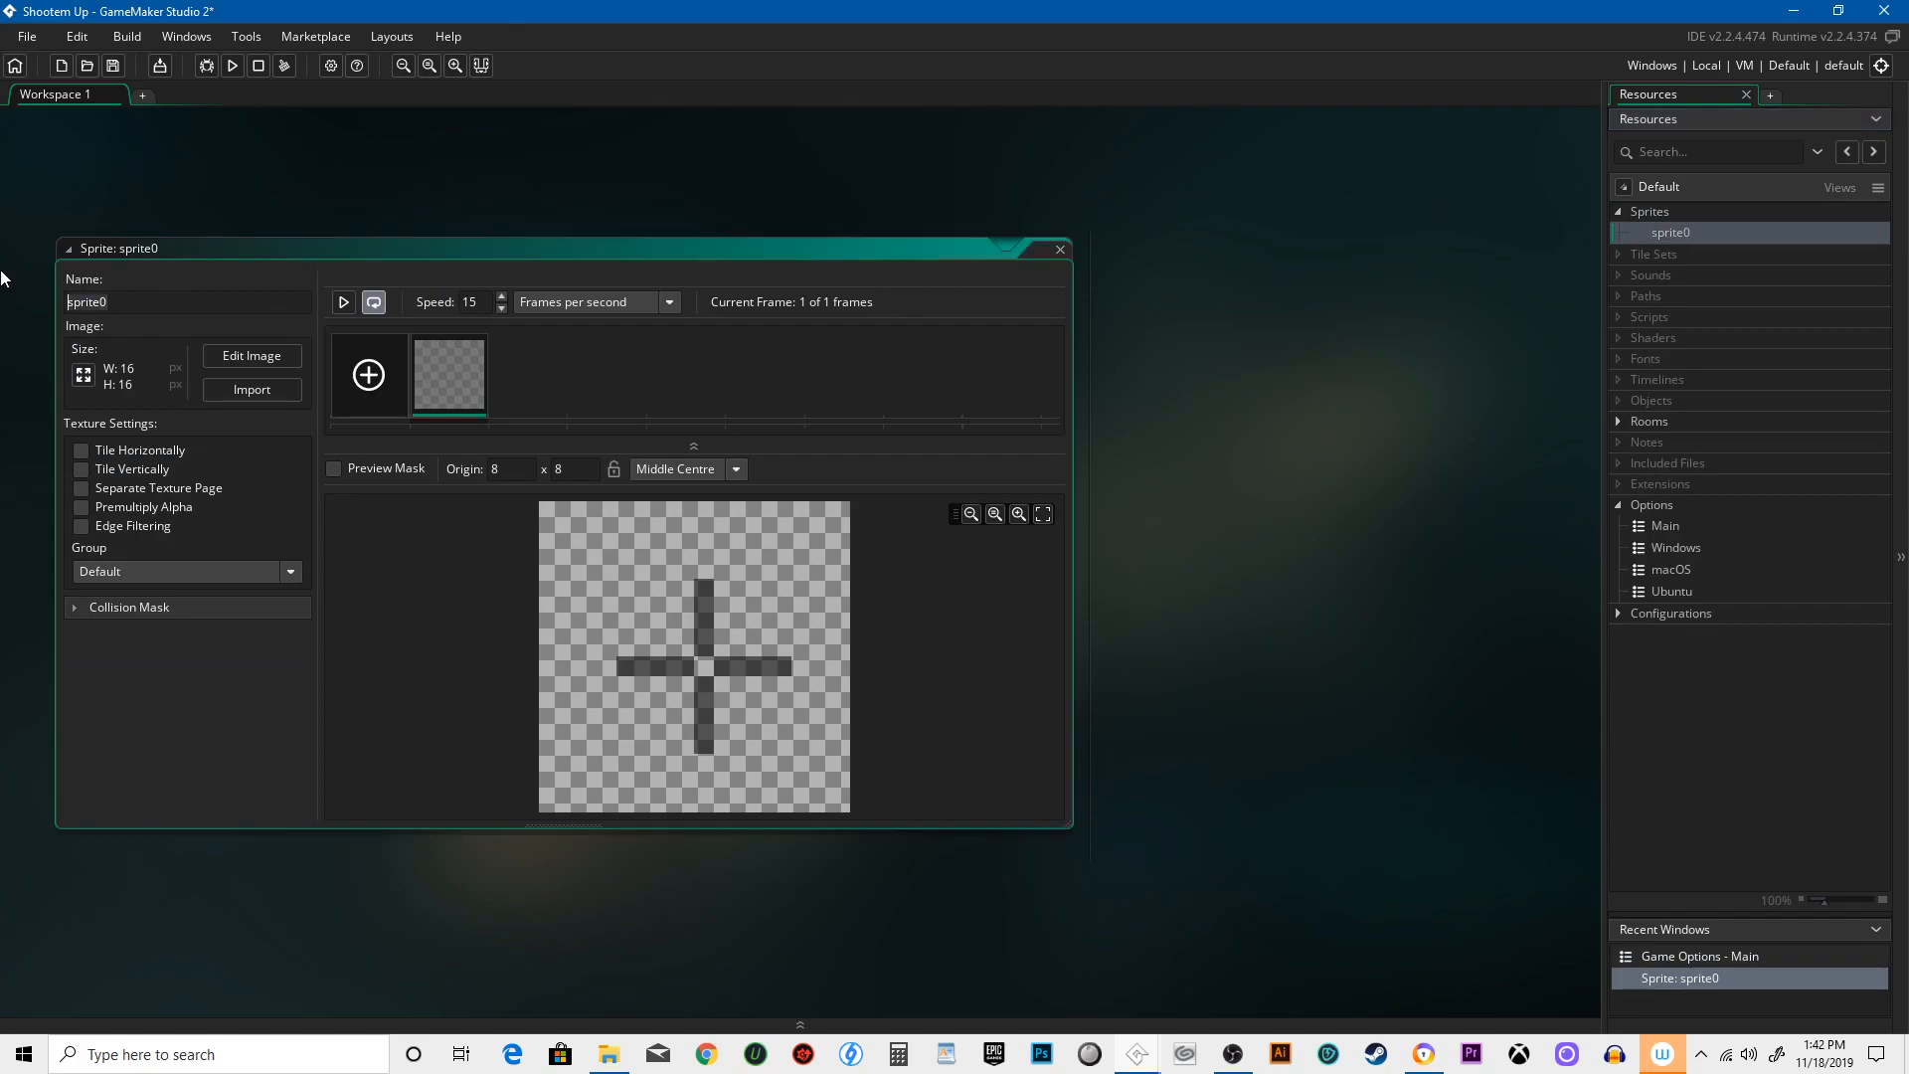
text(s_player)
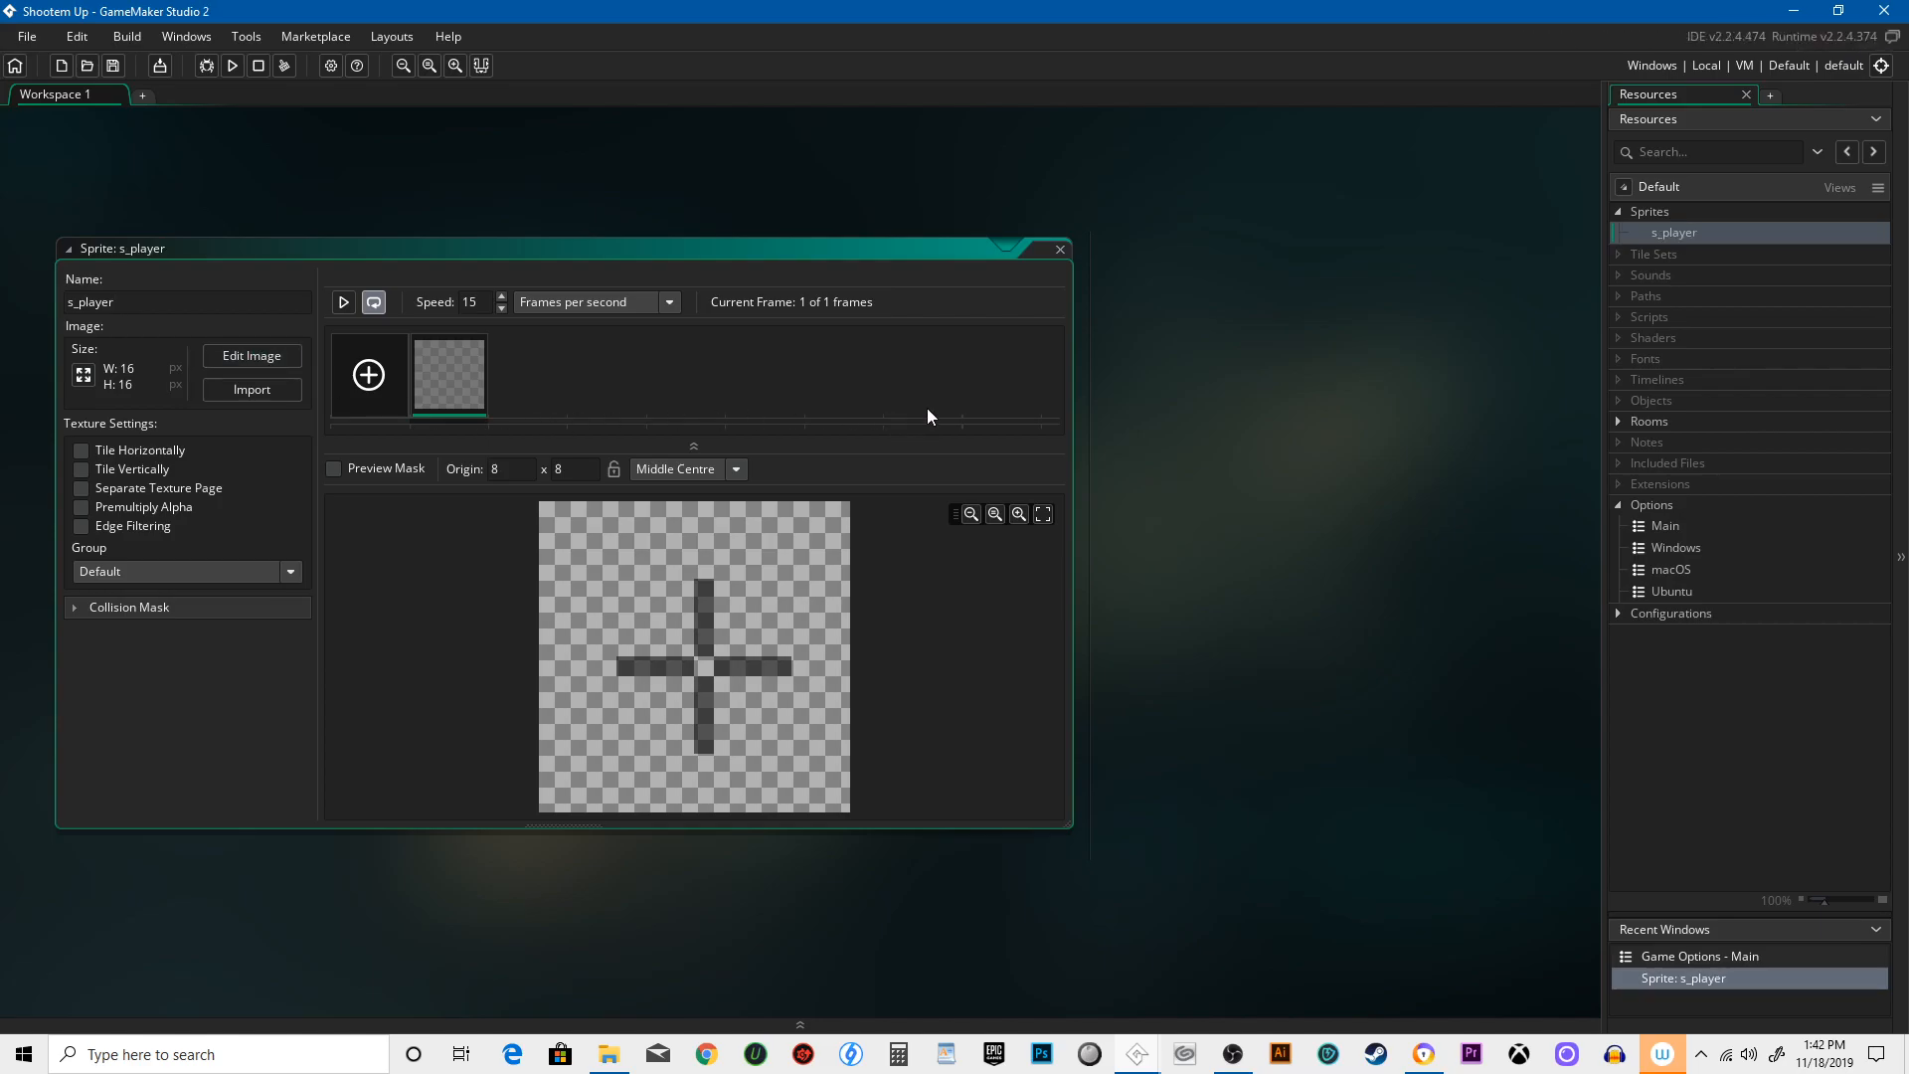
click(250, 354)
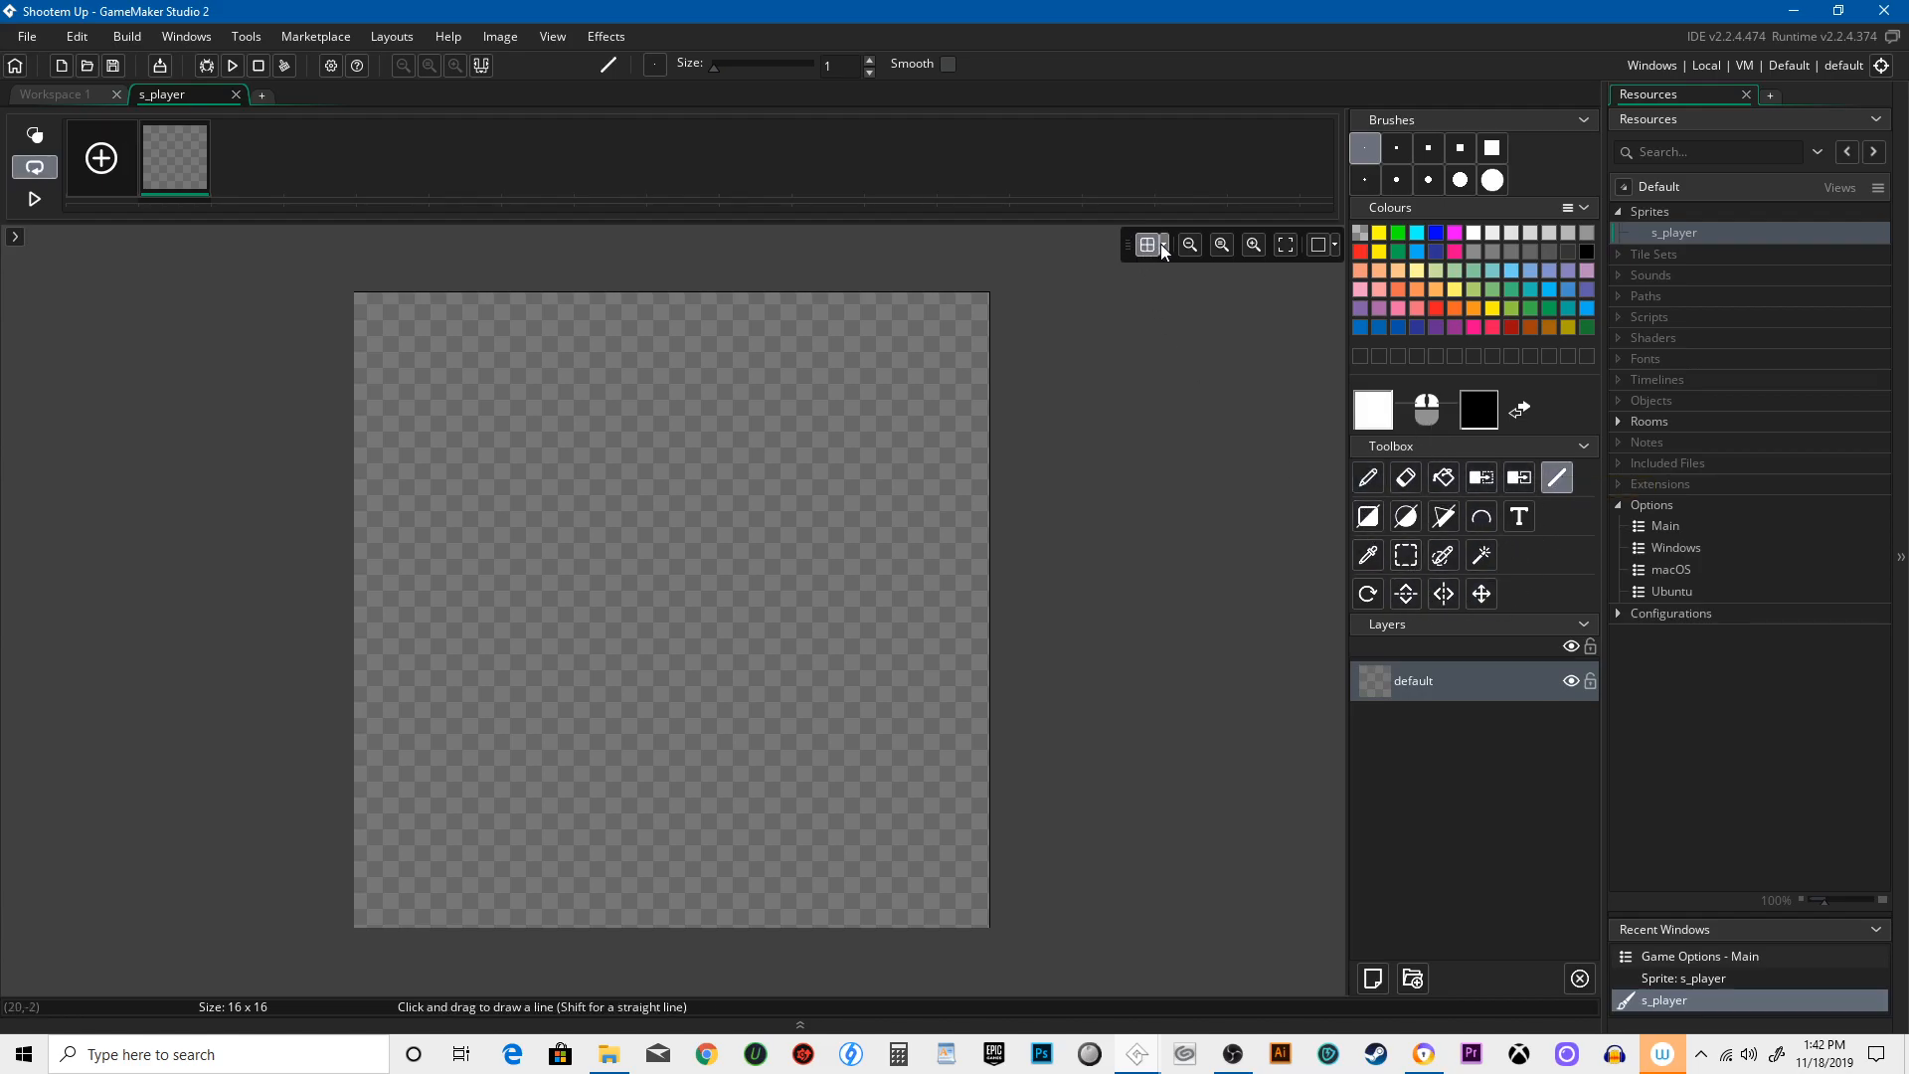
- With the grid shown, draw the triangle edge, fill it white and finish editing s_player
click(1161, 245)
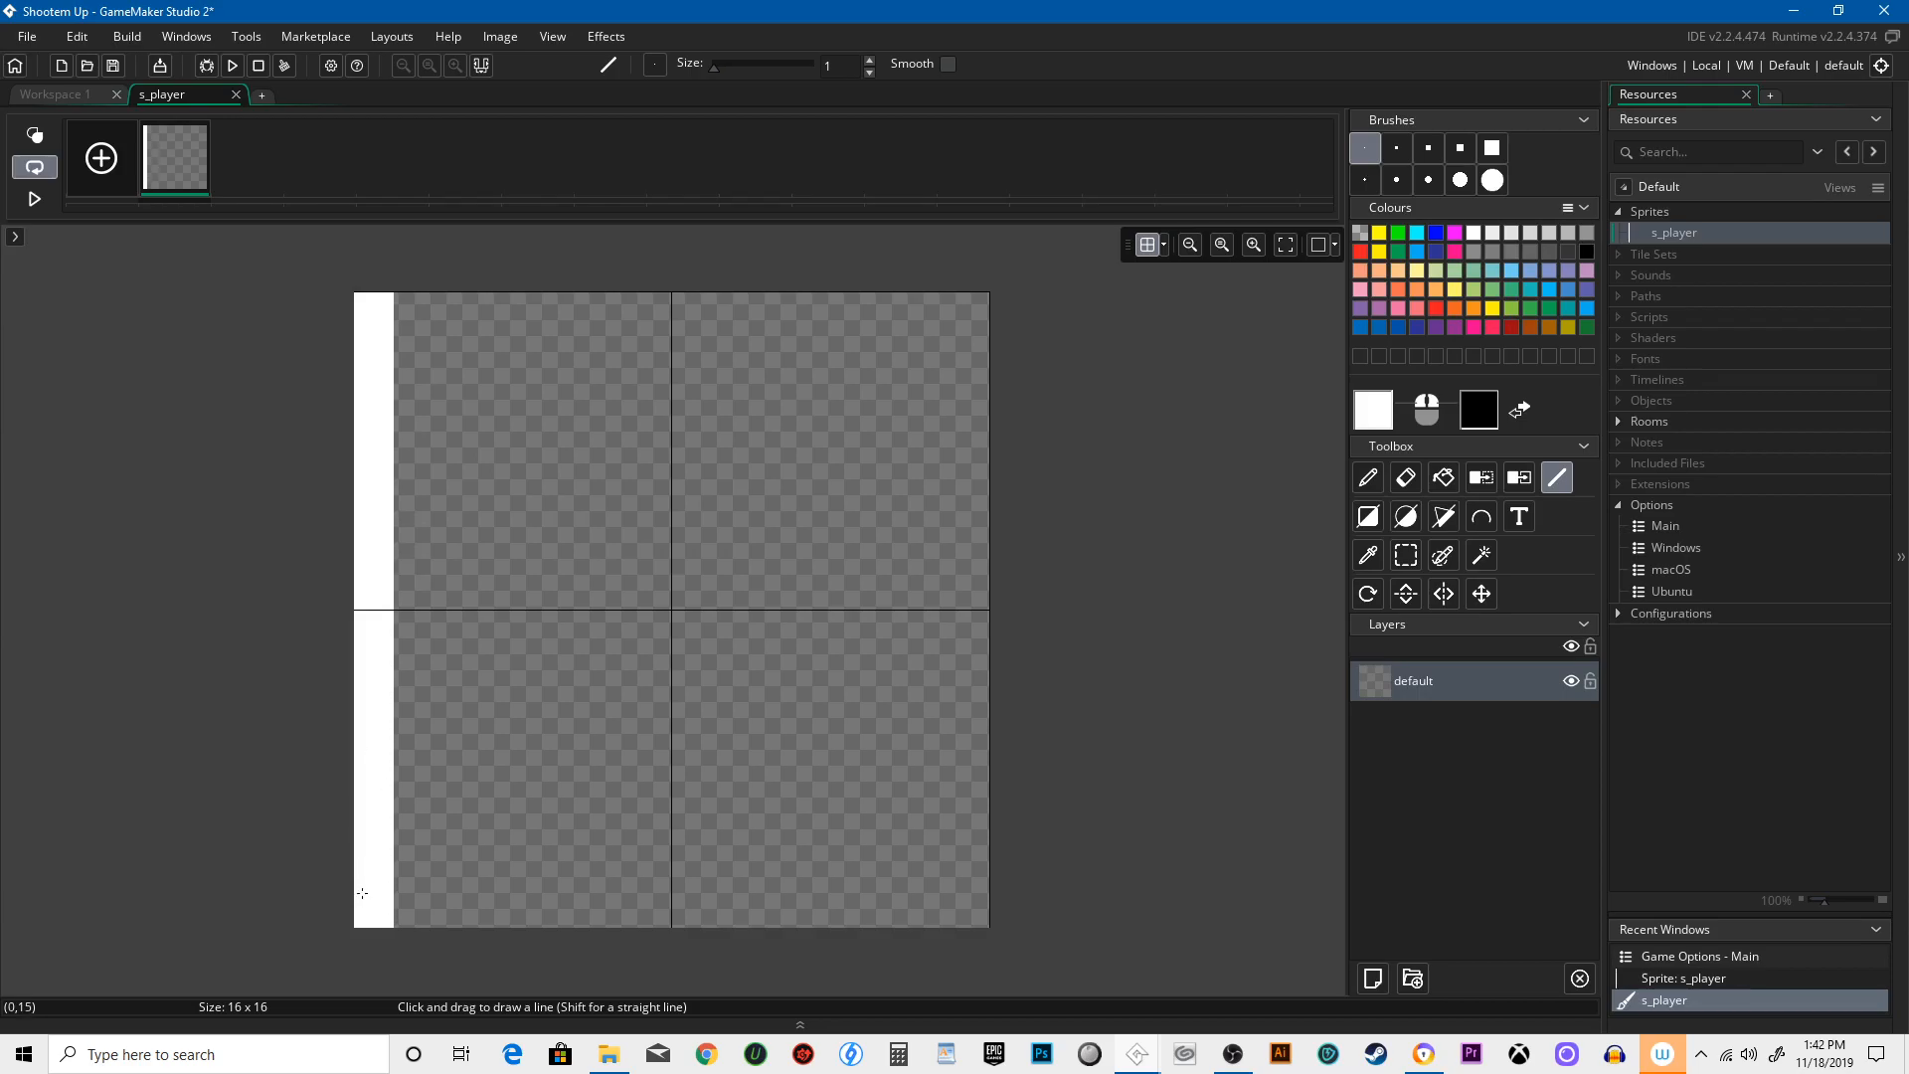
drag(390, 918, 962, 614)
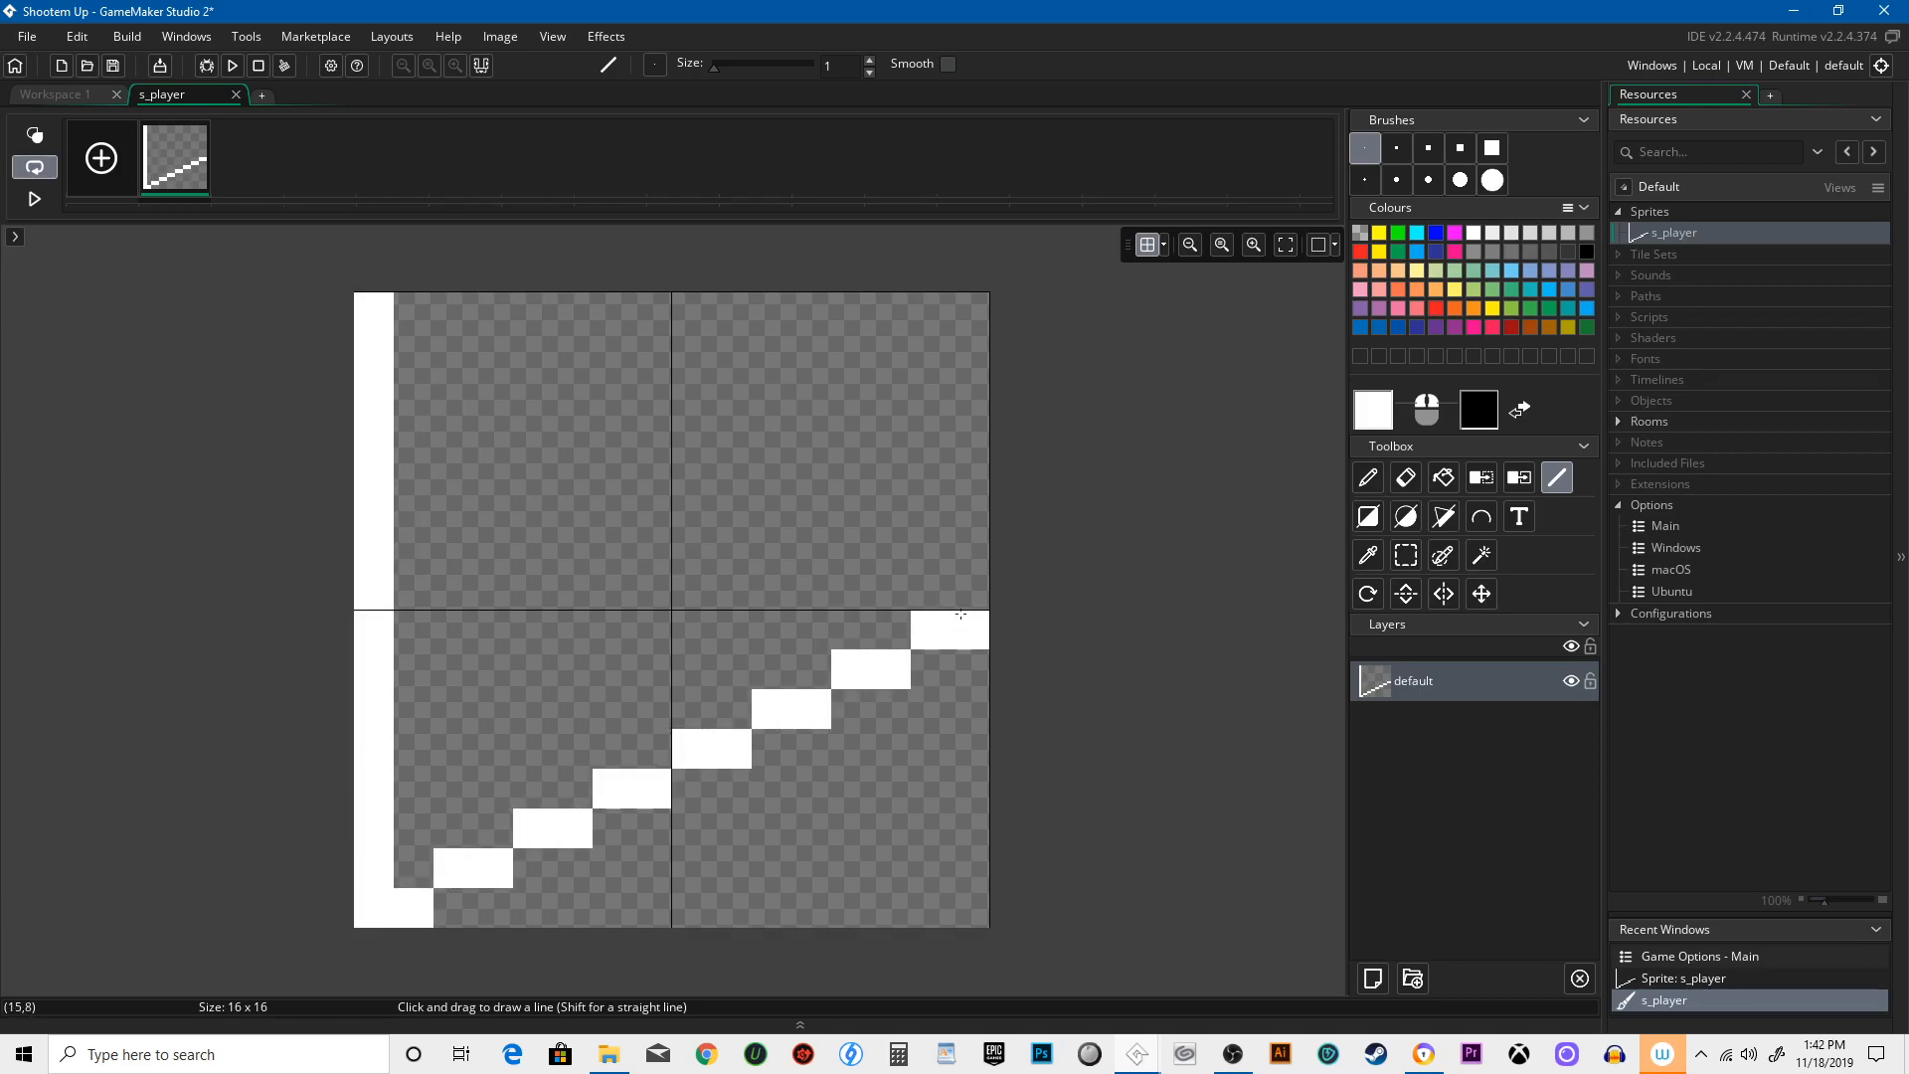
click(1444, 477)
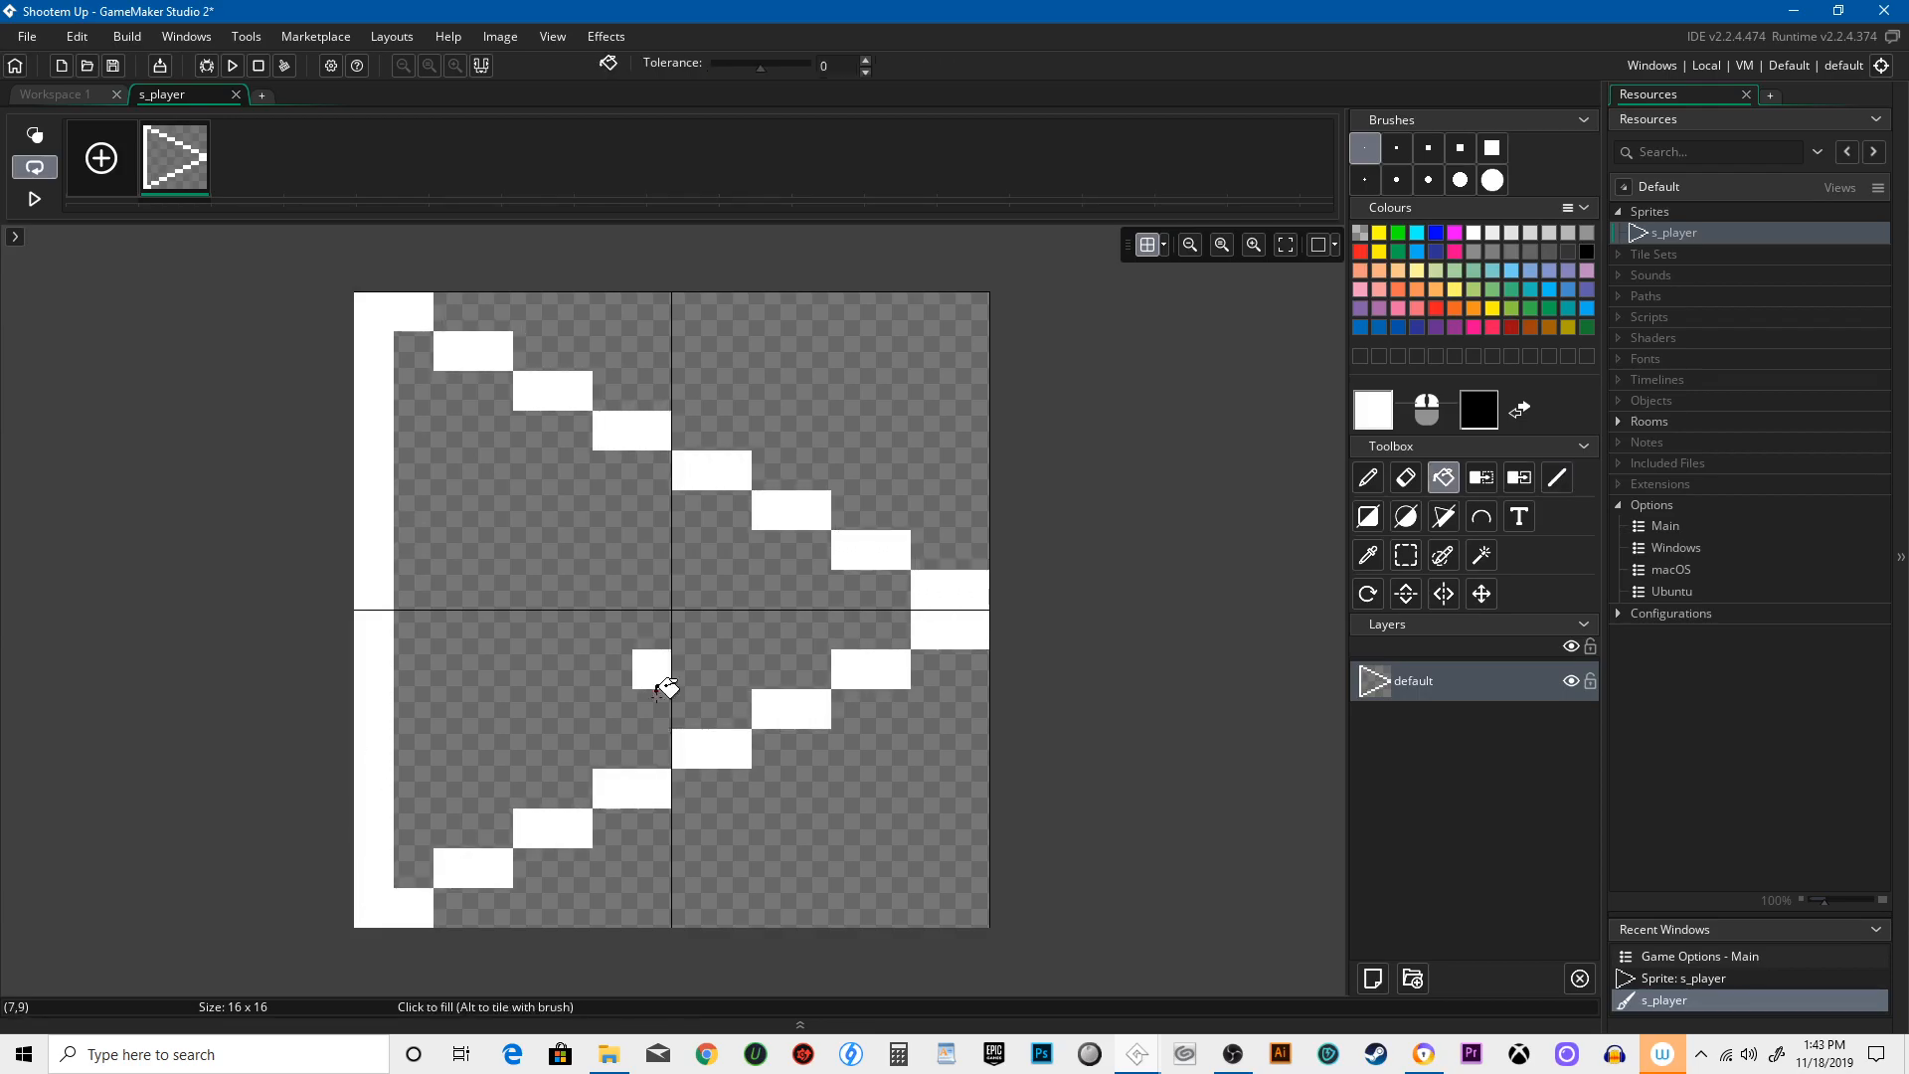
click(660, 688)
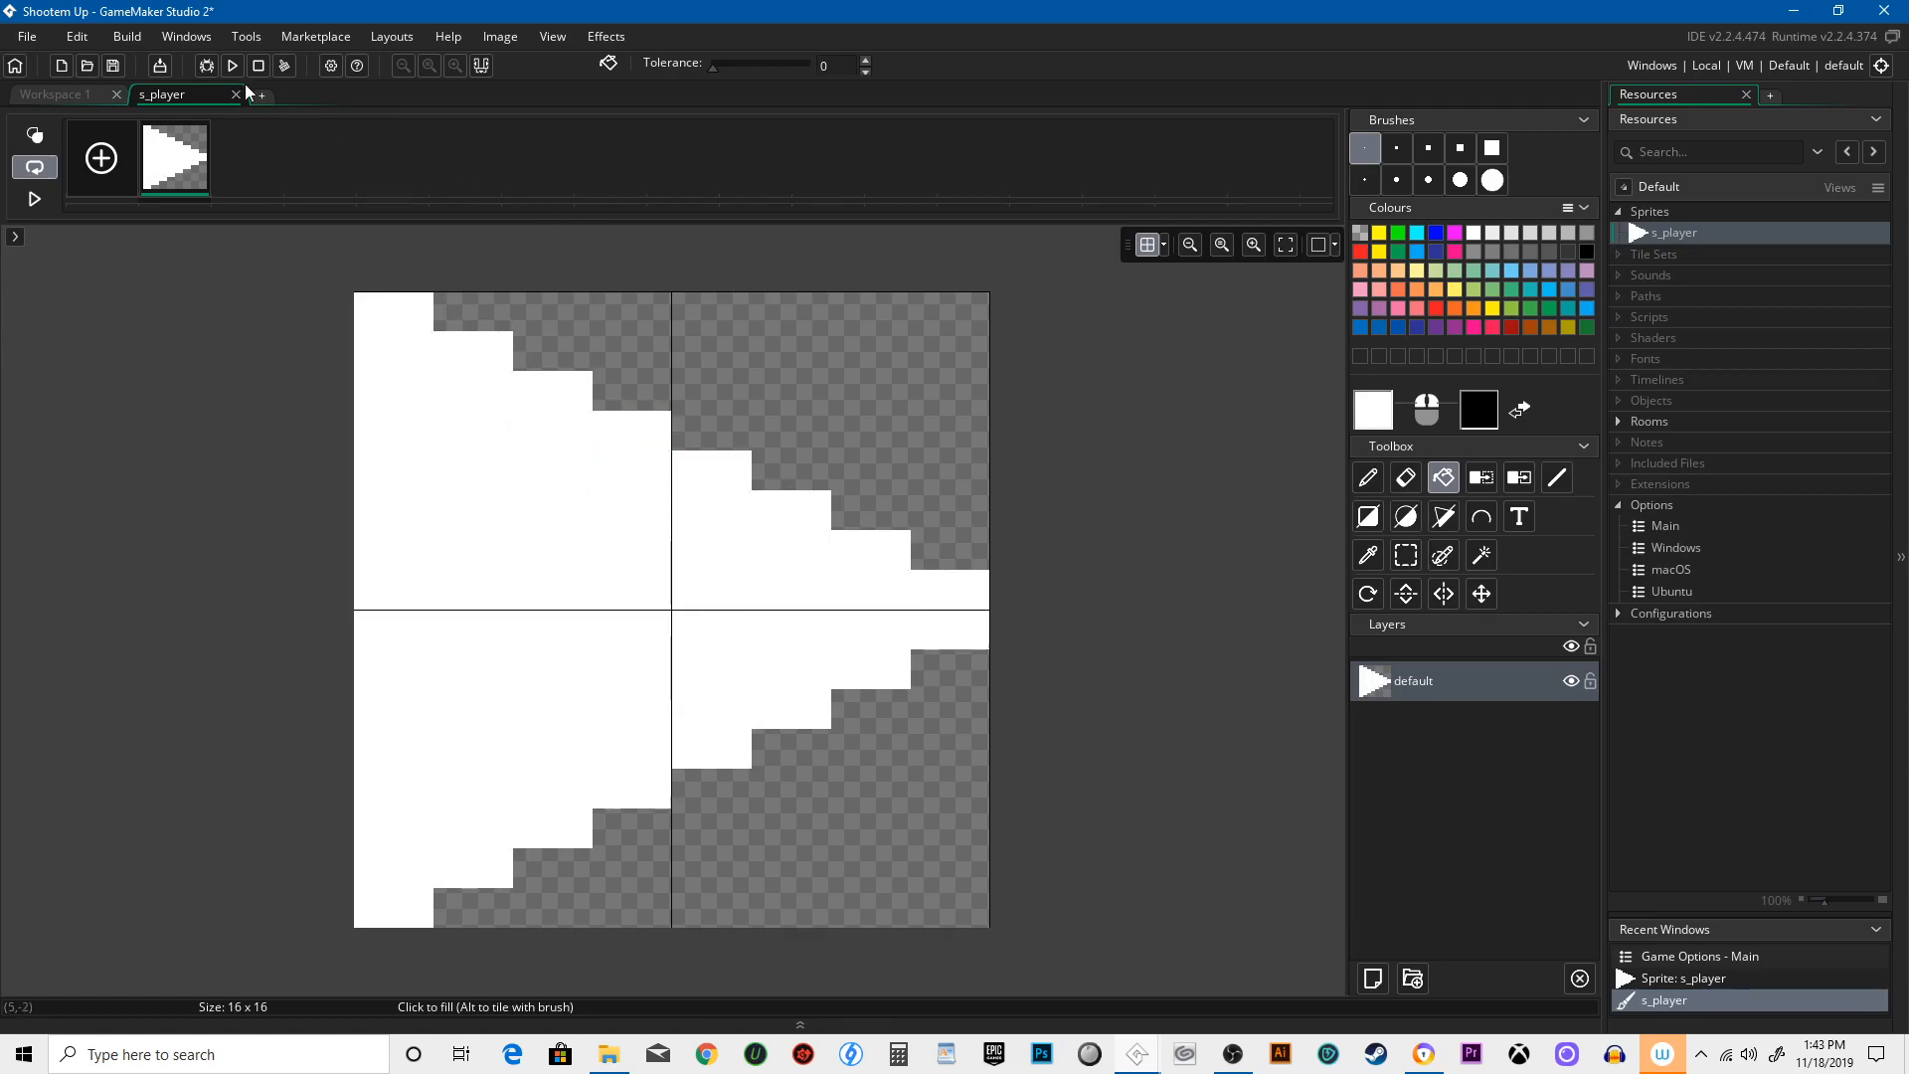
click(235, 94)
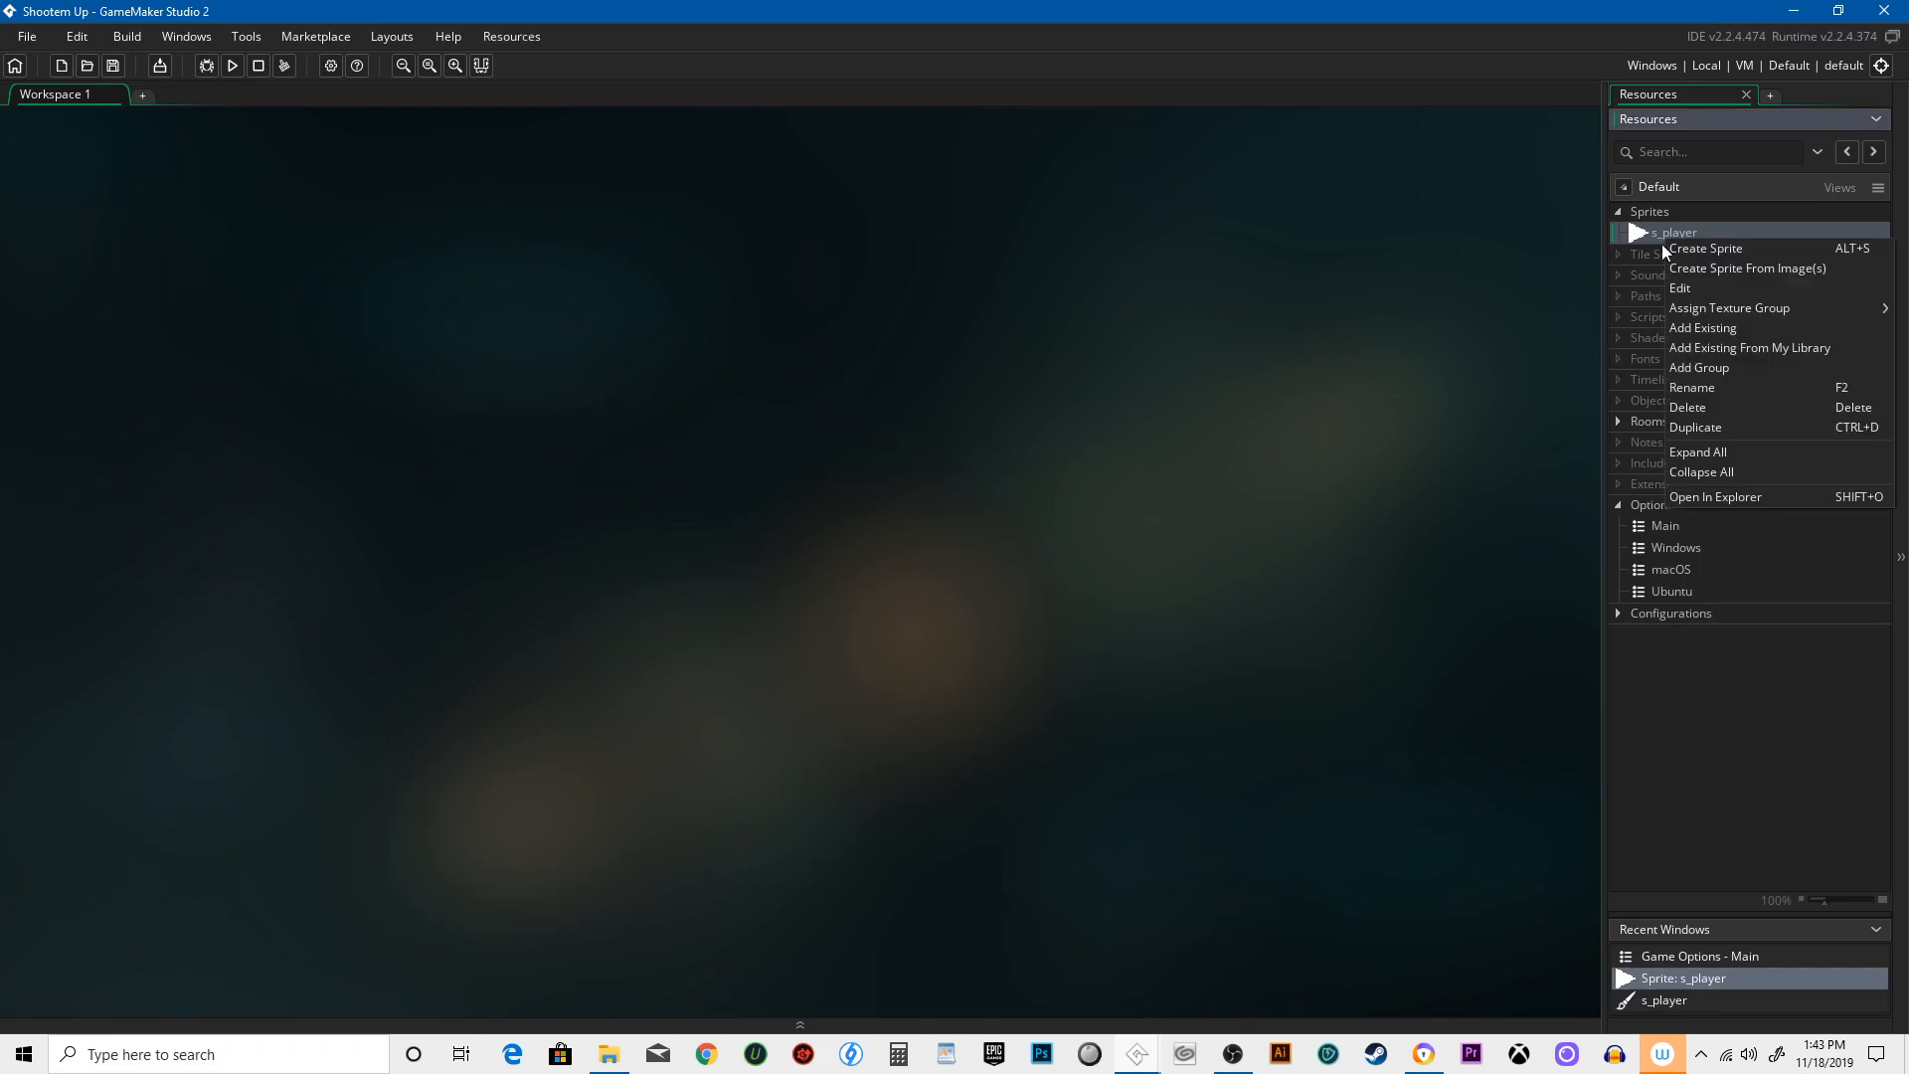
- Create room0, make viewport 0 visible and enter 1920 and 1024 for its dimensions
click(1654, 255)
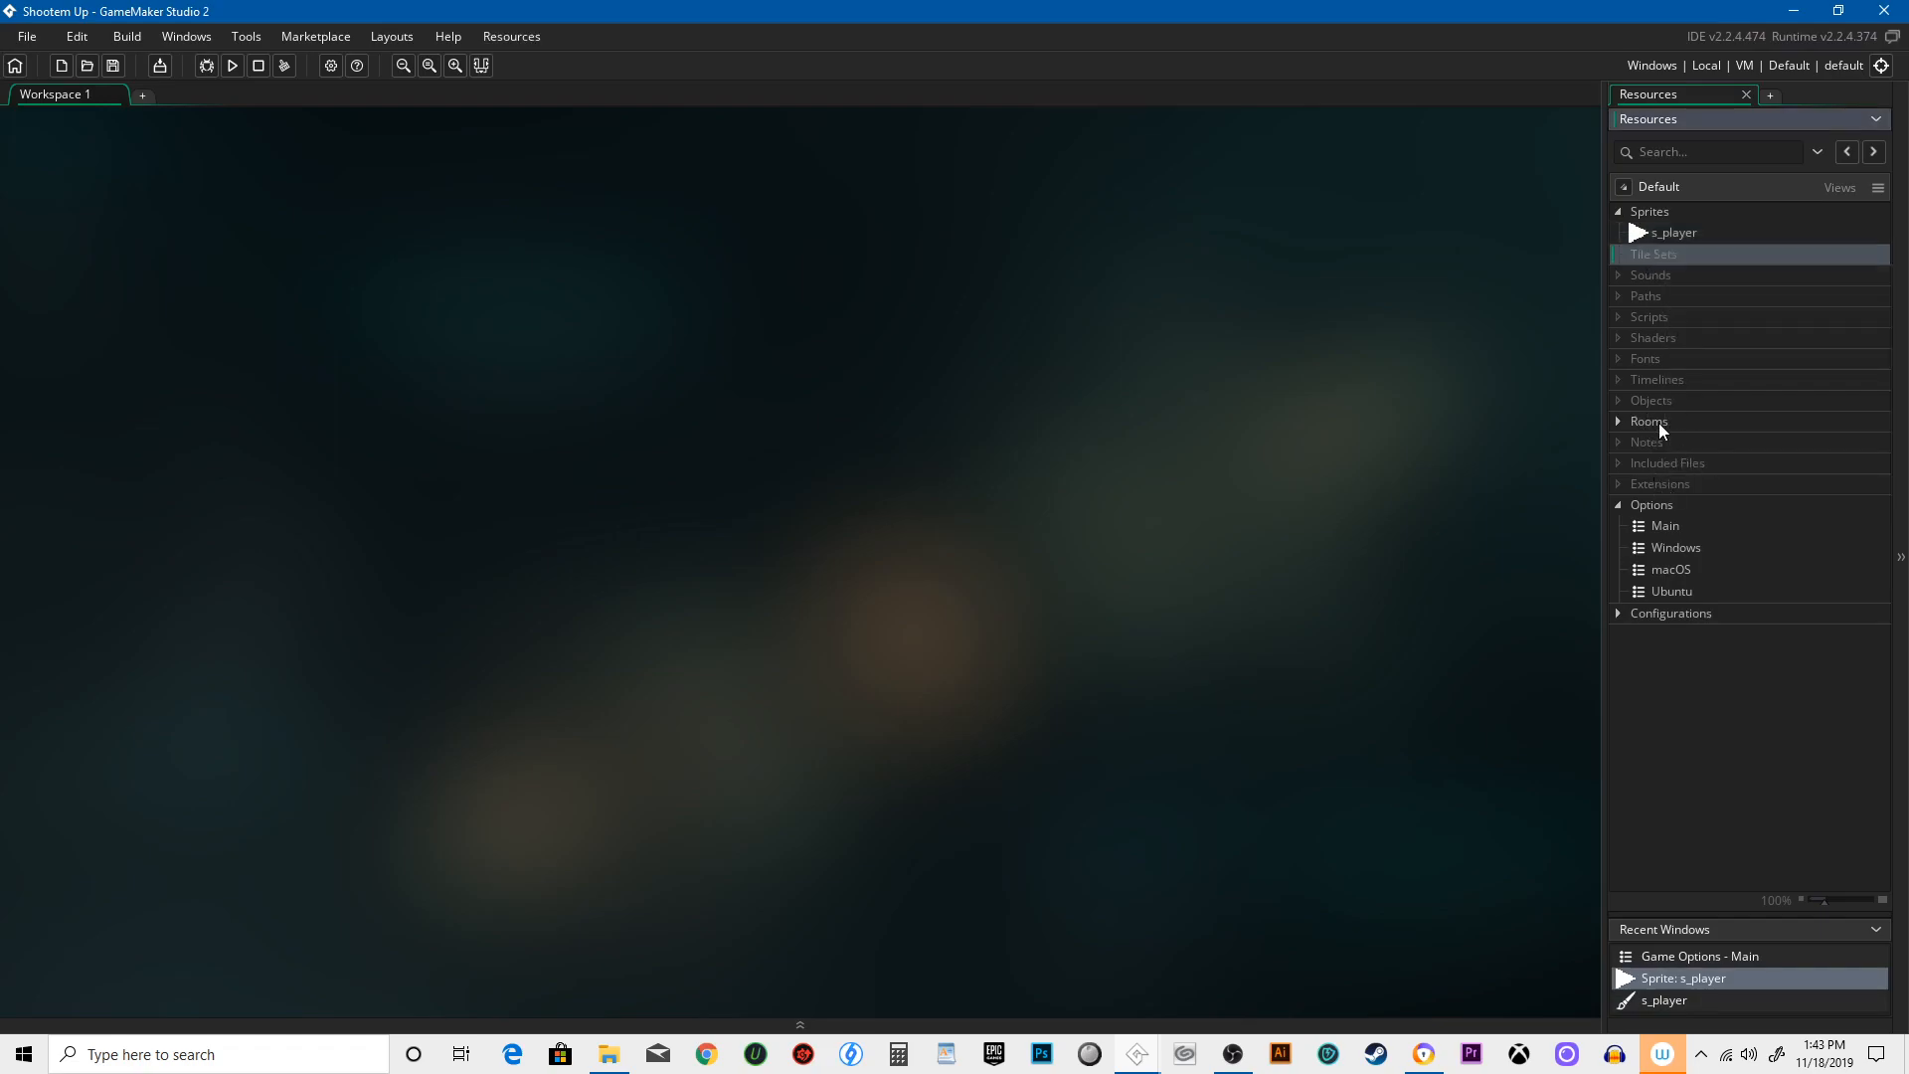
double_click(1646, 421)
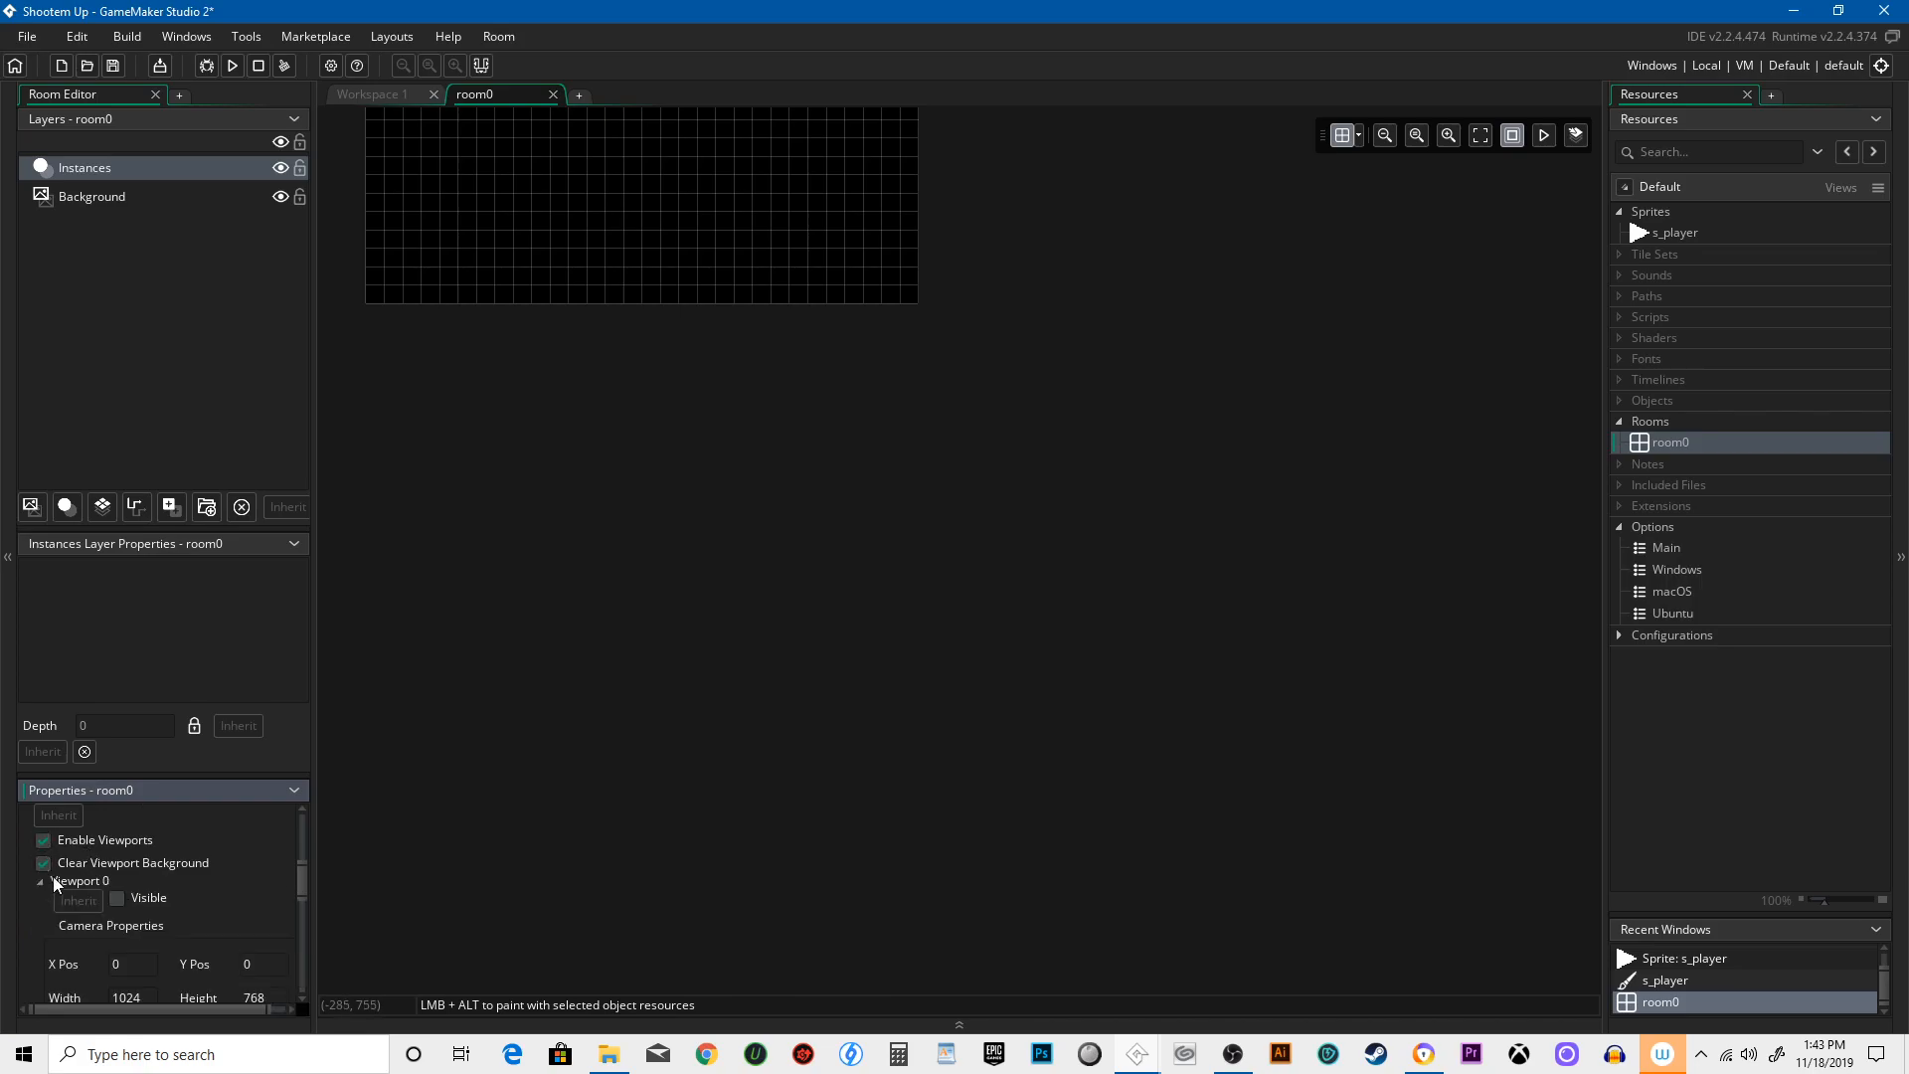
click(115, 897)
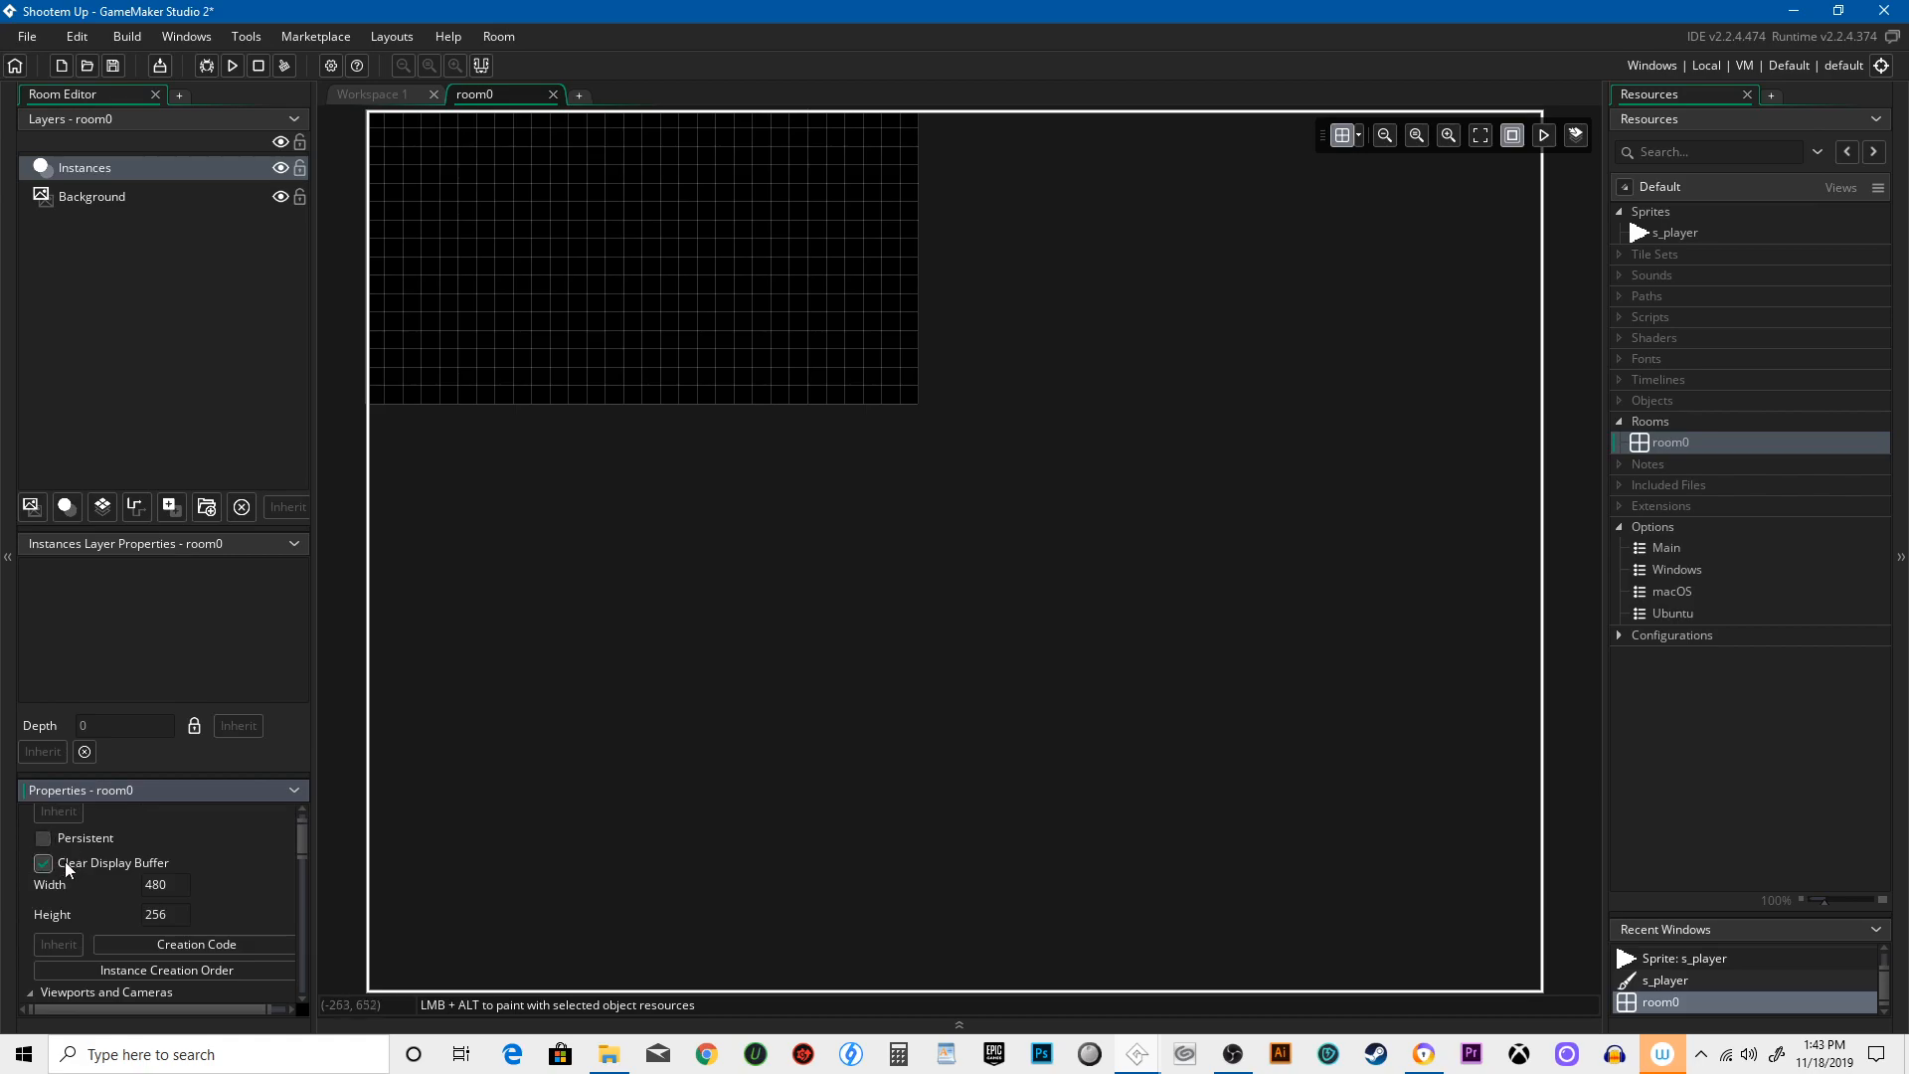
scroll(down, 3)
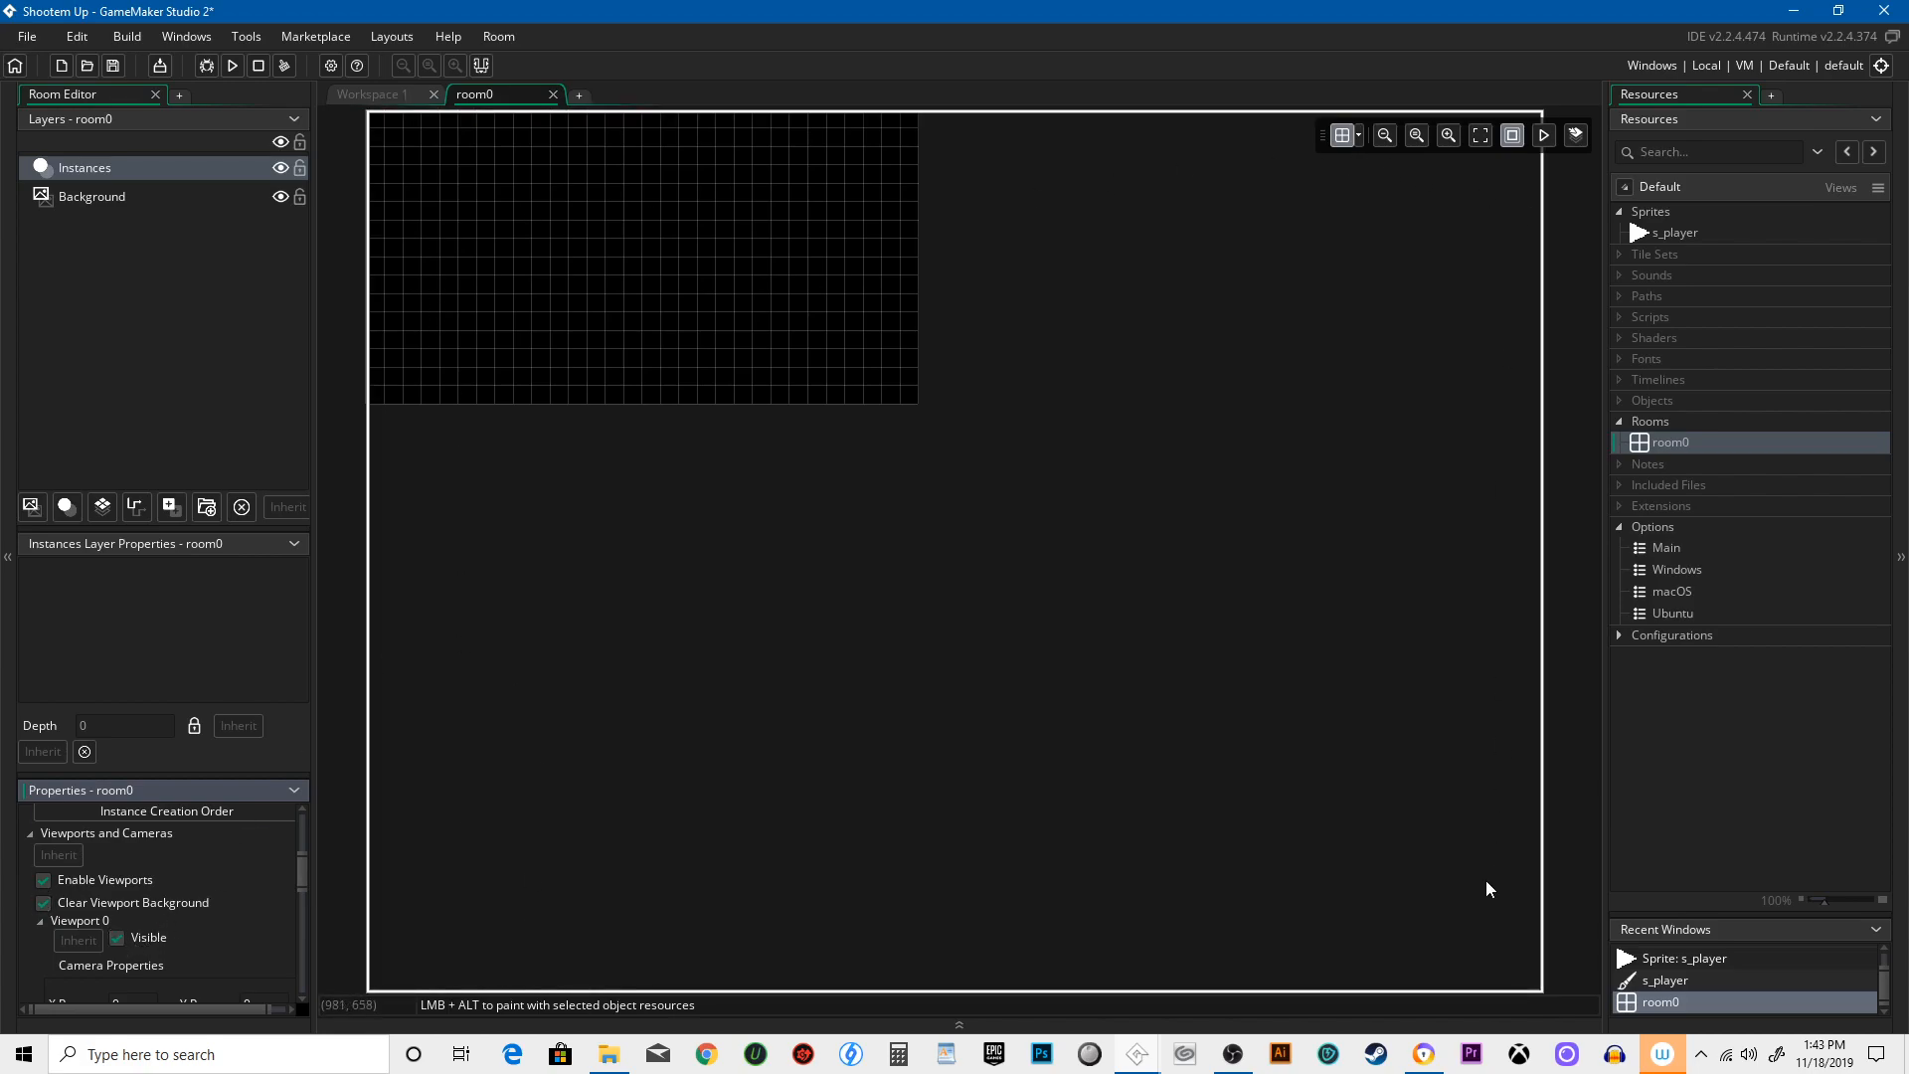
mouse_move(515, 658)
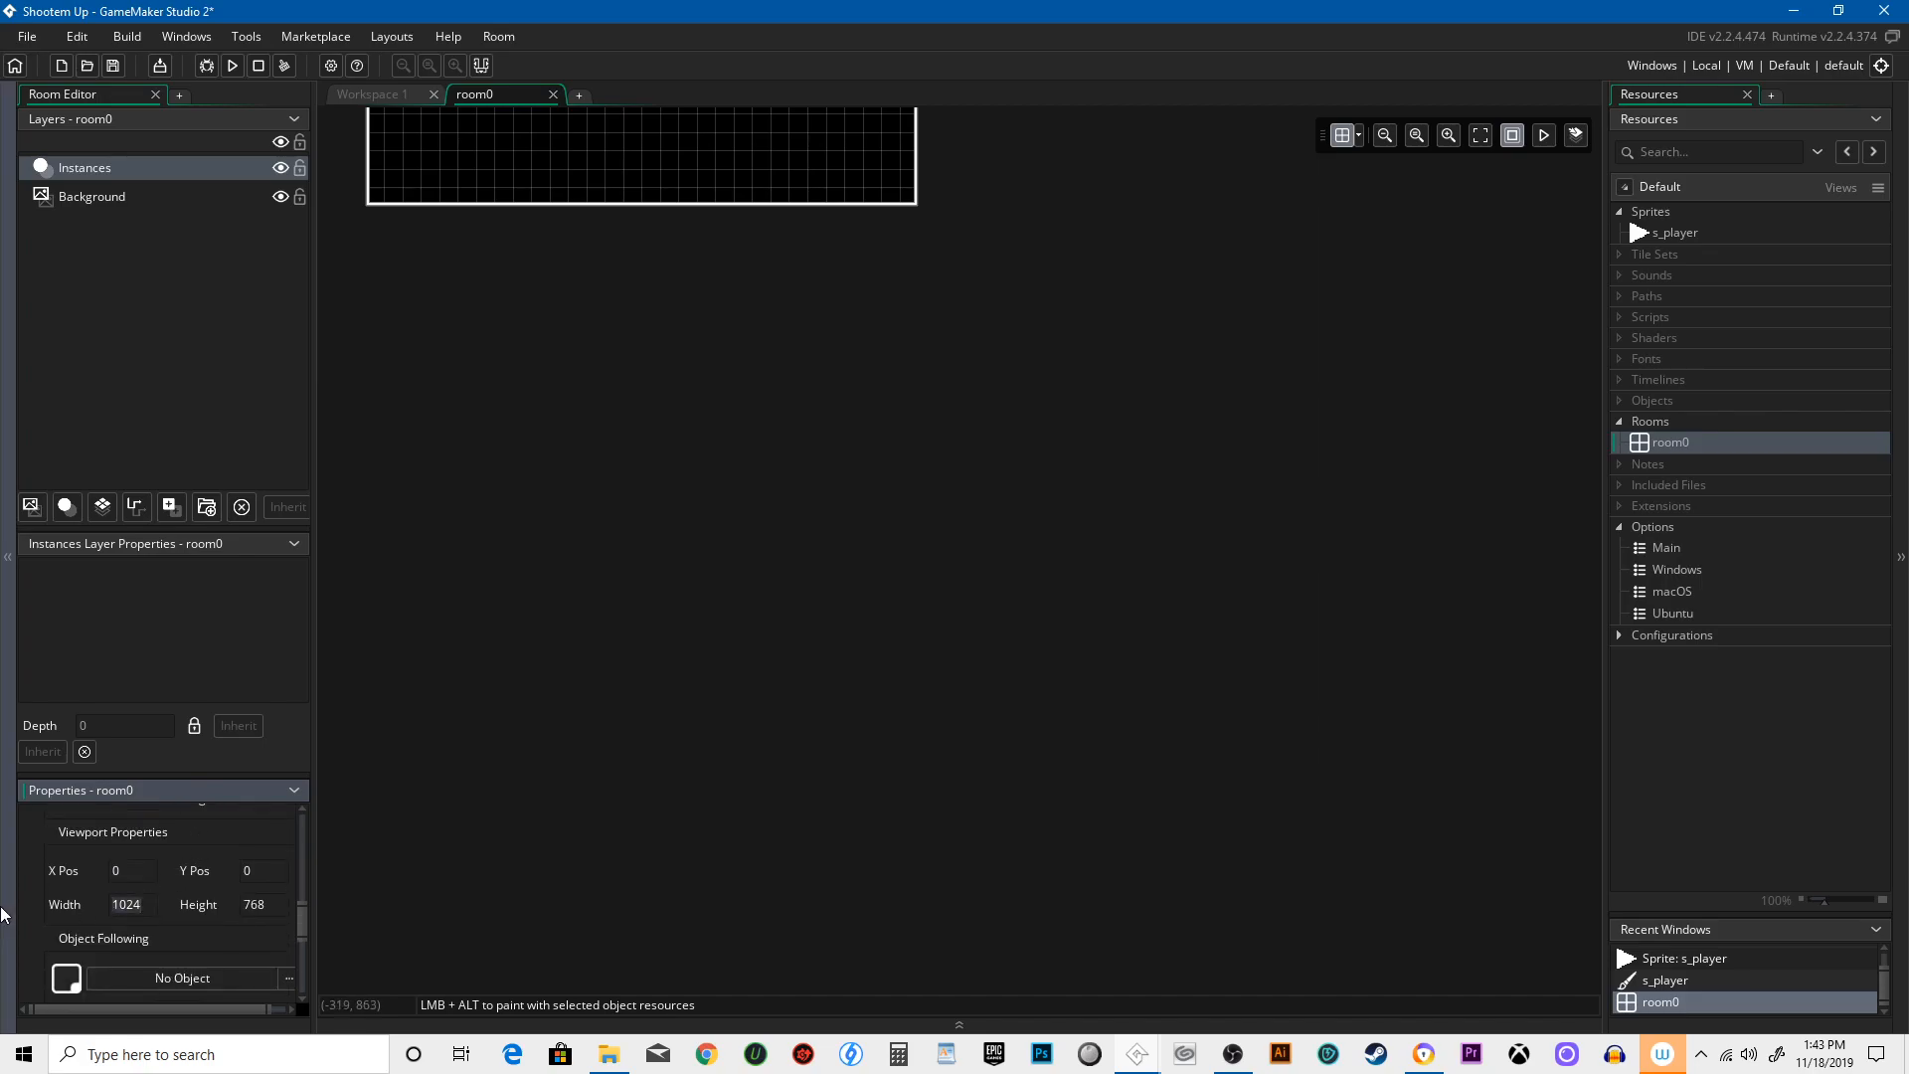
text(1920)
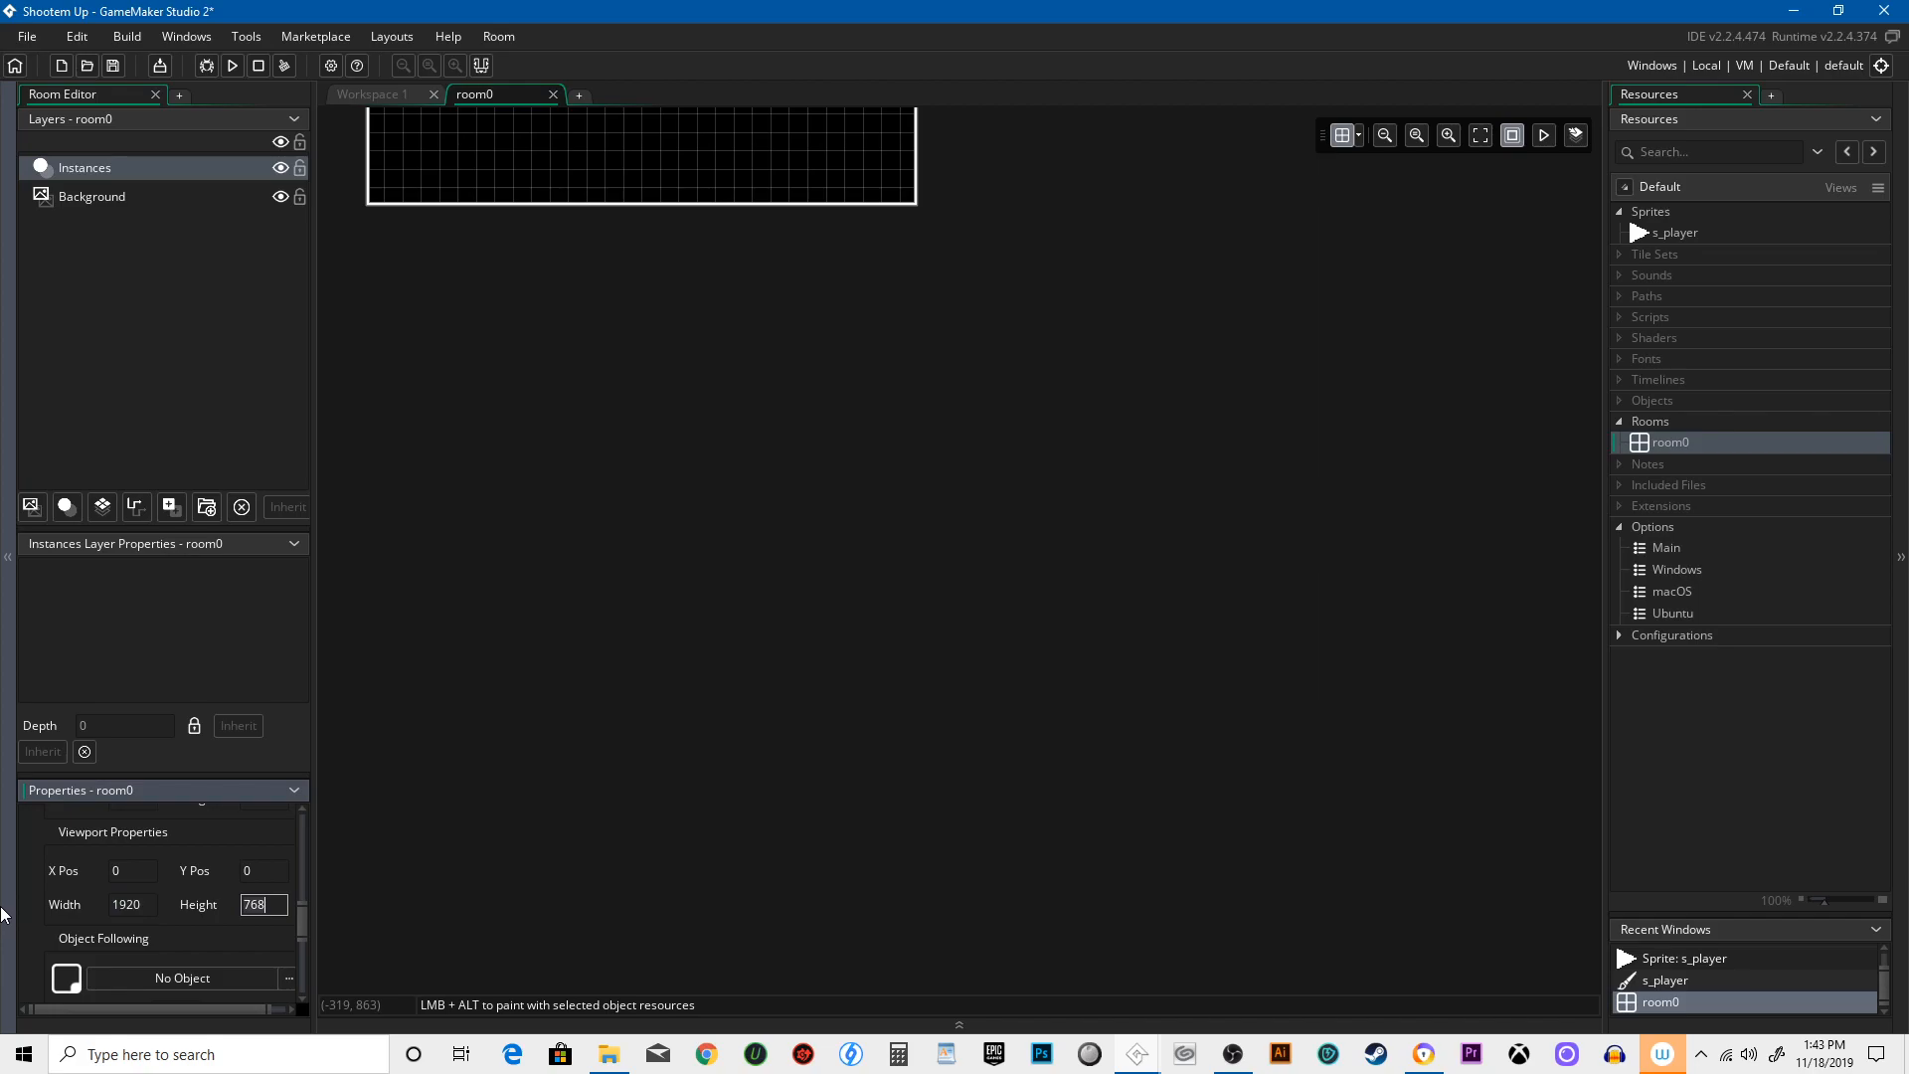
text(1024)
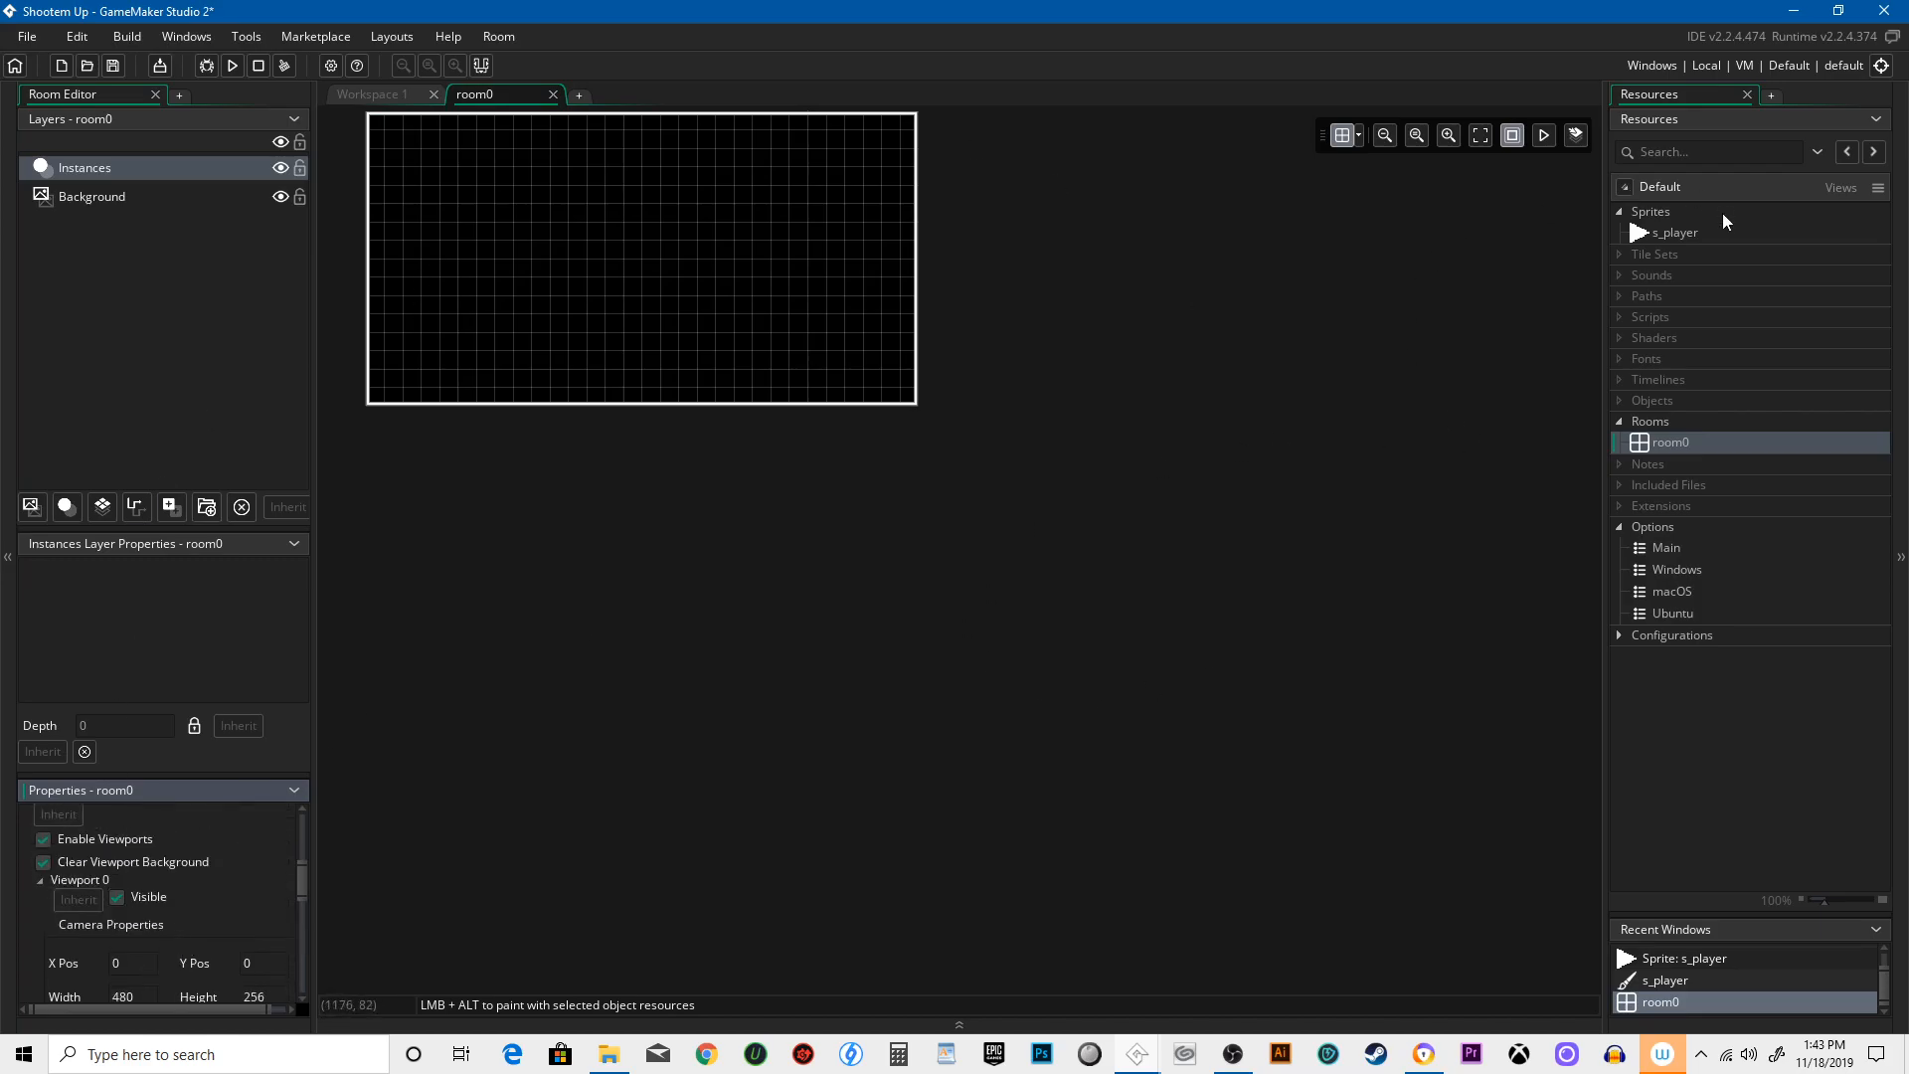
- Glance at s_player, then create a new object and start naming it o_player
double_click(1675, 230)
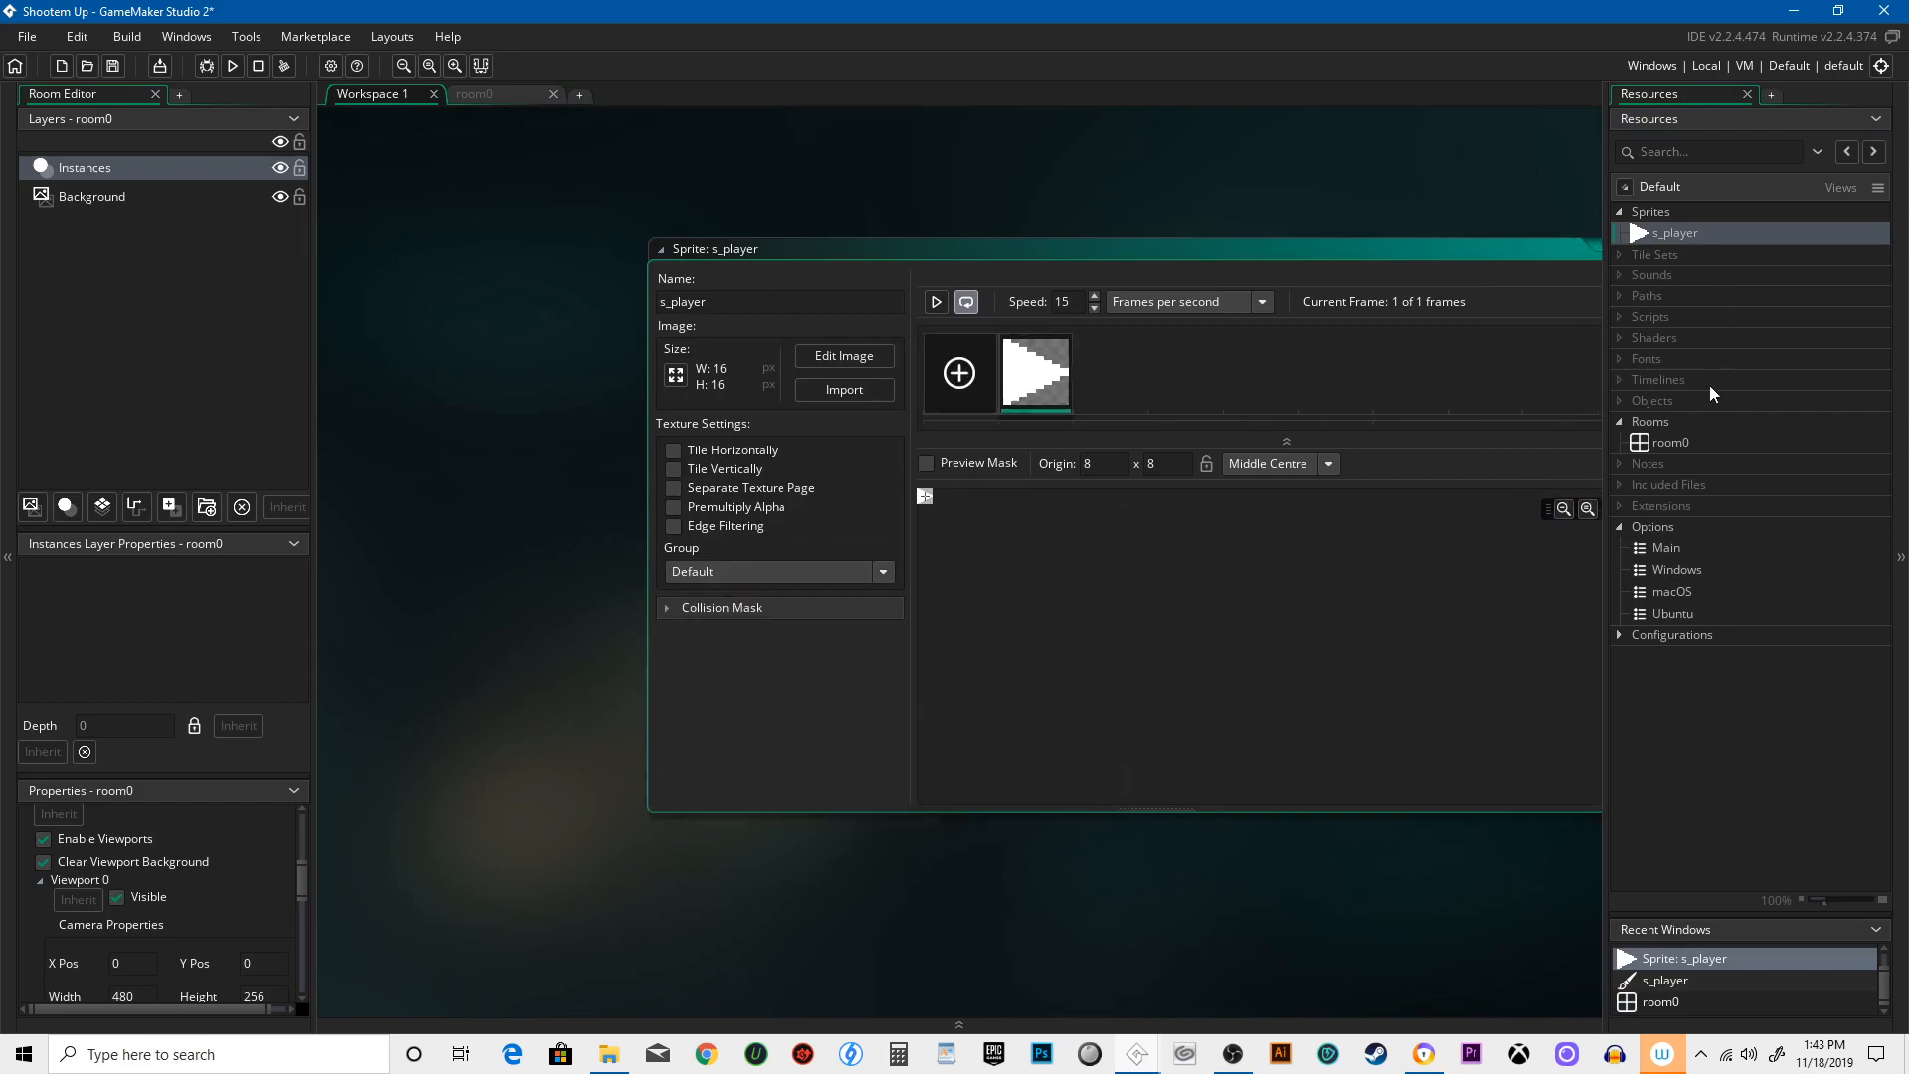
right_click(1651, 400)
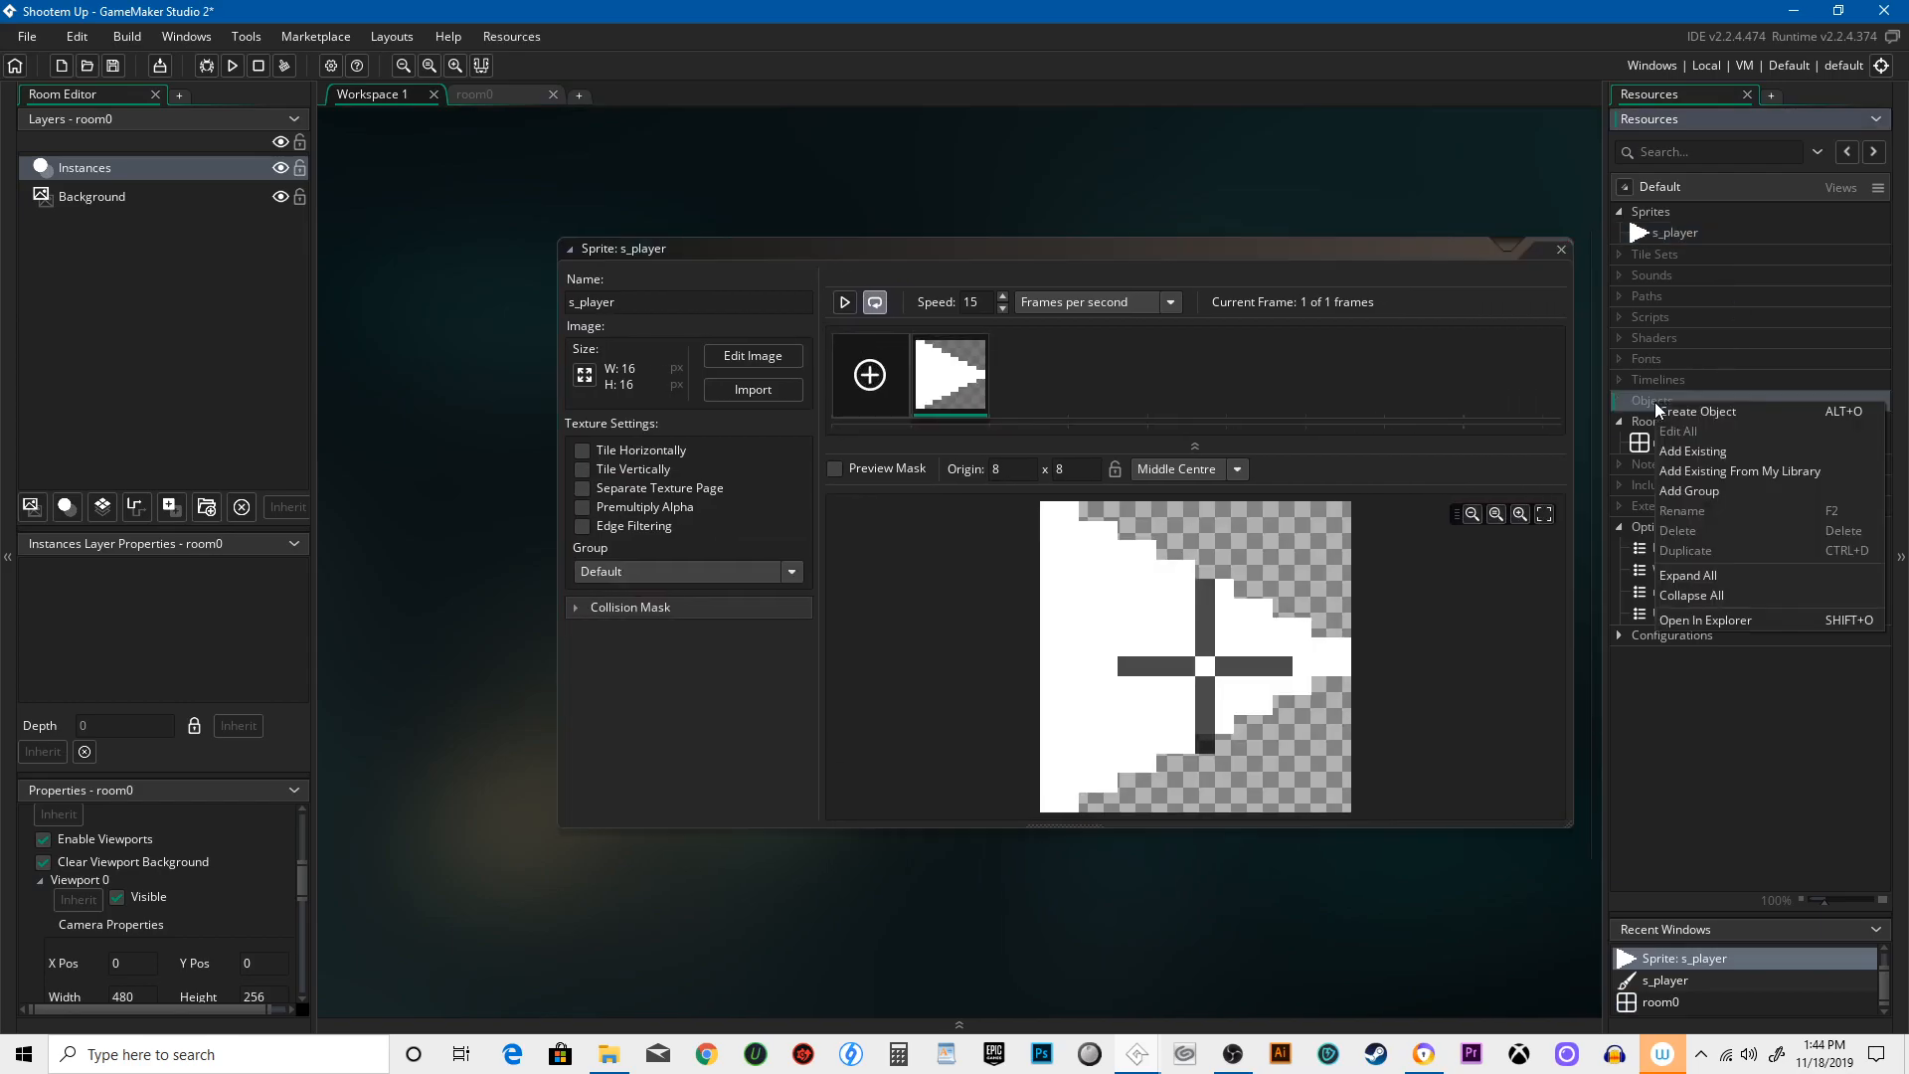
click(1698, 409)
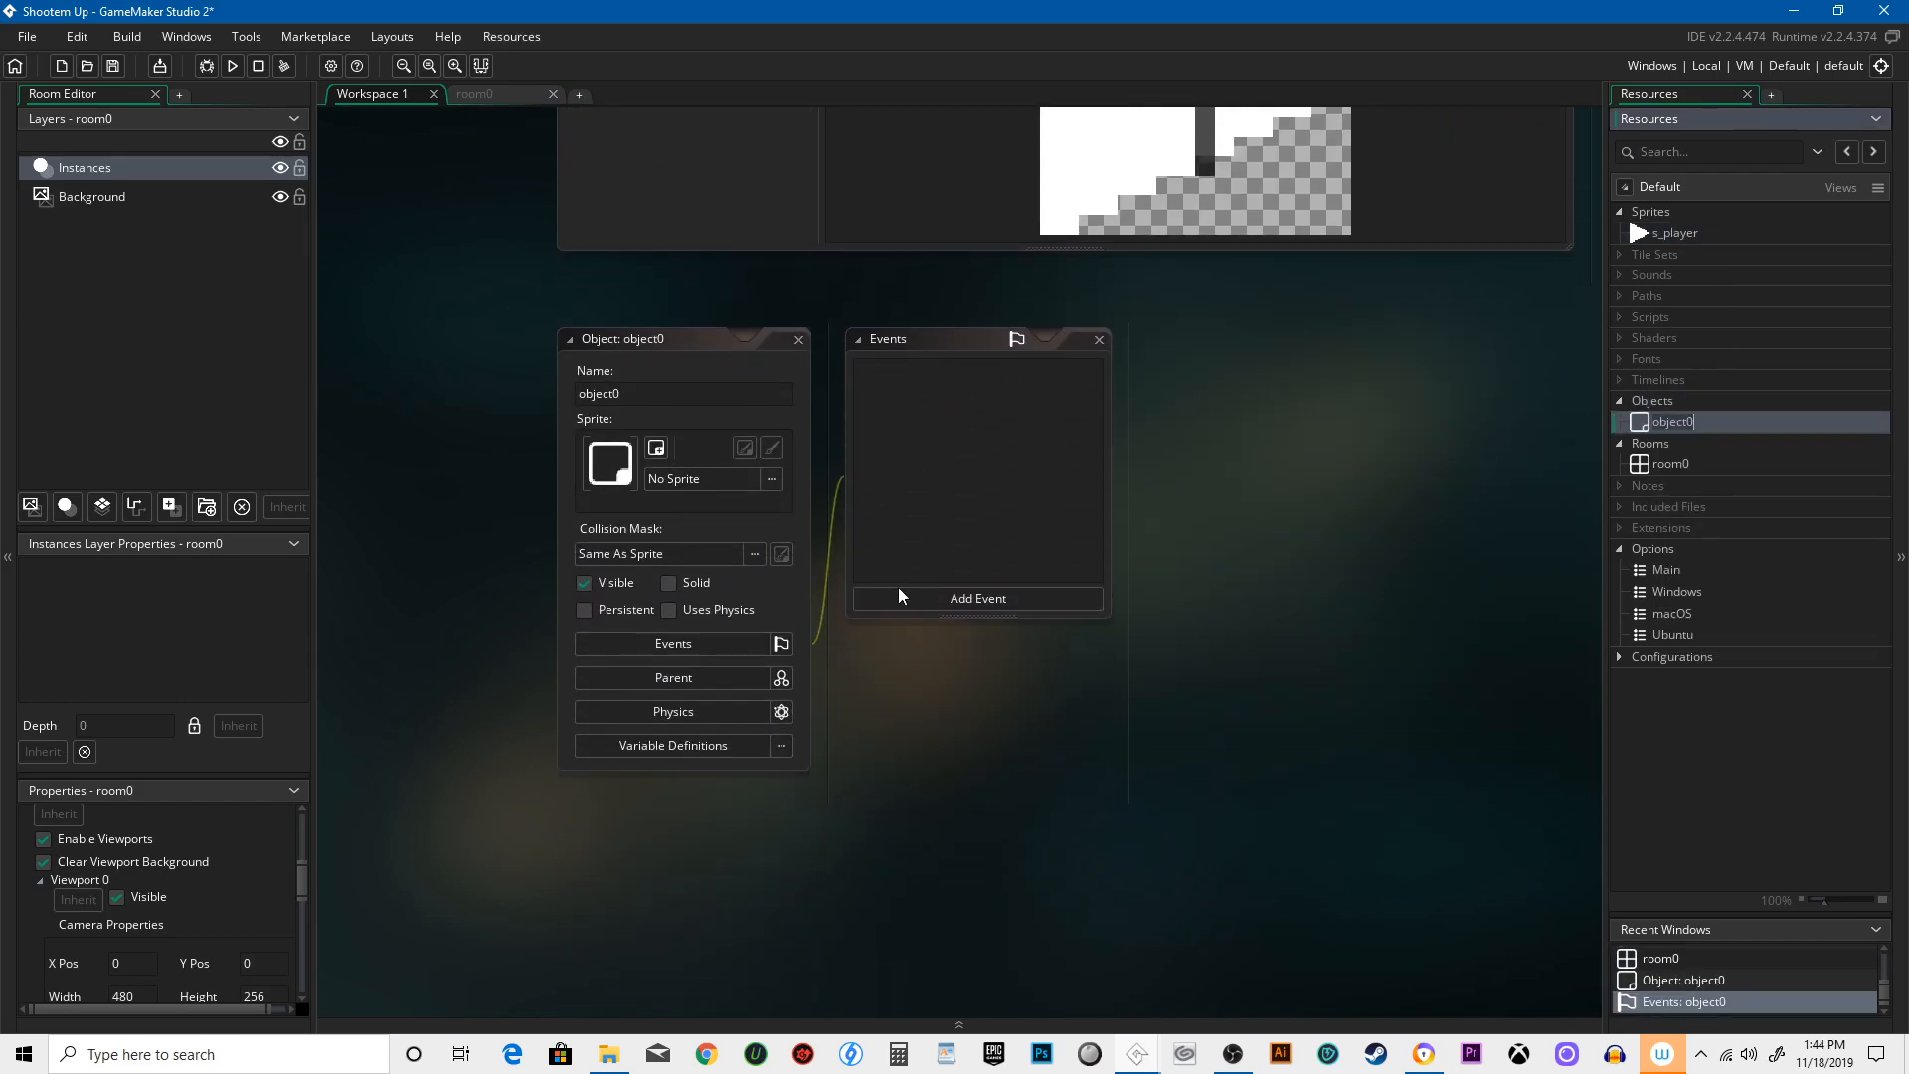
text(o_player)
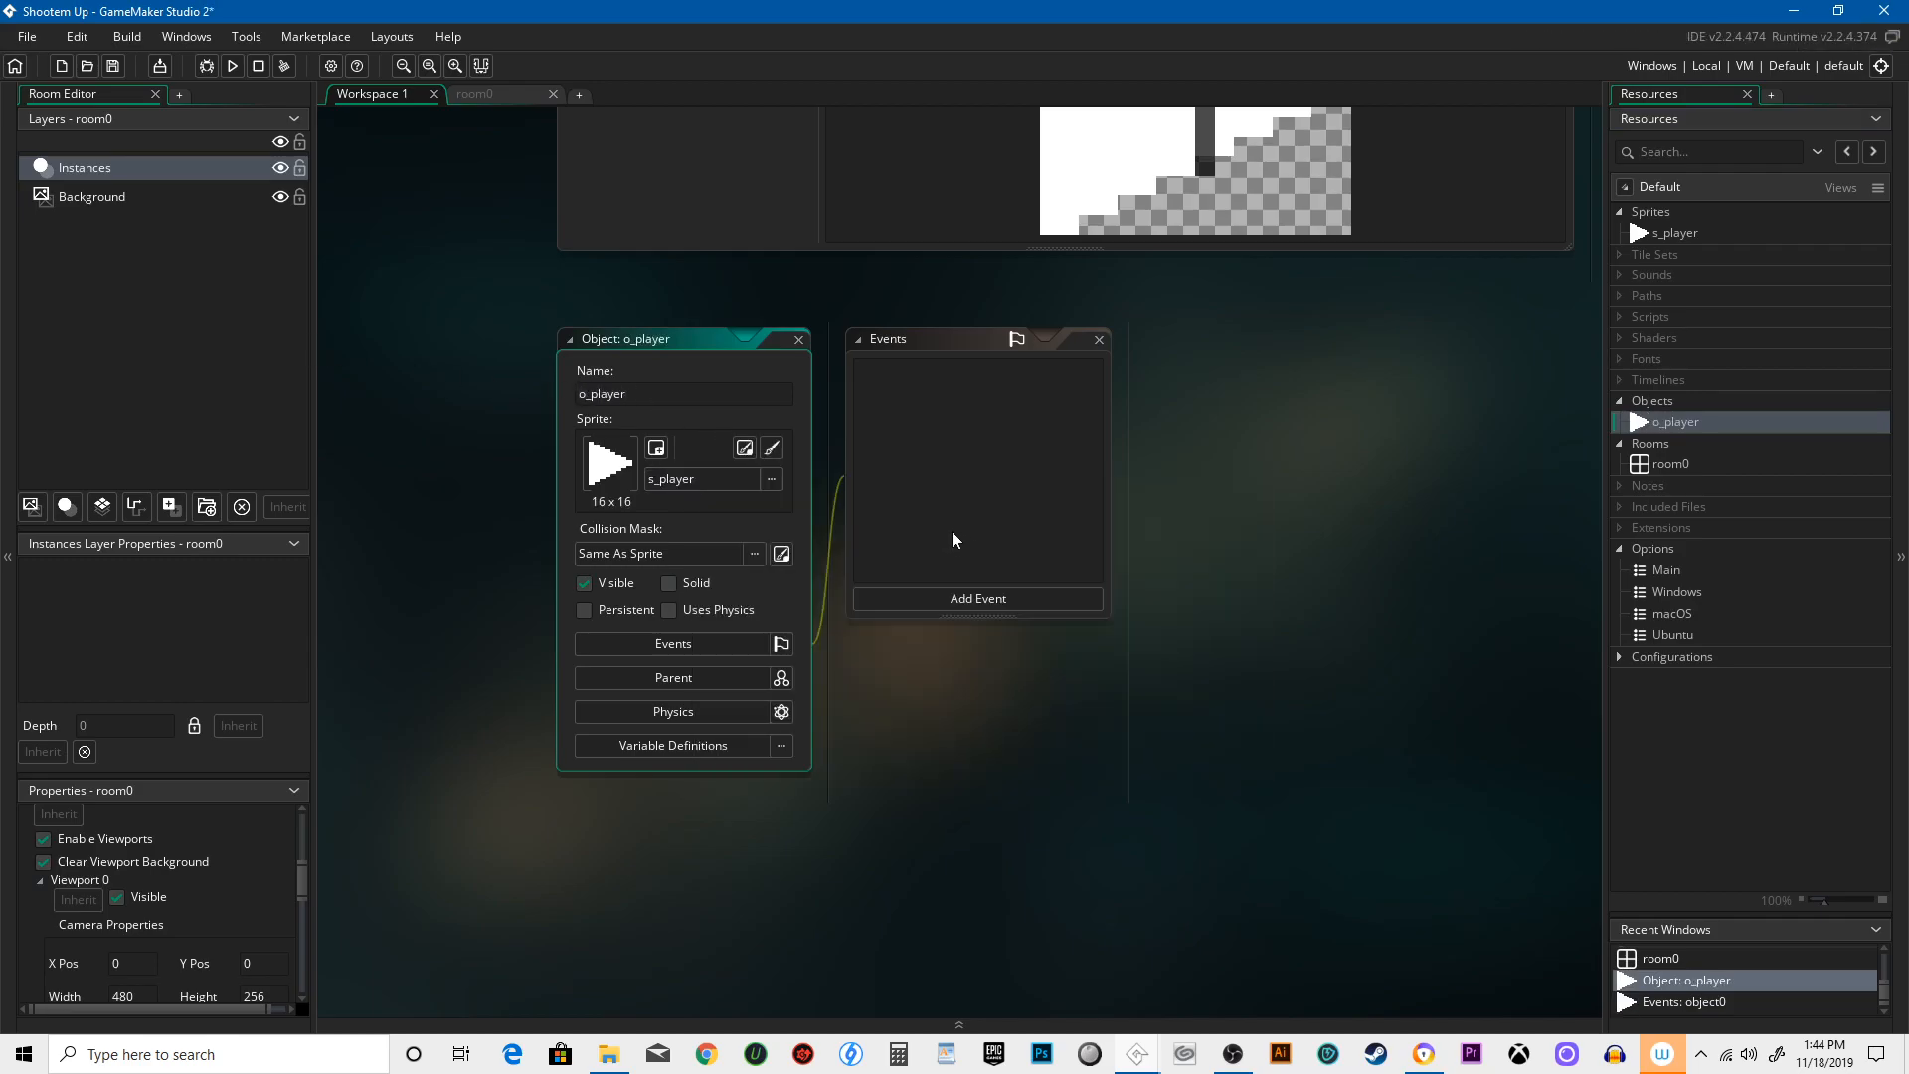
mouse_move(964, 545)
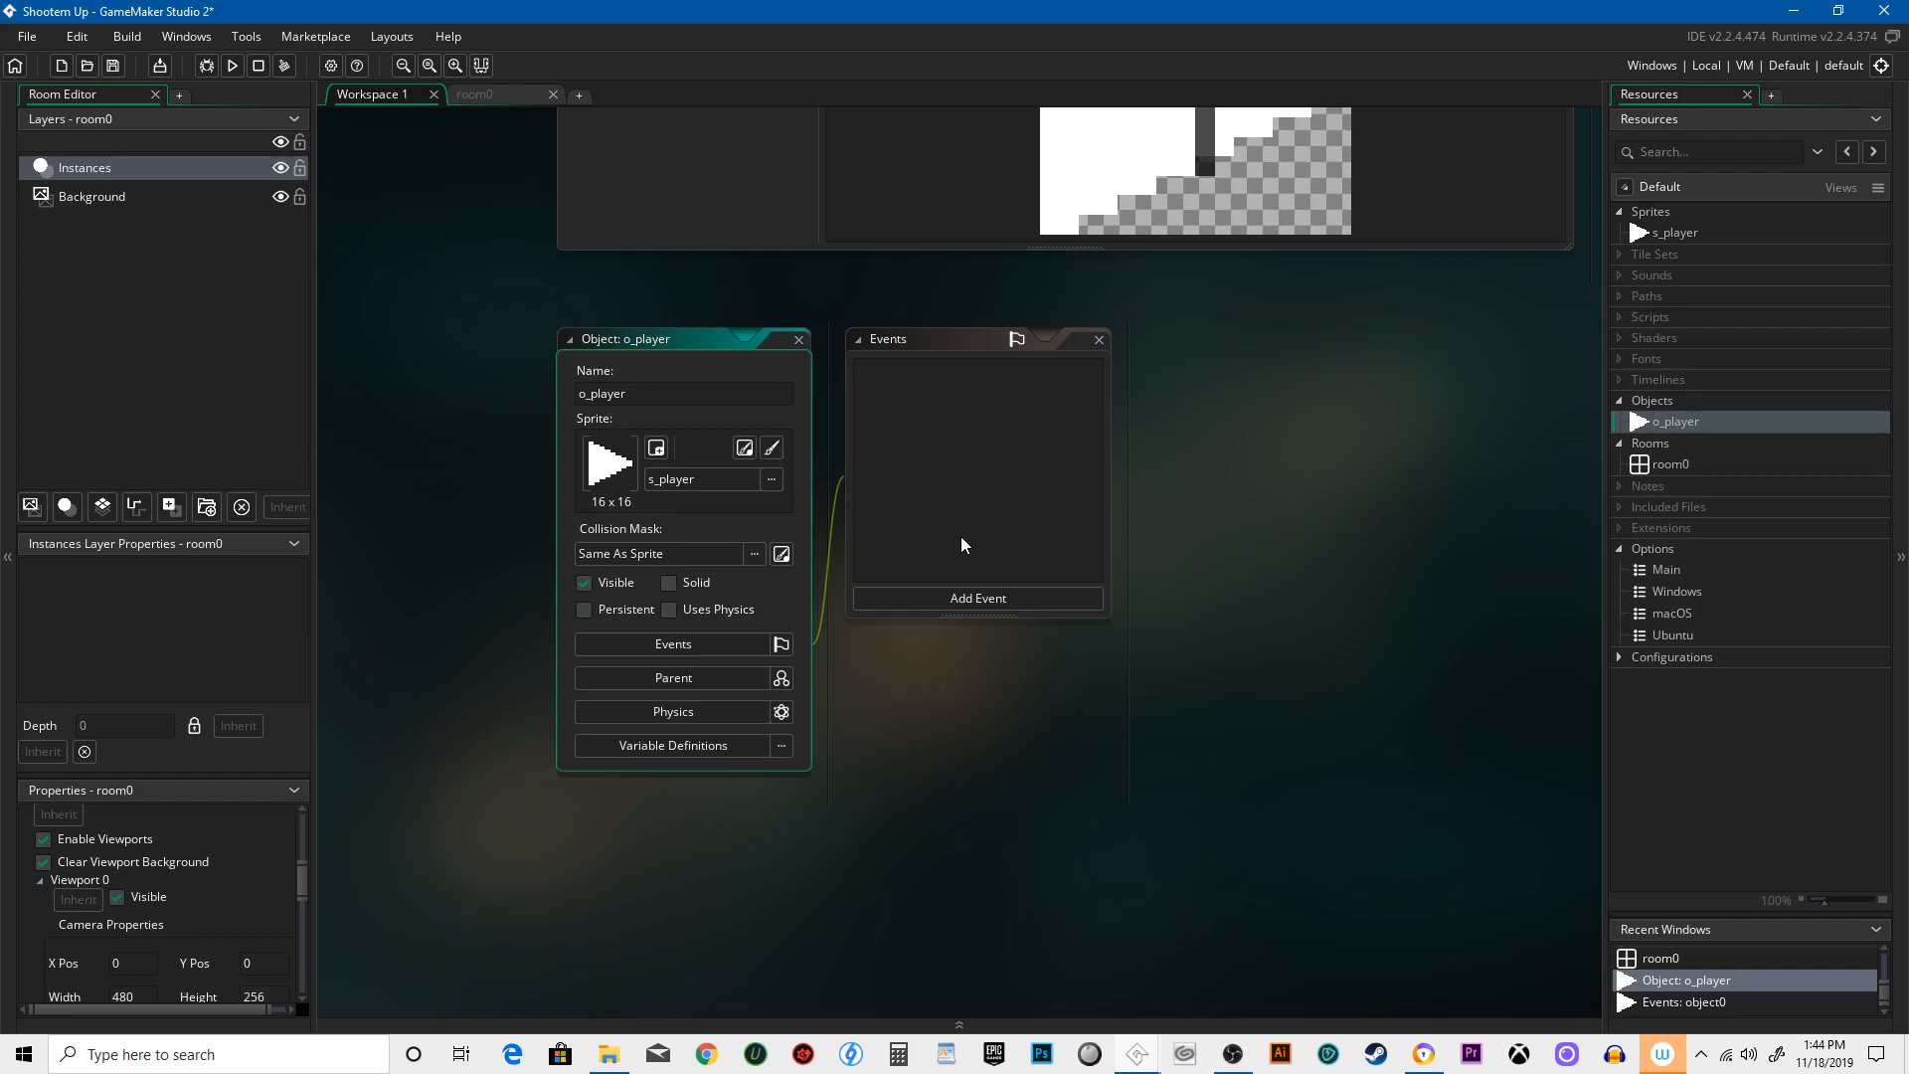
mouse_move(971, 529)
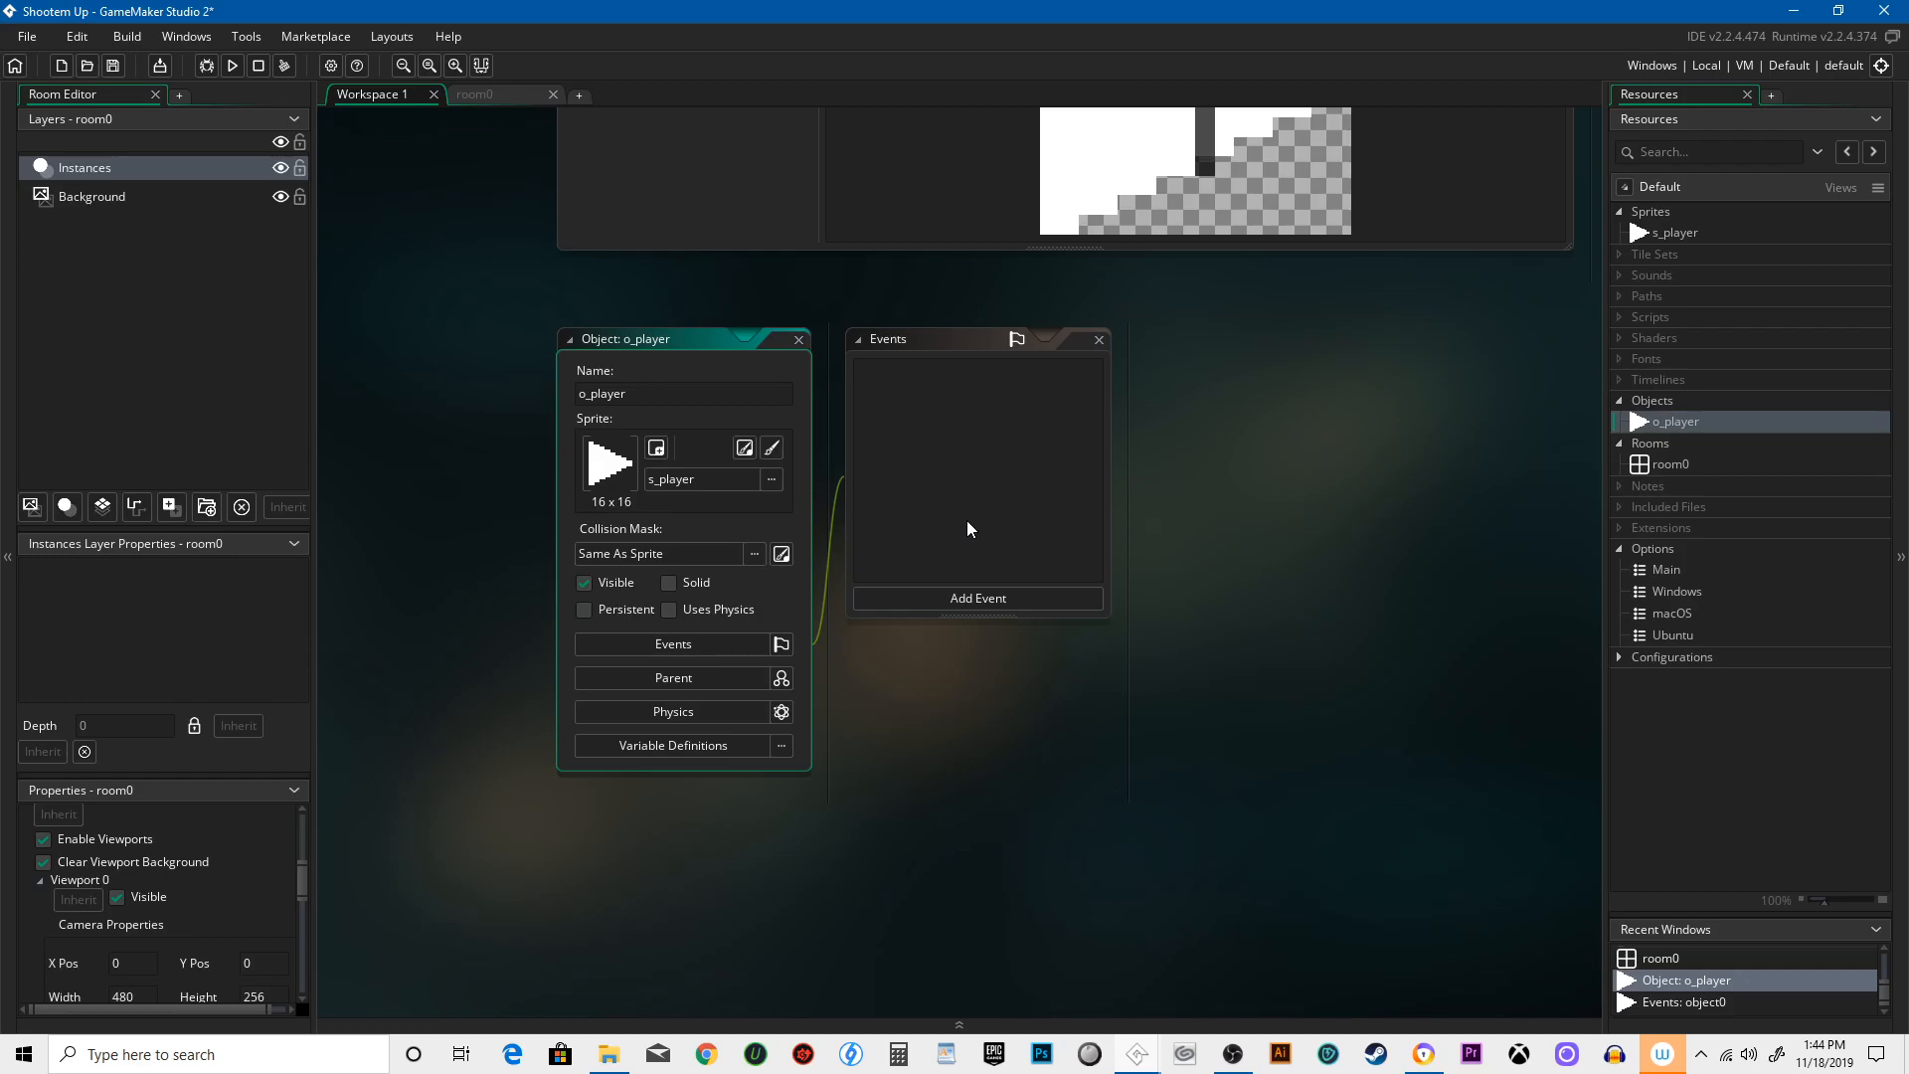
mouse_move(1010, 547)
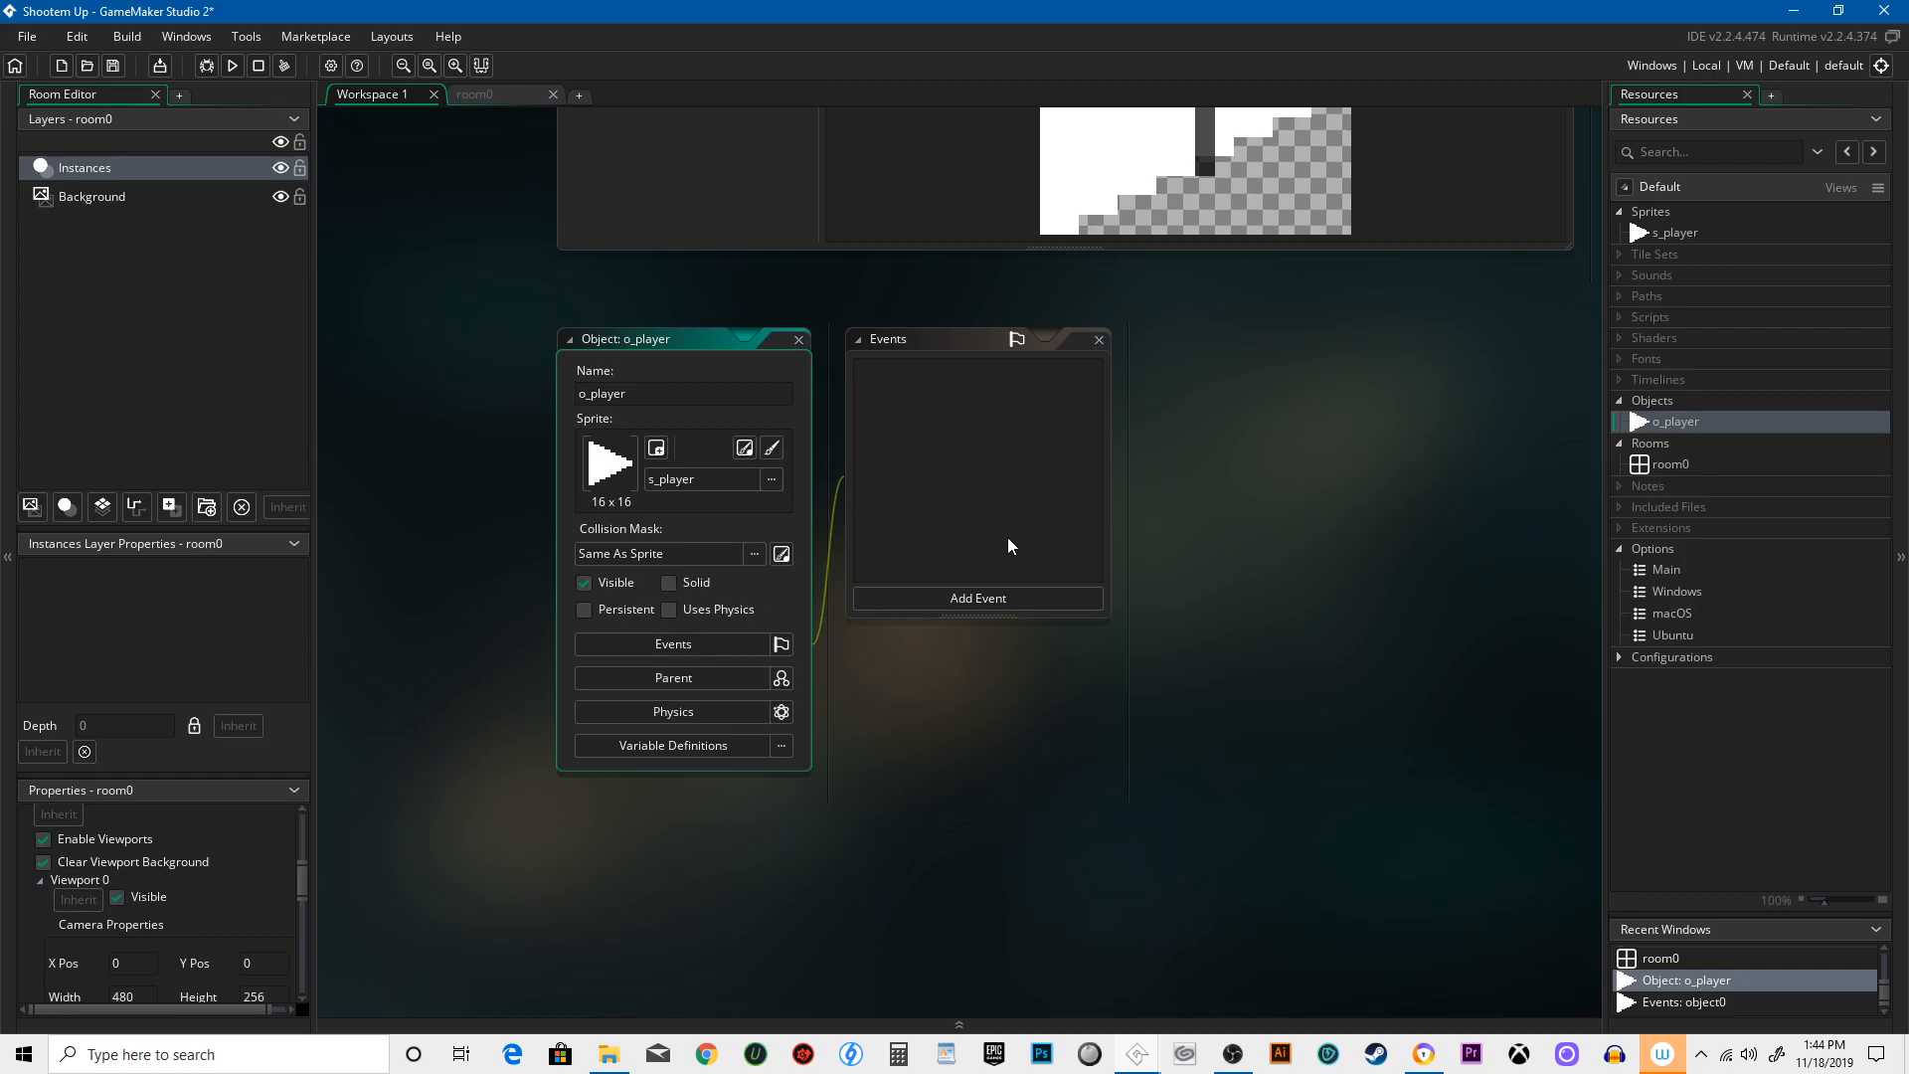
mouse_move(1050, 553)
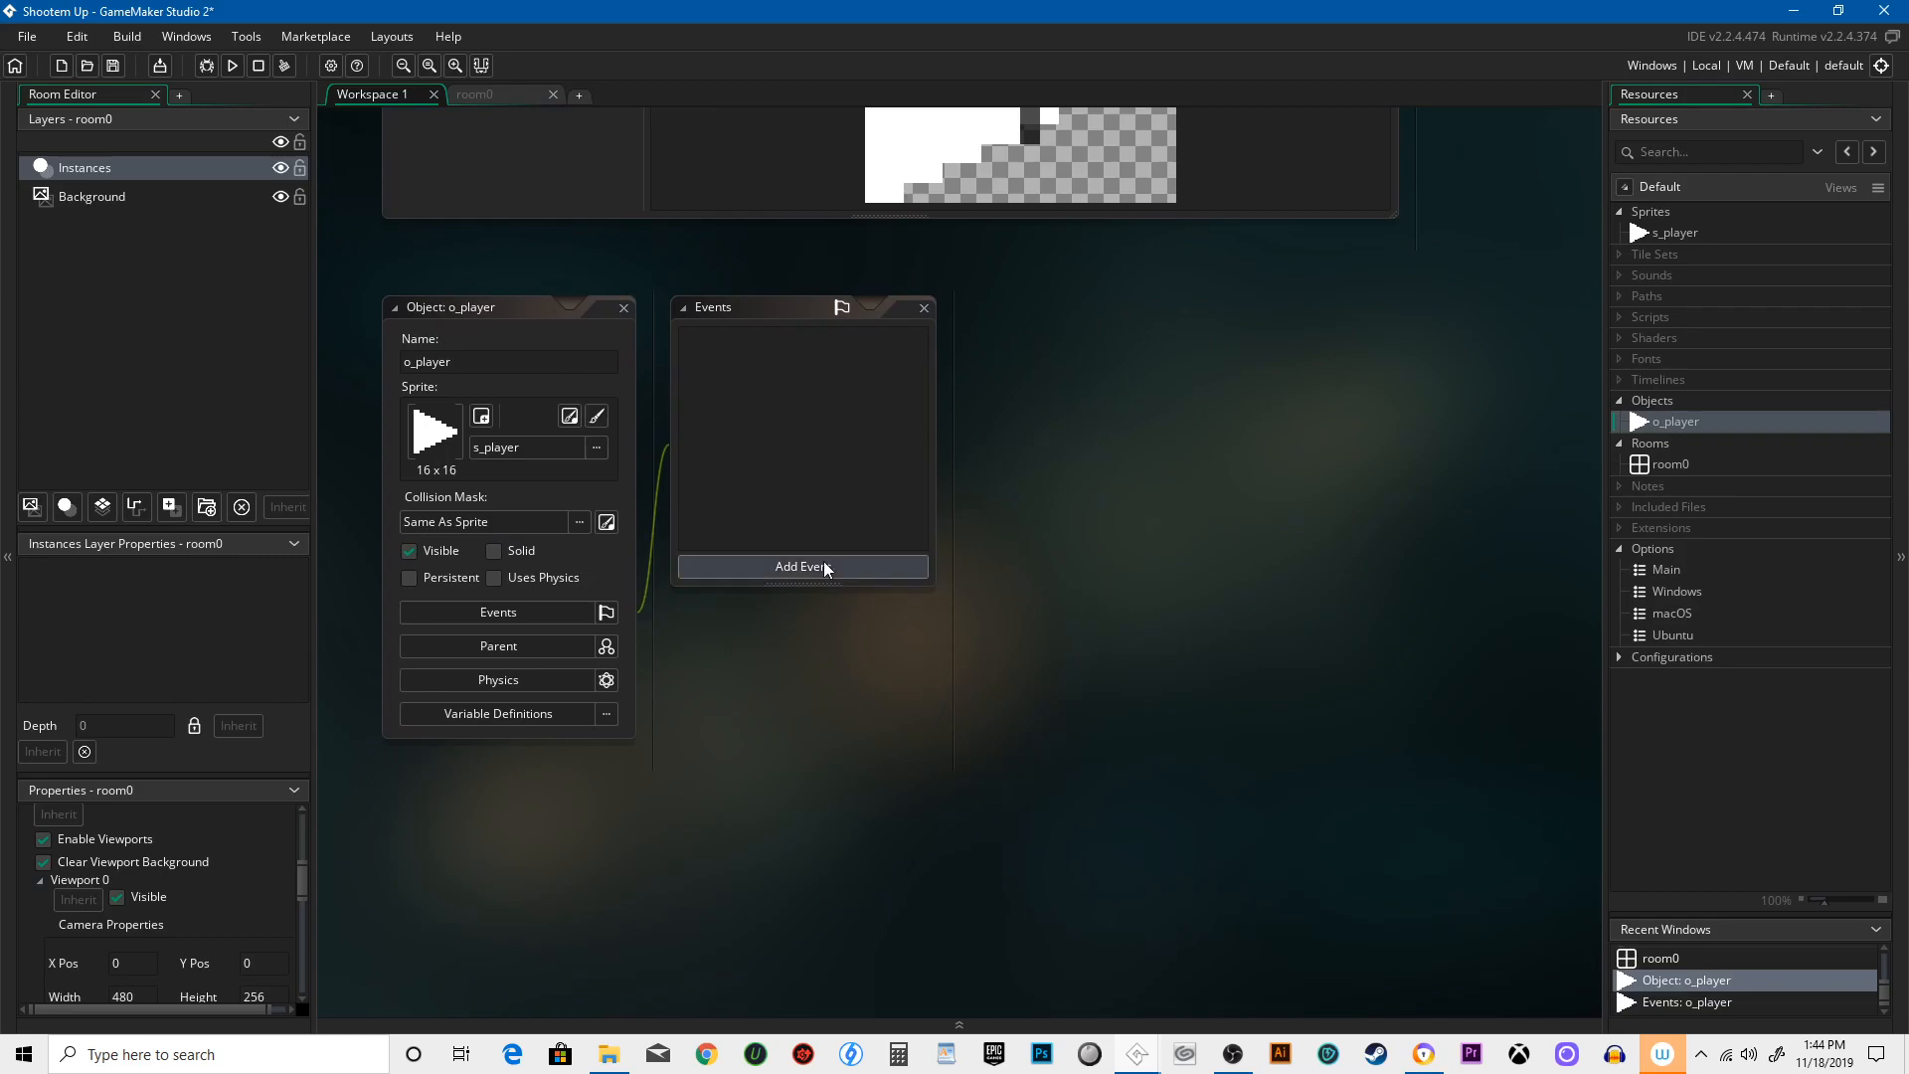
- Add a Step event to o_player declaring 'var up, down, left, right, shoot;'
click(803, 567)
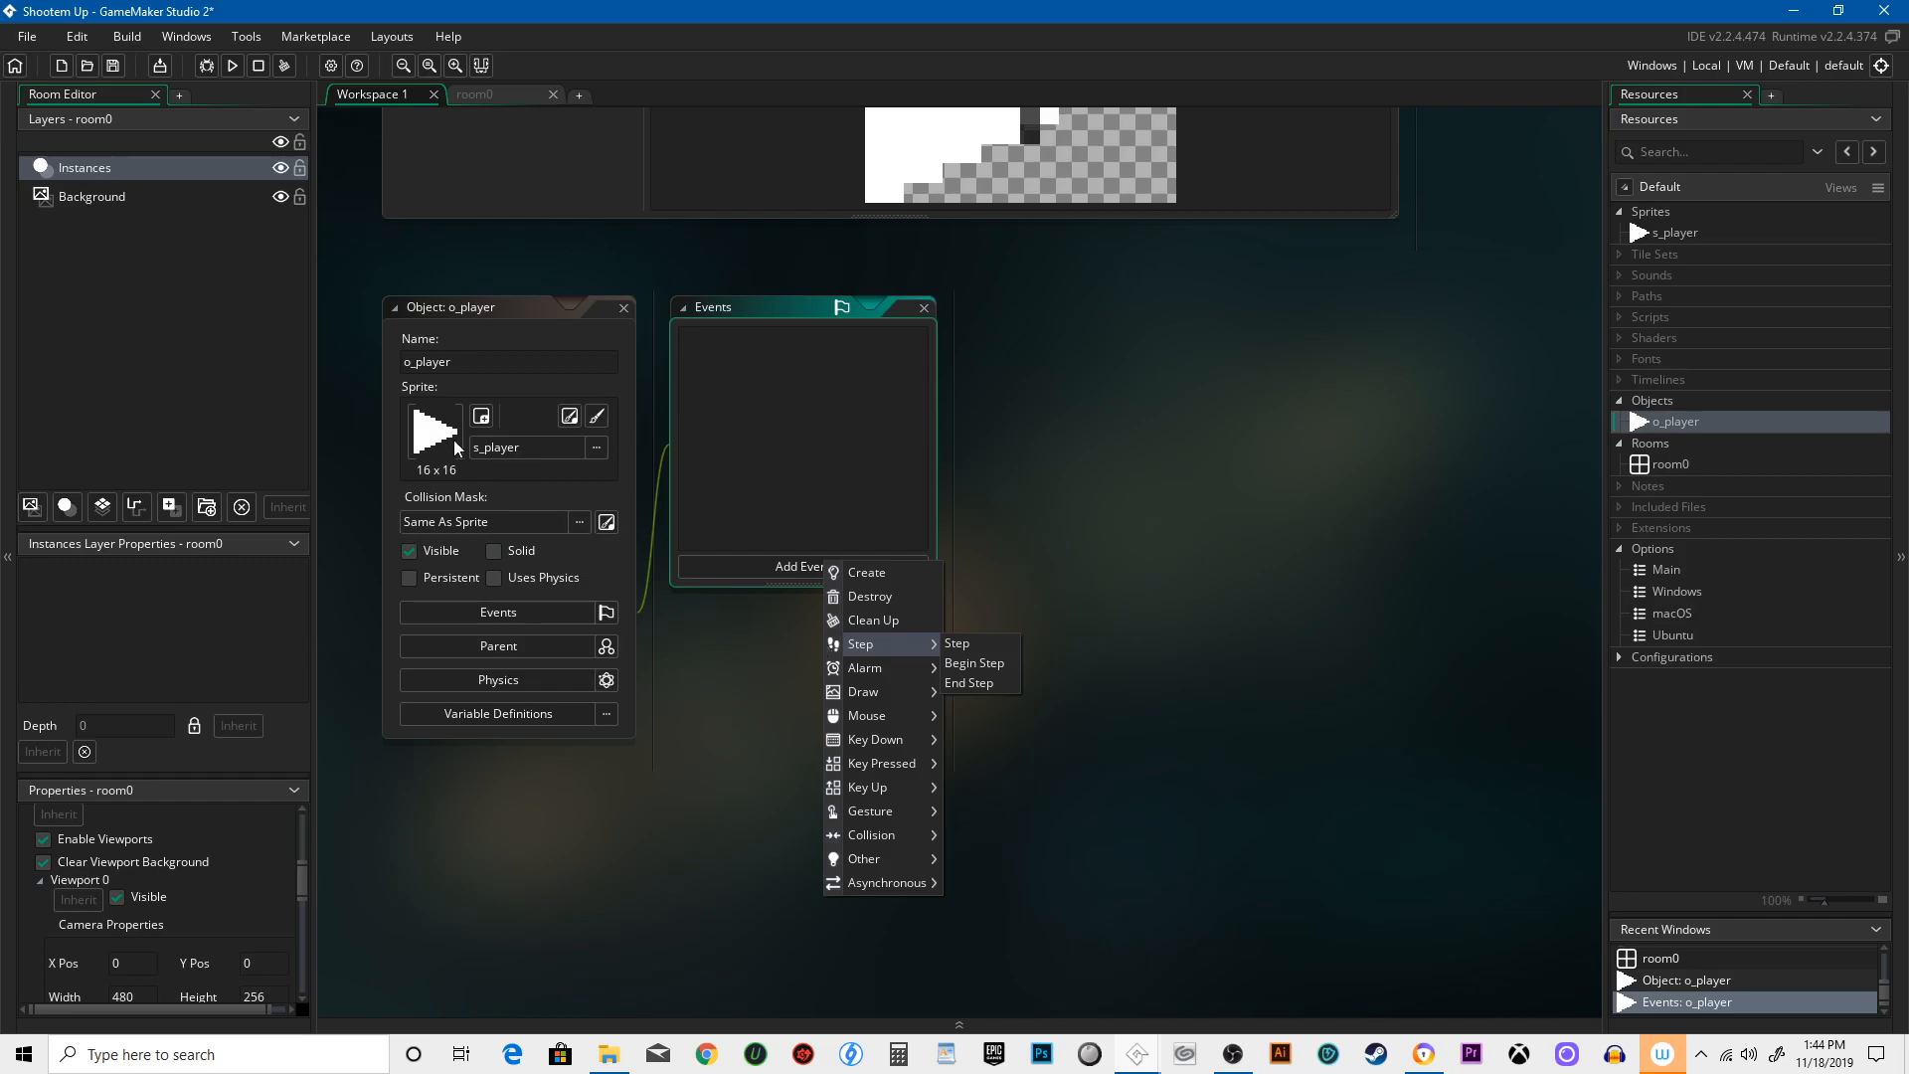
mouse_move(901, 652)
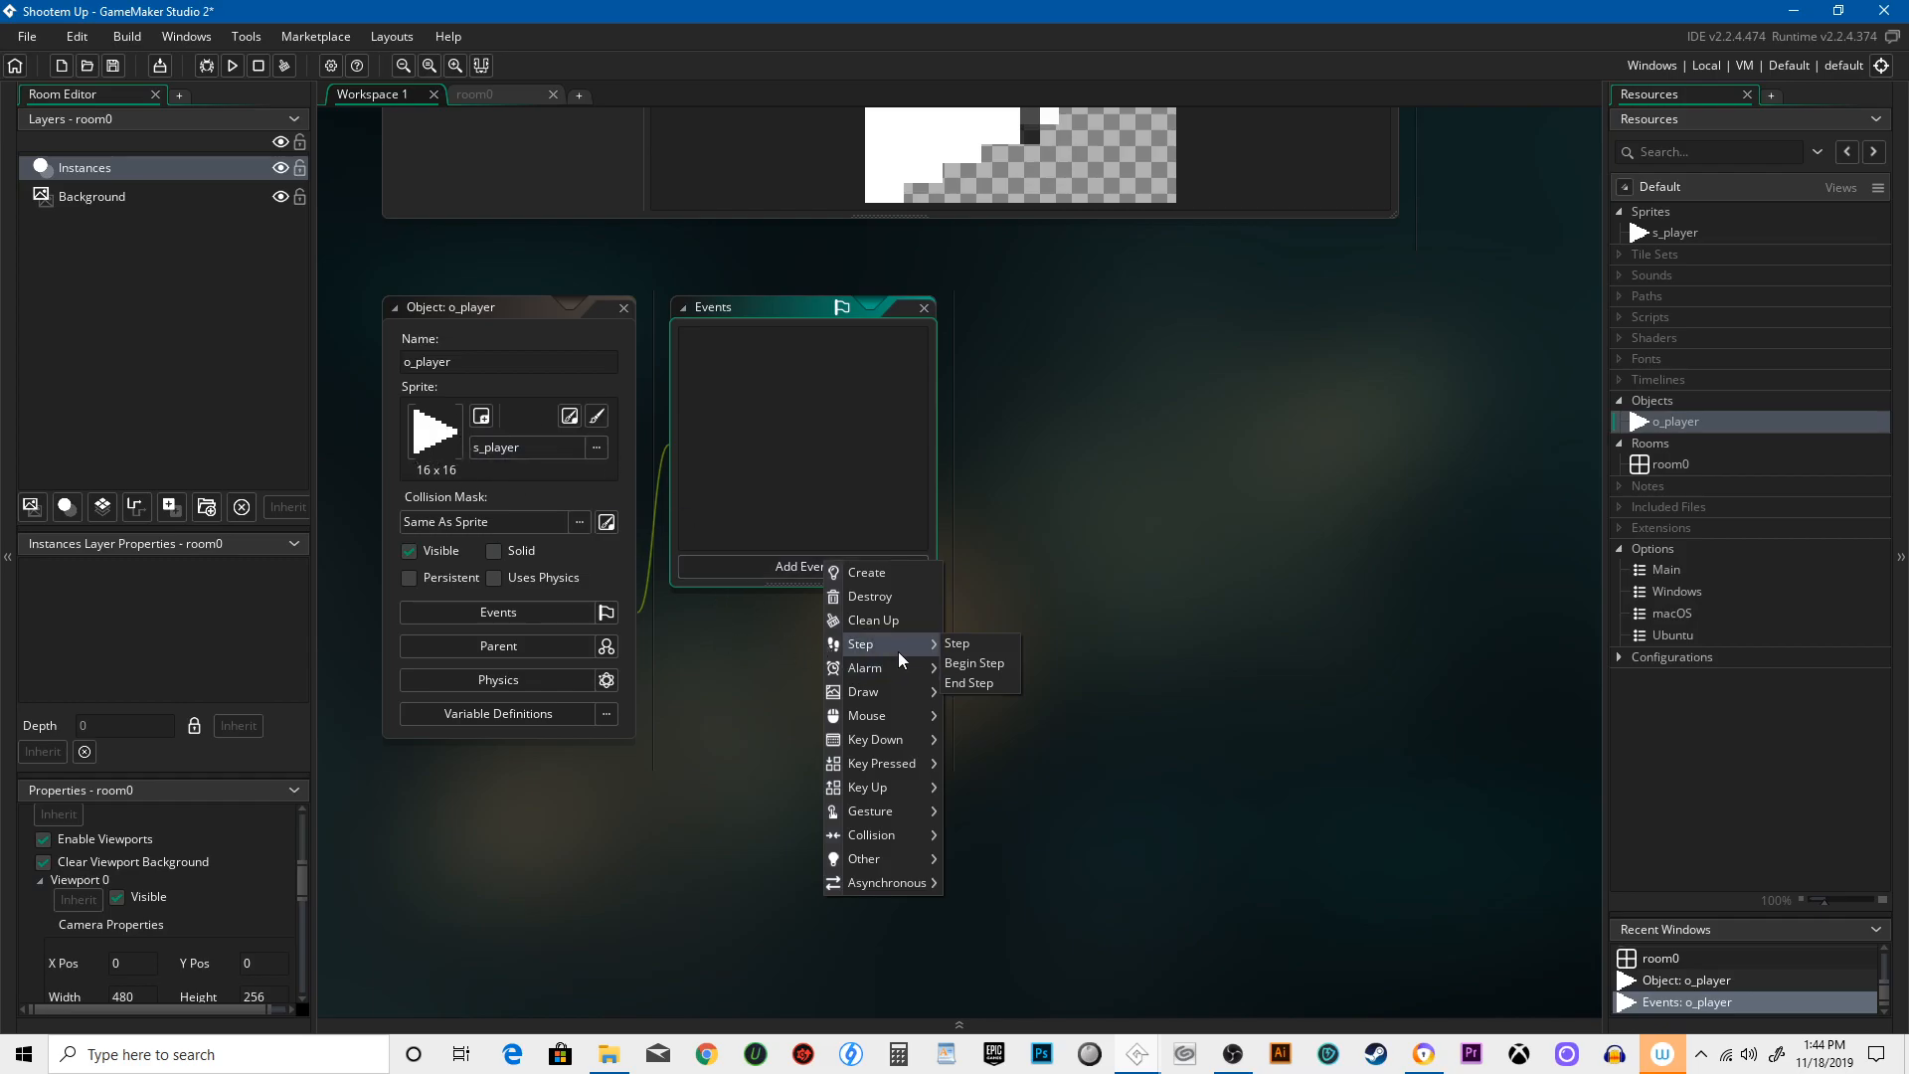
click(956, 644)
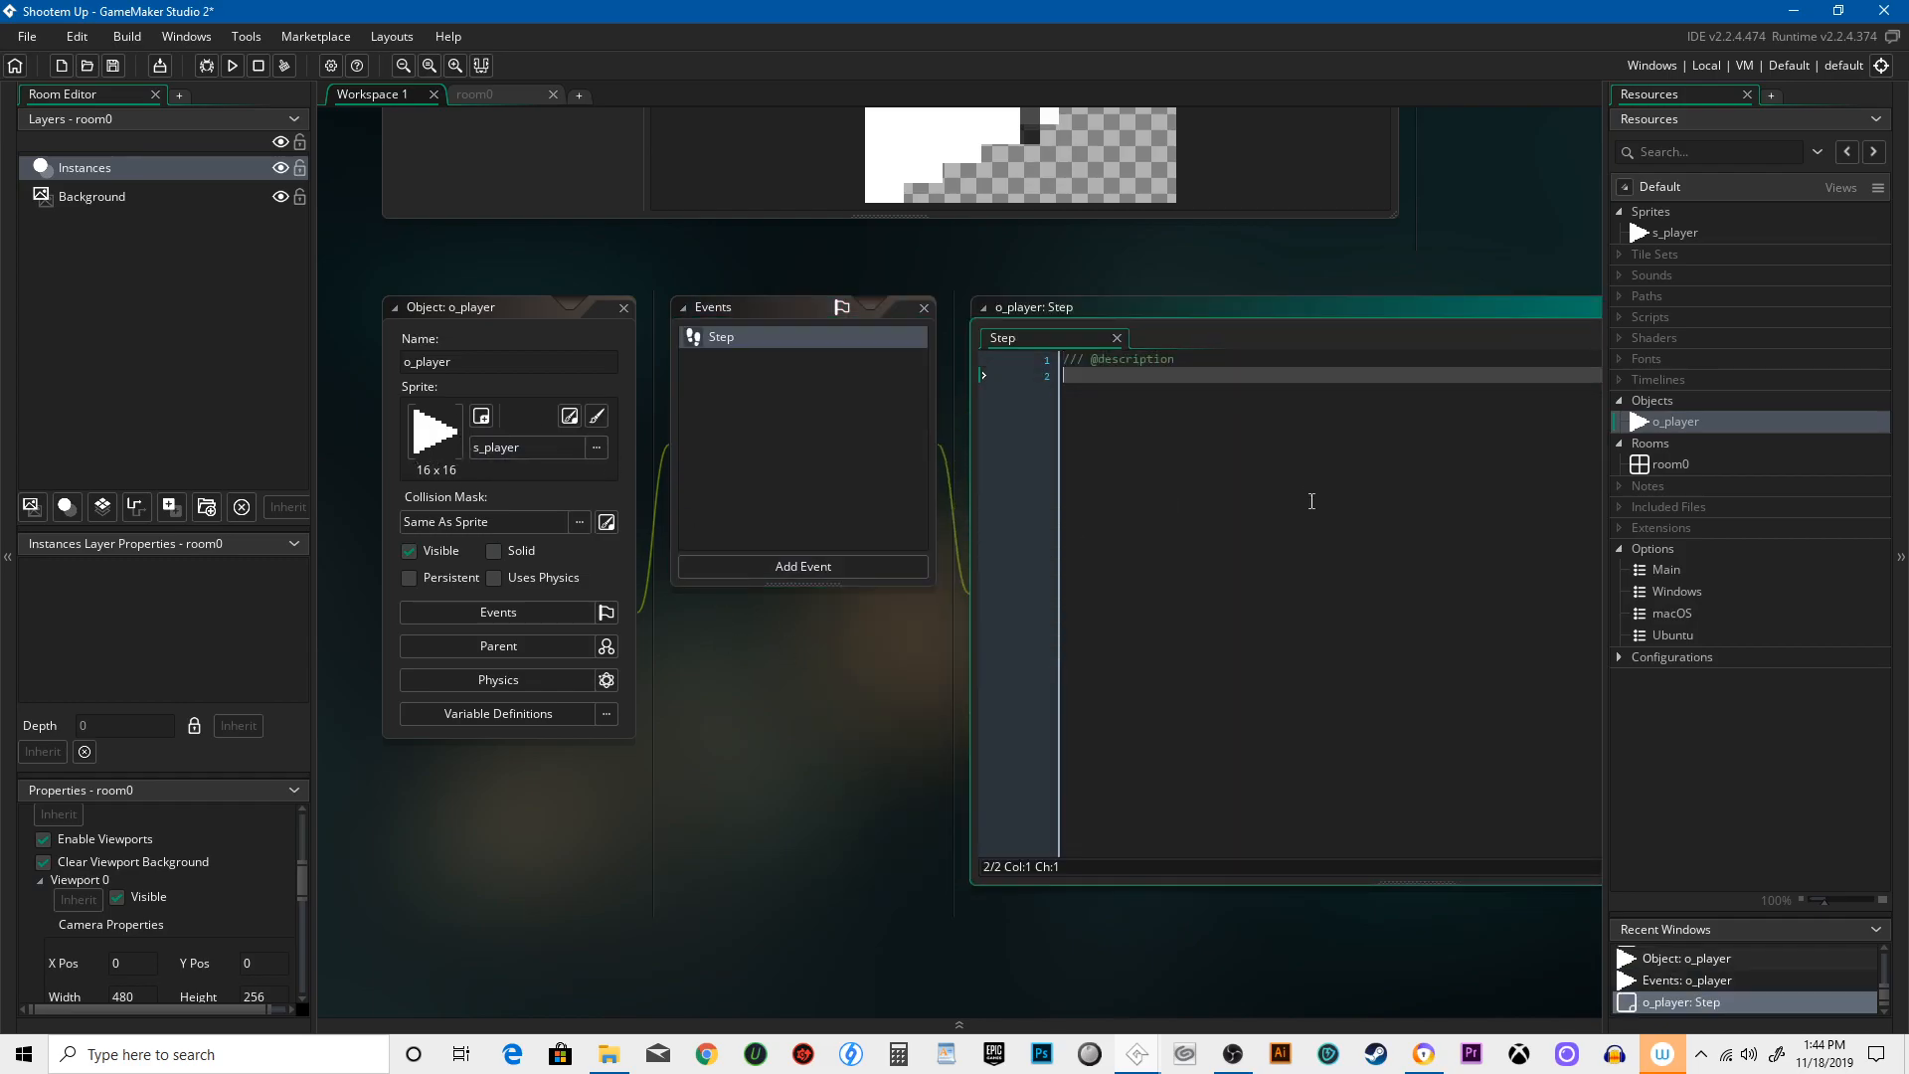
text(var)
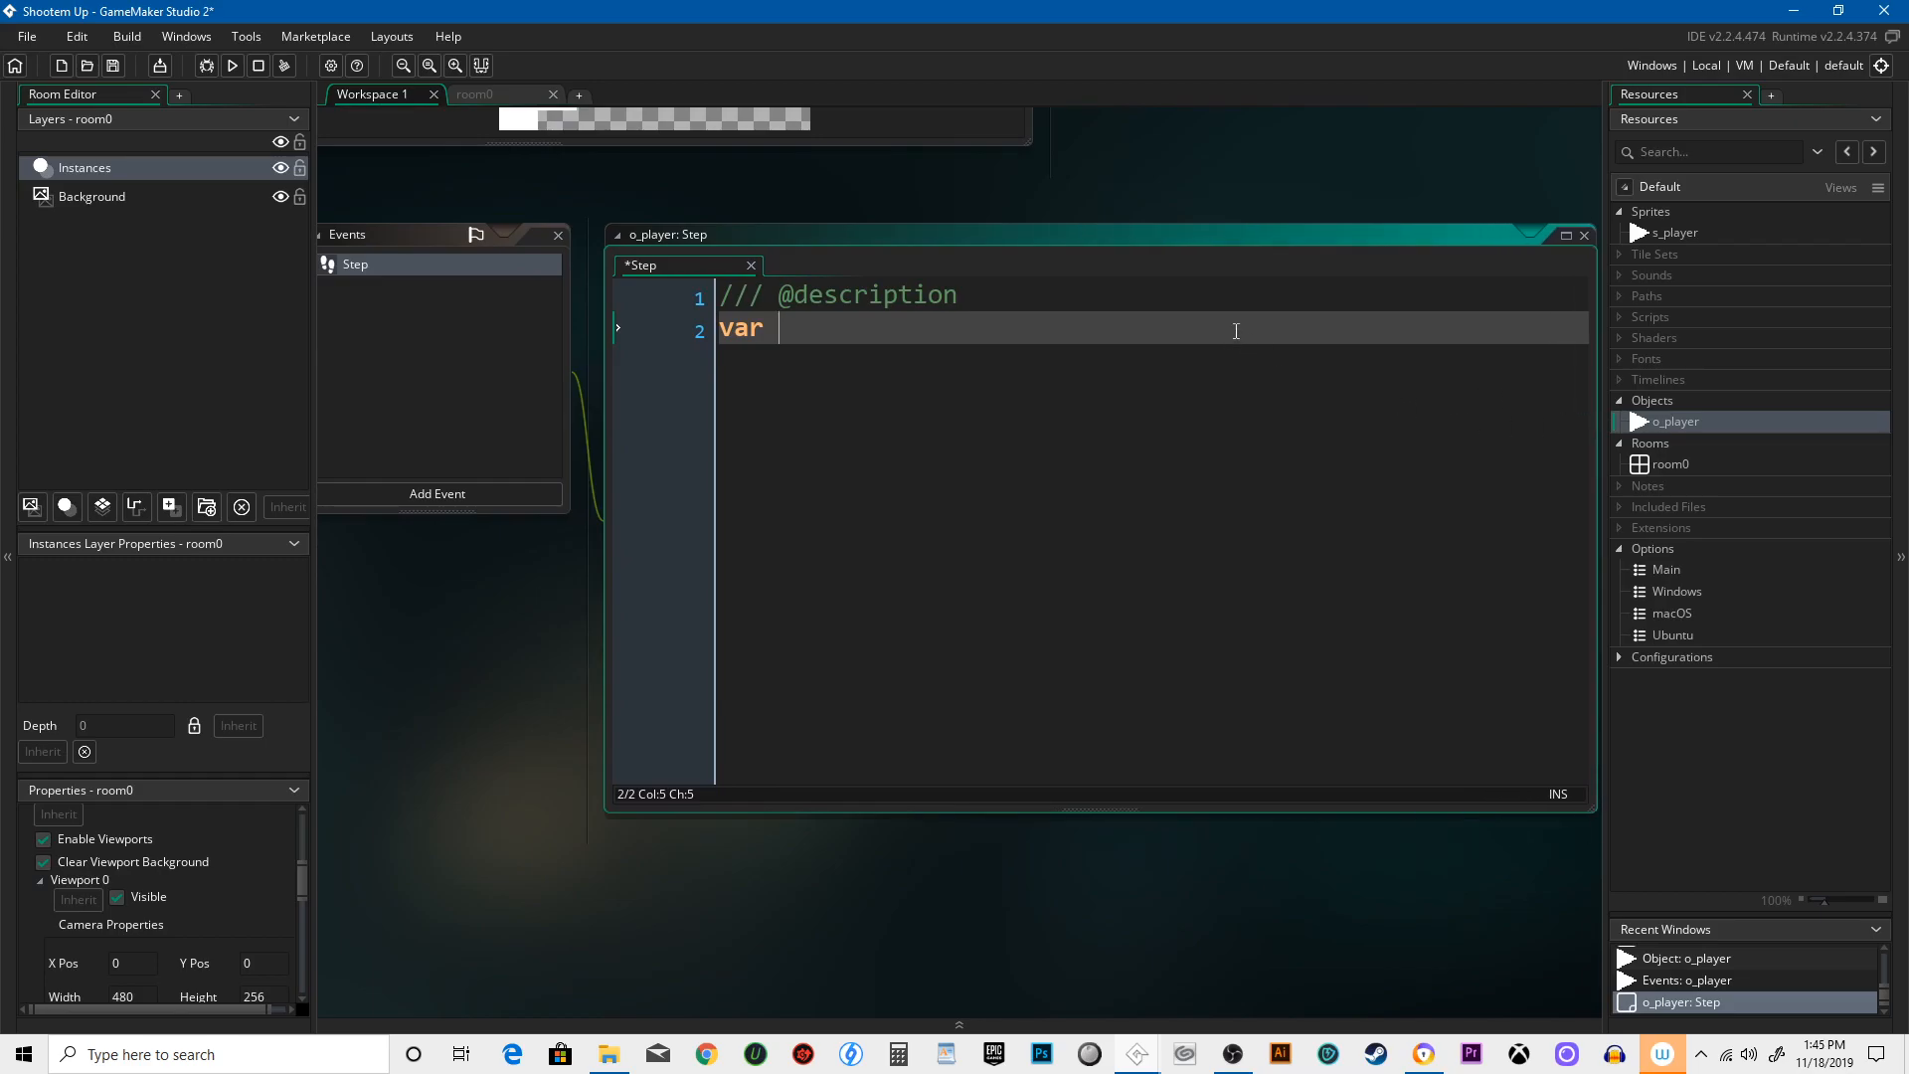
text(up, do)
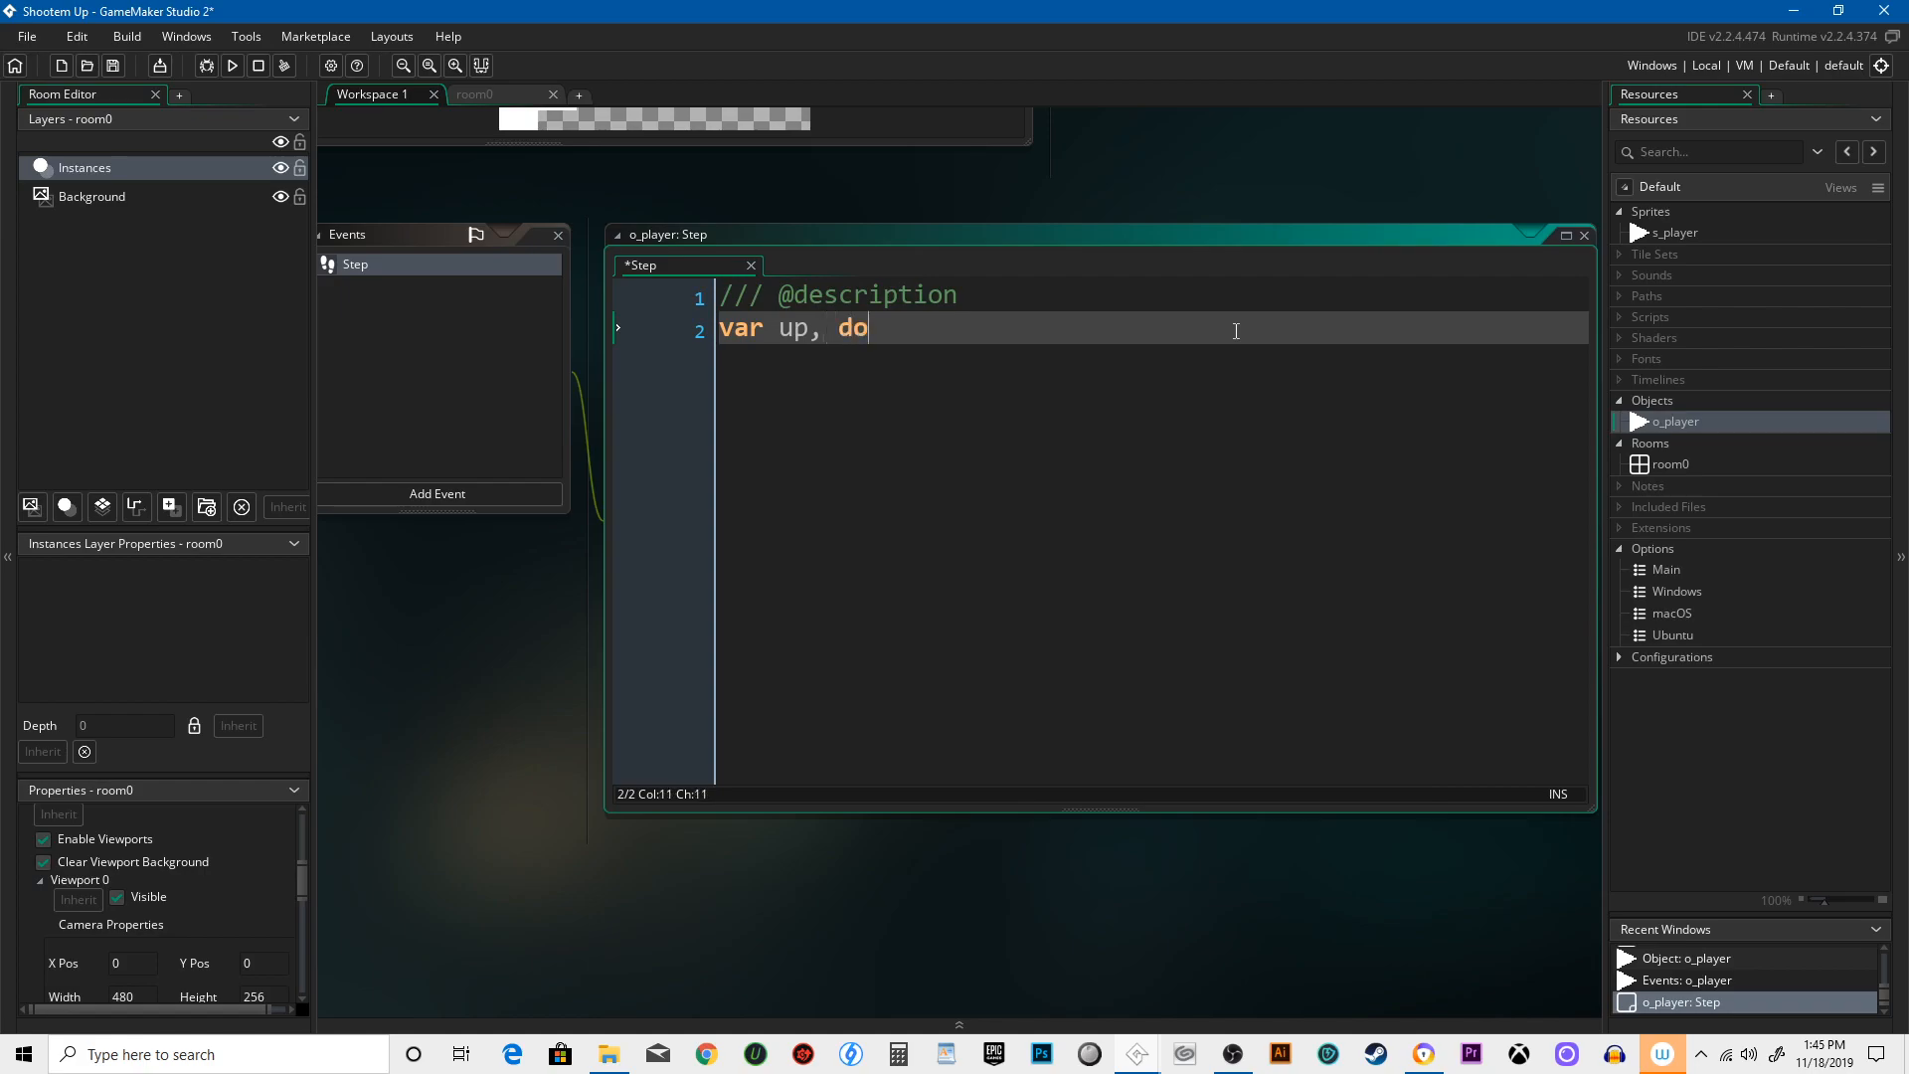
text(wn, left, right)
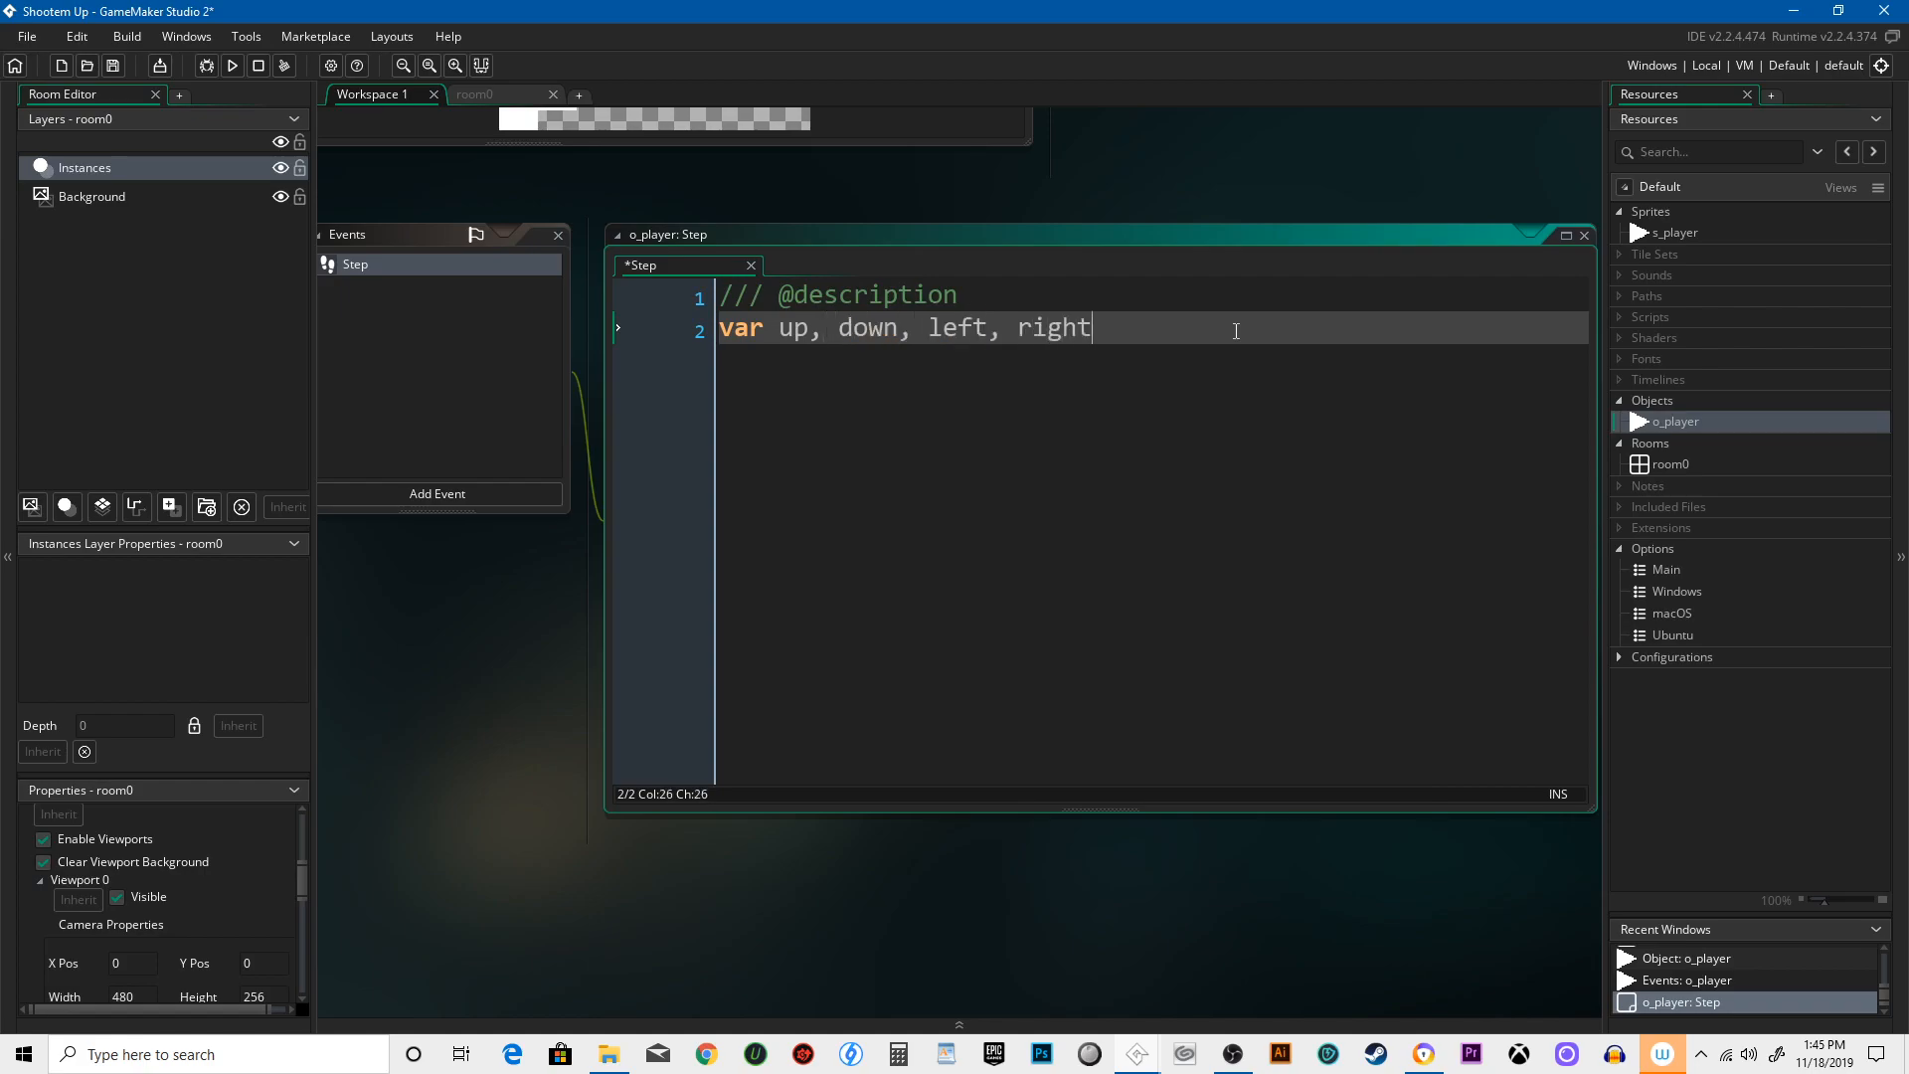
text(, s)
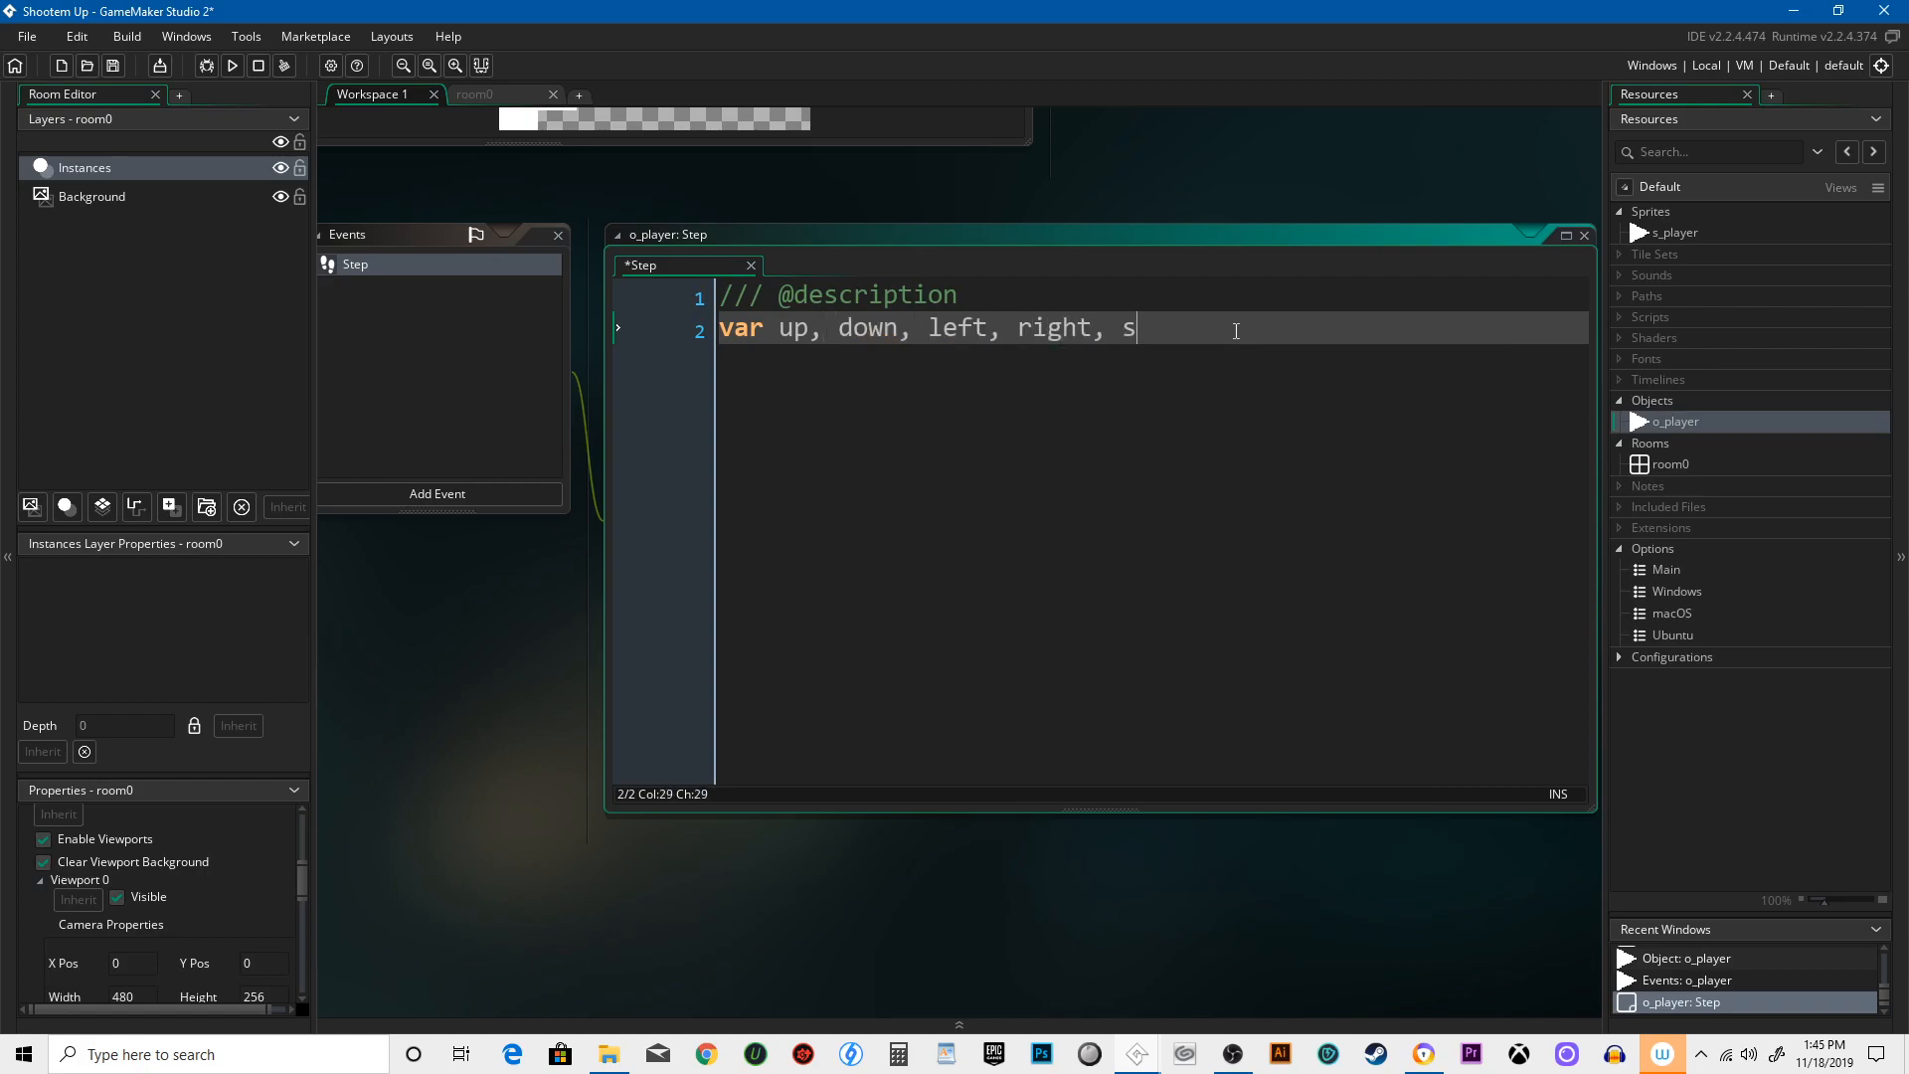
text(hoot;)
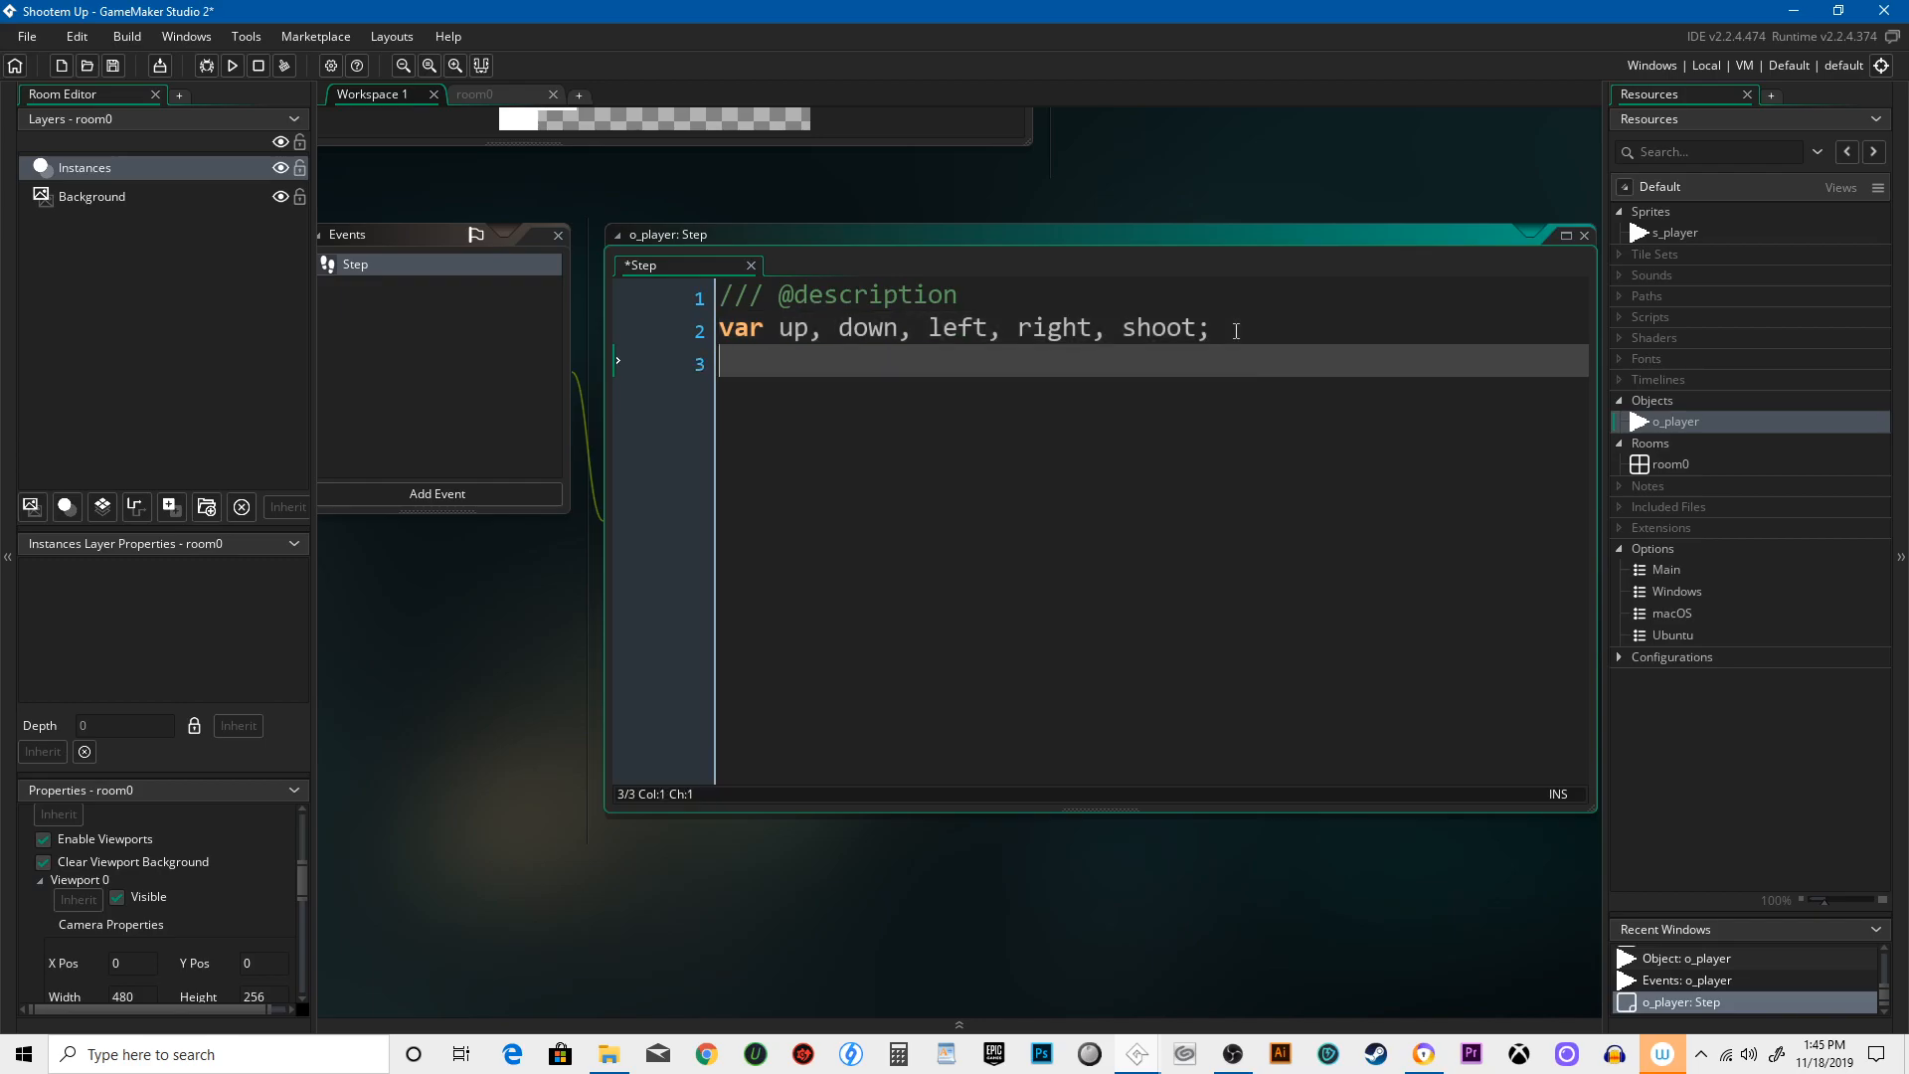
- Begin assignment lines for up, right and 'shoot =' below the declaration
text(up =)
text(left =)
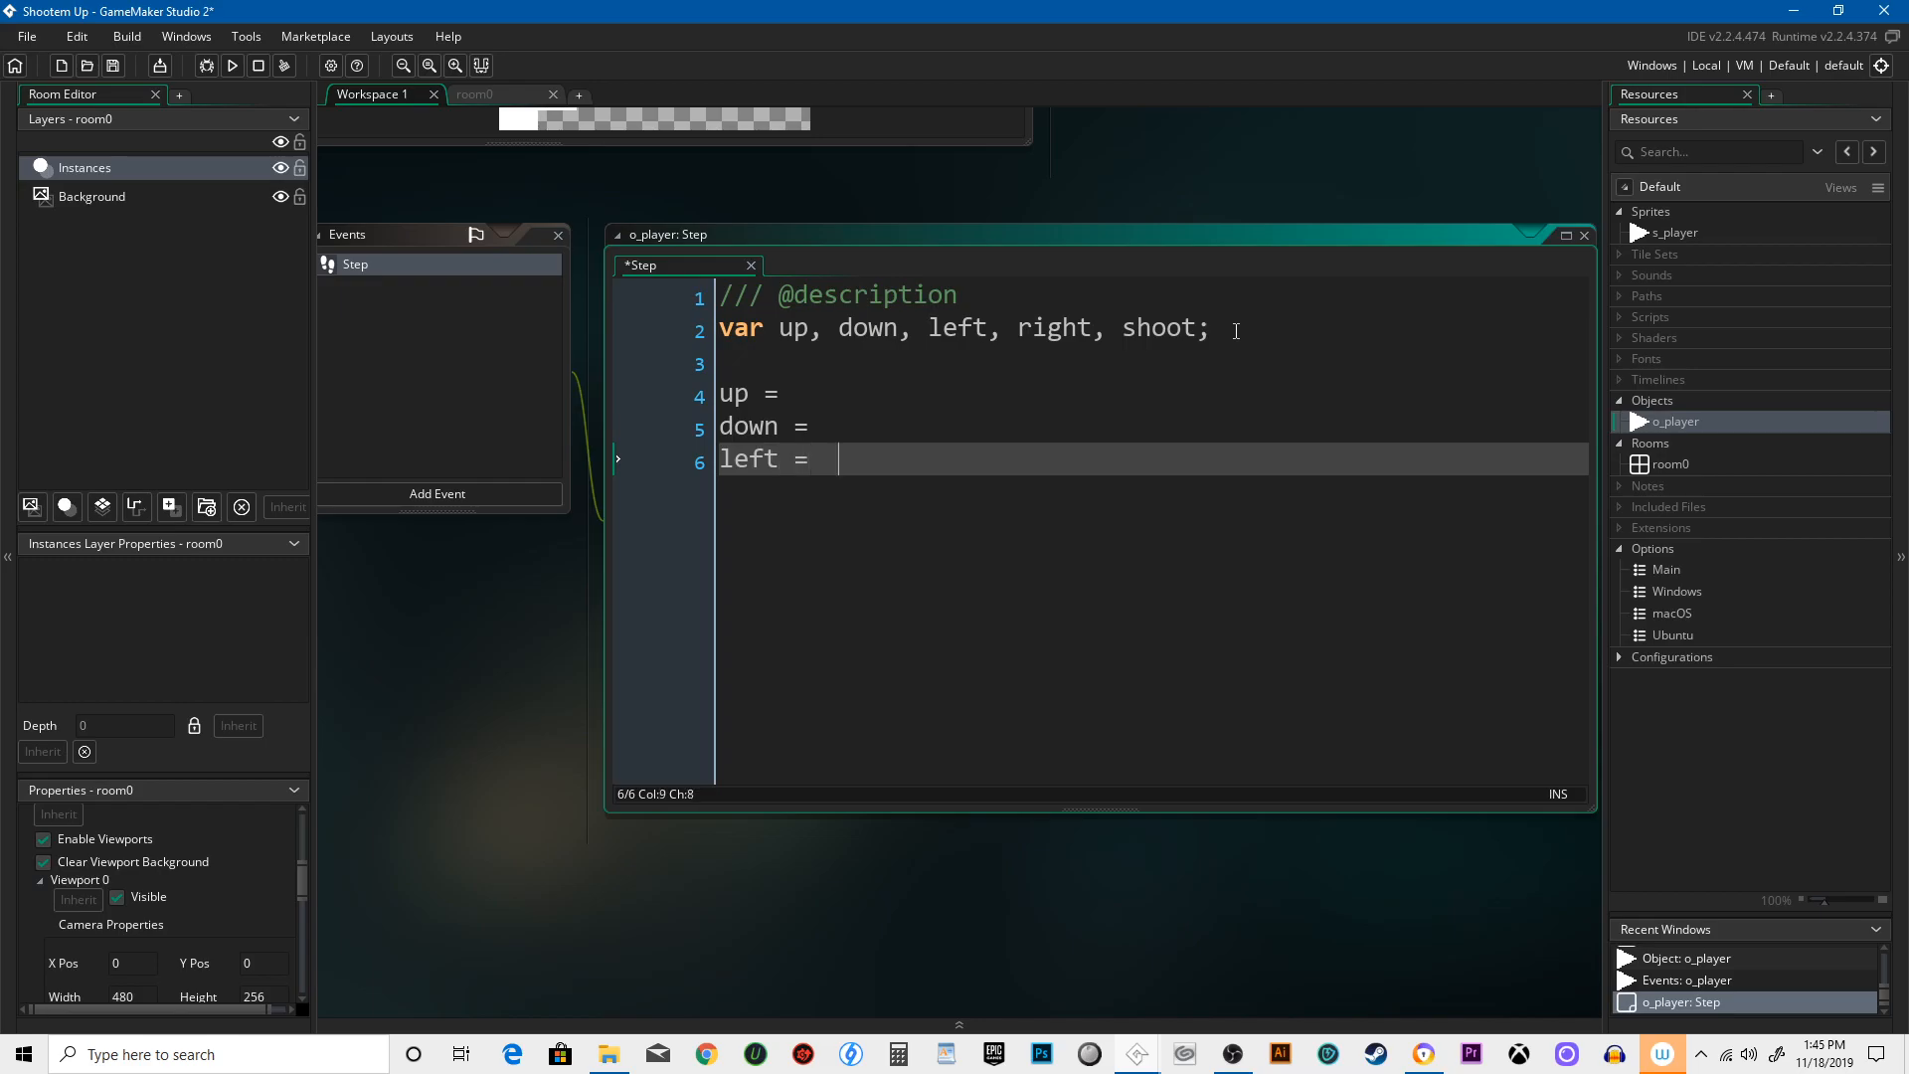
text(right =)
text(sh)
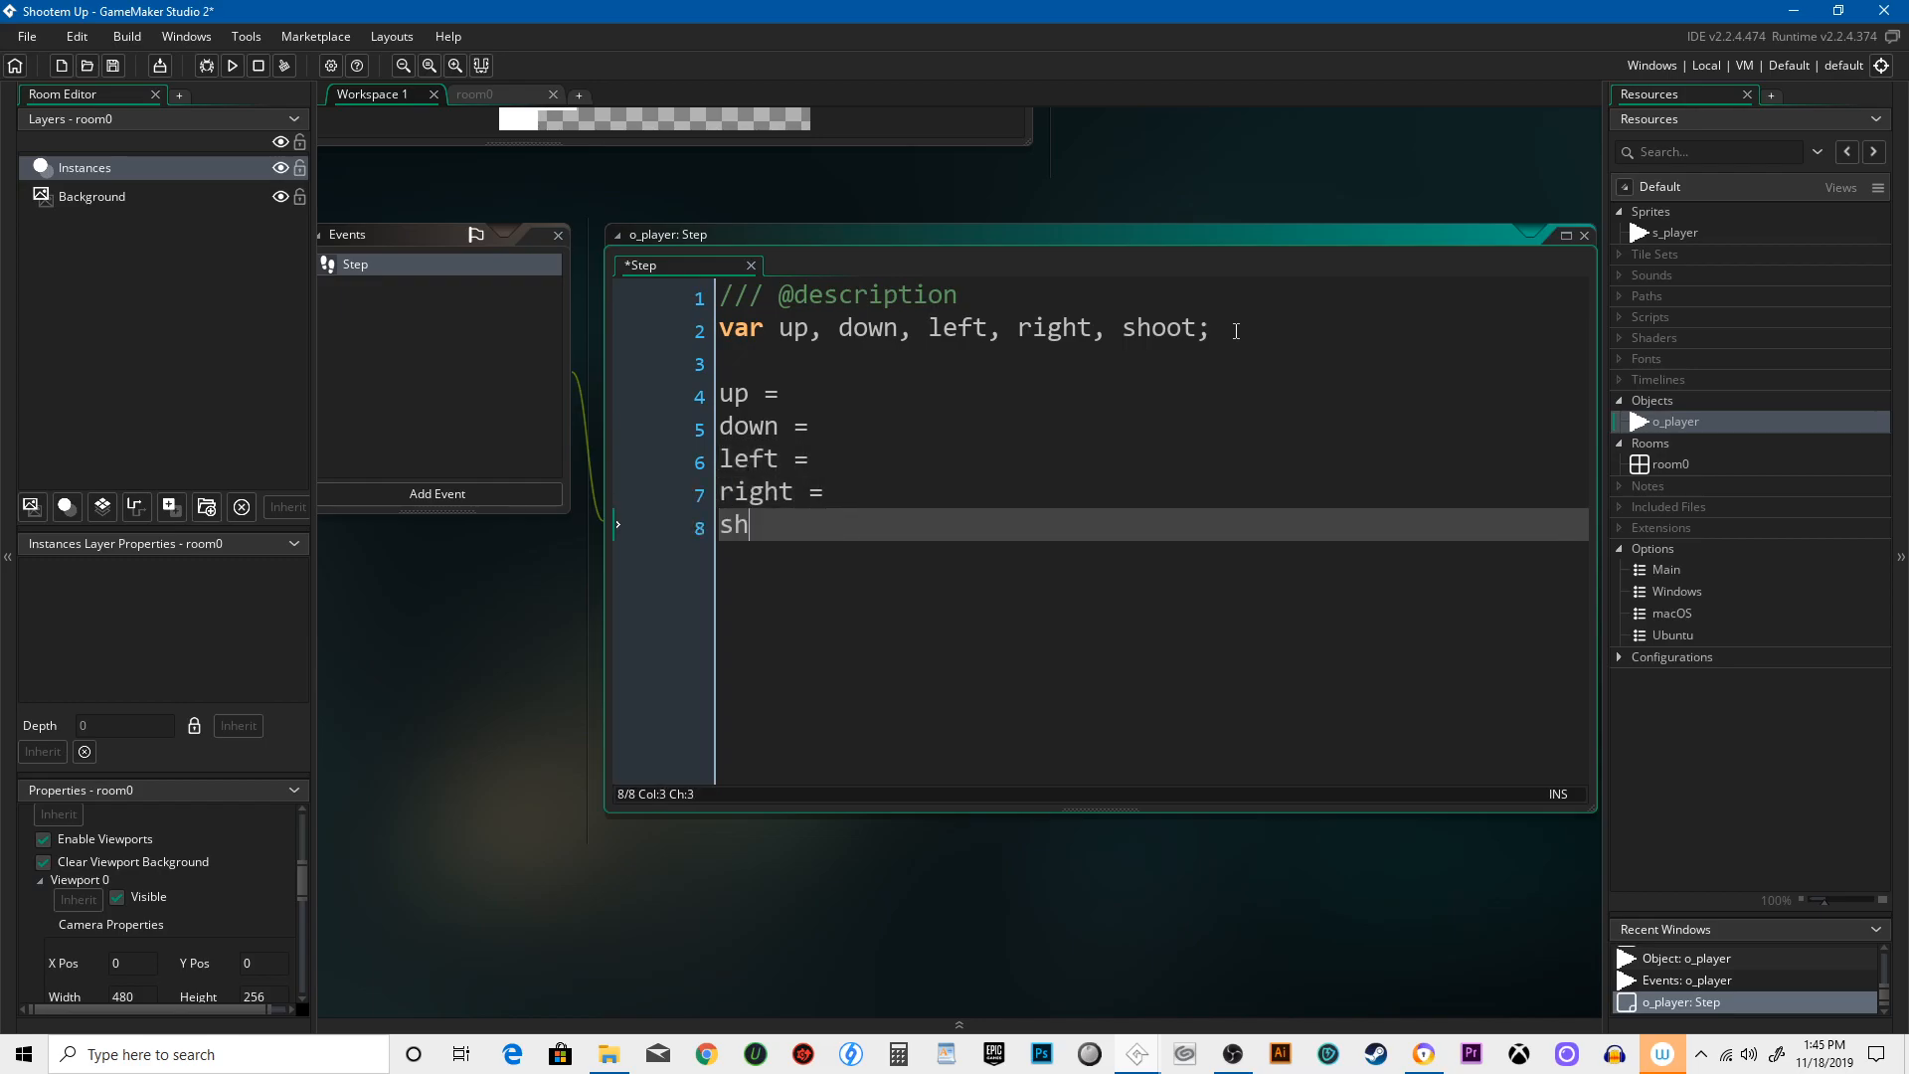
text(oot =)
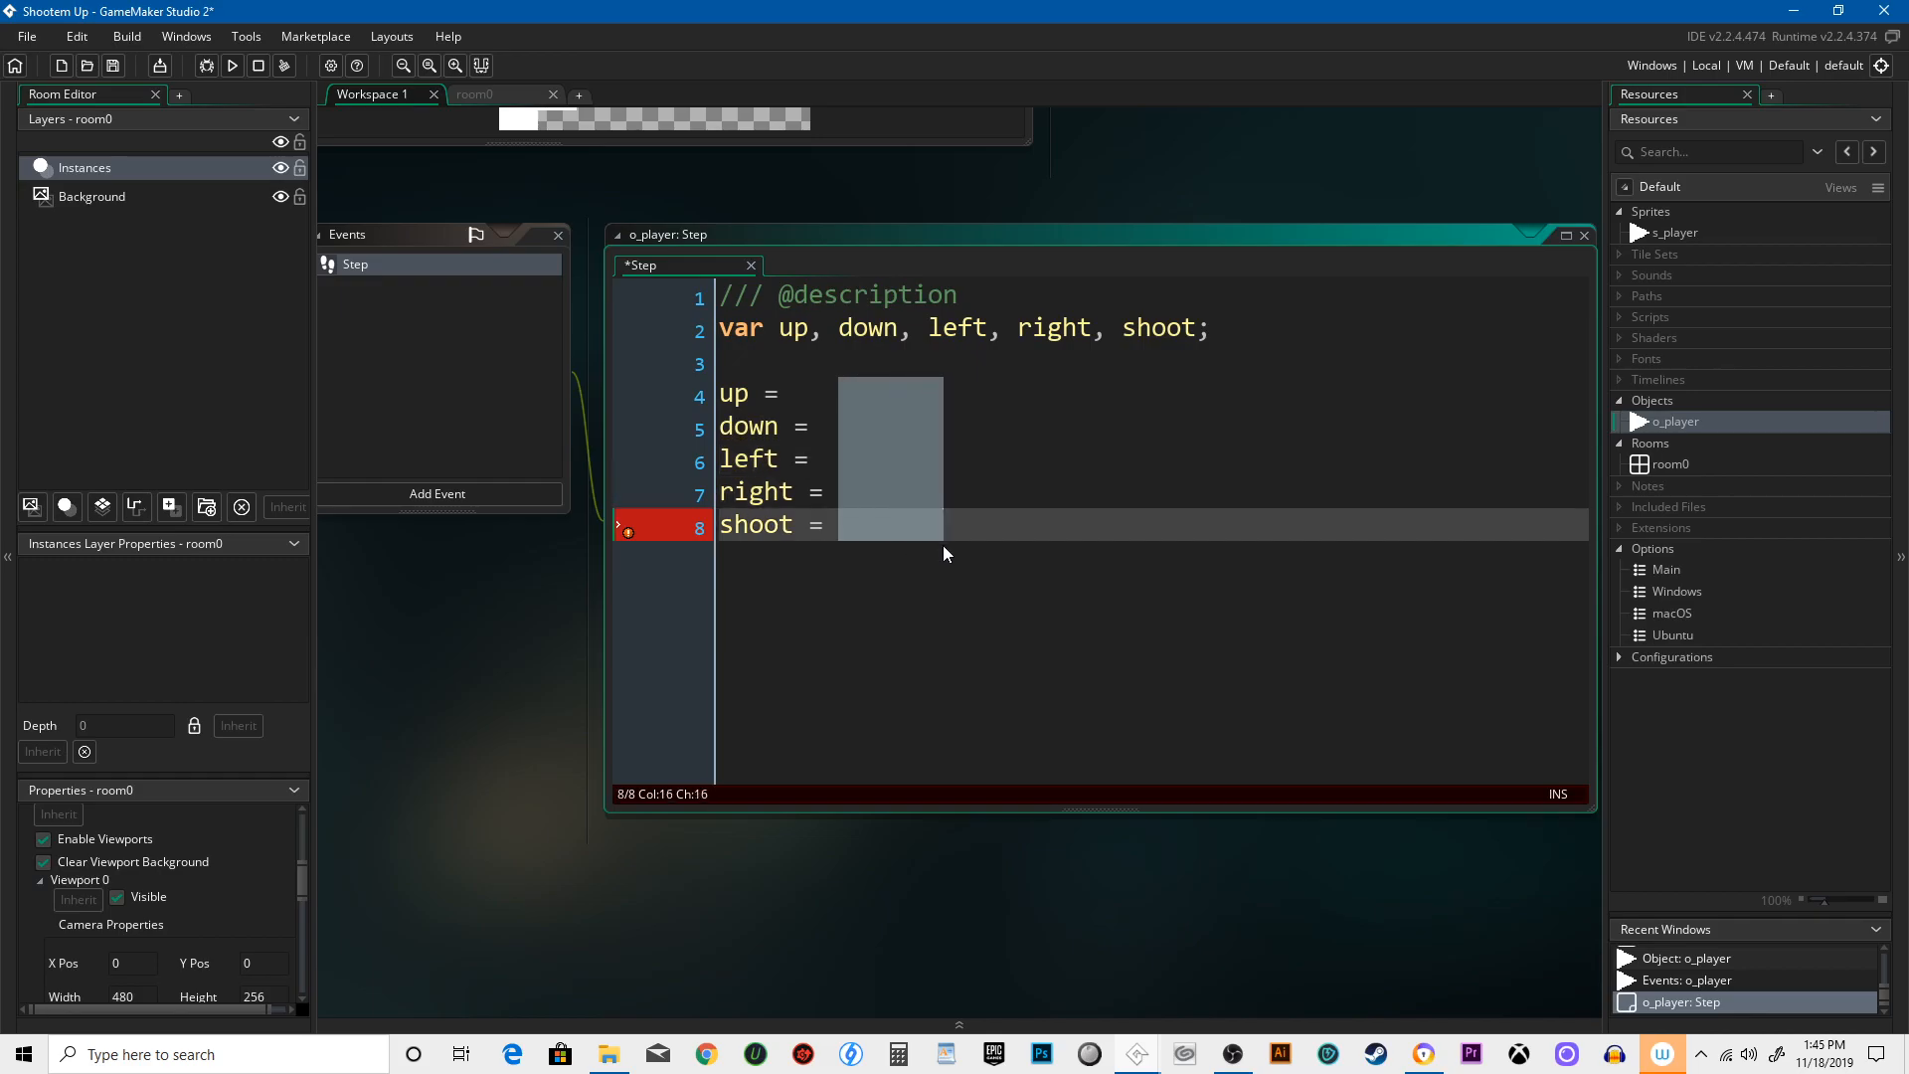
- Assign up, down, left and right their keyboard_check(vk_...) arrow key checks
text(keyboard)
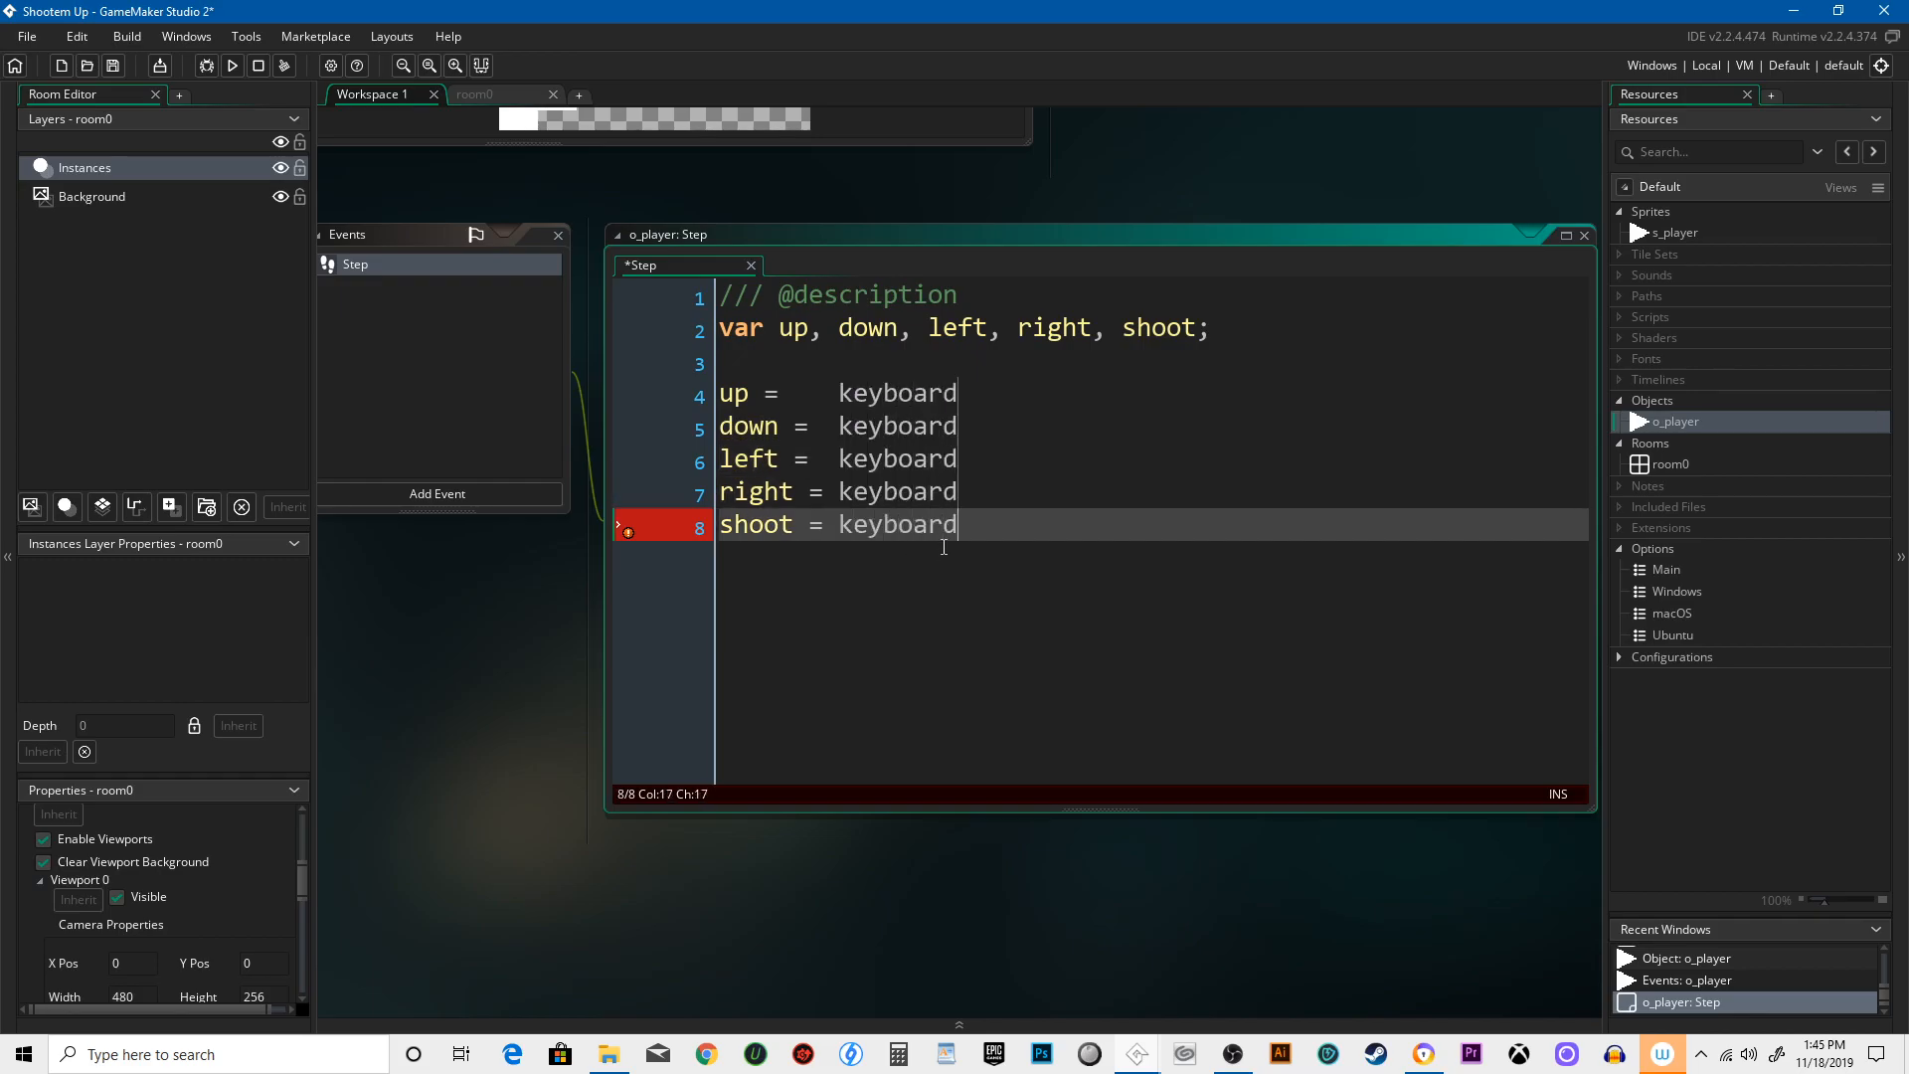
text(_ch)
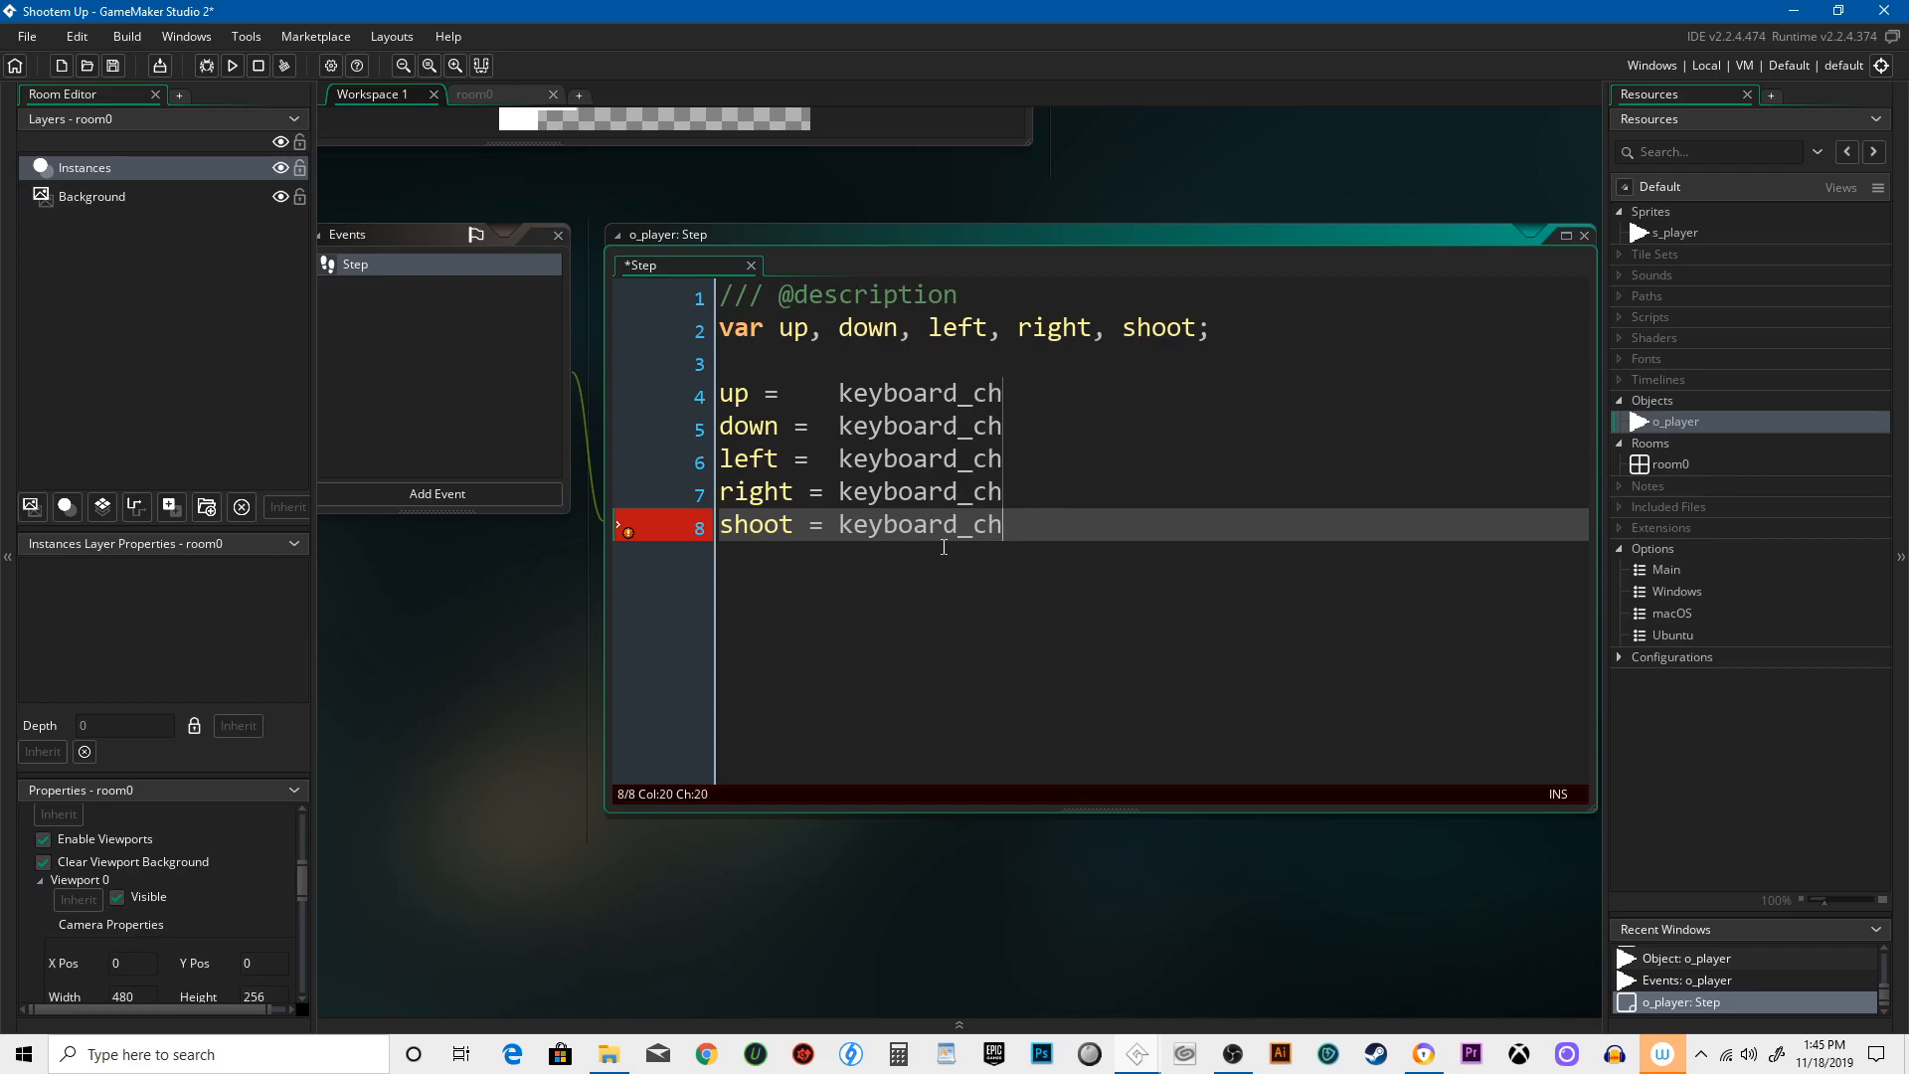
text(eck(vk_)
text(do)
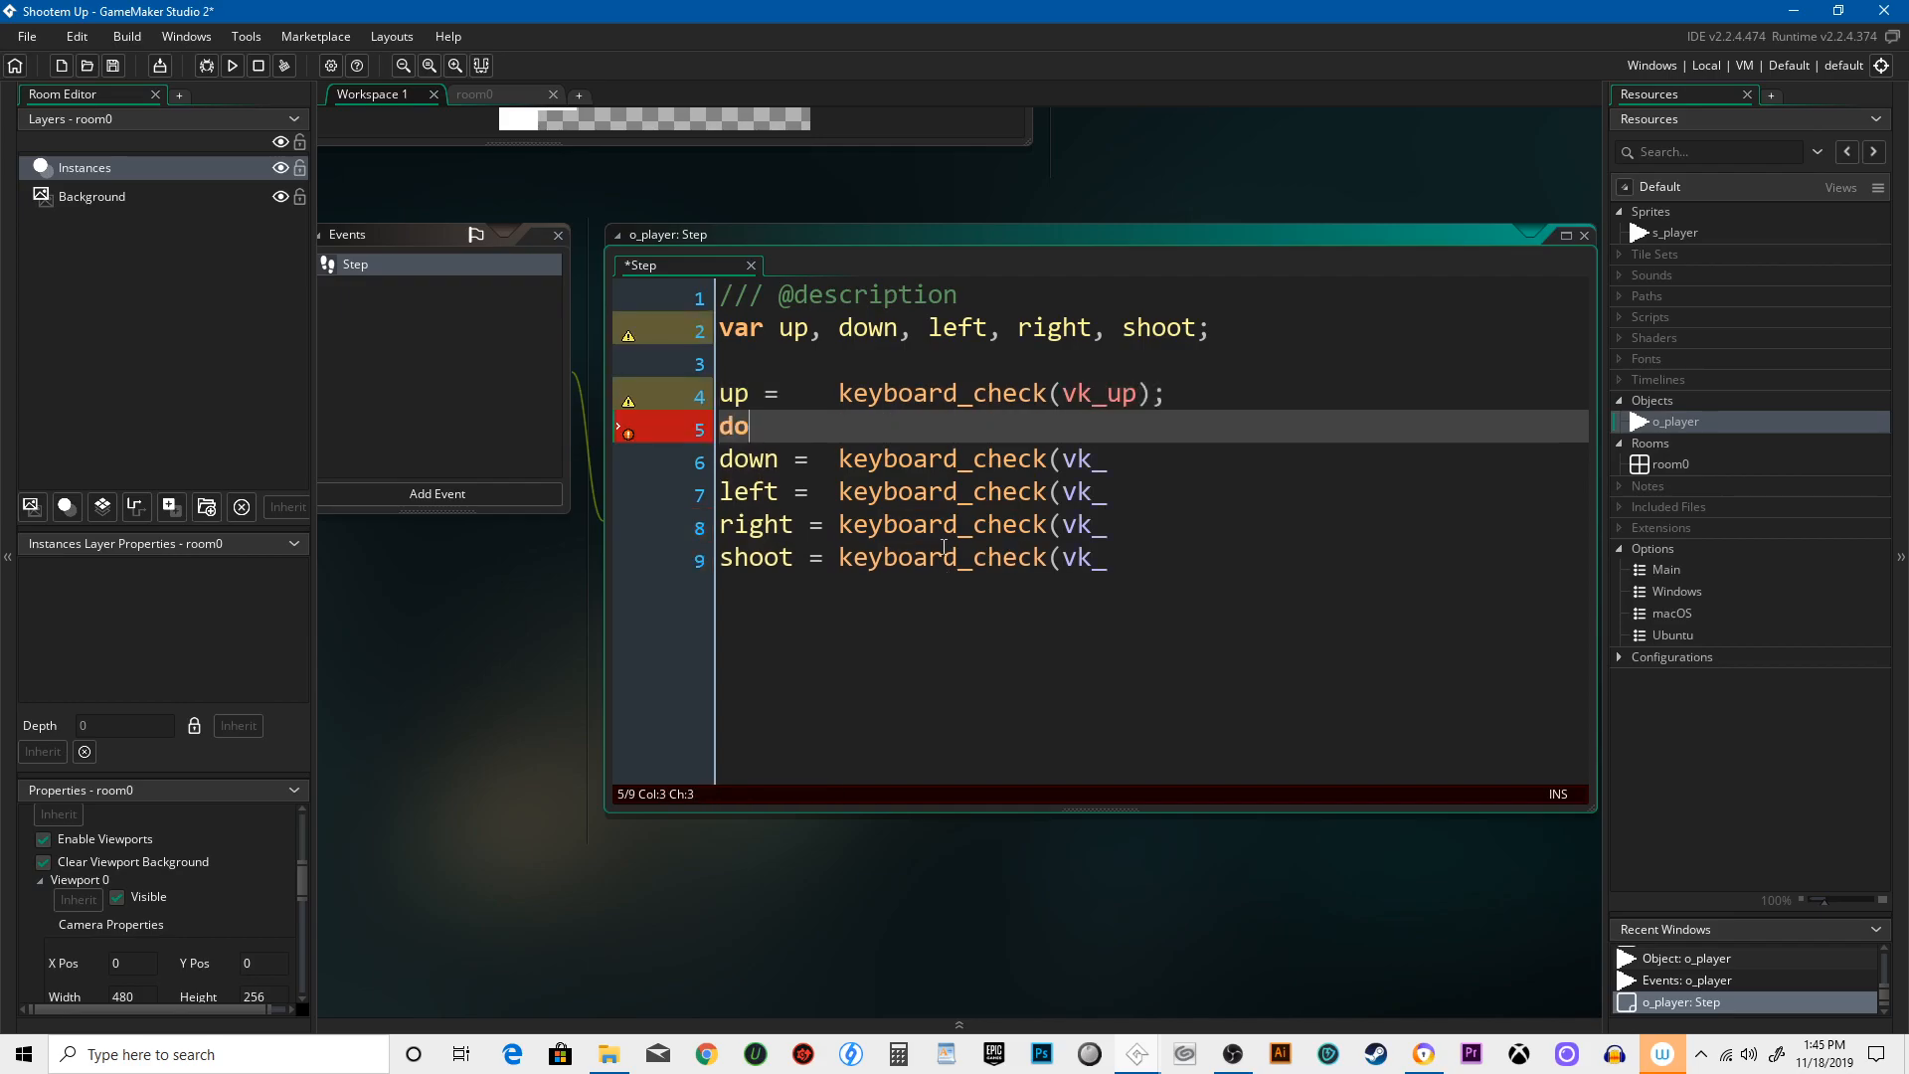
key(Backspace)
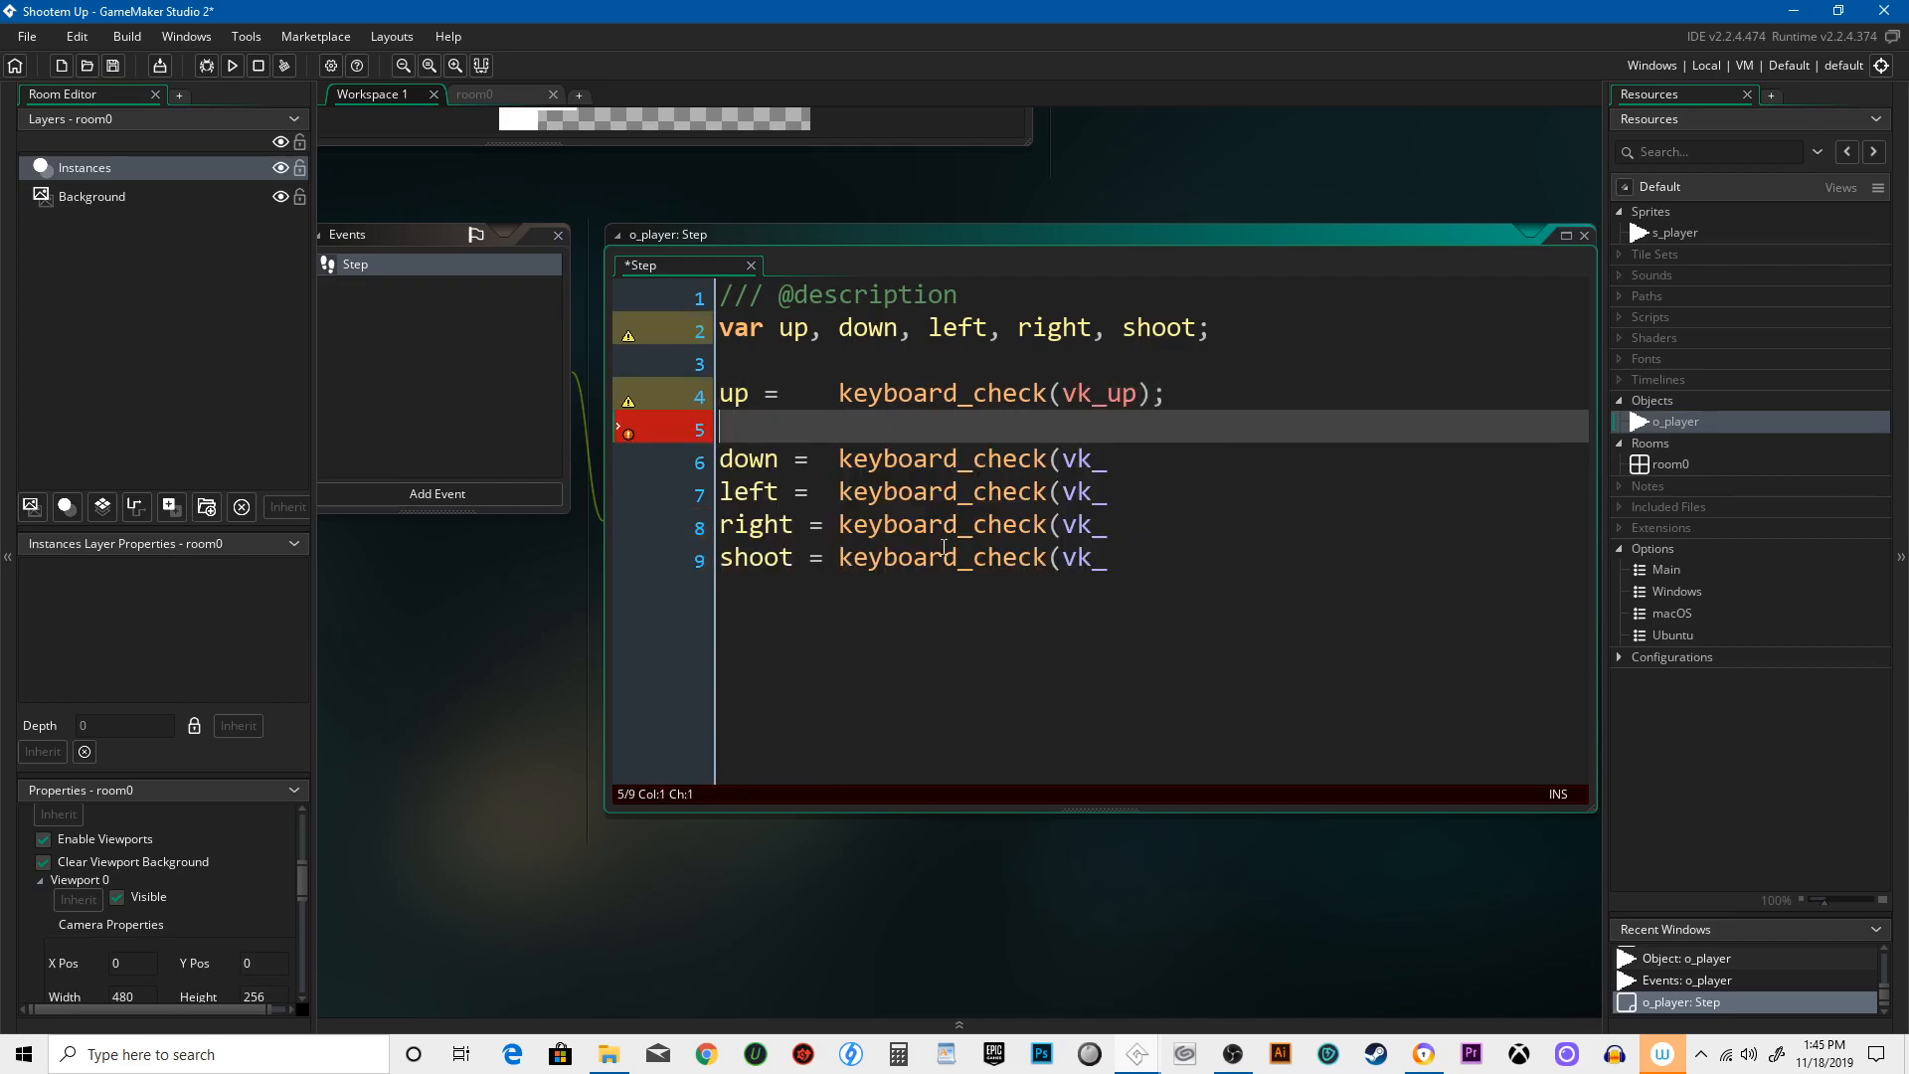
text(down =	keyboard_check(vk_)
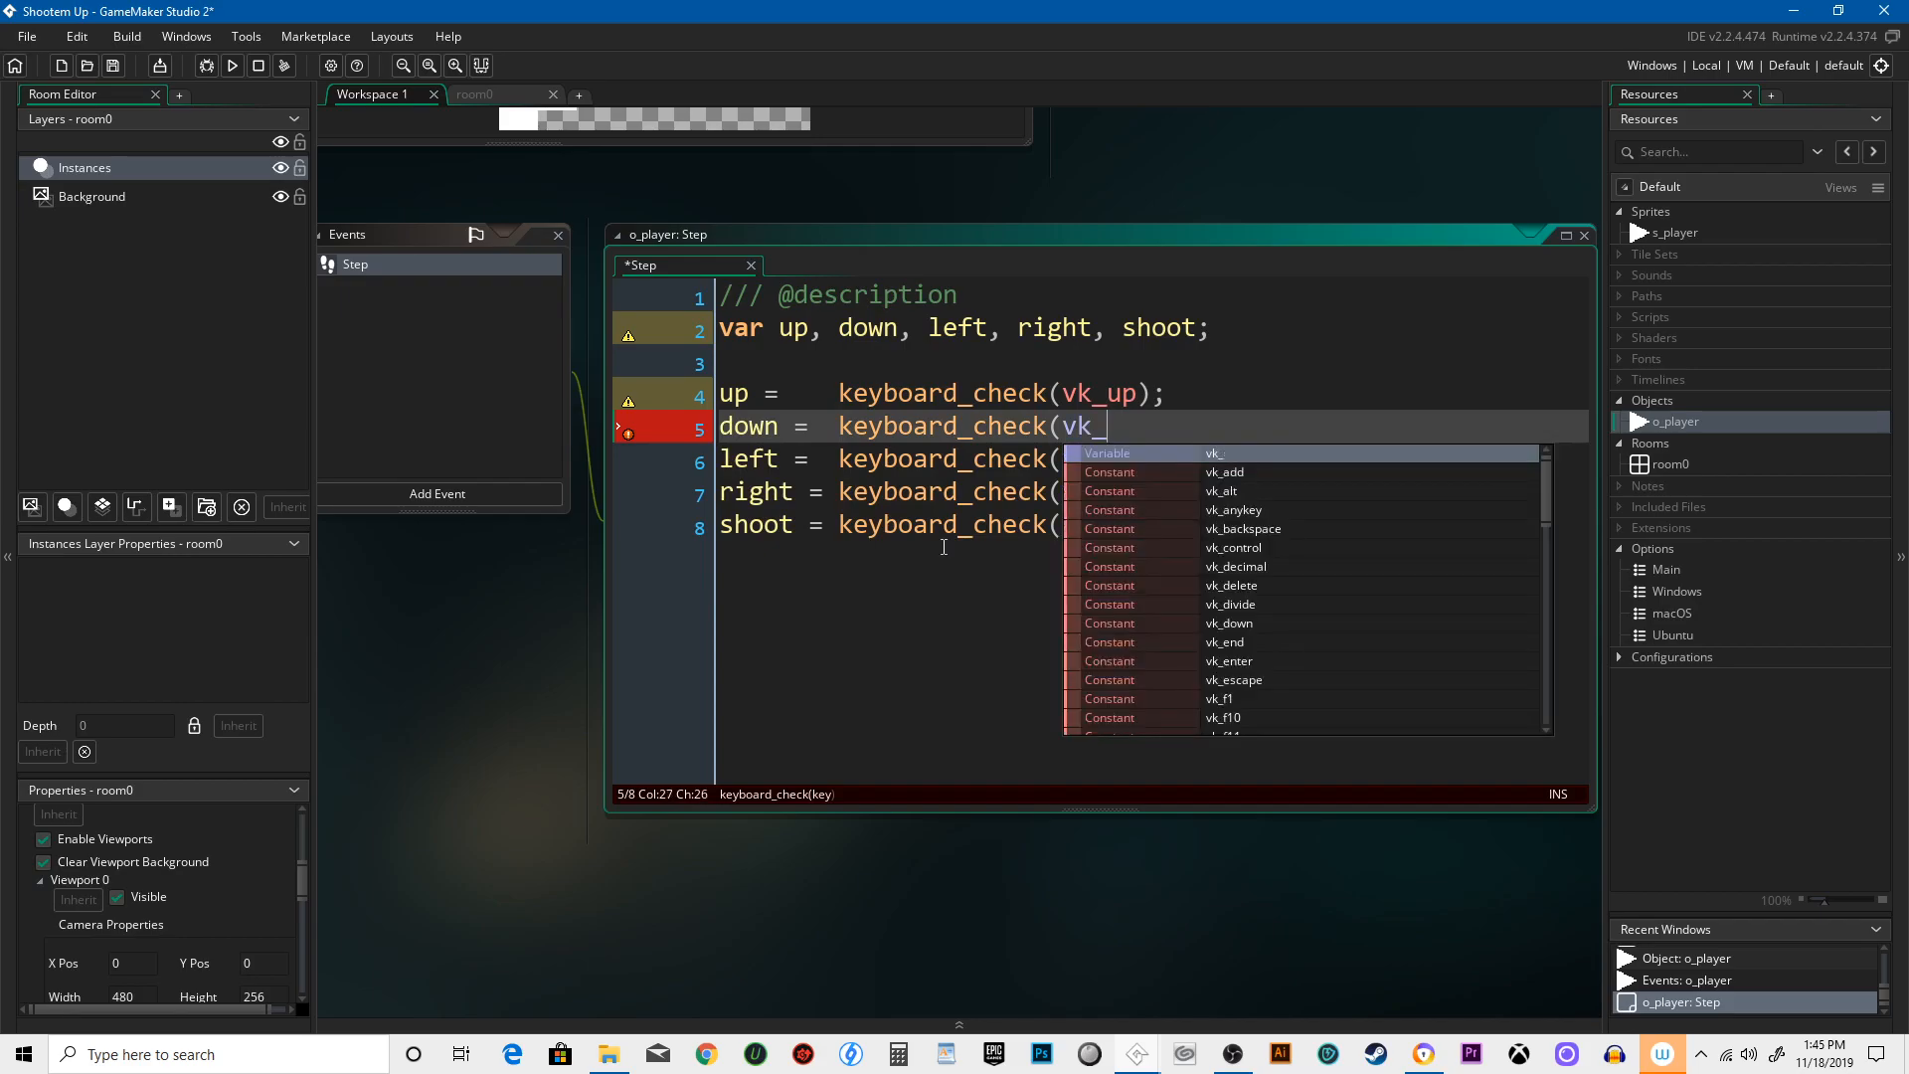
text(down);)
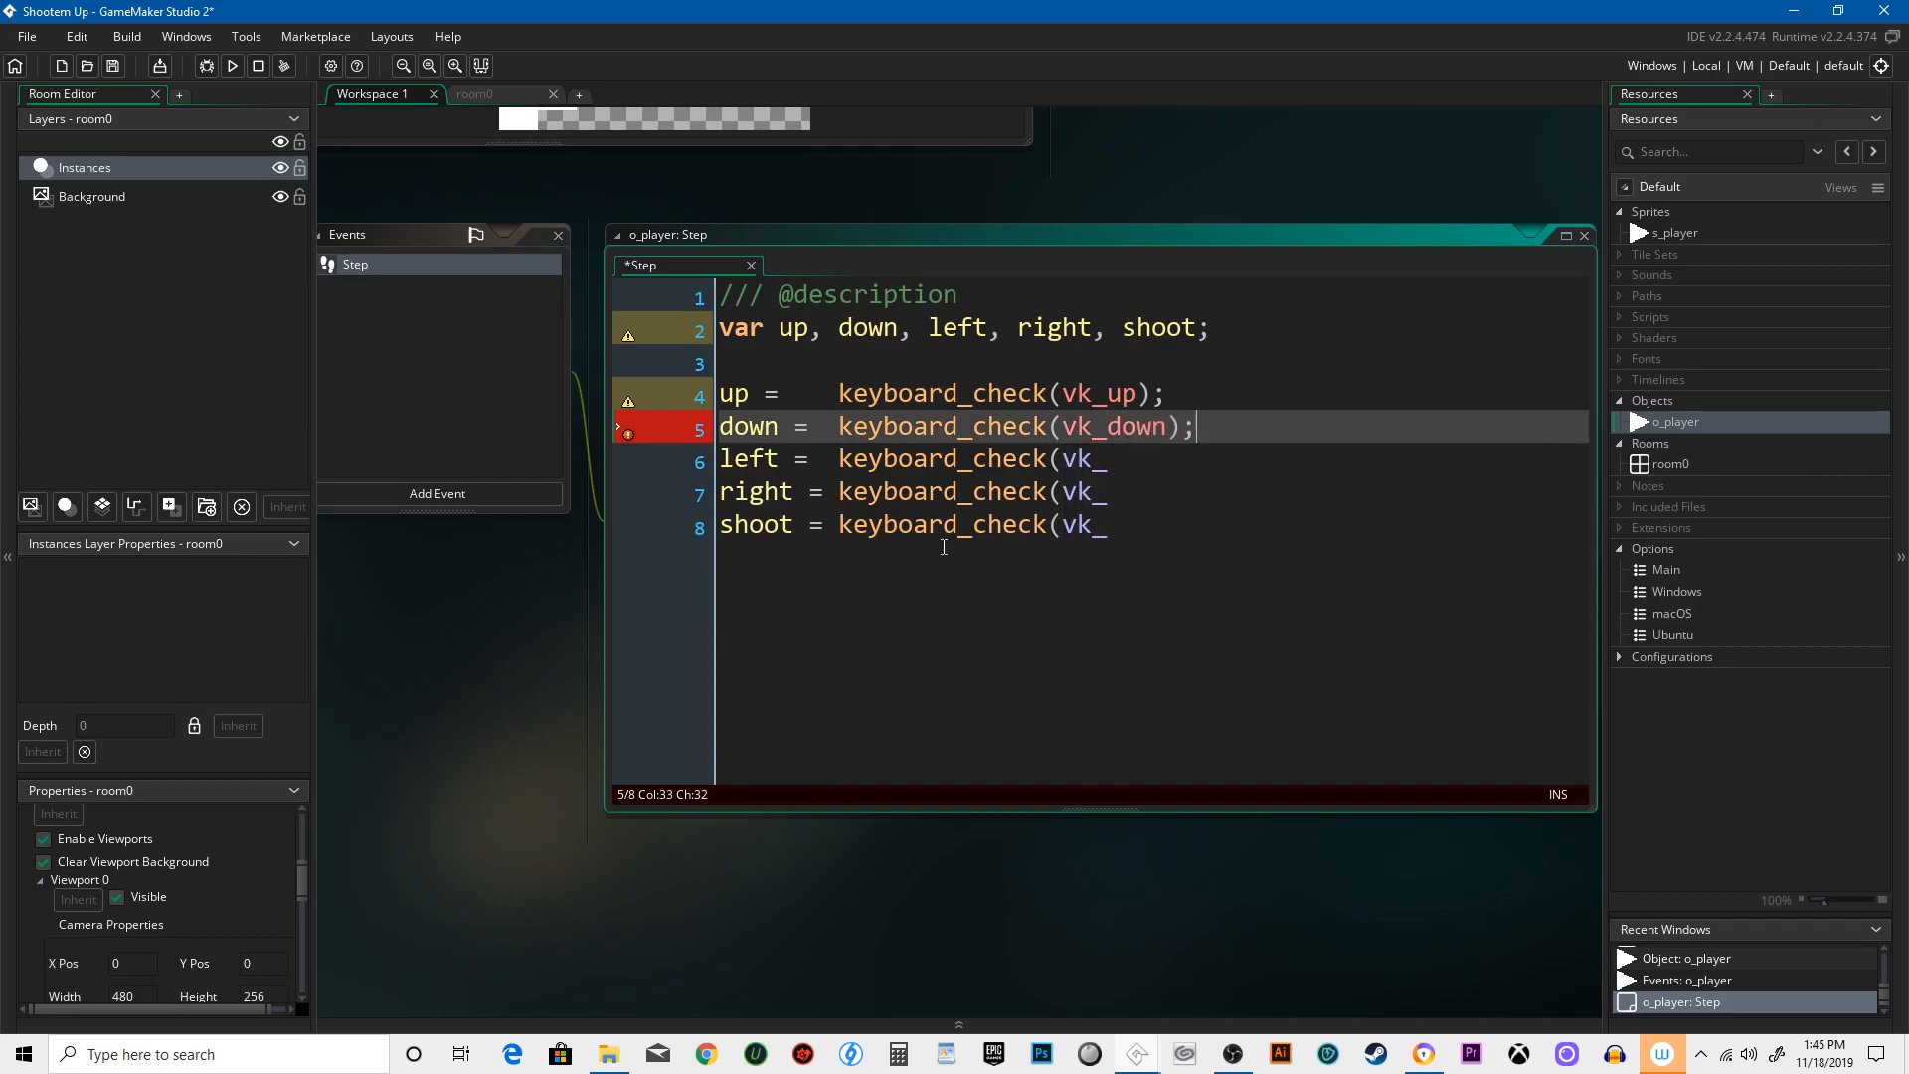
text(left);)
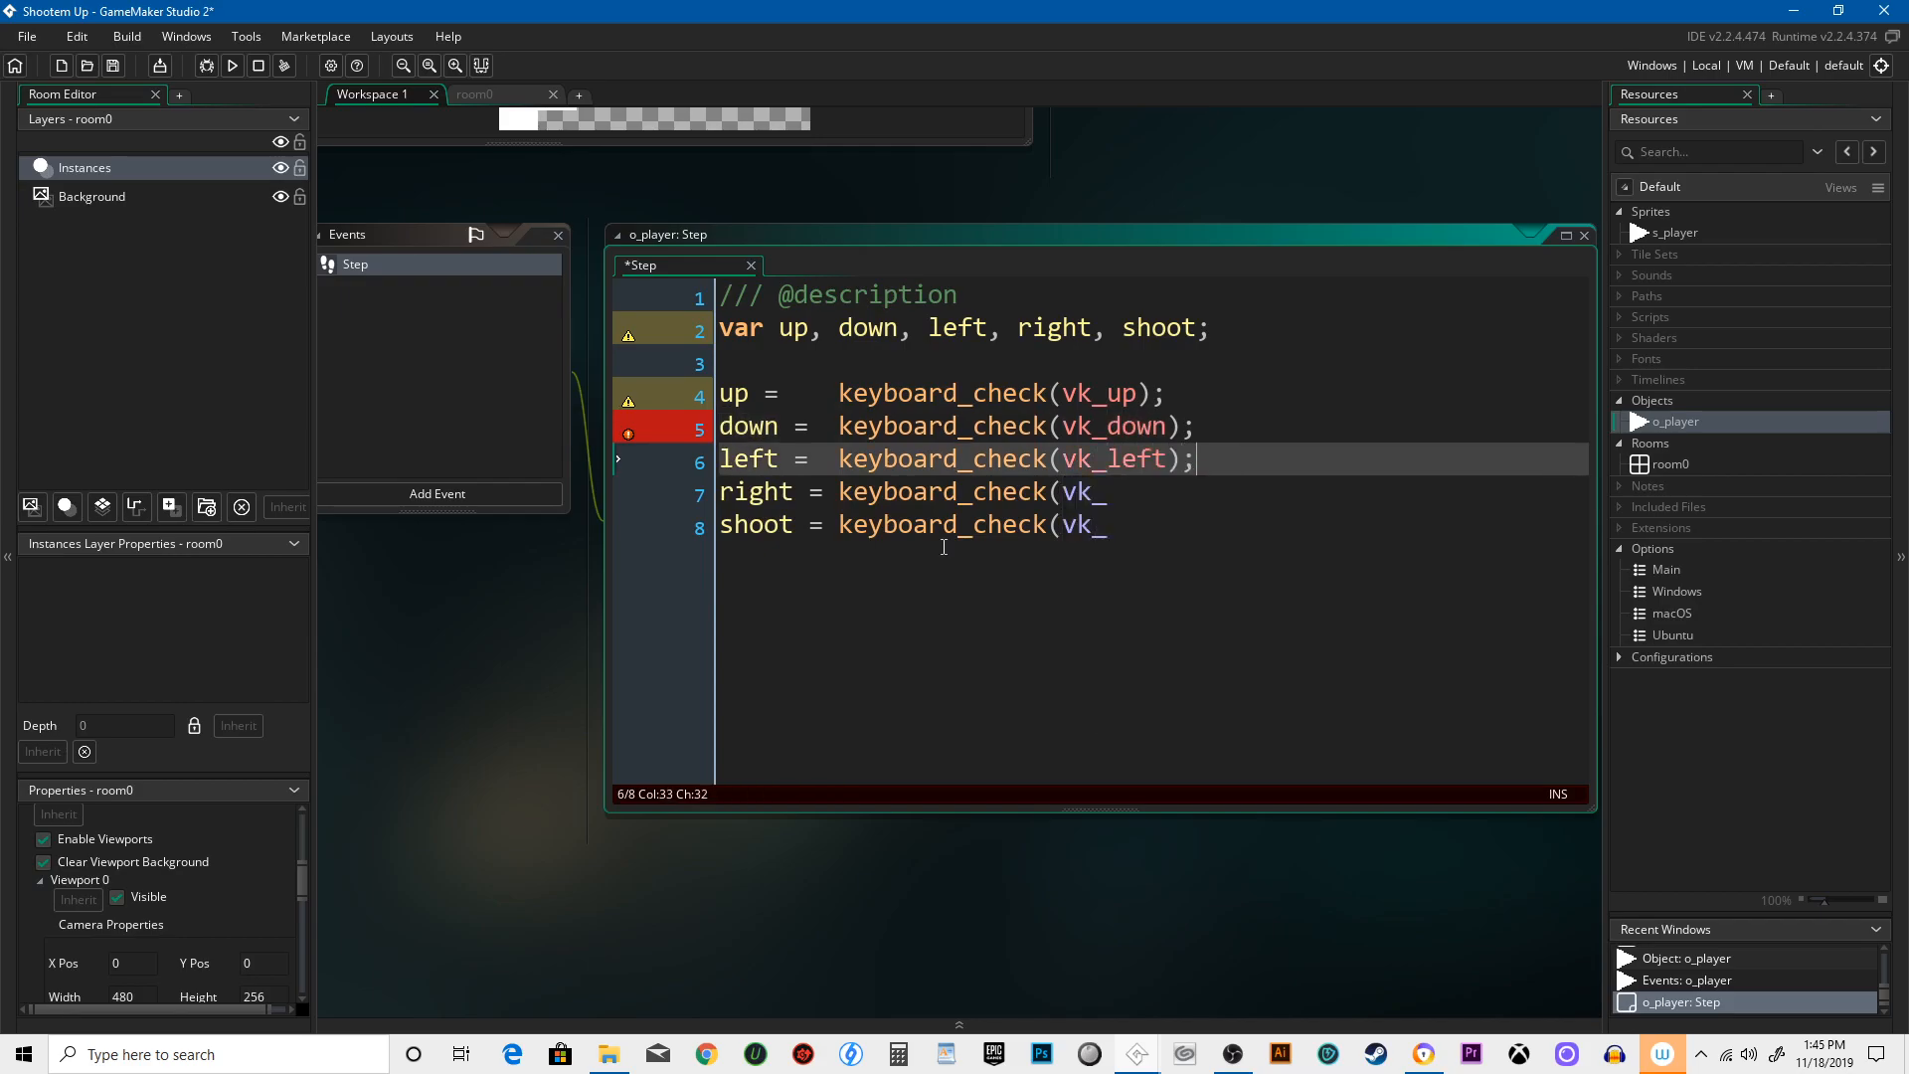
text(right);)
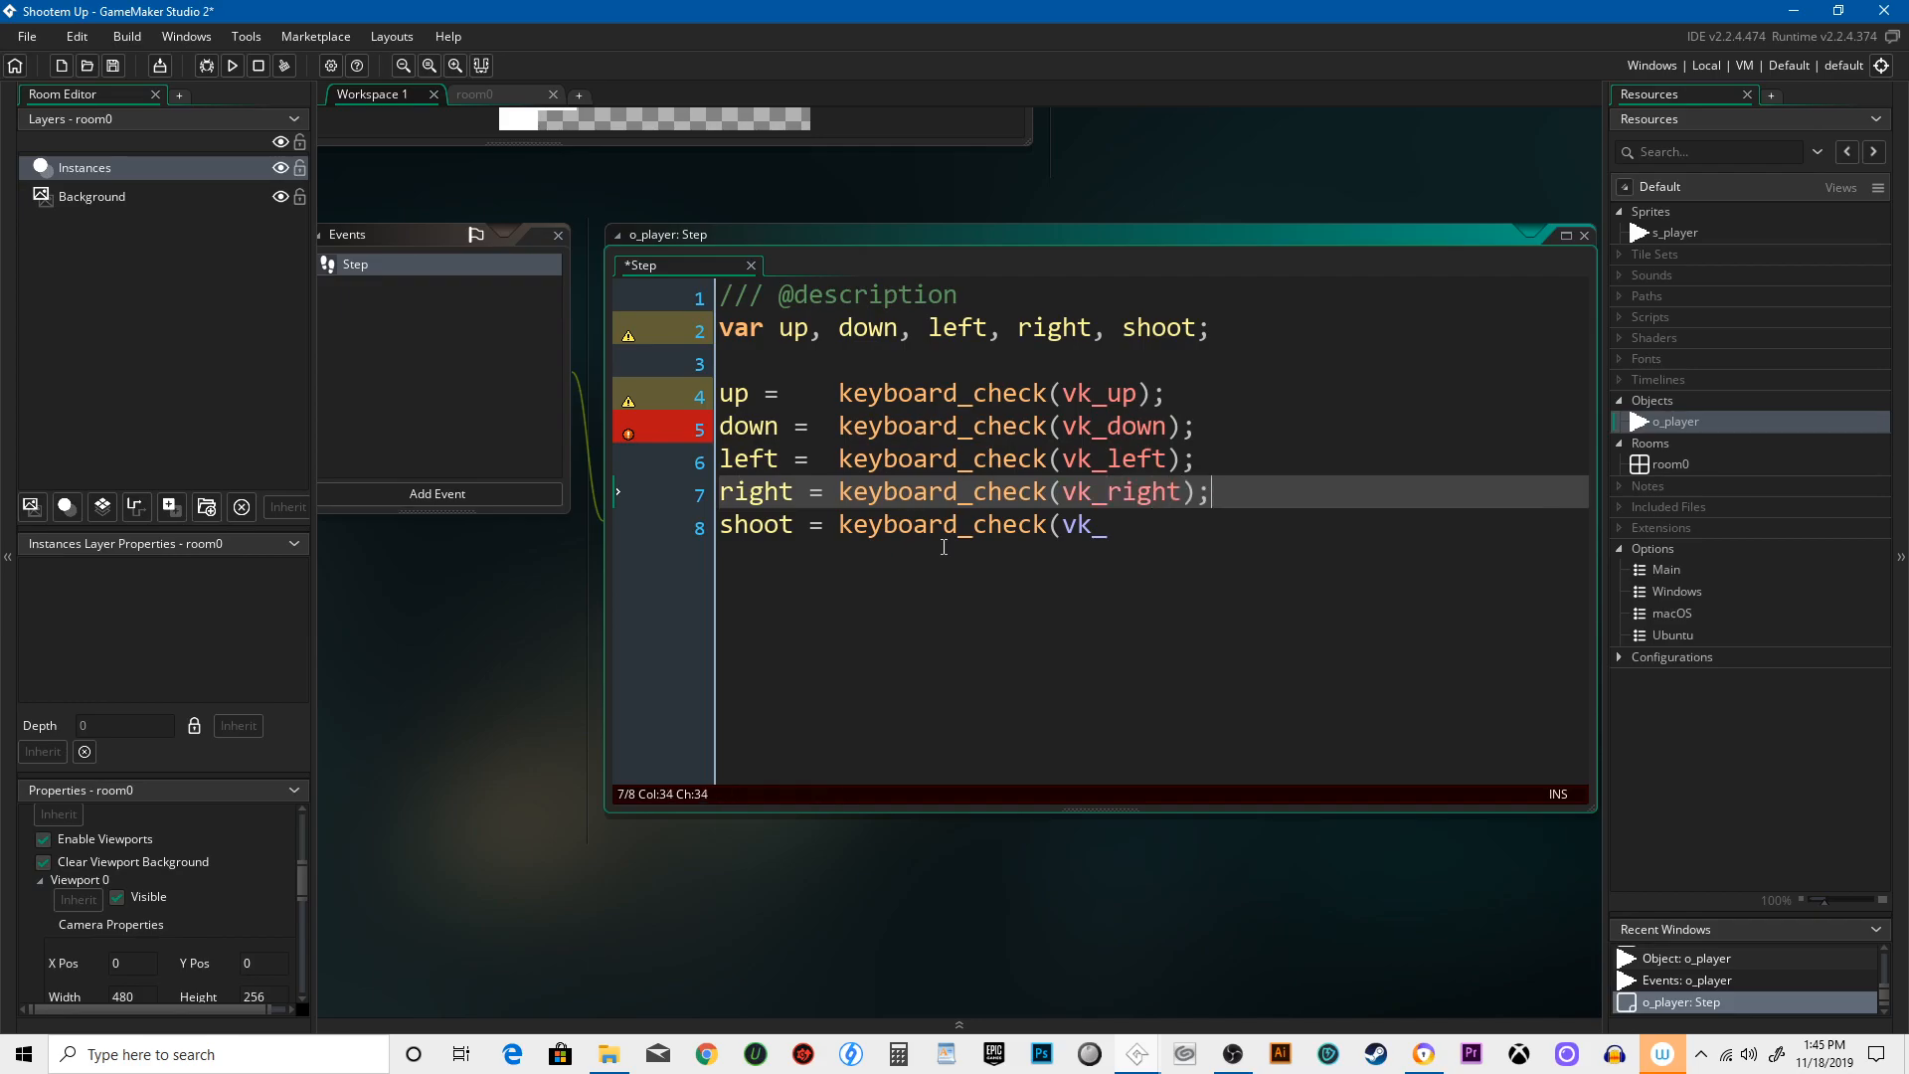
- Make shoot read keyboard_check(ord("F")) and clear the remaining error markers
key(BackSpace)
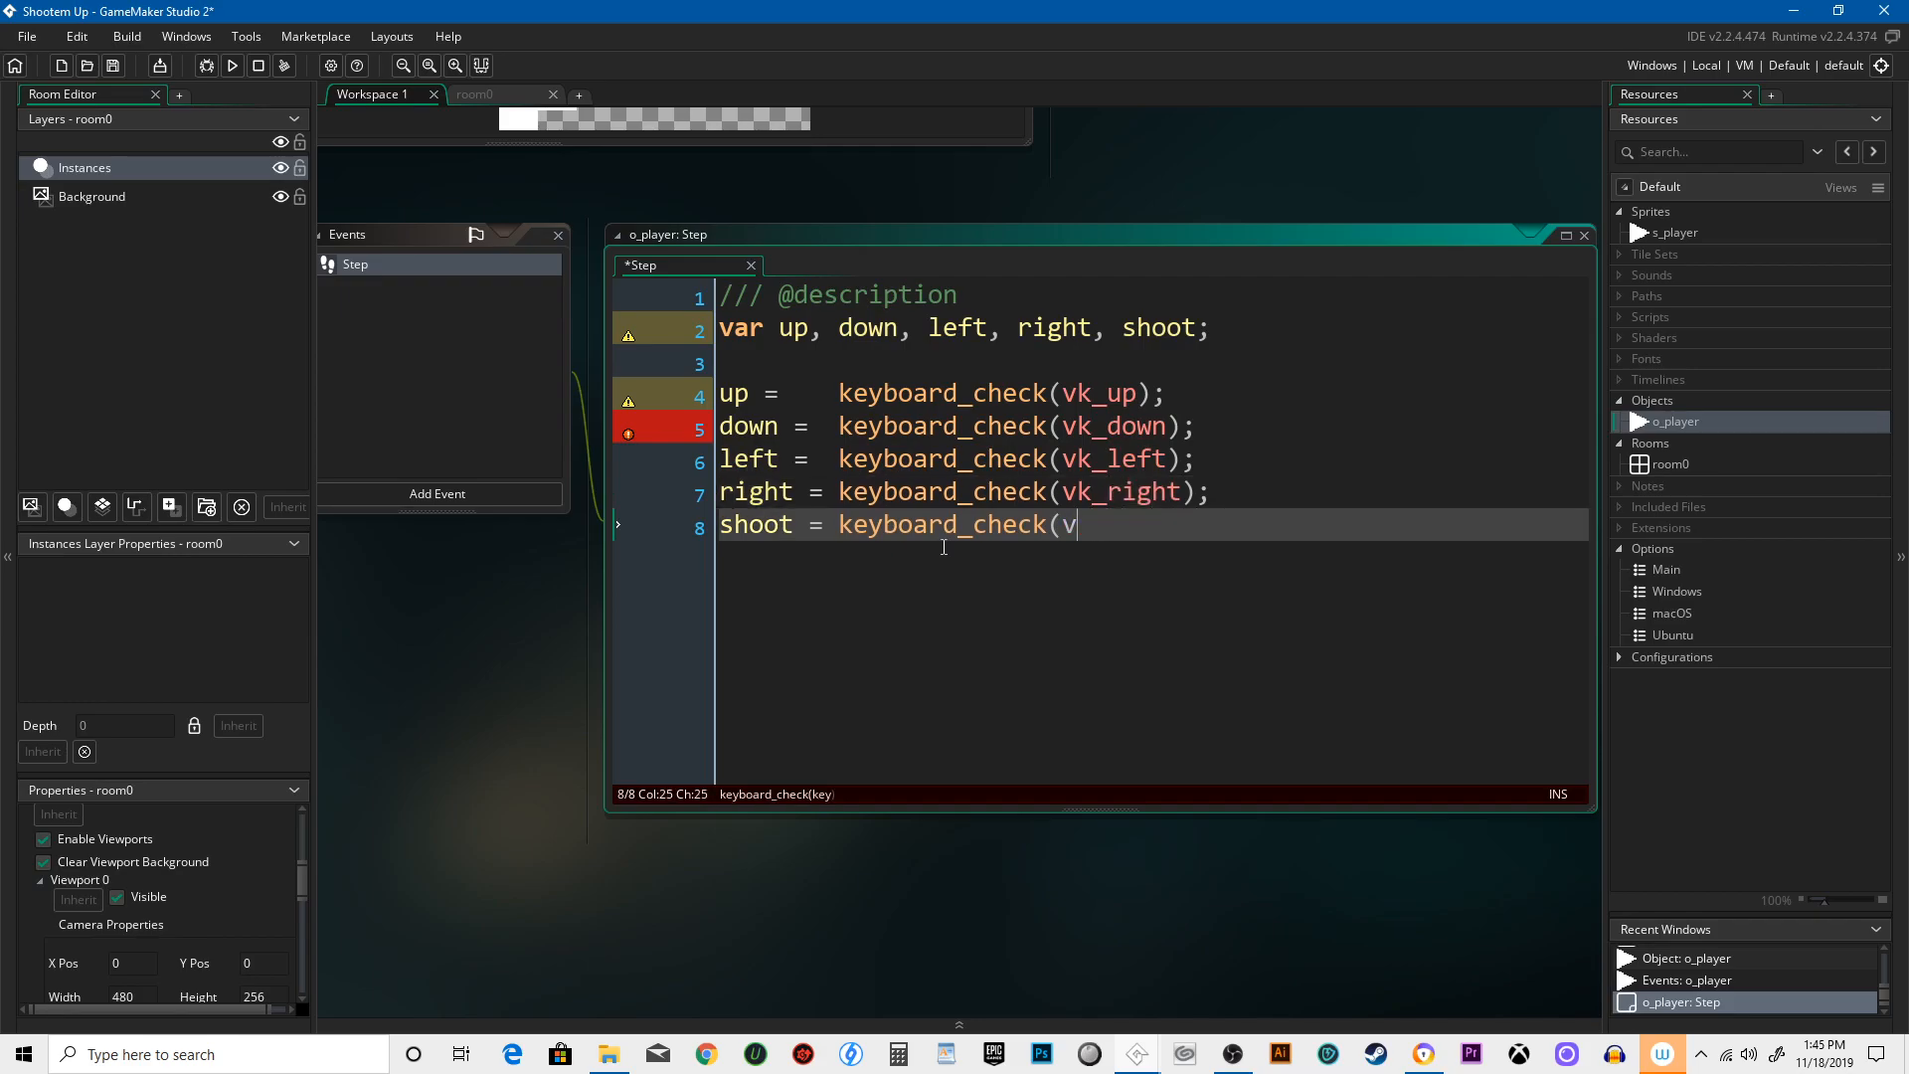
text(ord()
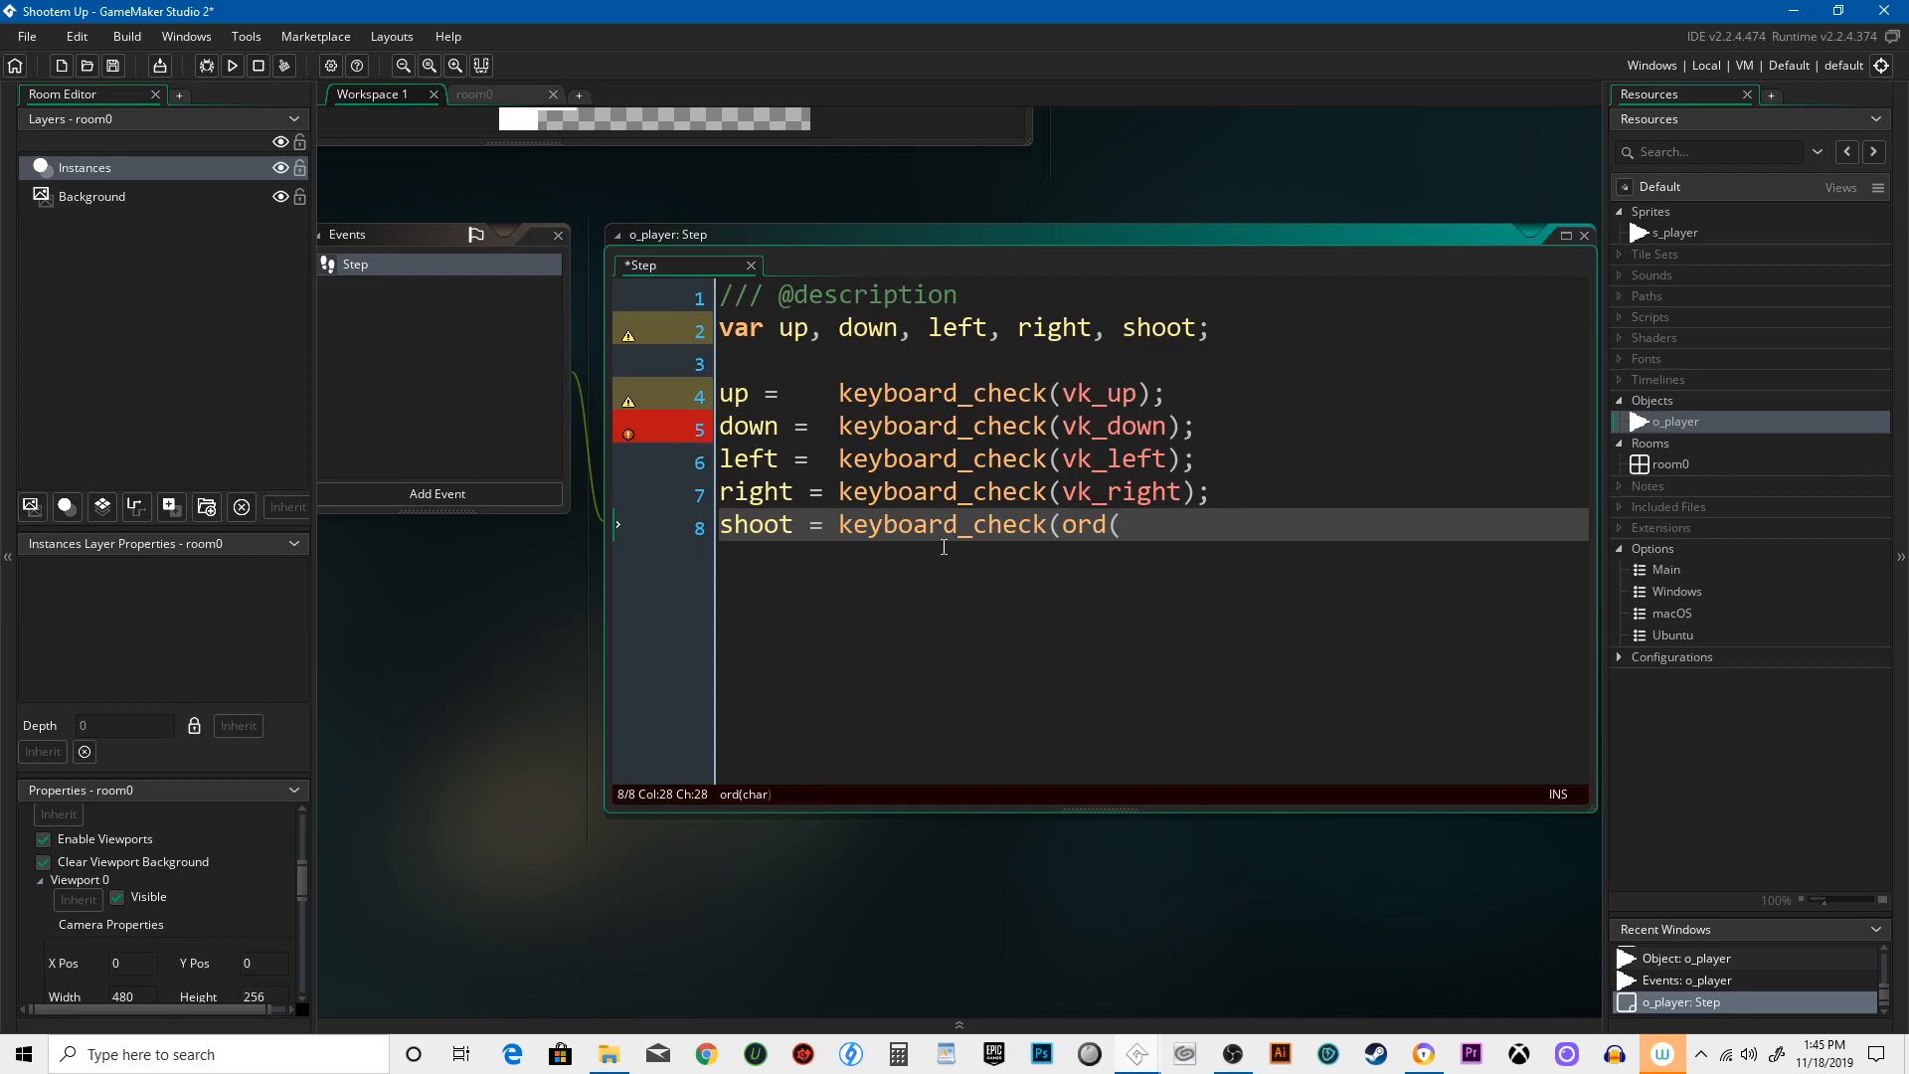
text("F)
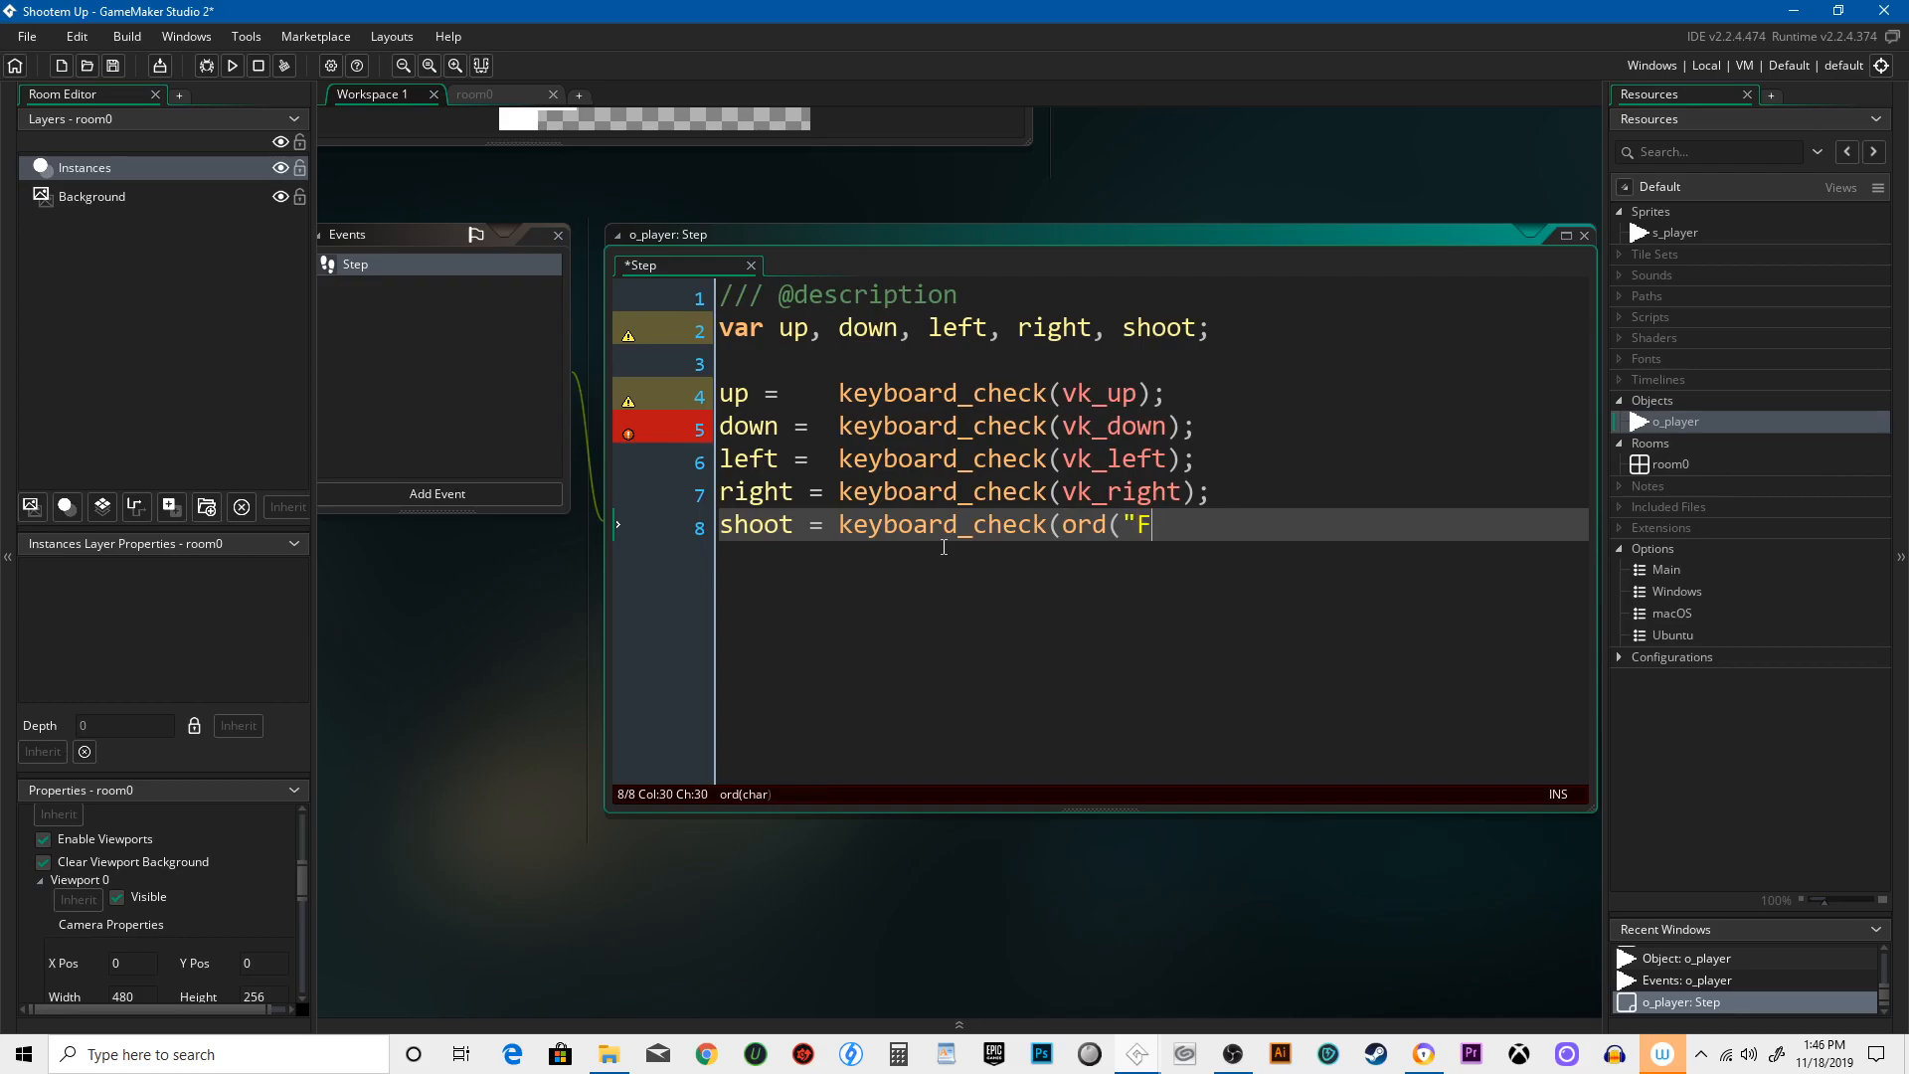
text(");)
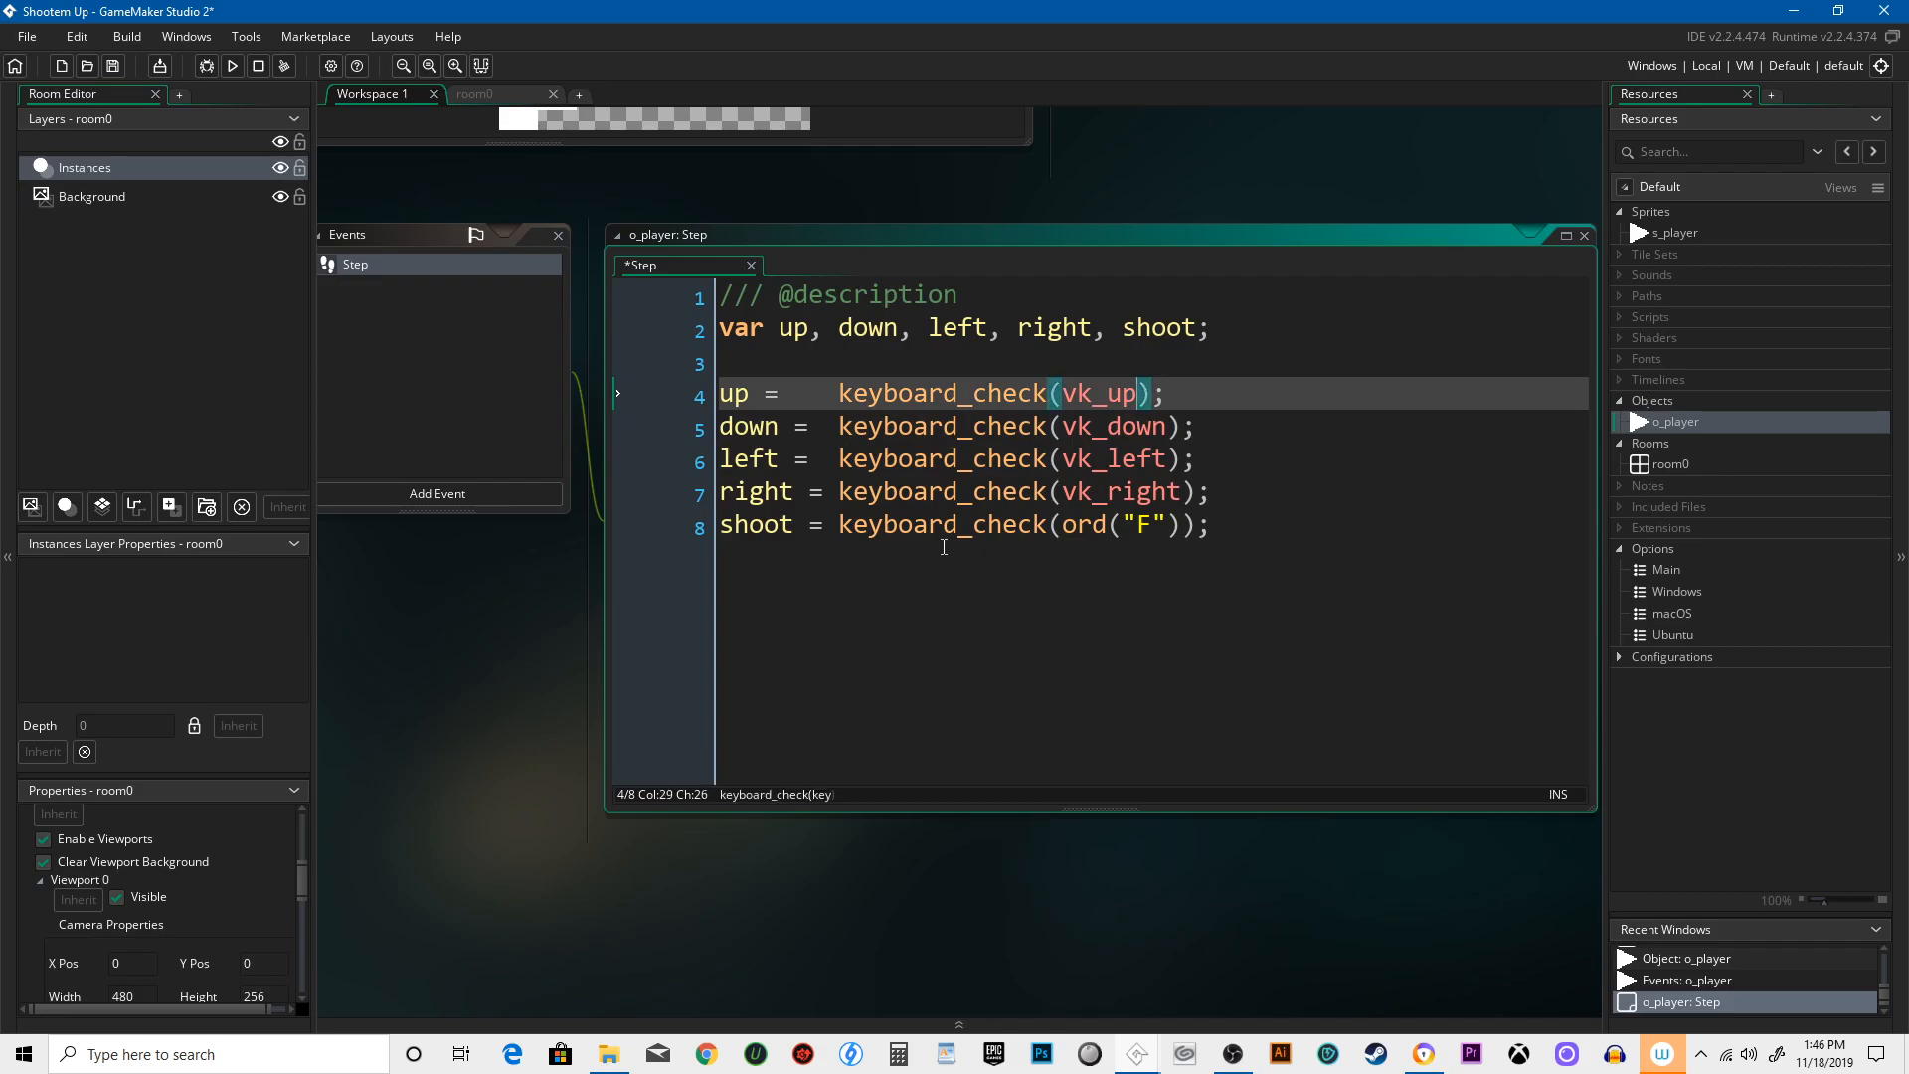
key(Backspace)
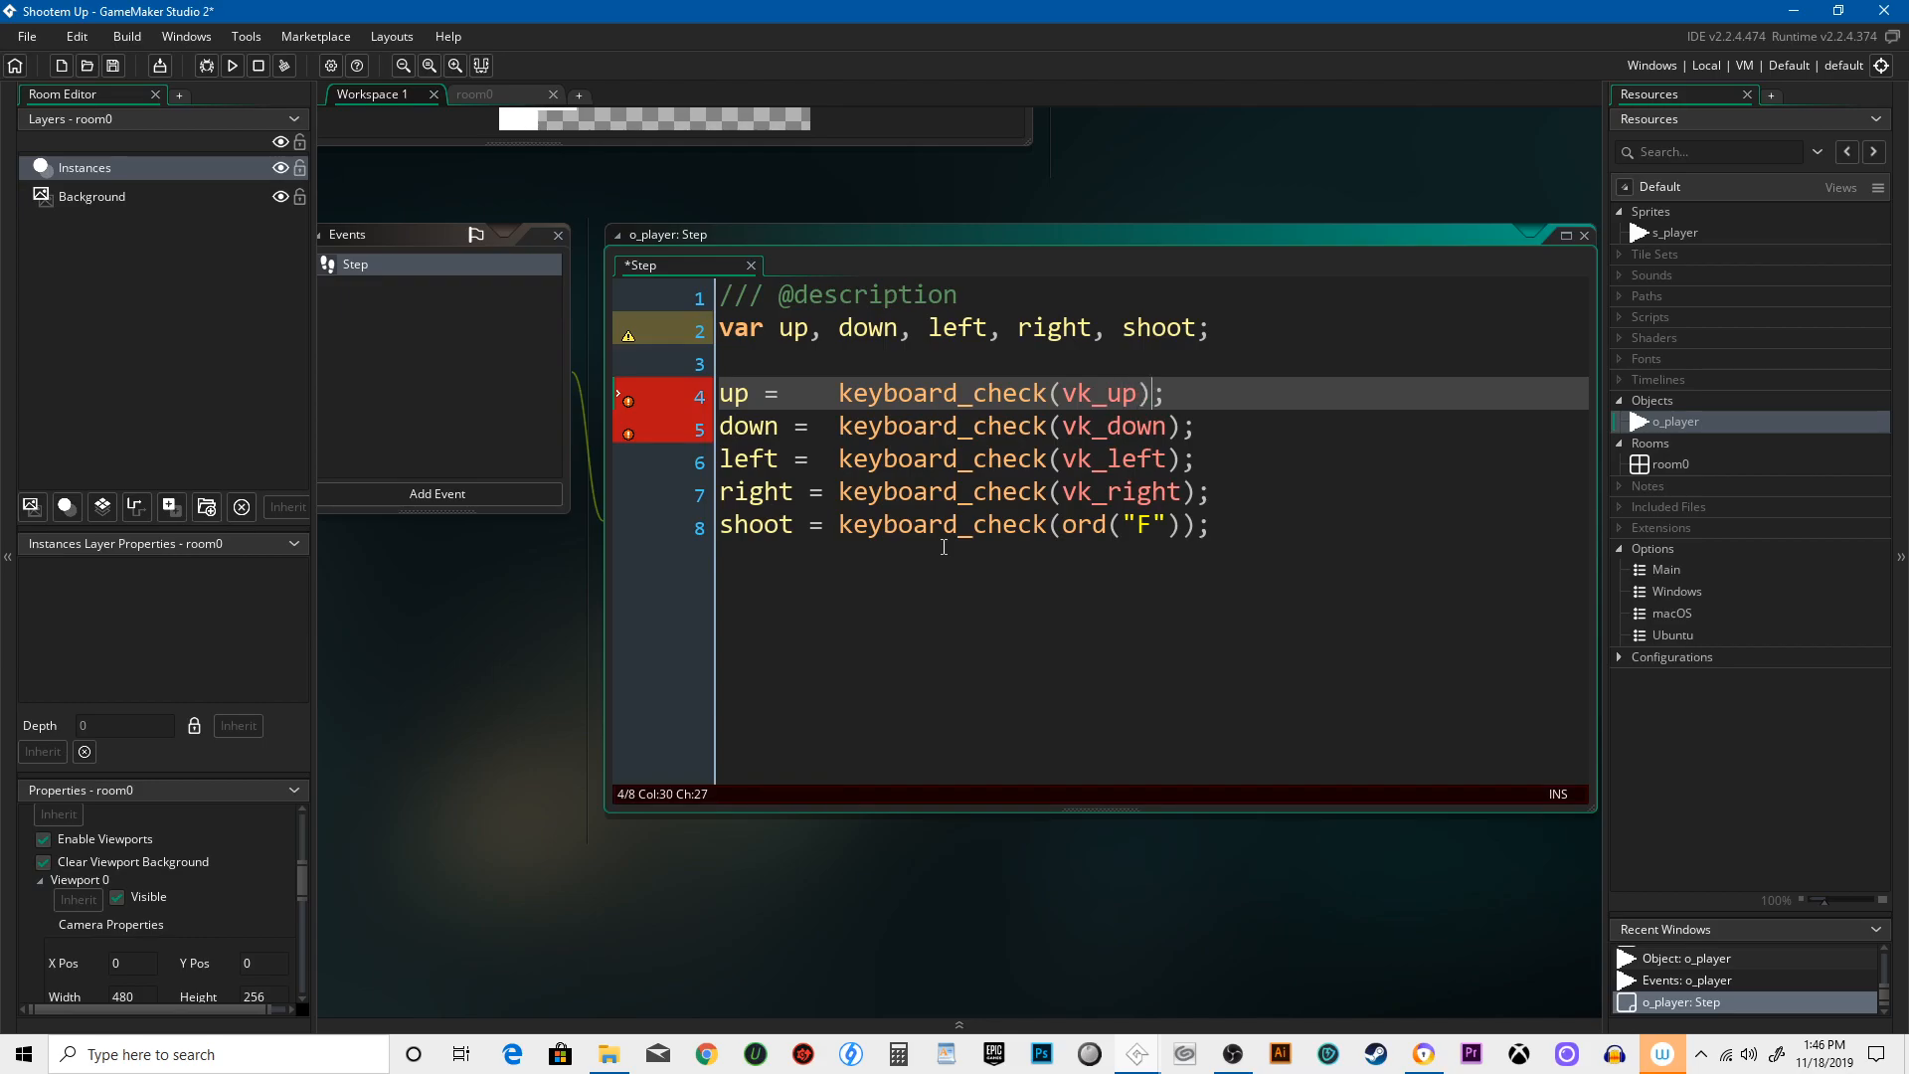
click(1213, 525)
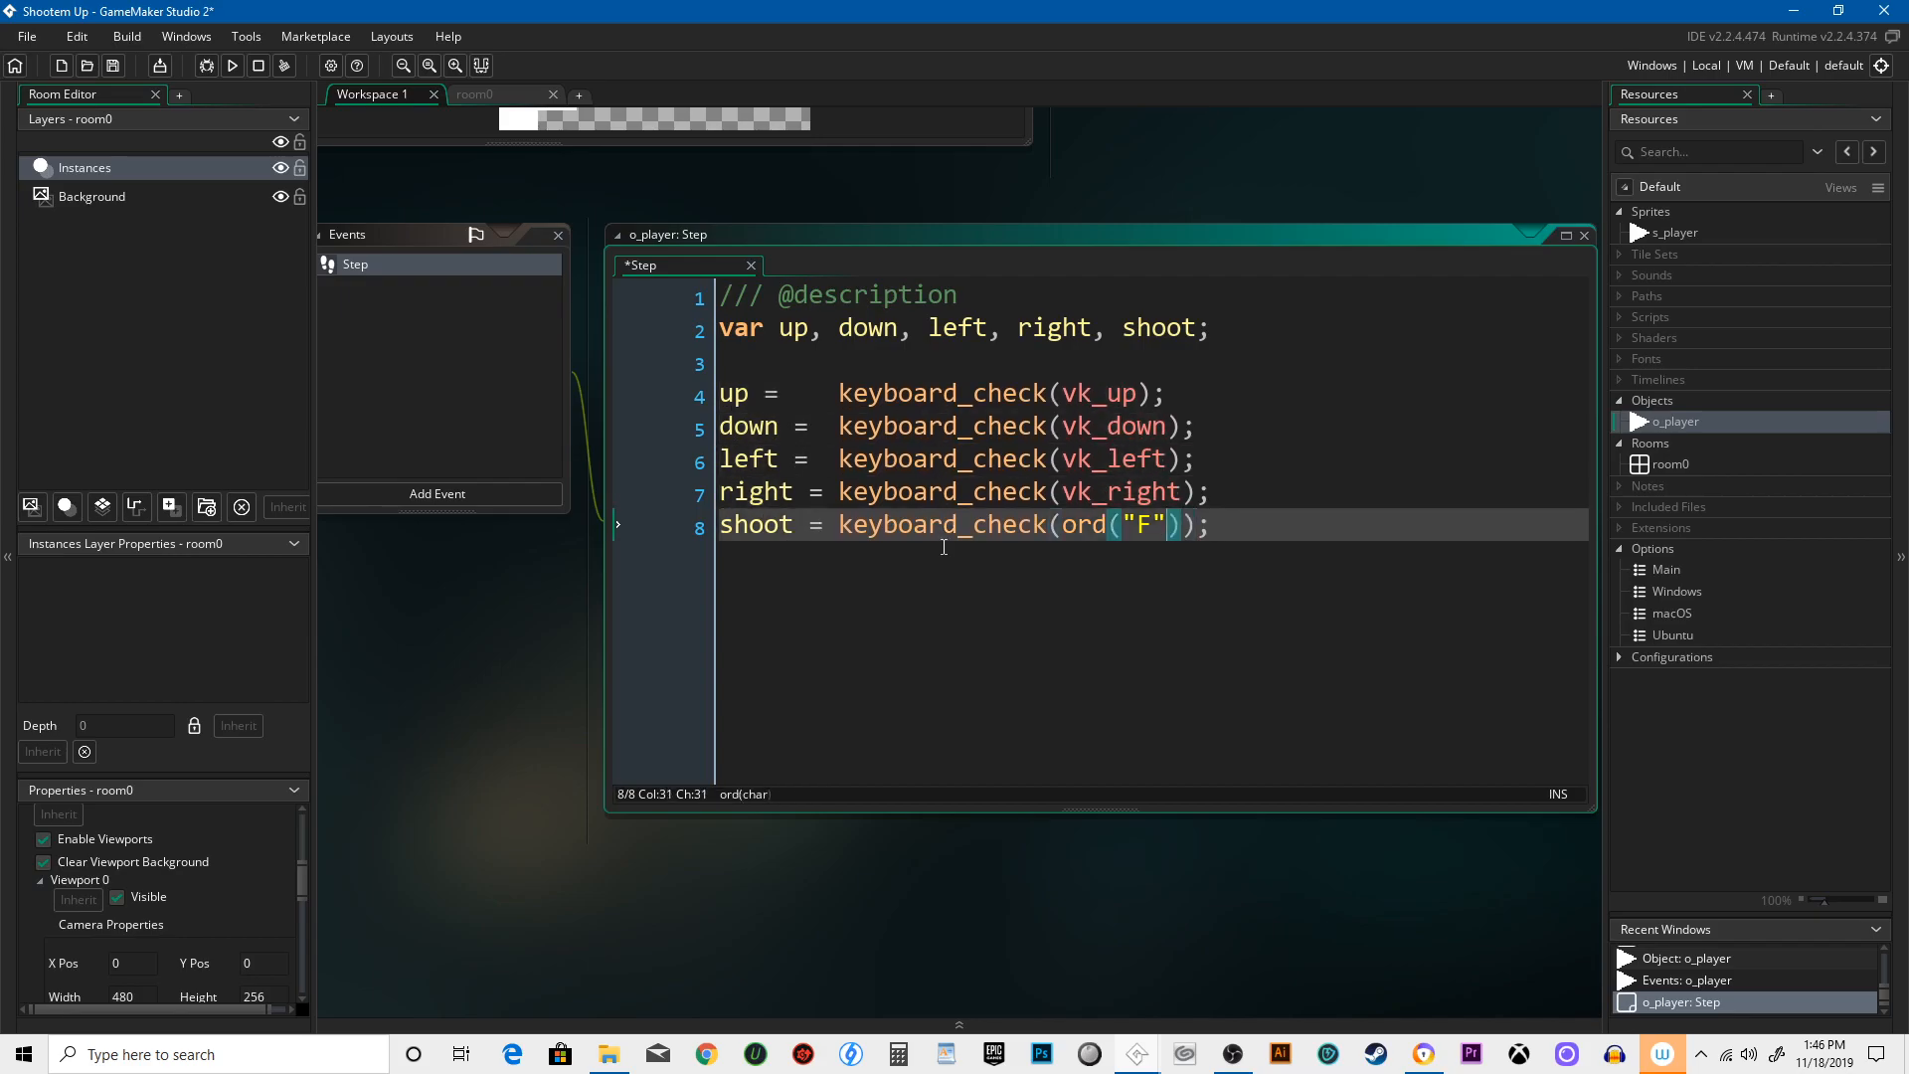
- Add 'if up { y -= 2; }' and 'if down { y += 2 }' below the input variables
key(Enter)
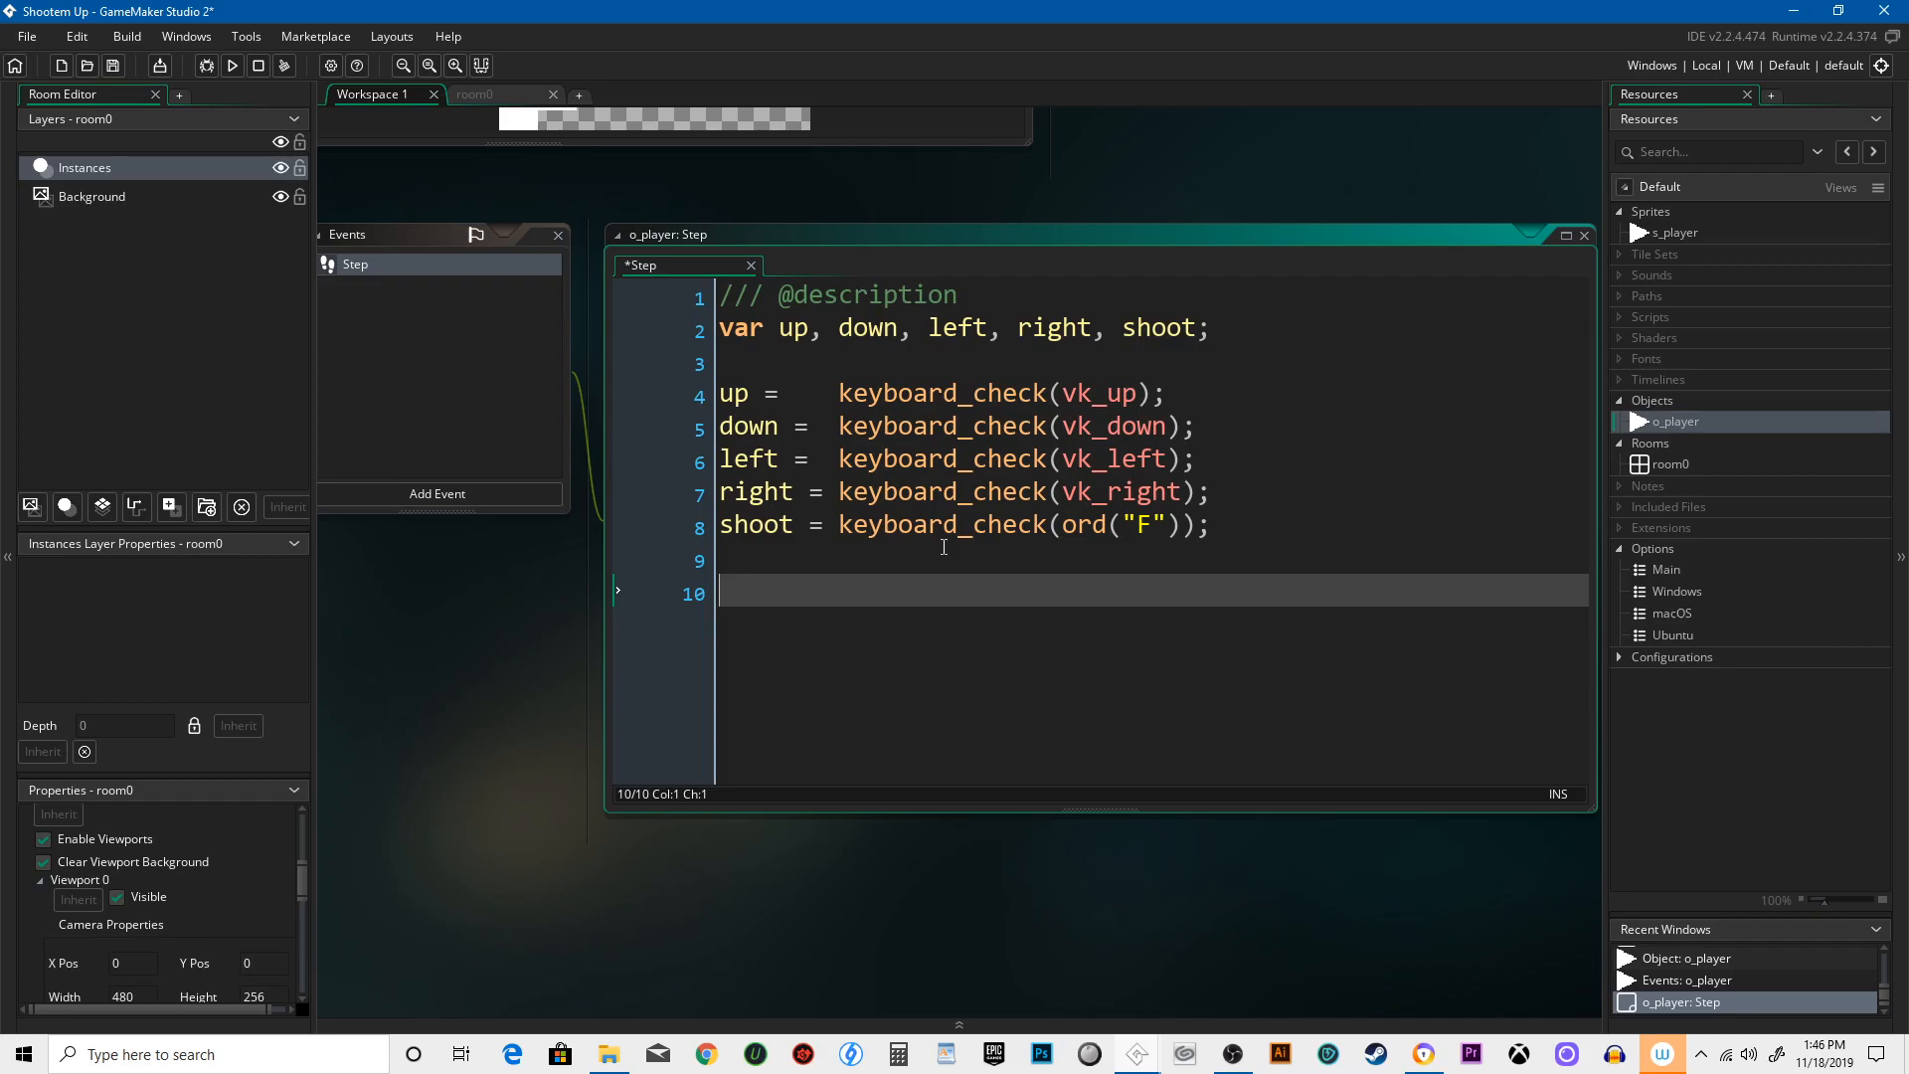
text(if up {)
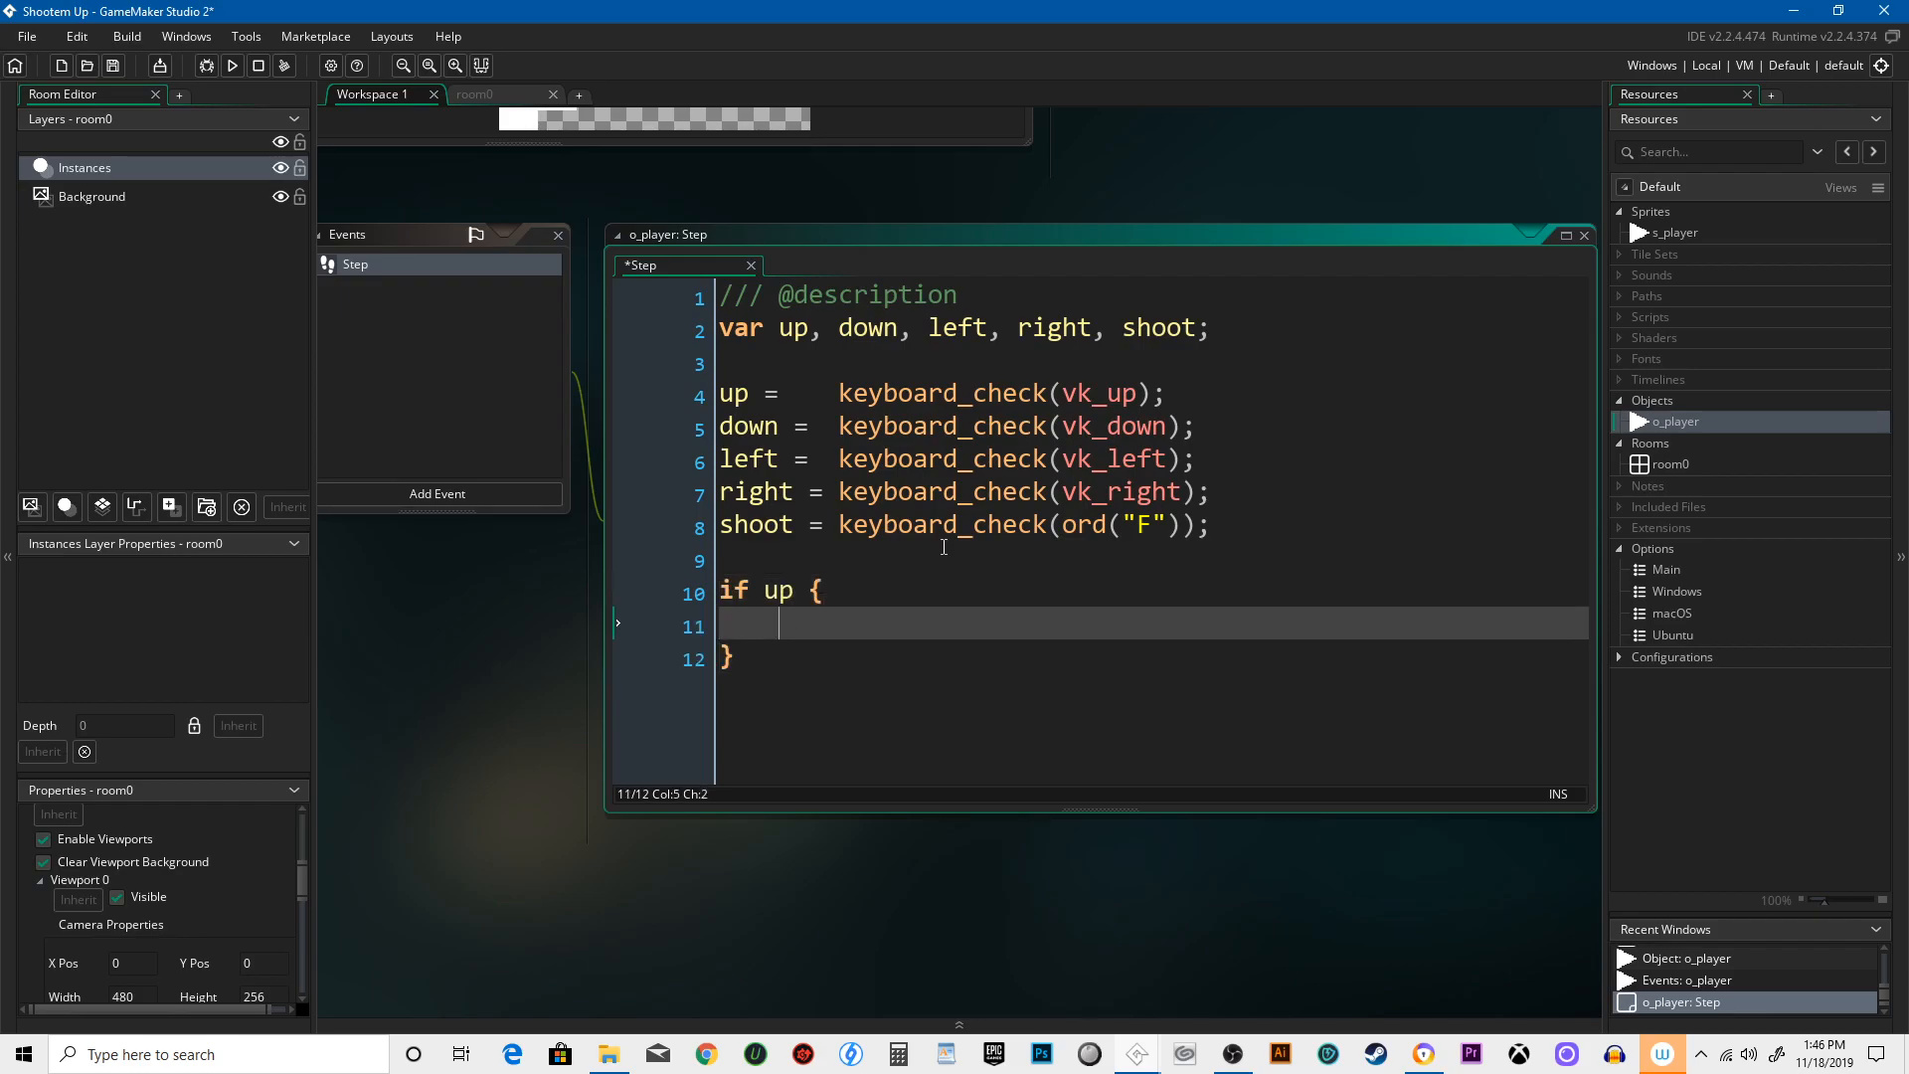
text(y -= 2;)
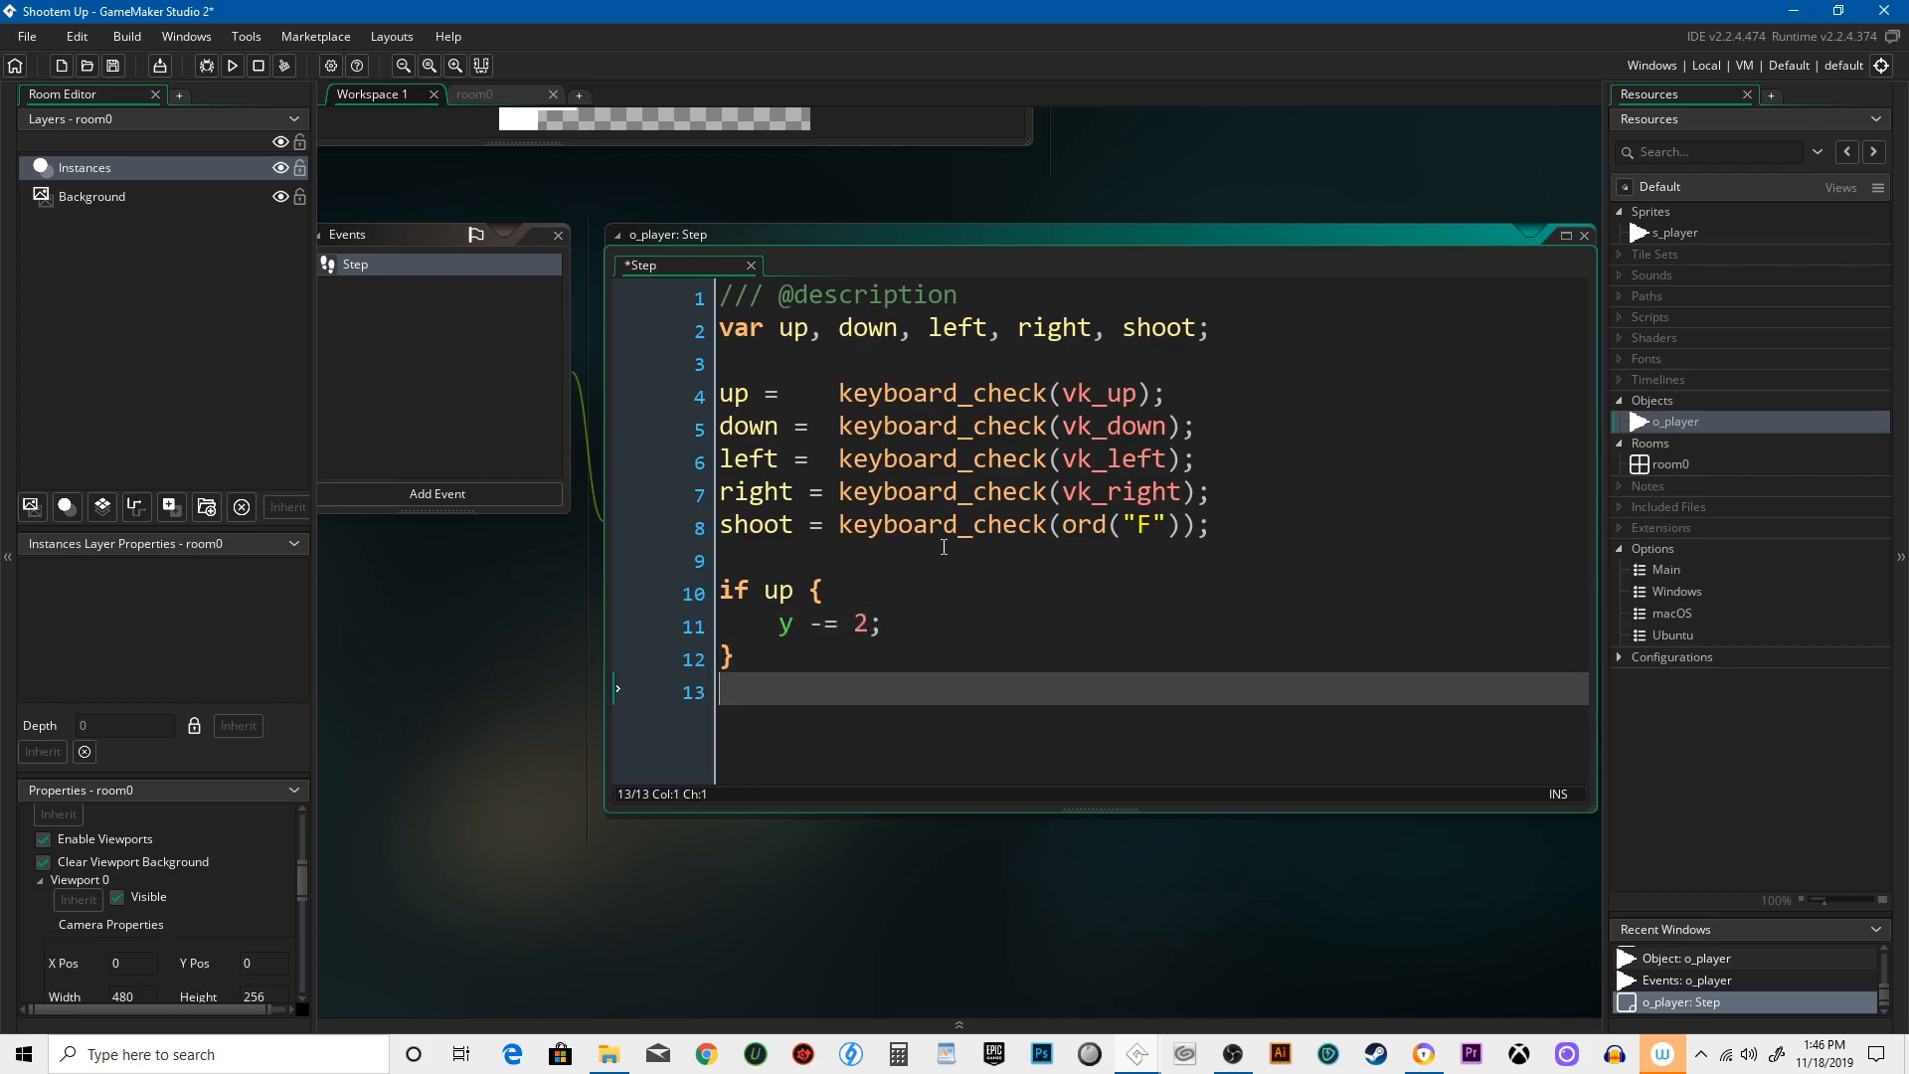
text(if down {)
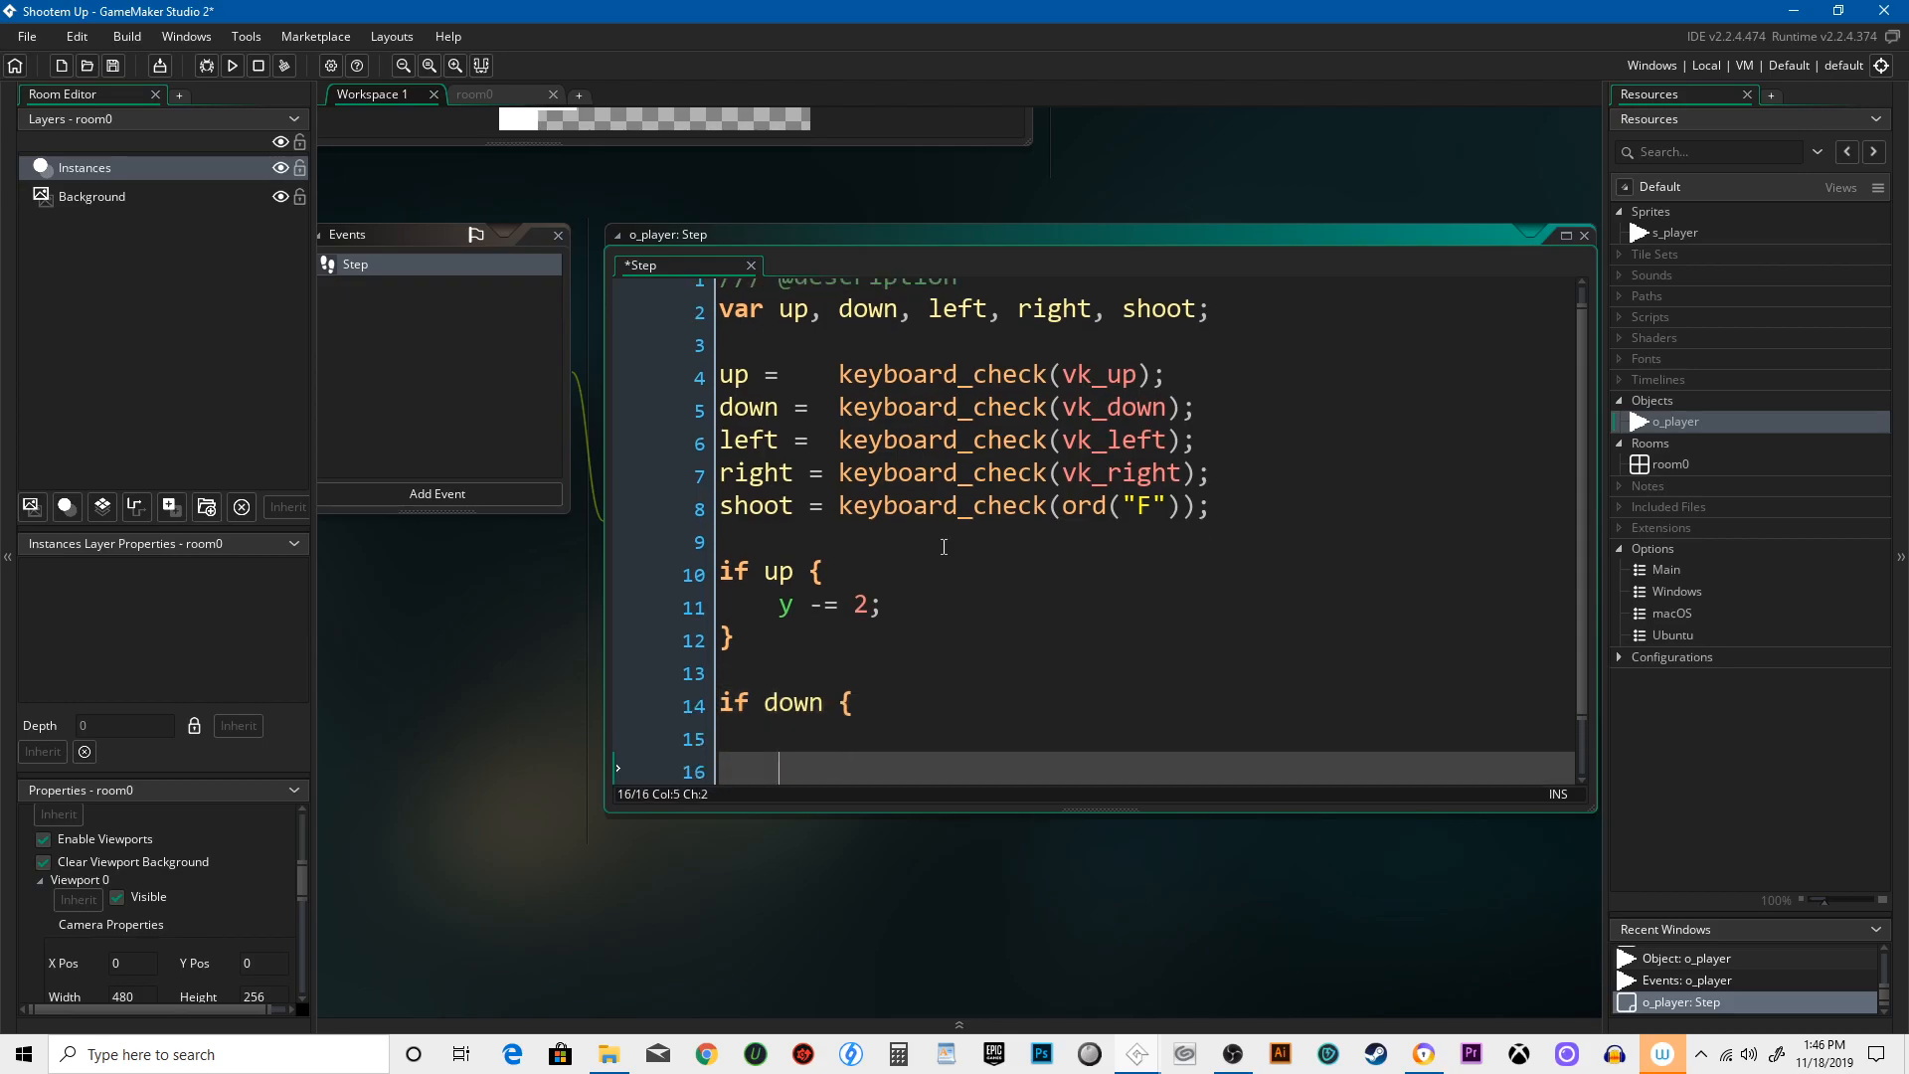
text(y)
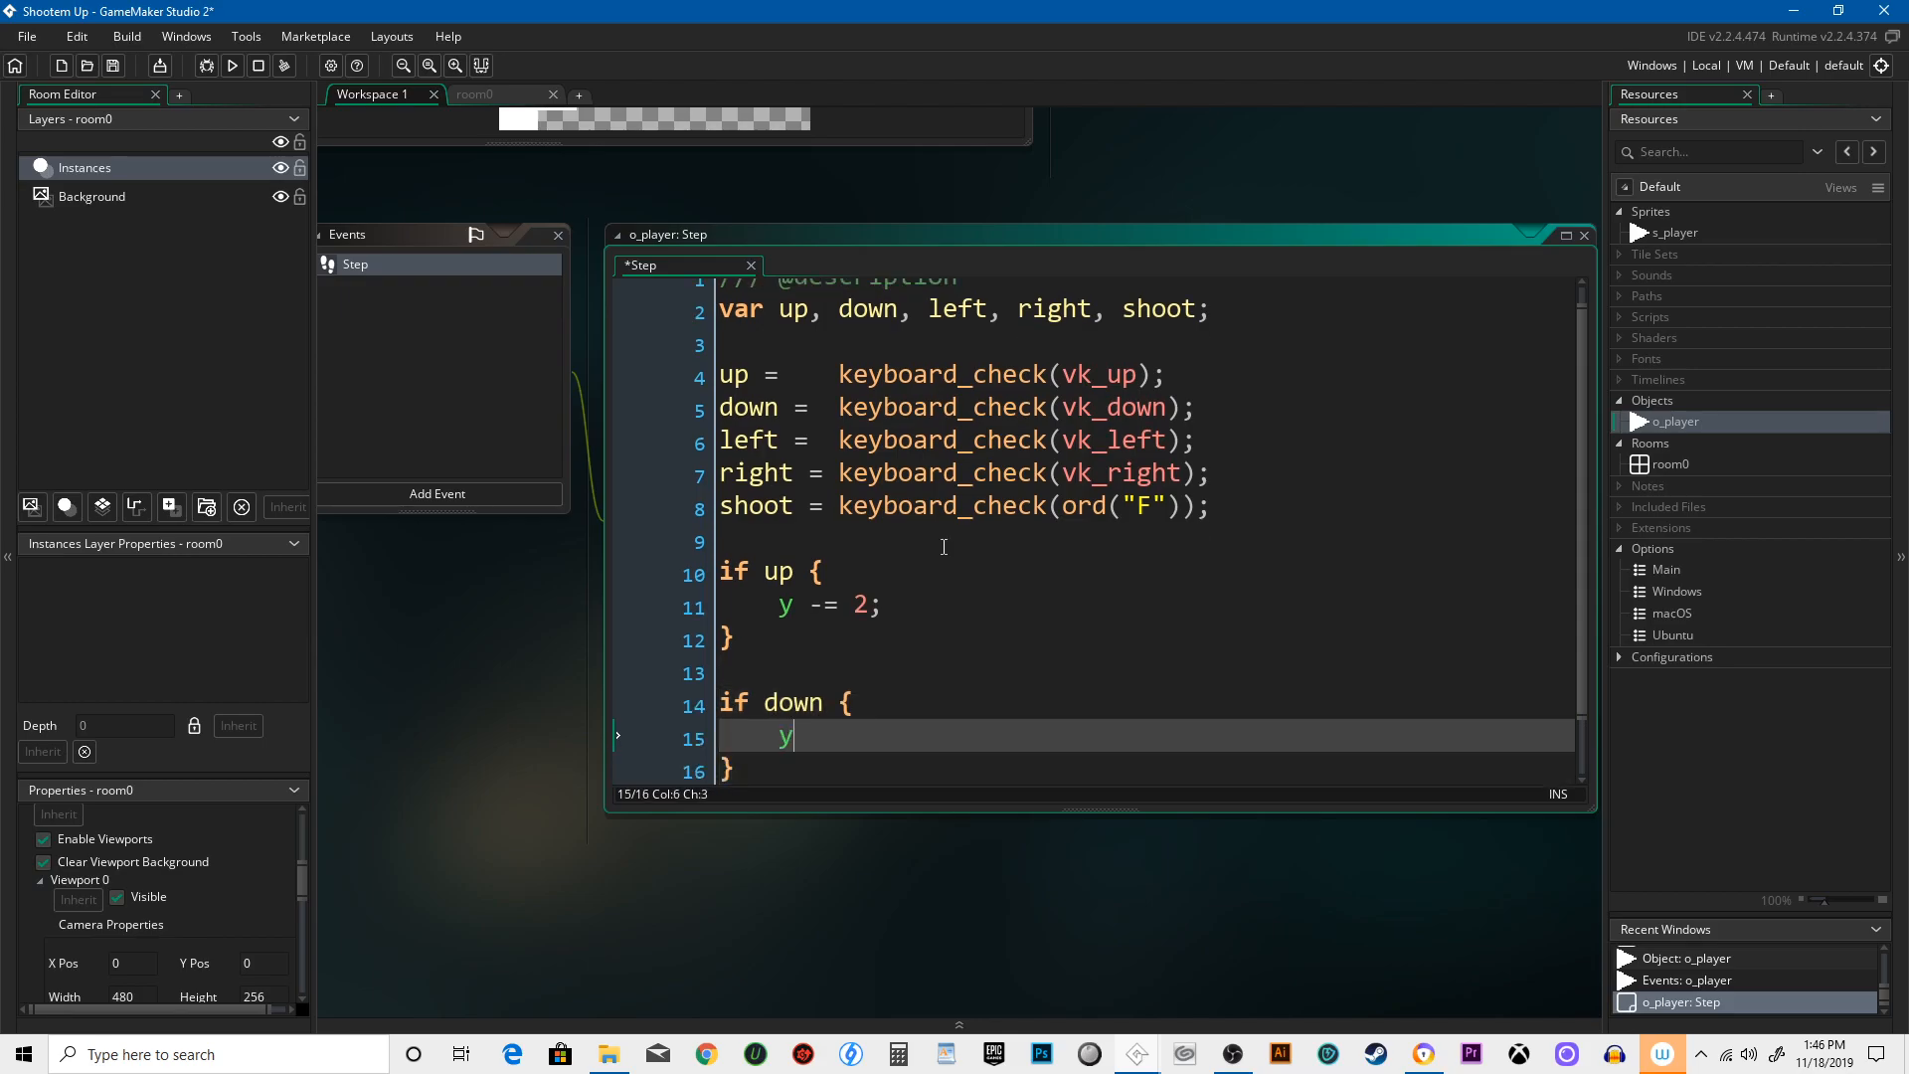
text(+= 2;)
text(if left {)
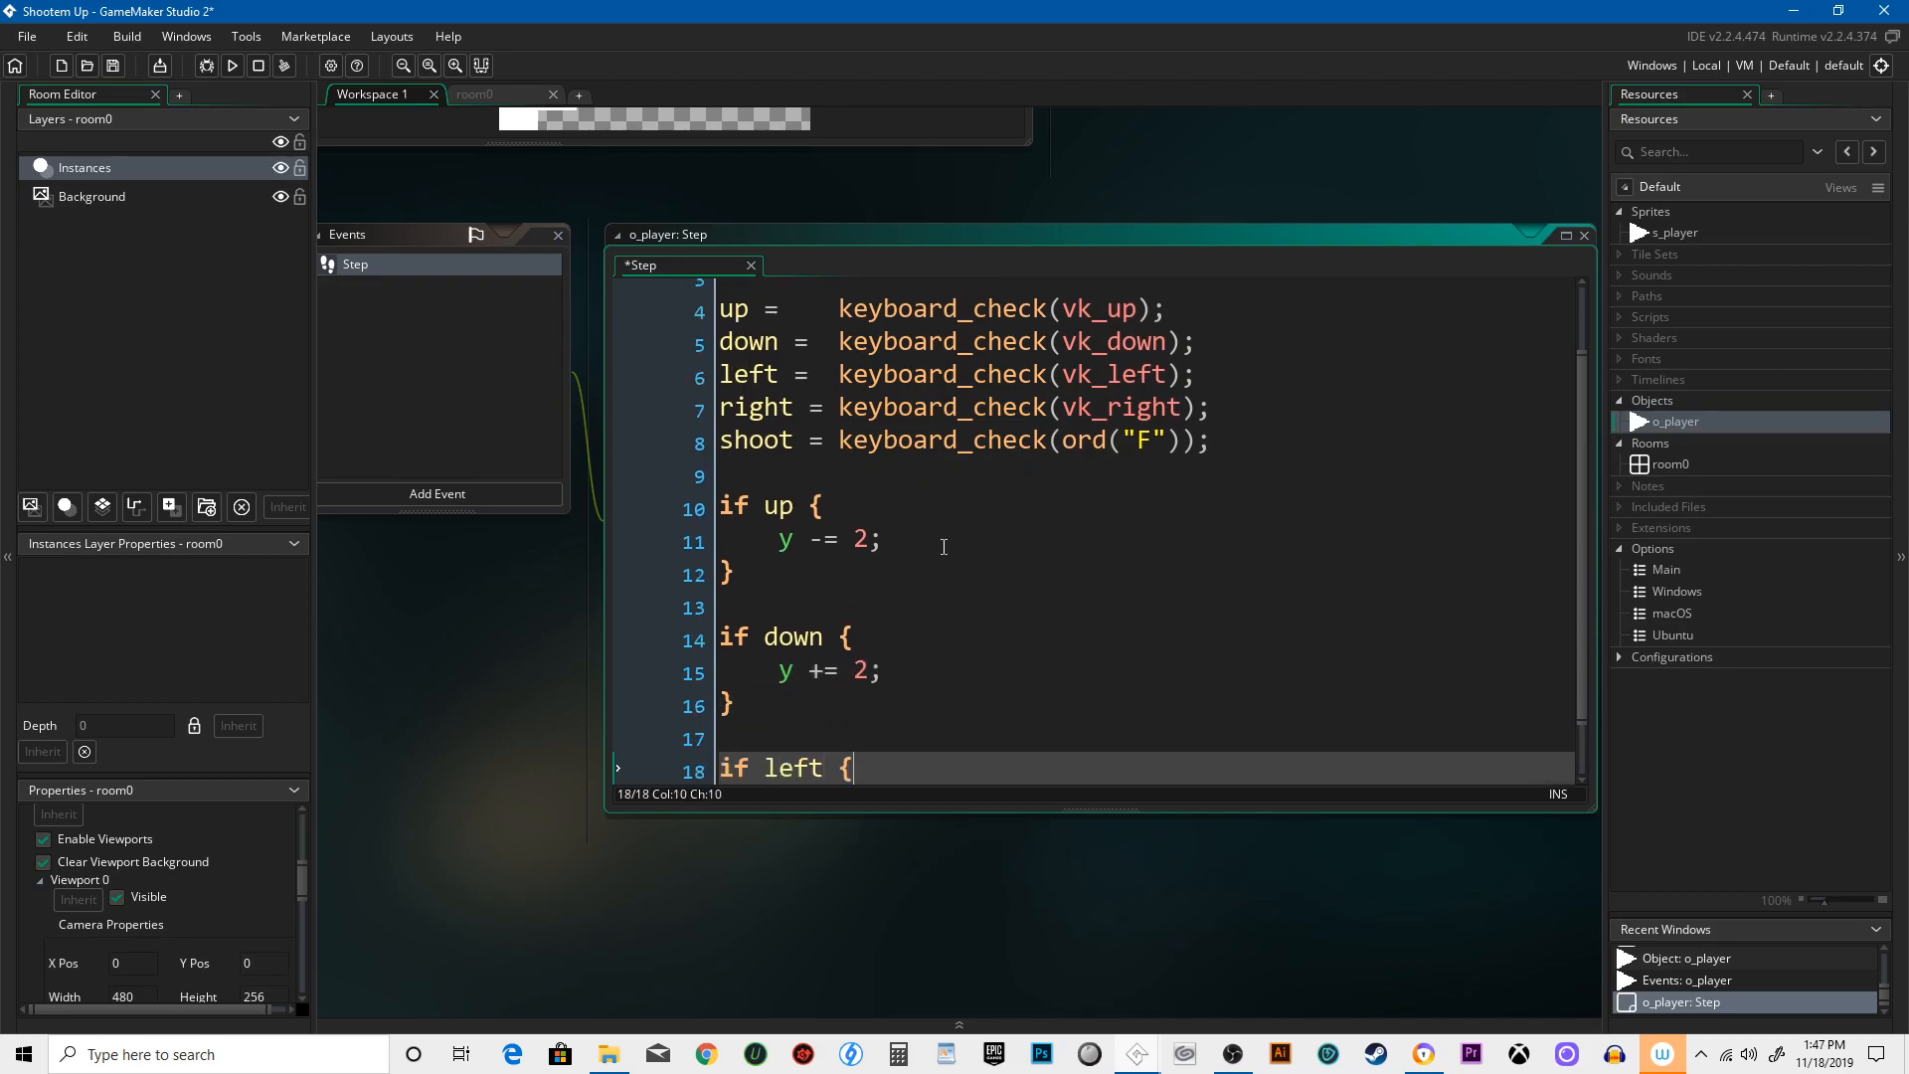
- Add 'if left { x -= 2; }' and 'if right { x += 2; }', removing the stray apostrophe
text(x -=)
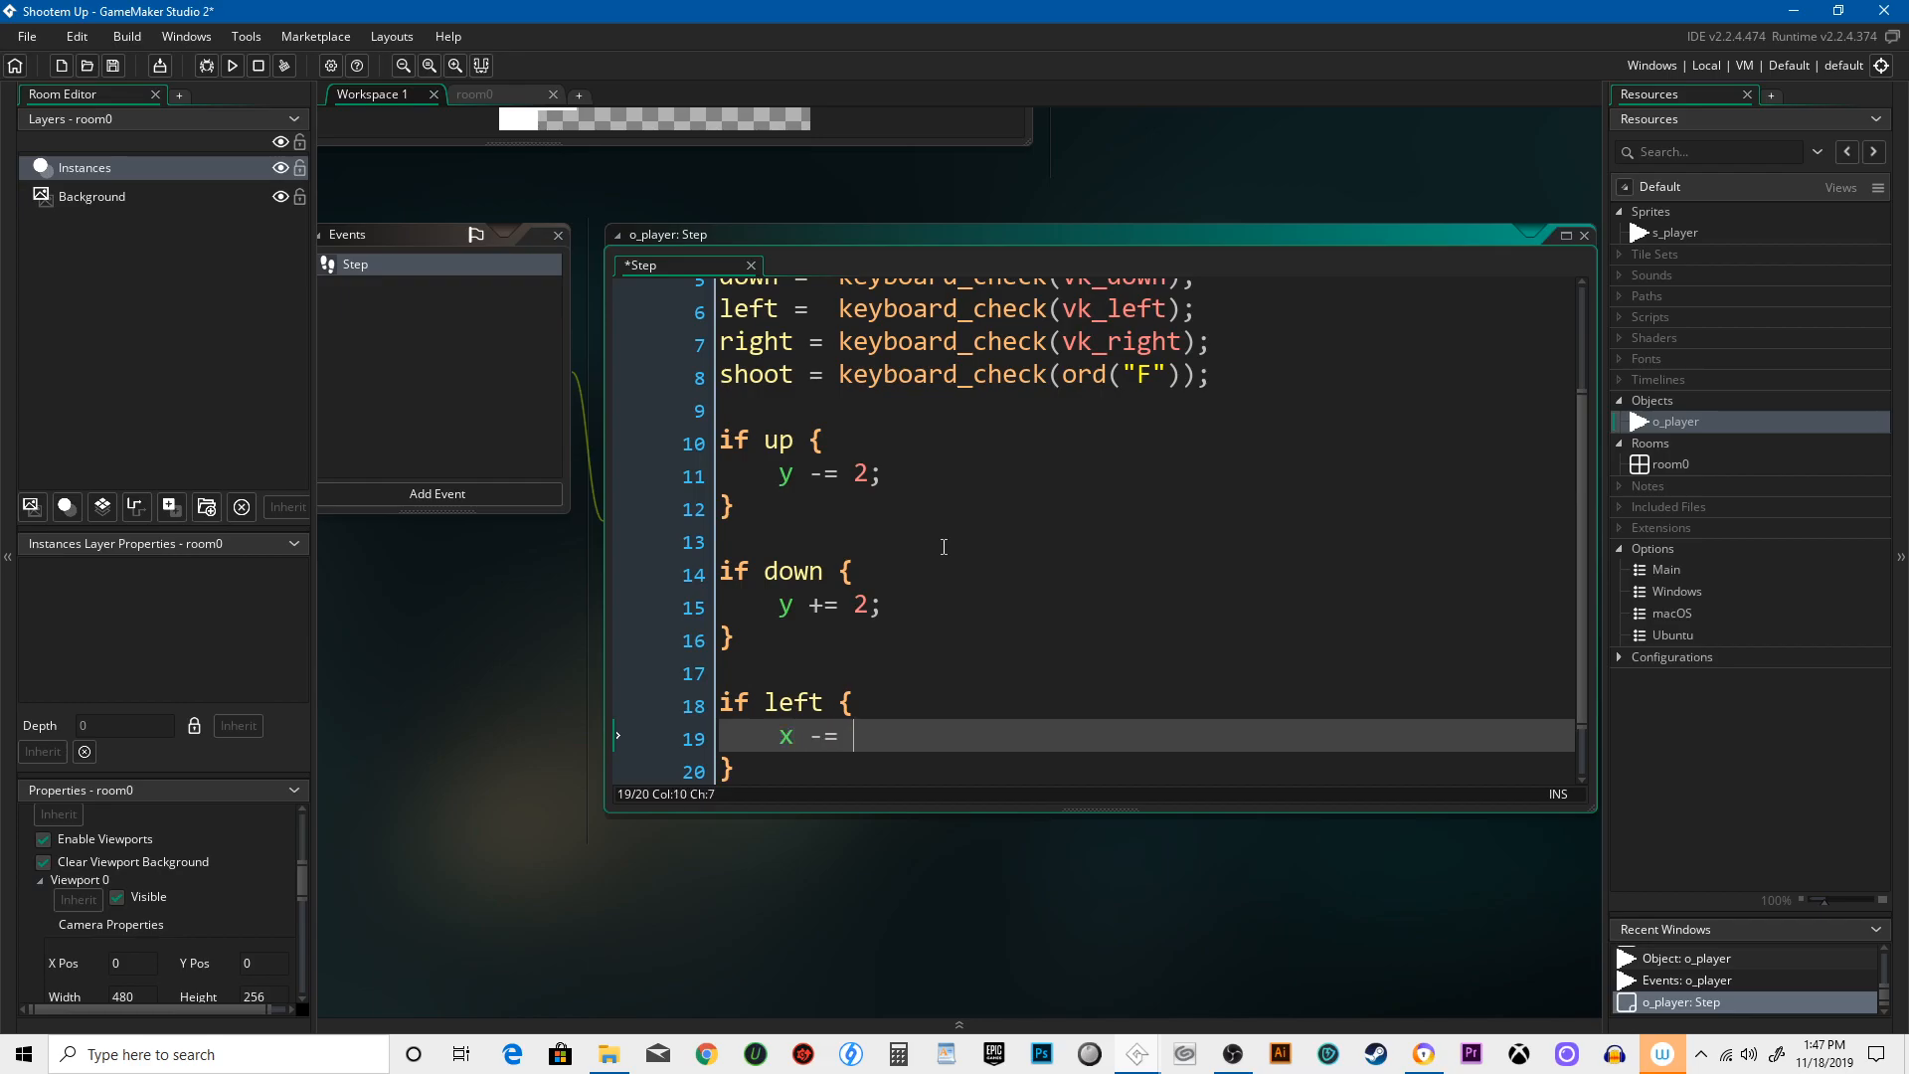
text(2;)
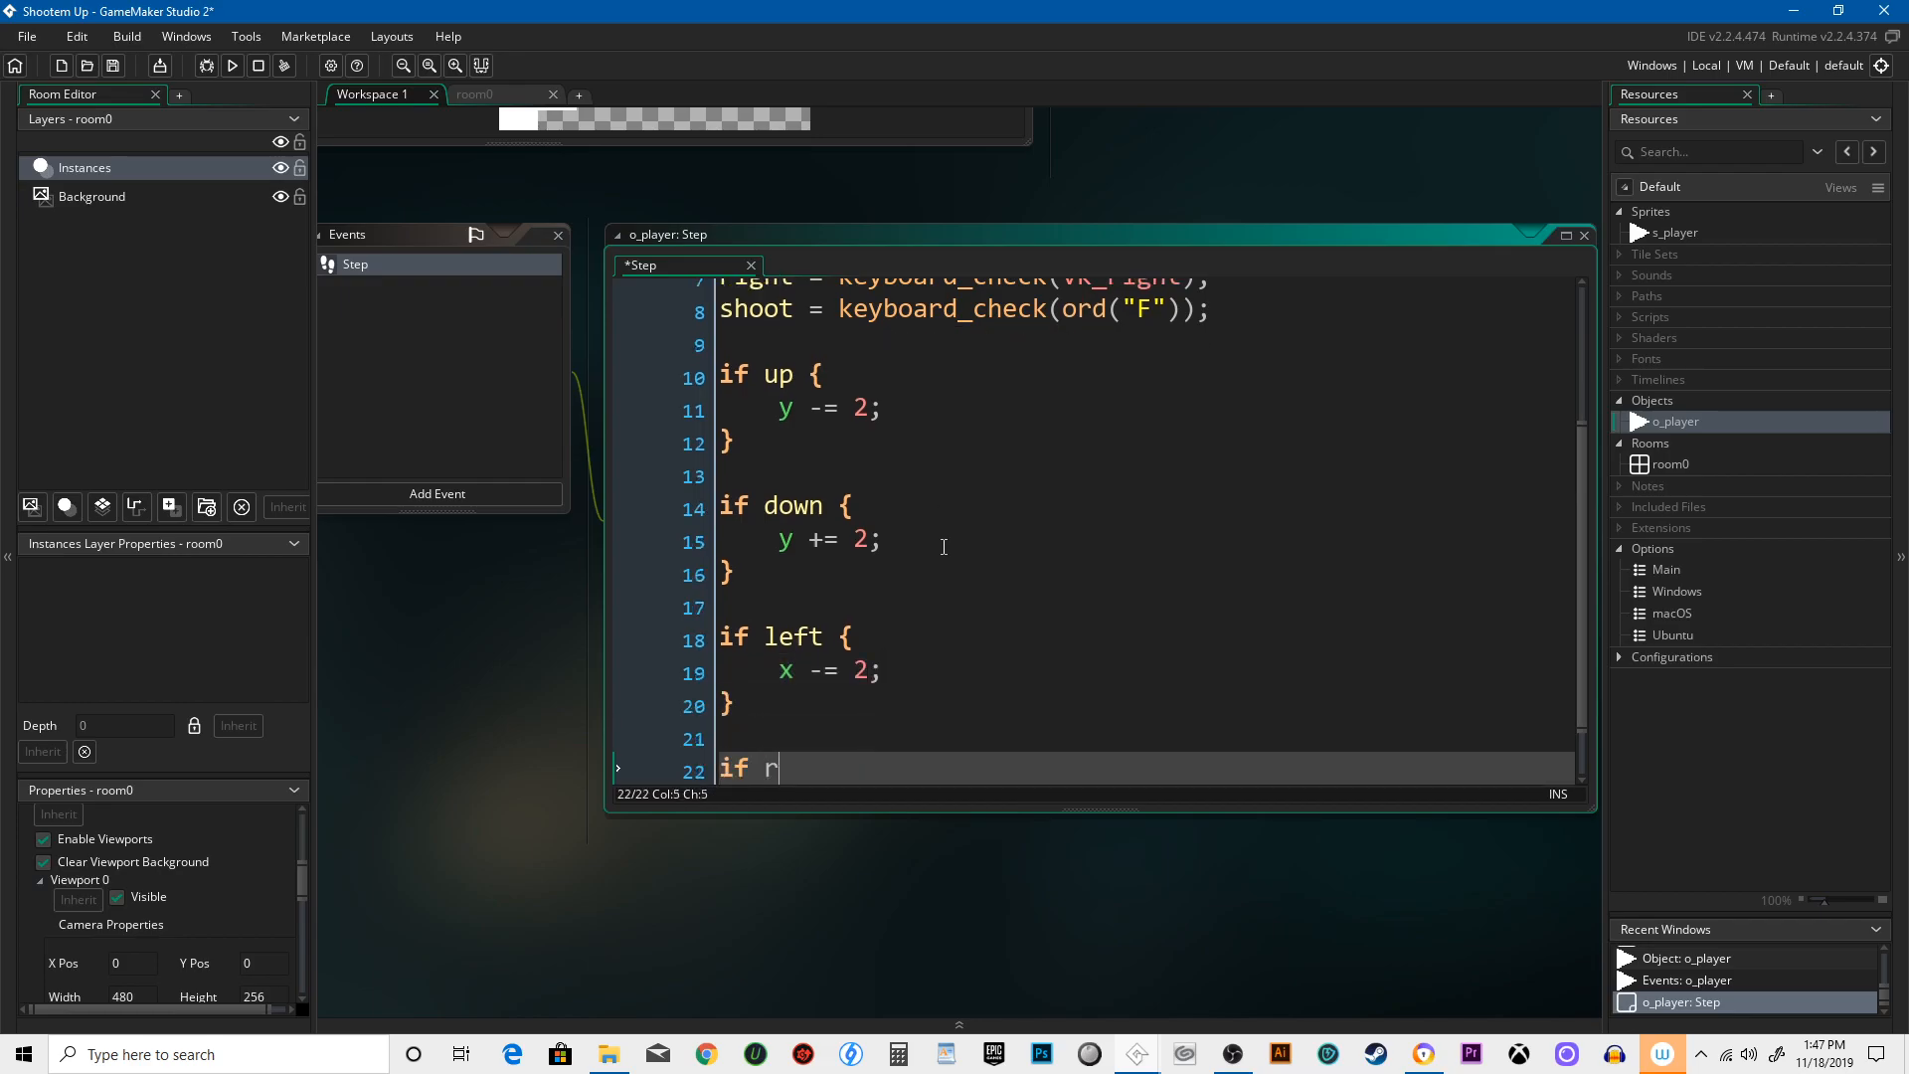
text(ight {)
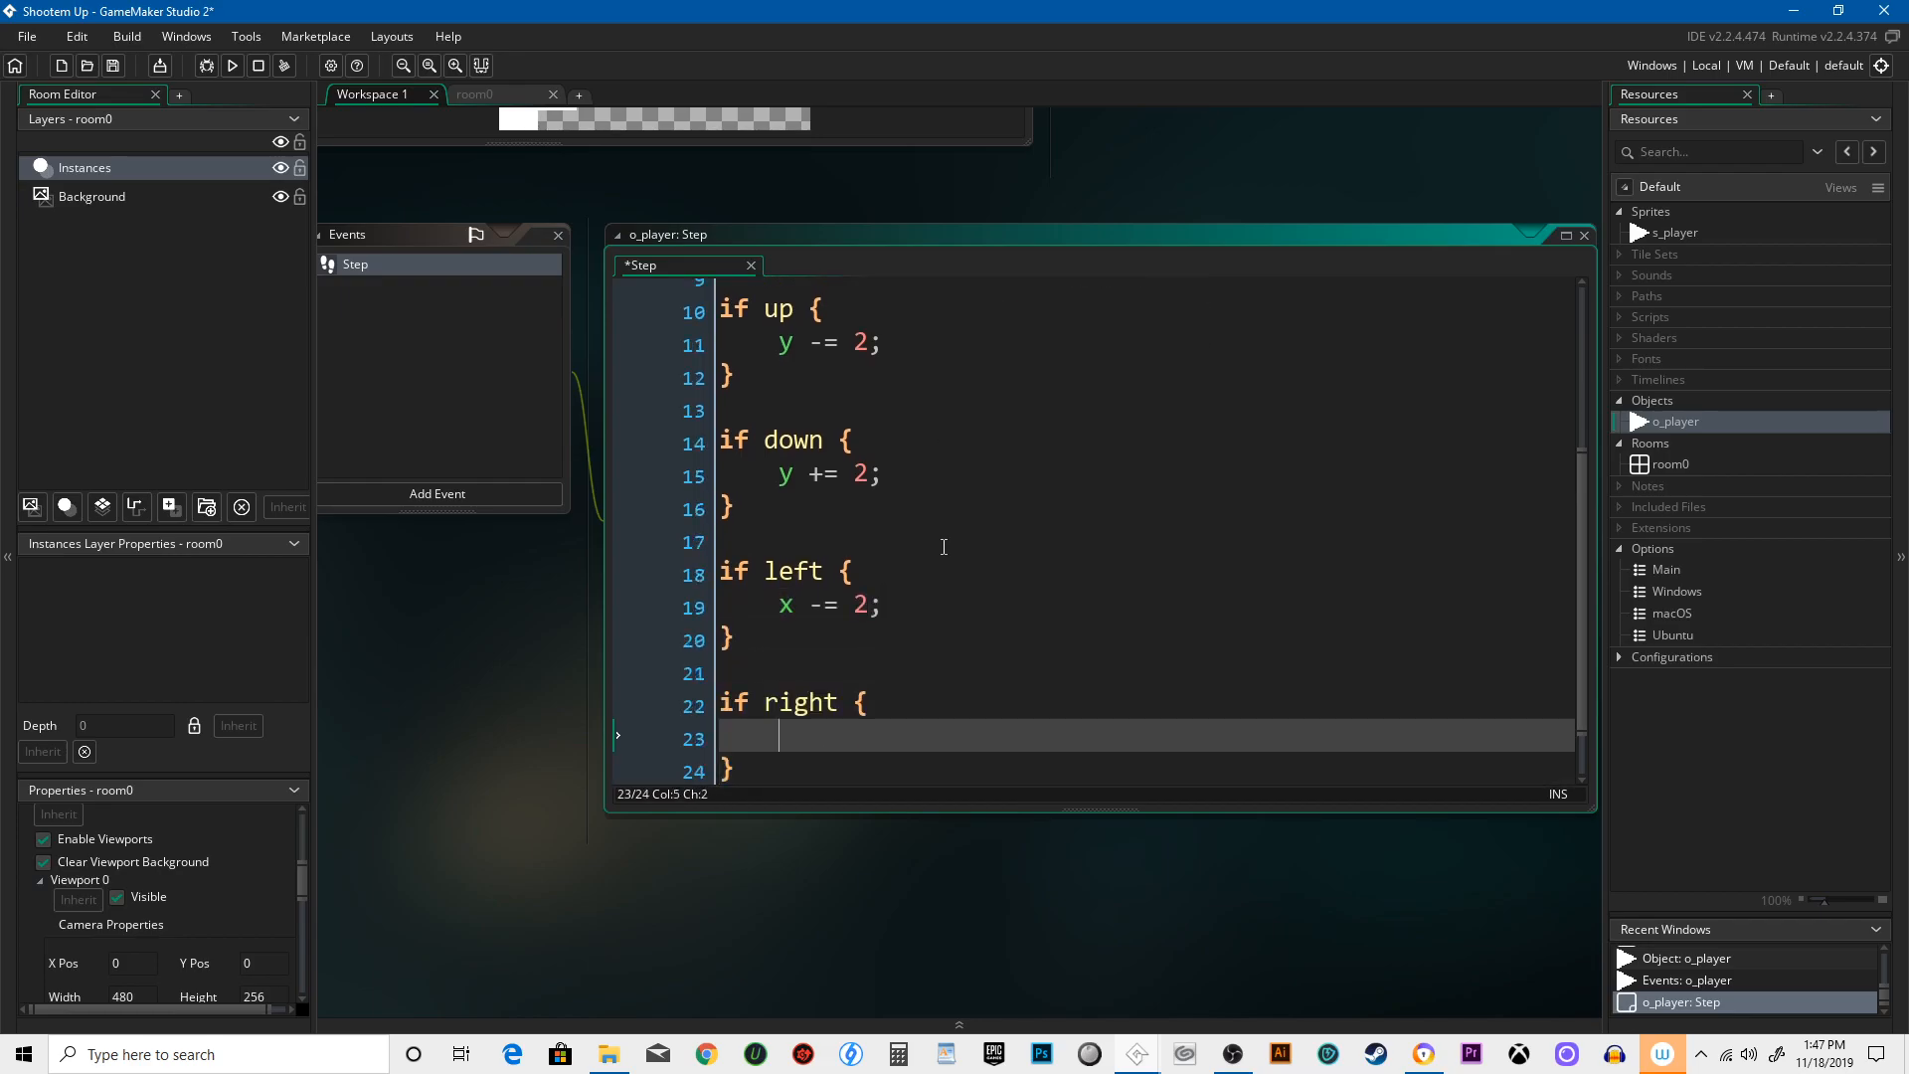
text(x += 2';)
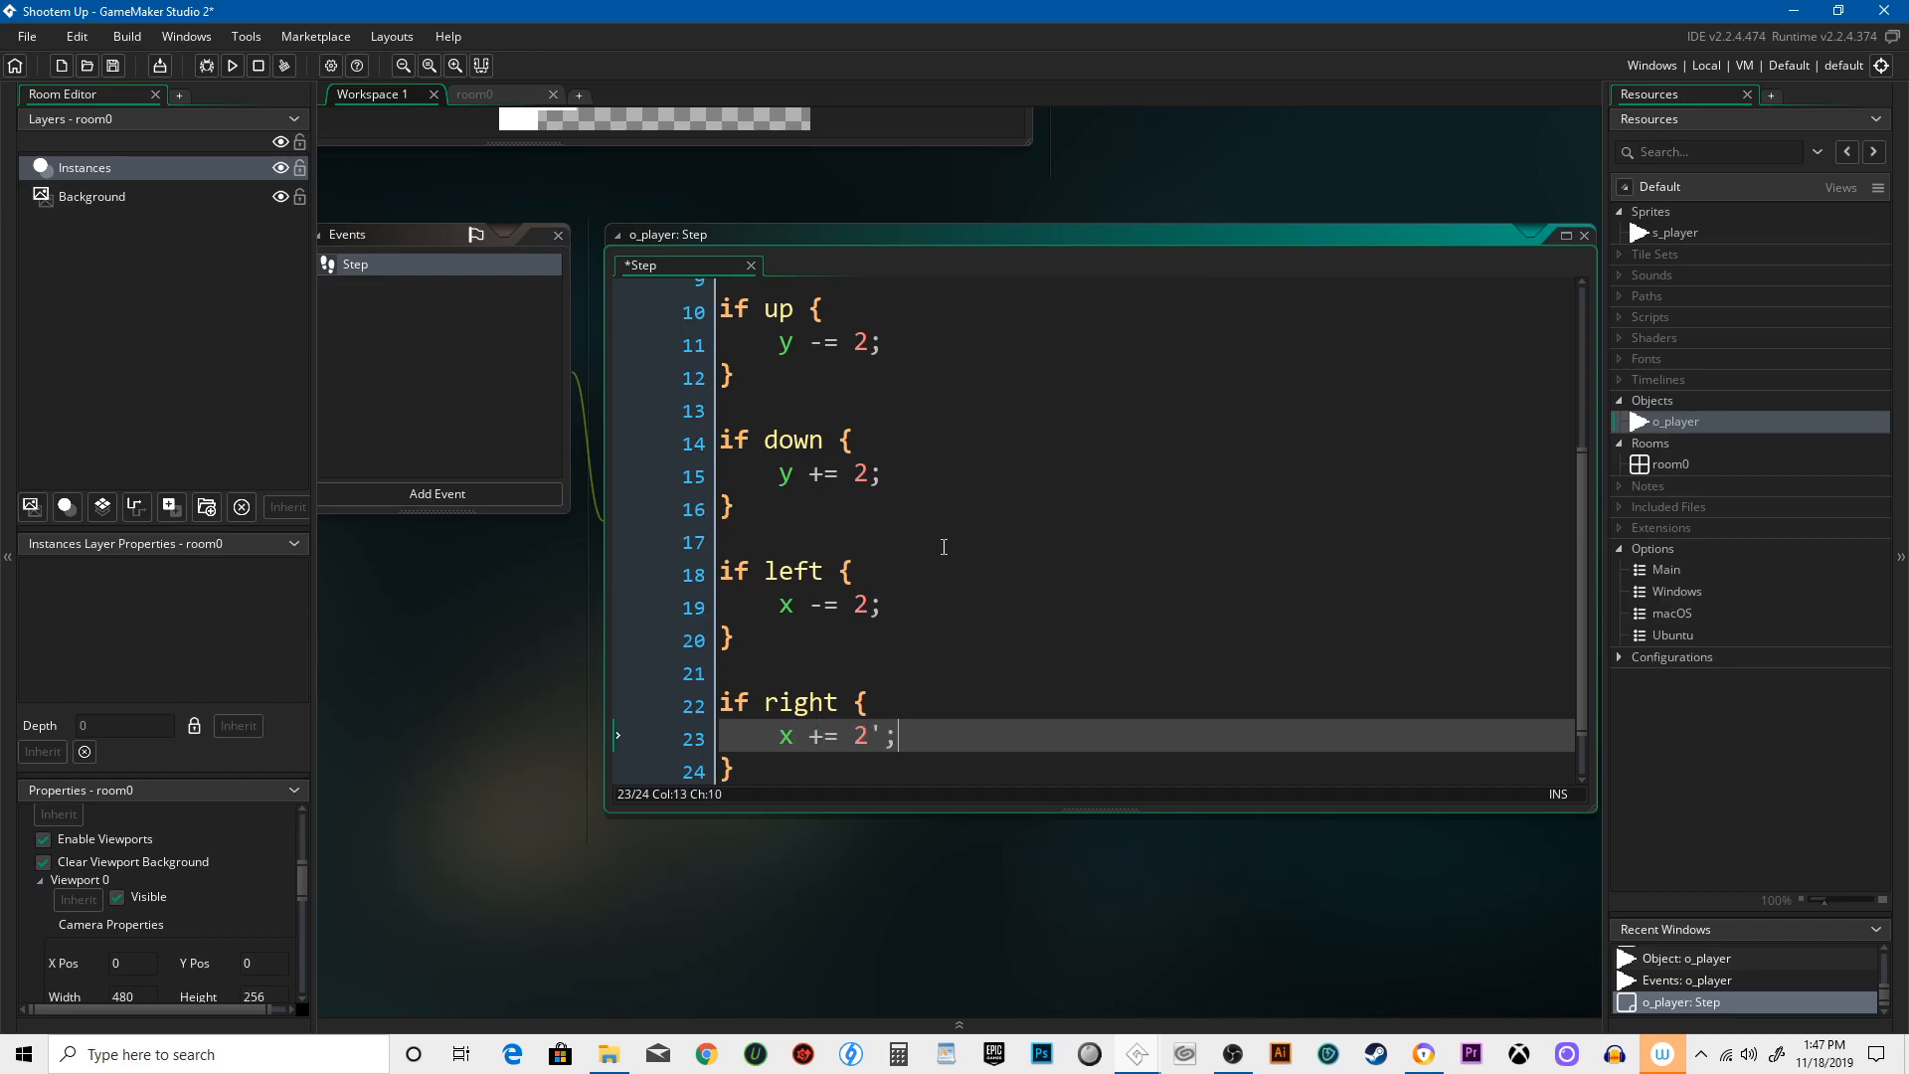
key(Backspace)
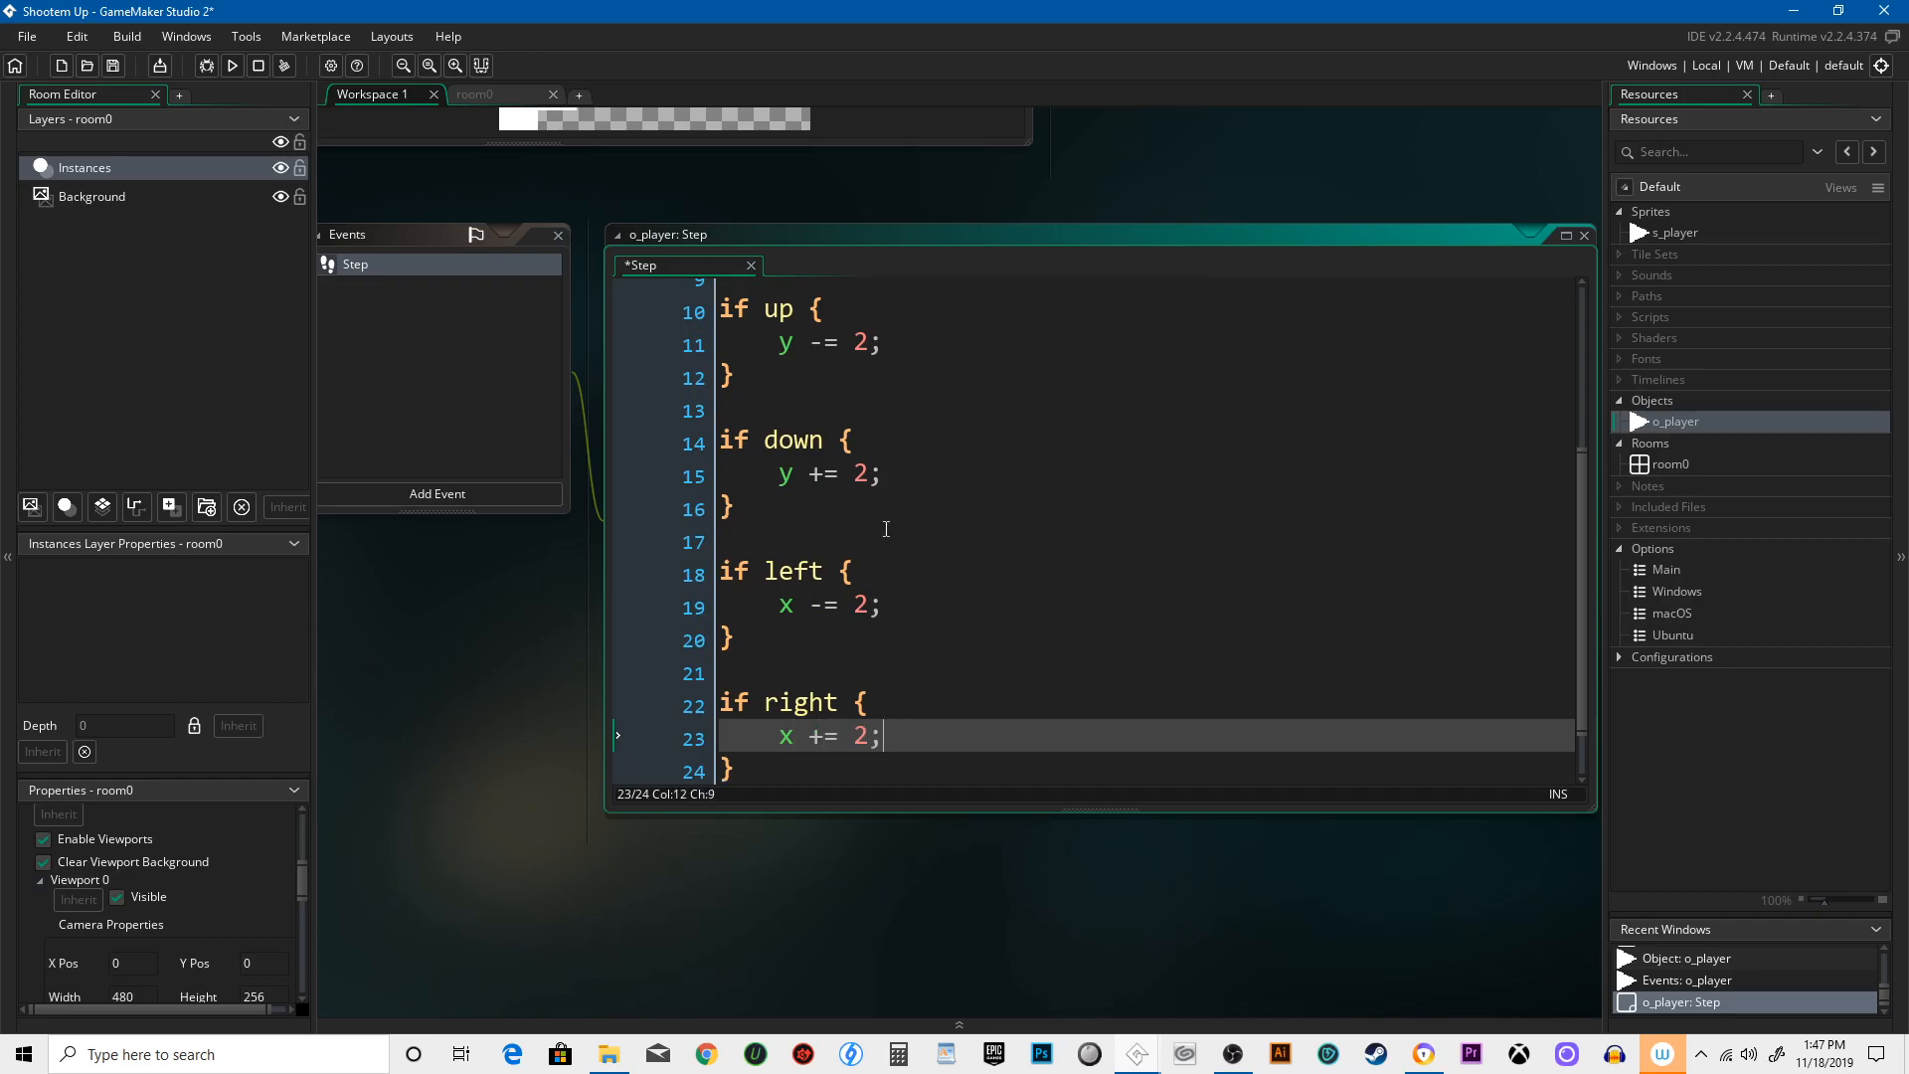
mouse_move(1124, 736)
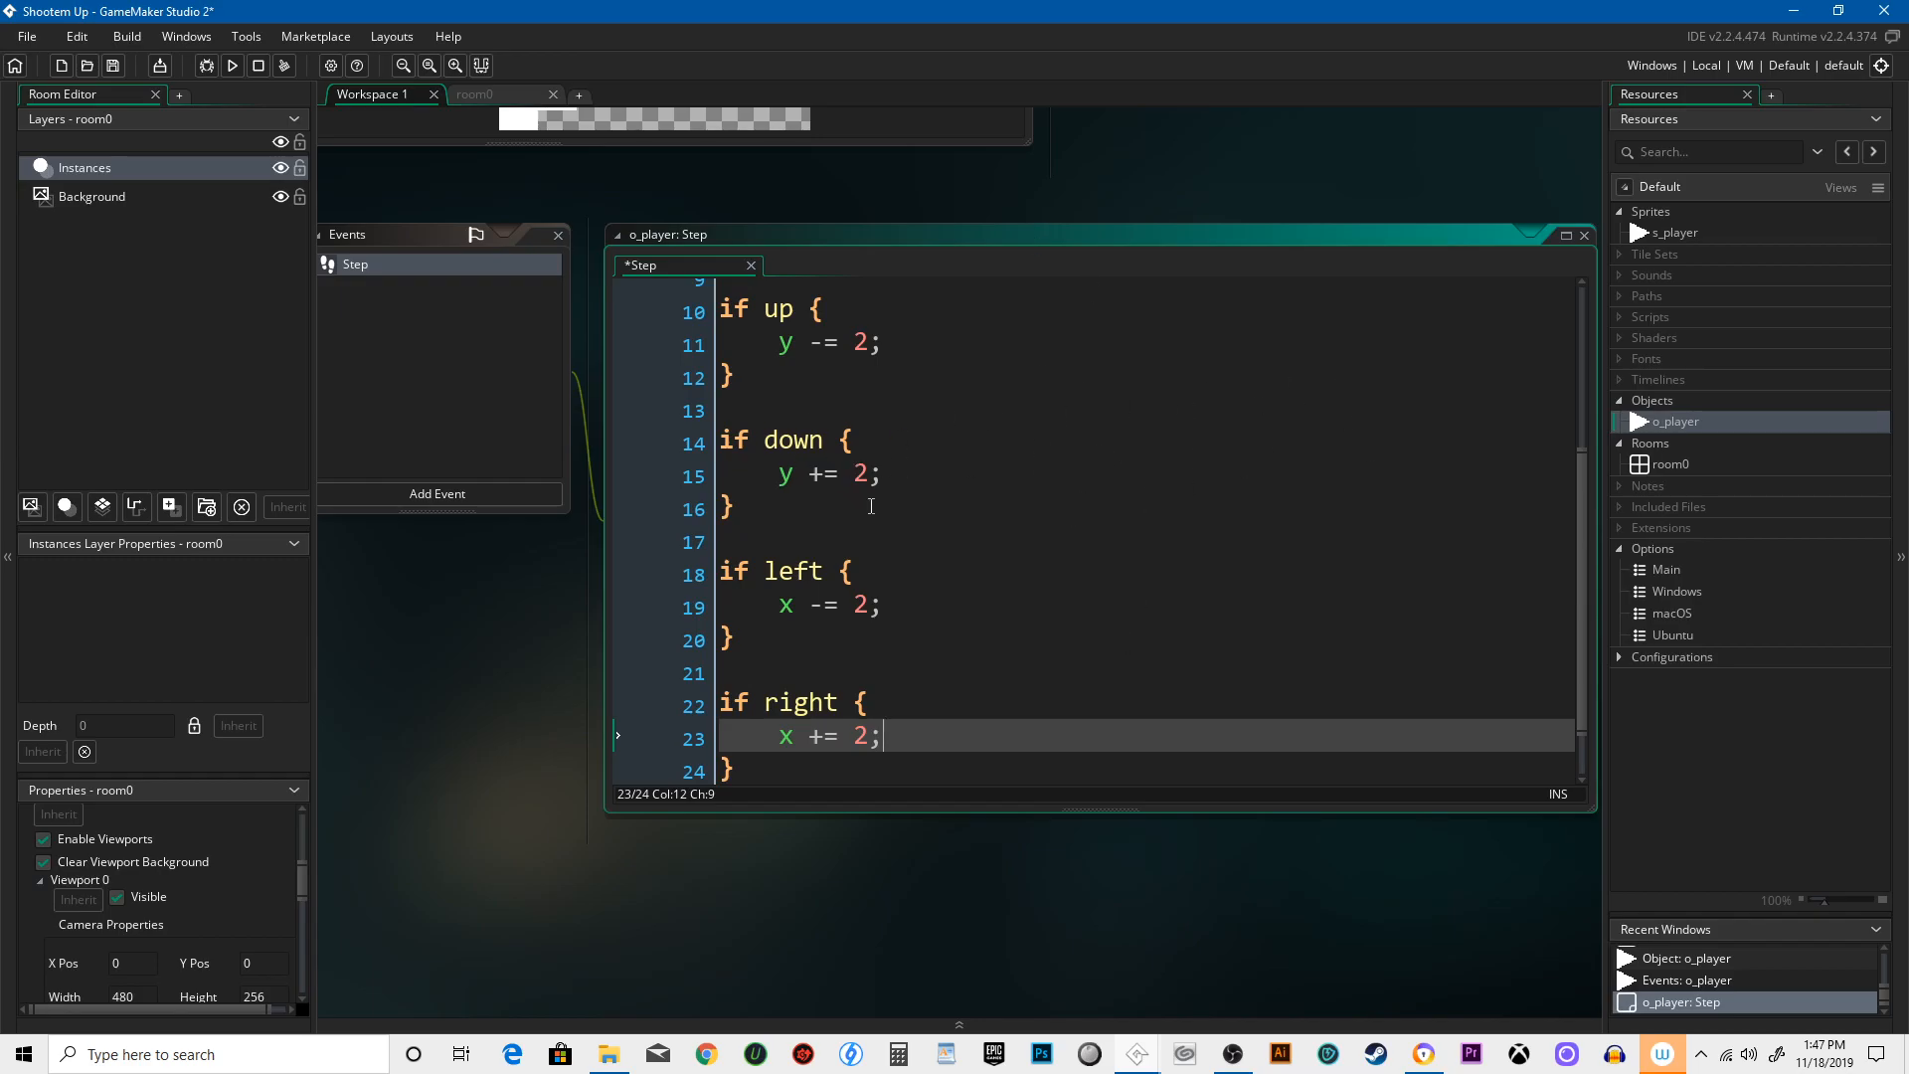
mouse_move(565, 479)
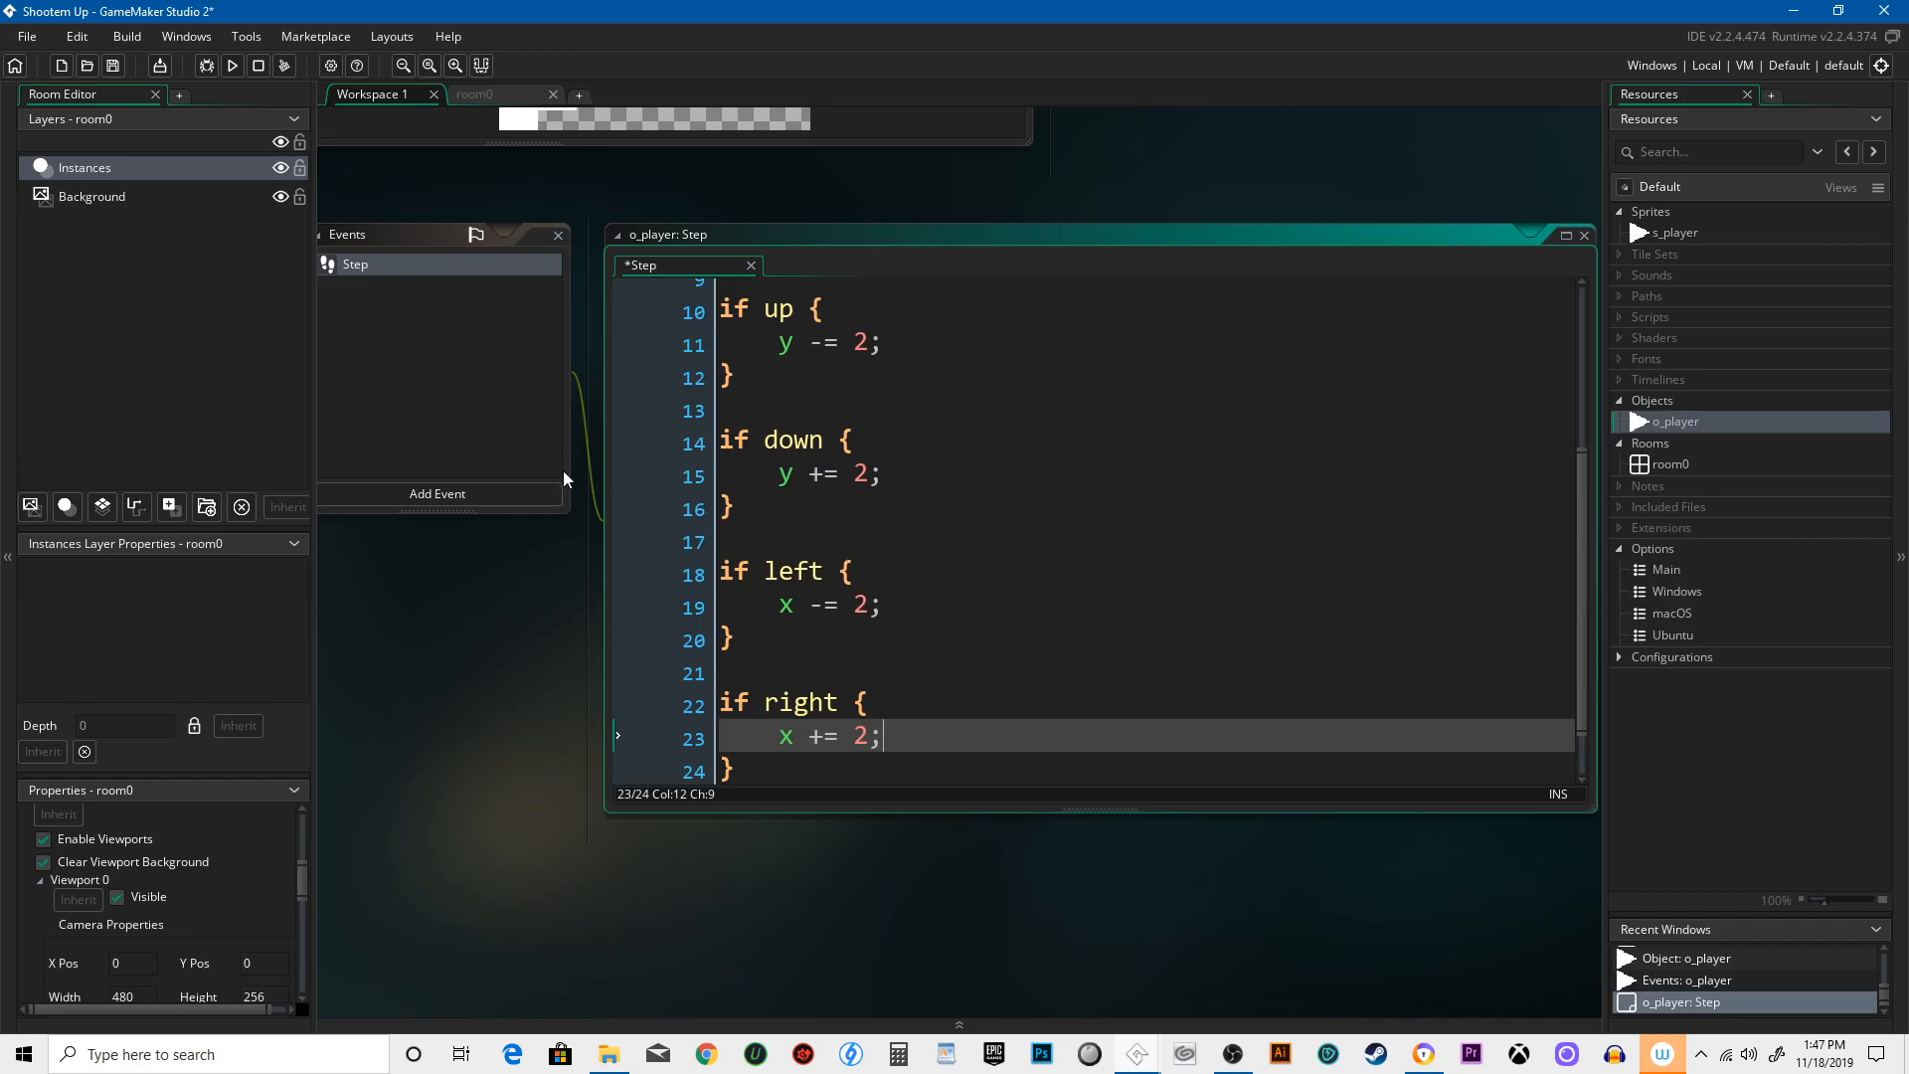
mouse_move(1320, 507)
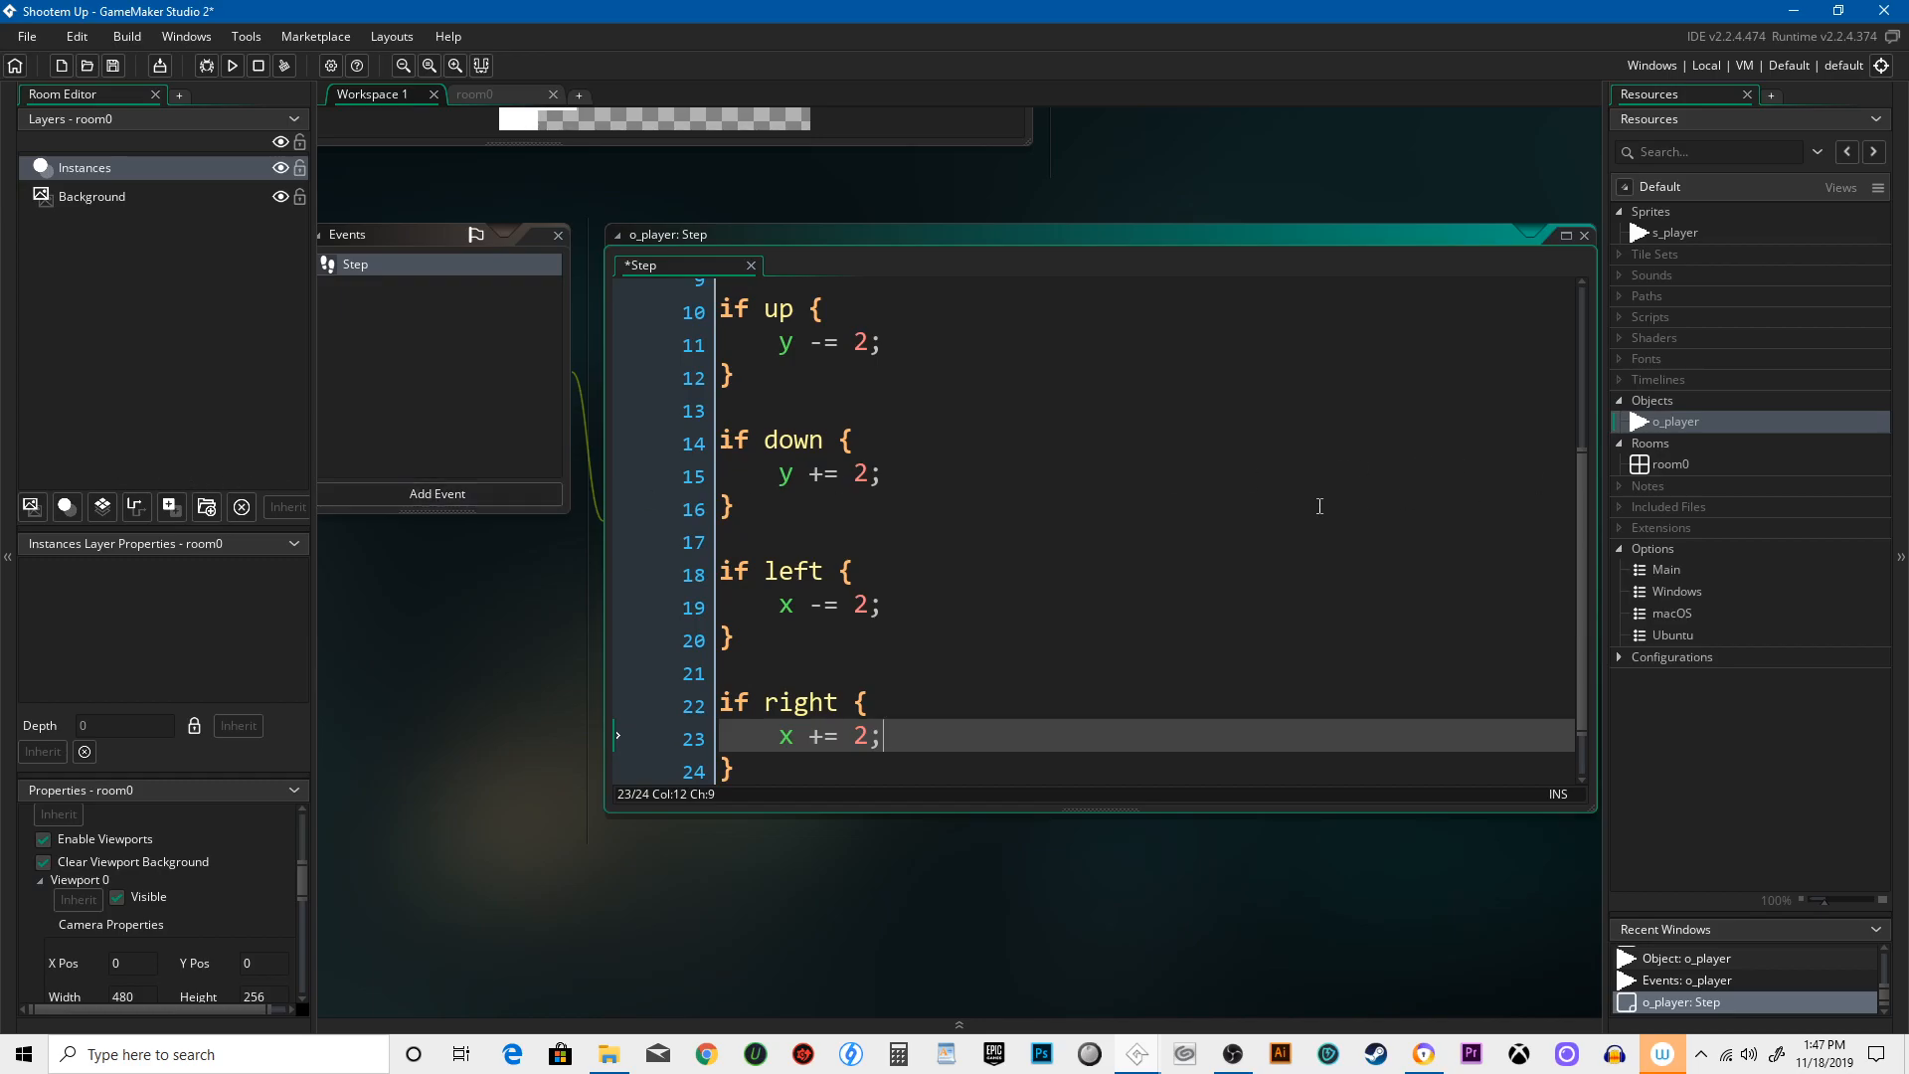
mouse_move(1056, 107)
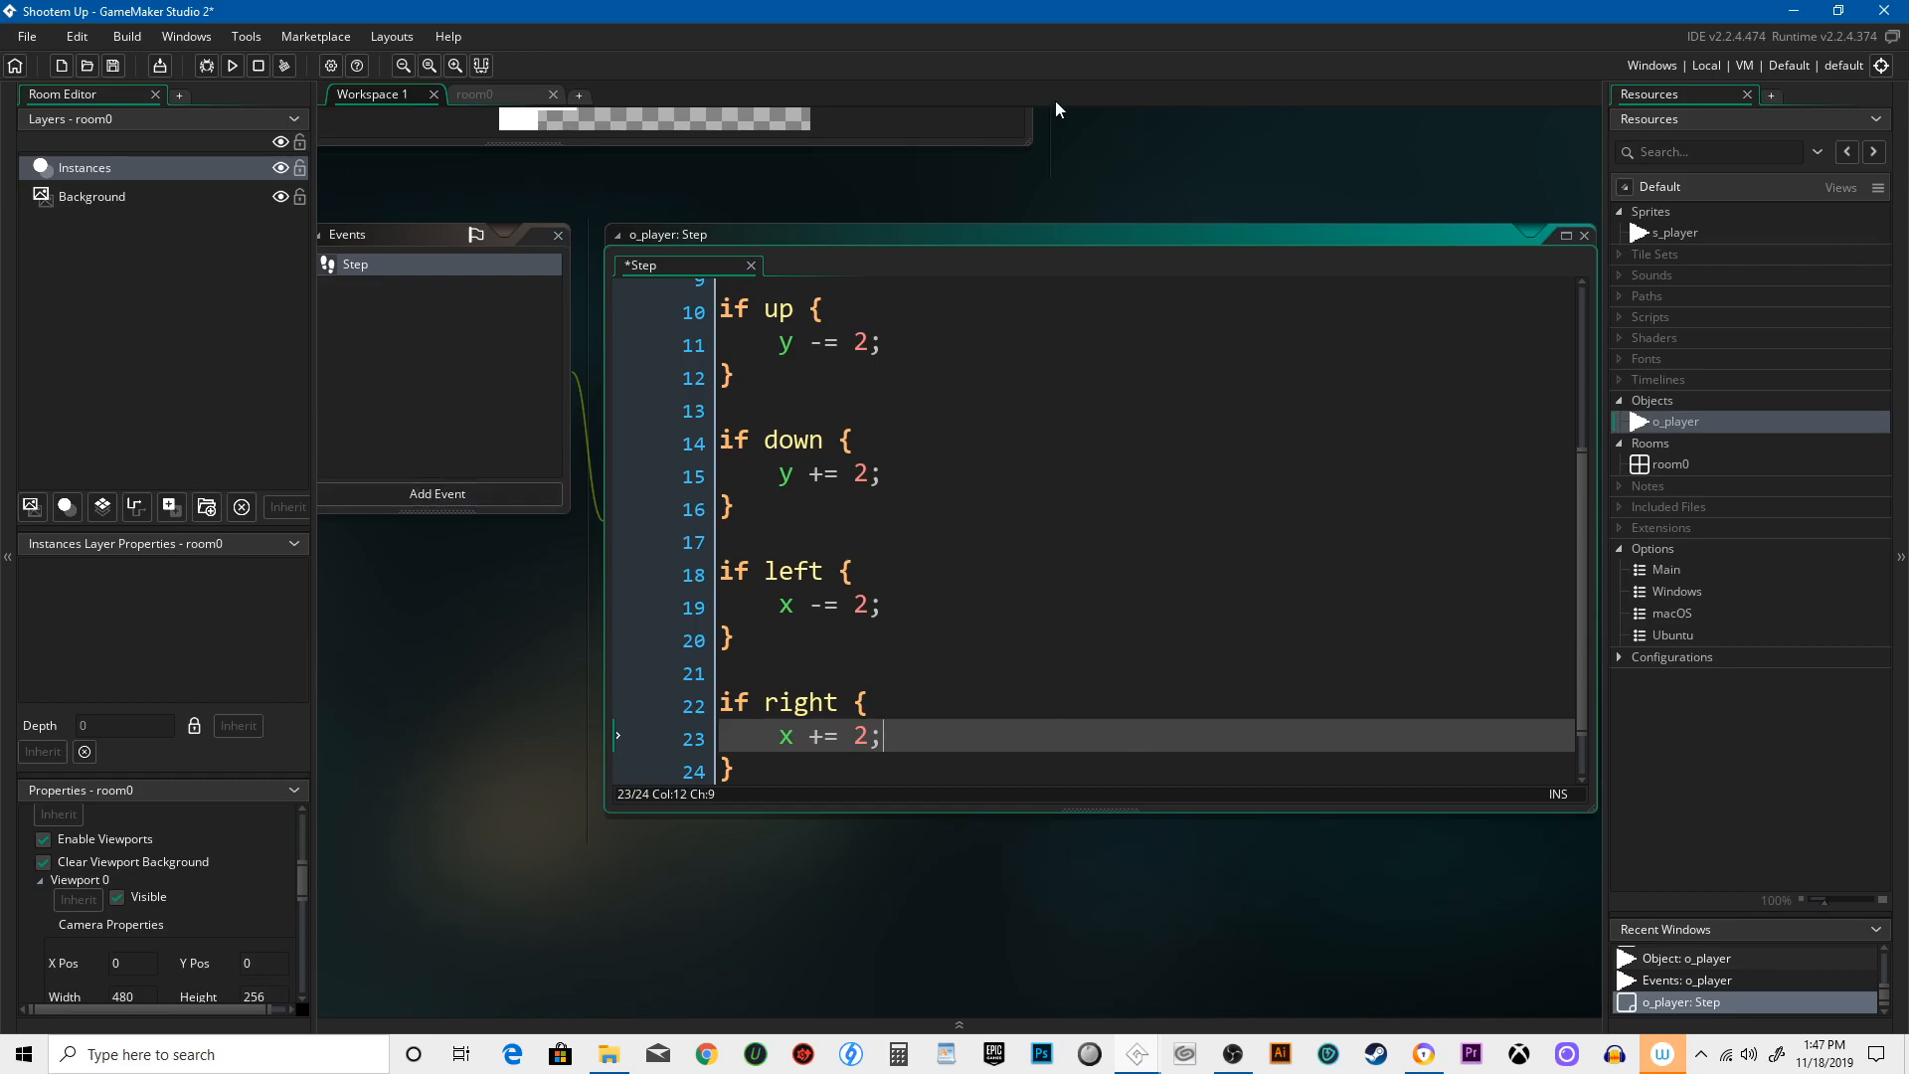
- Review the movement statements in the Step code, then switch to the room0 layout
click(815, 342)
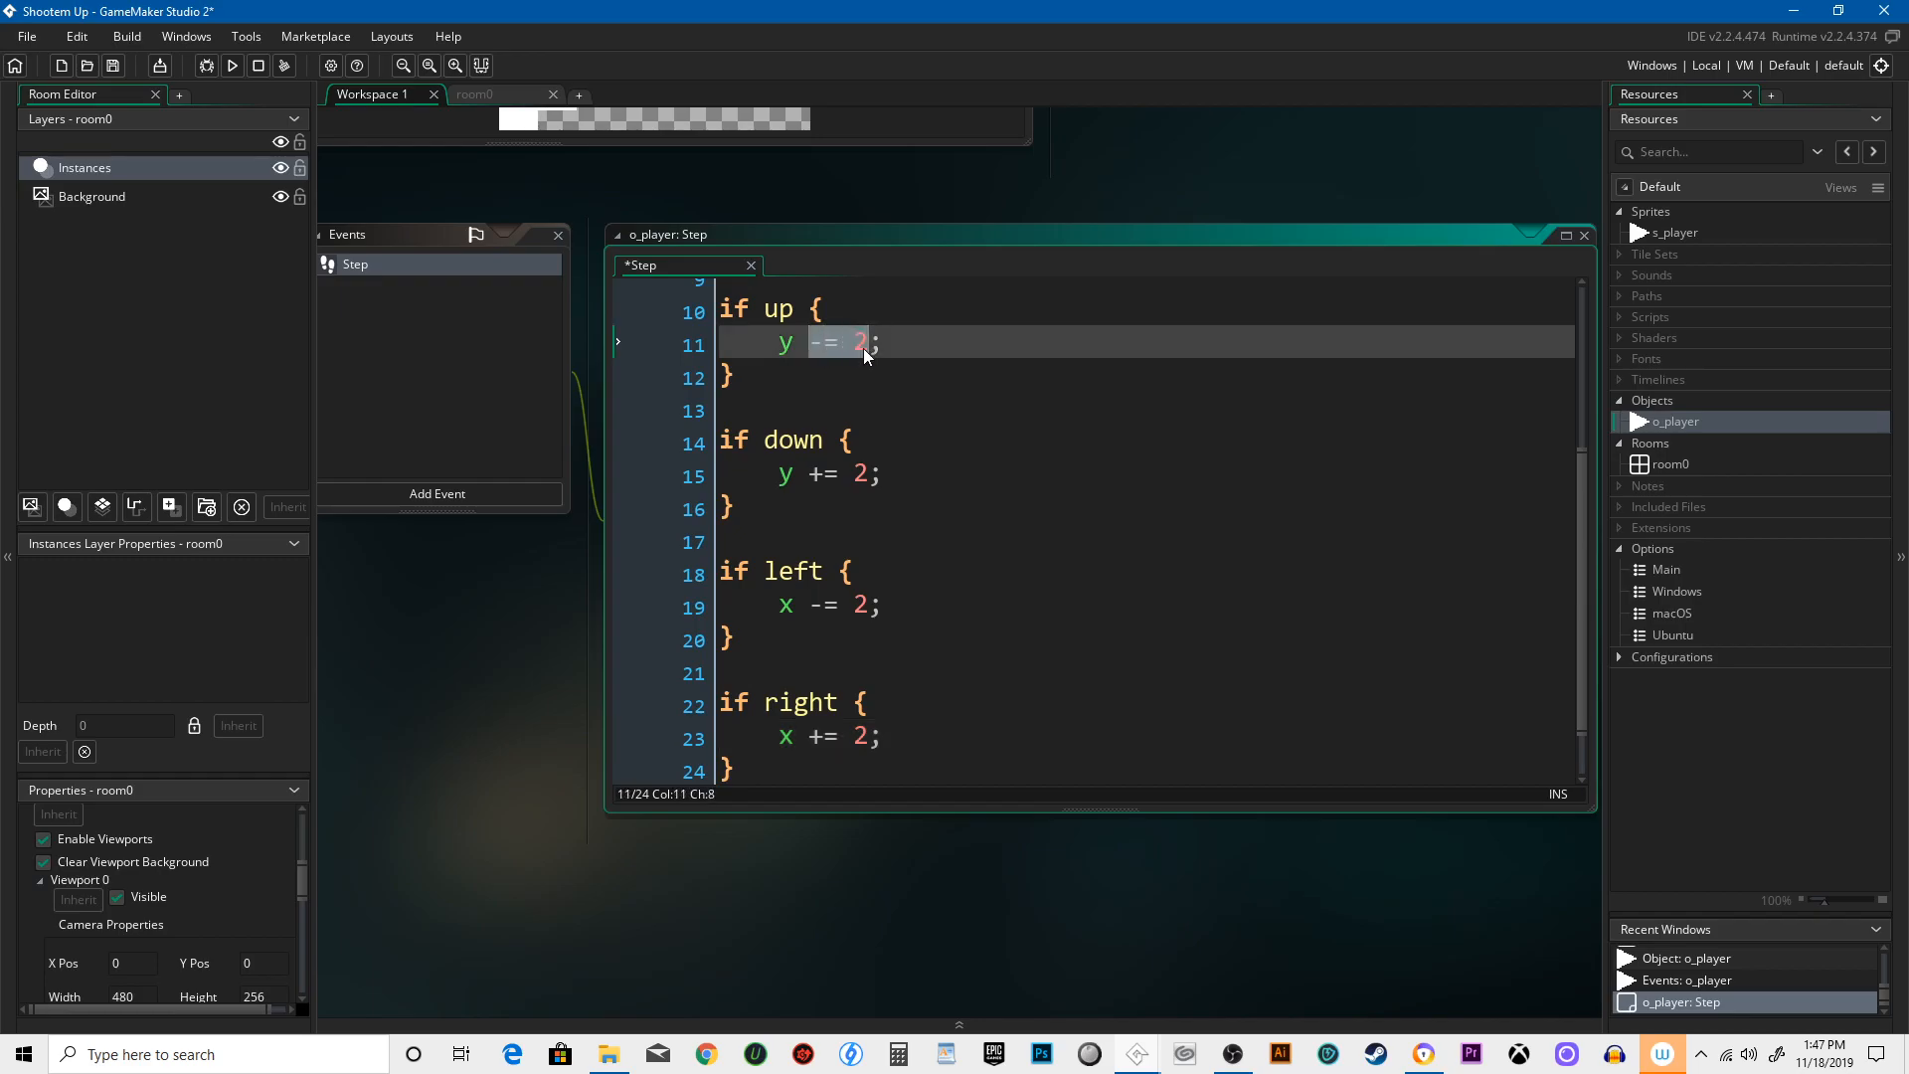
click(811, 342)
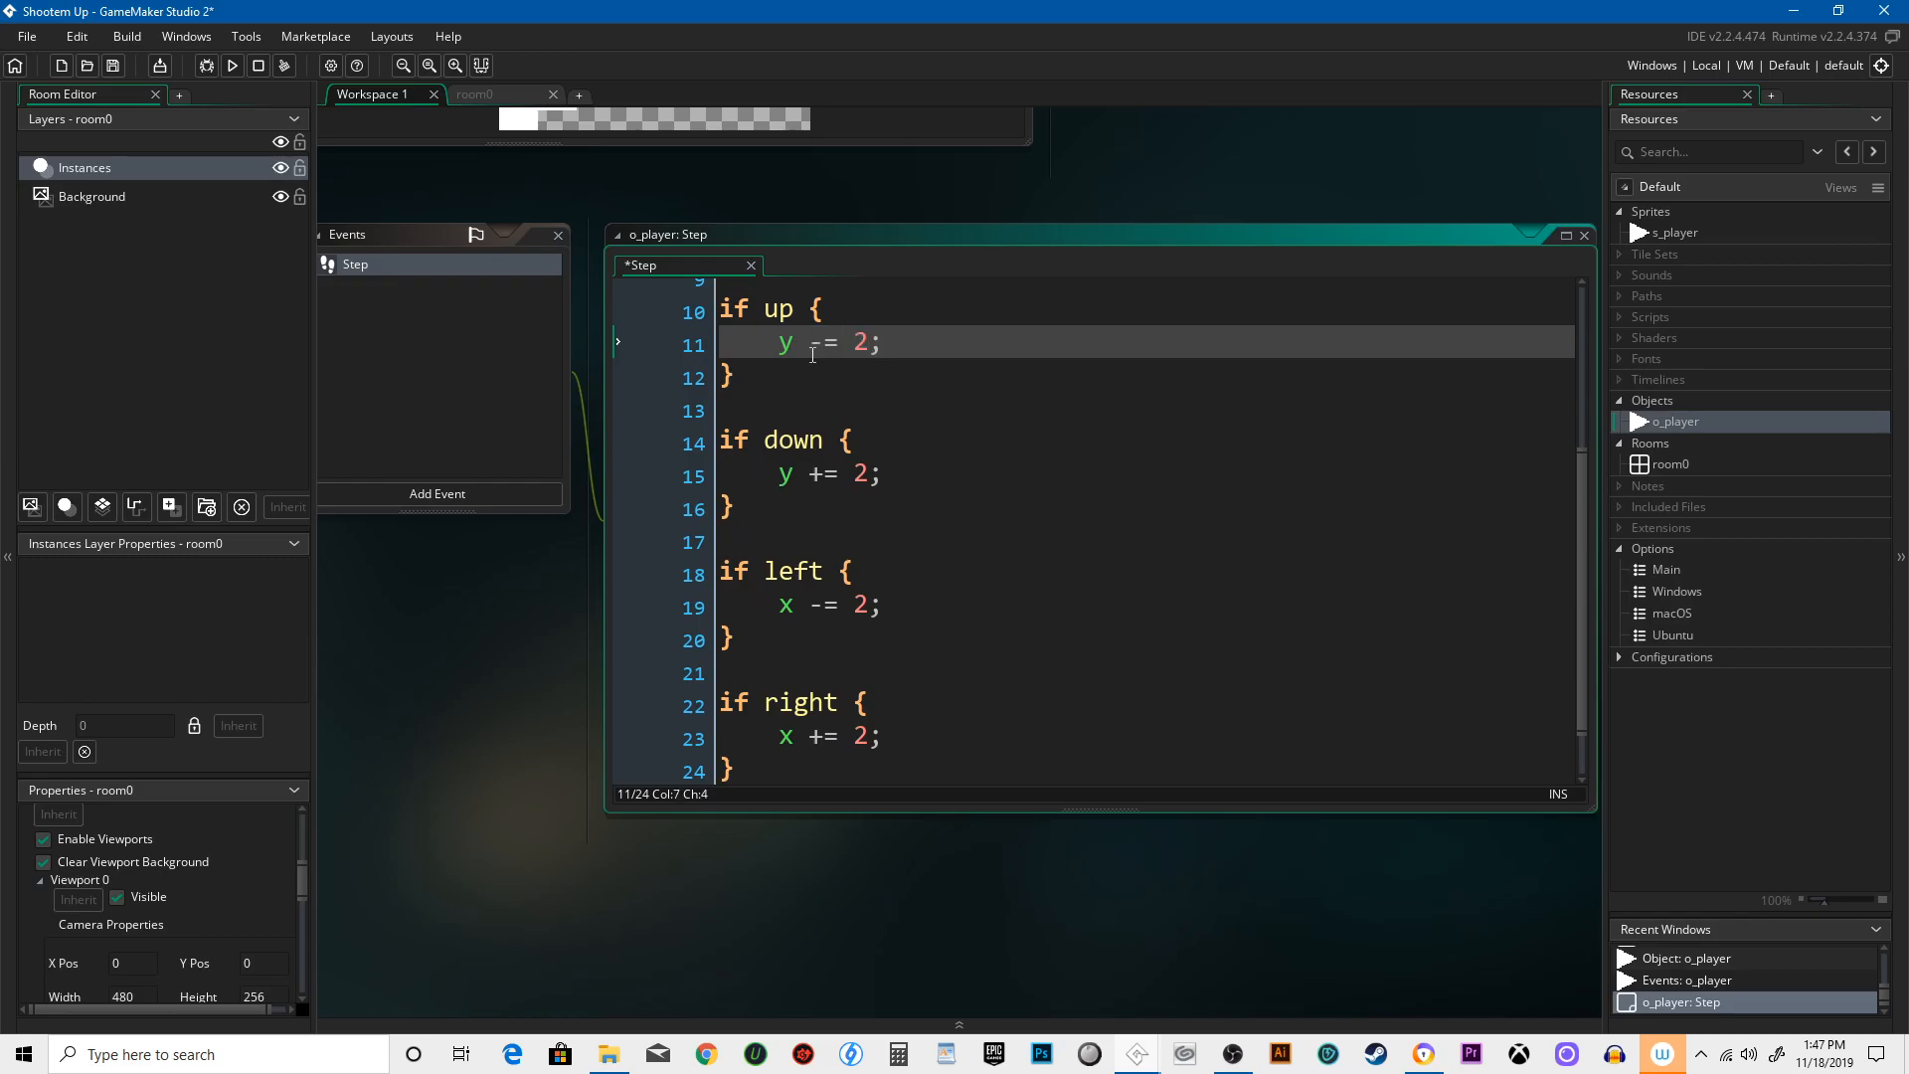
click(879, 342)
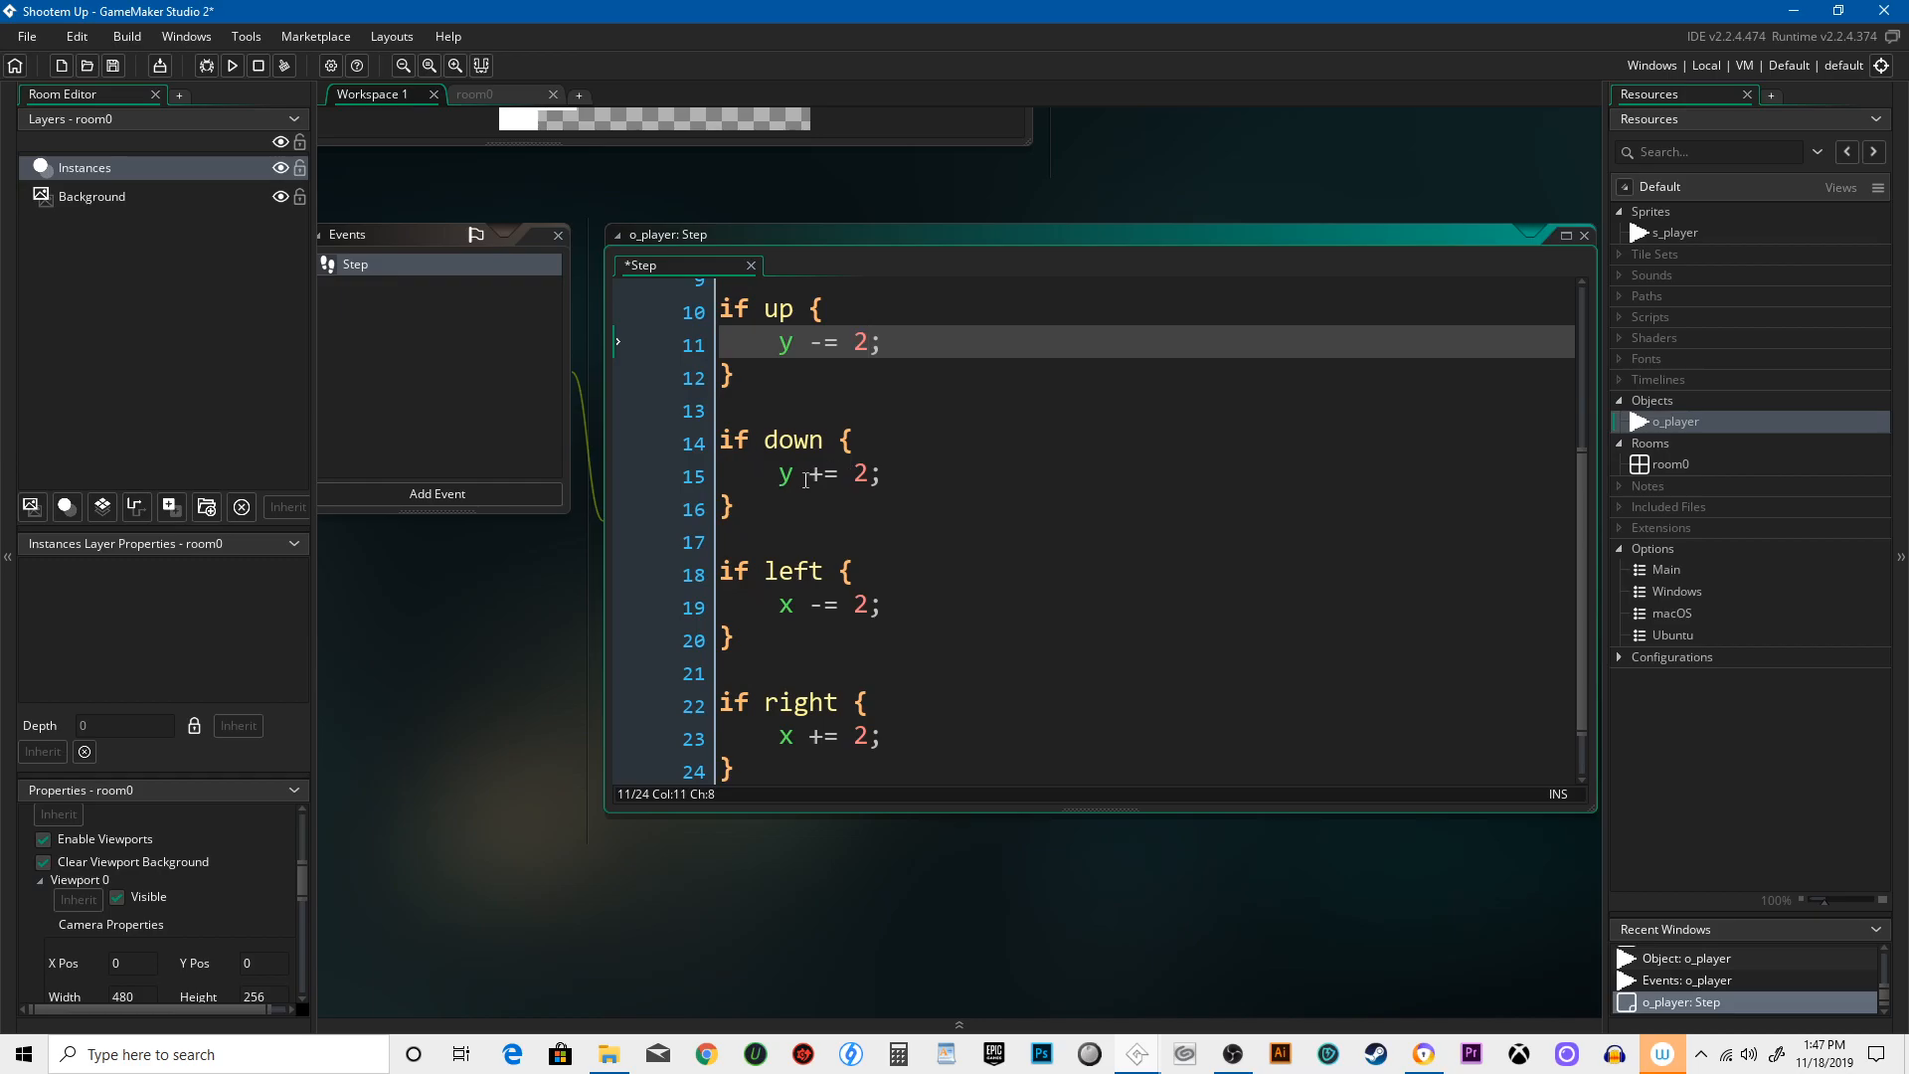
click(879, 473)
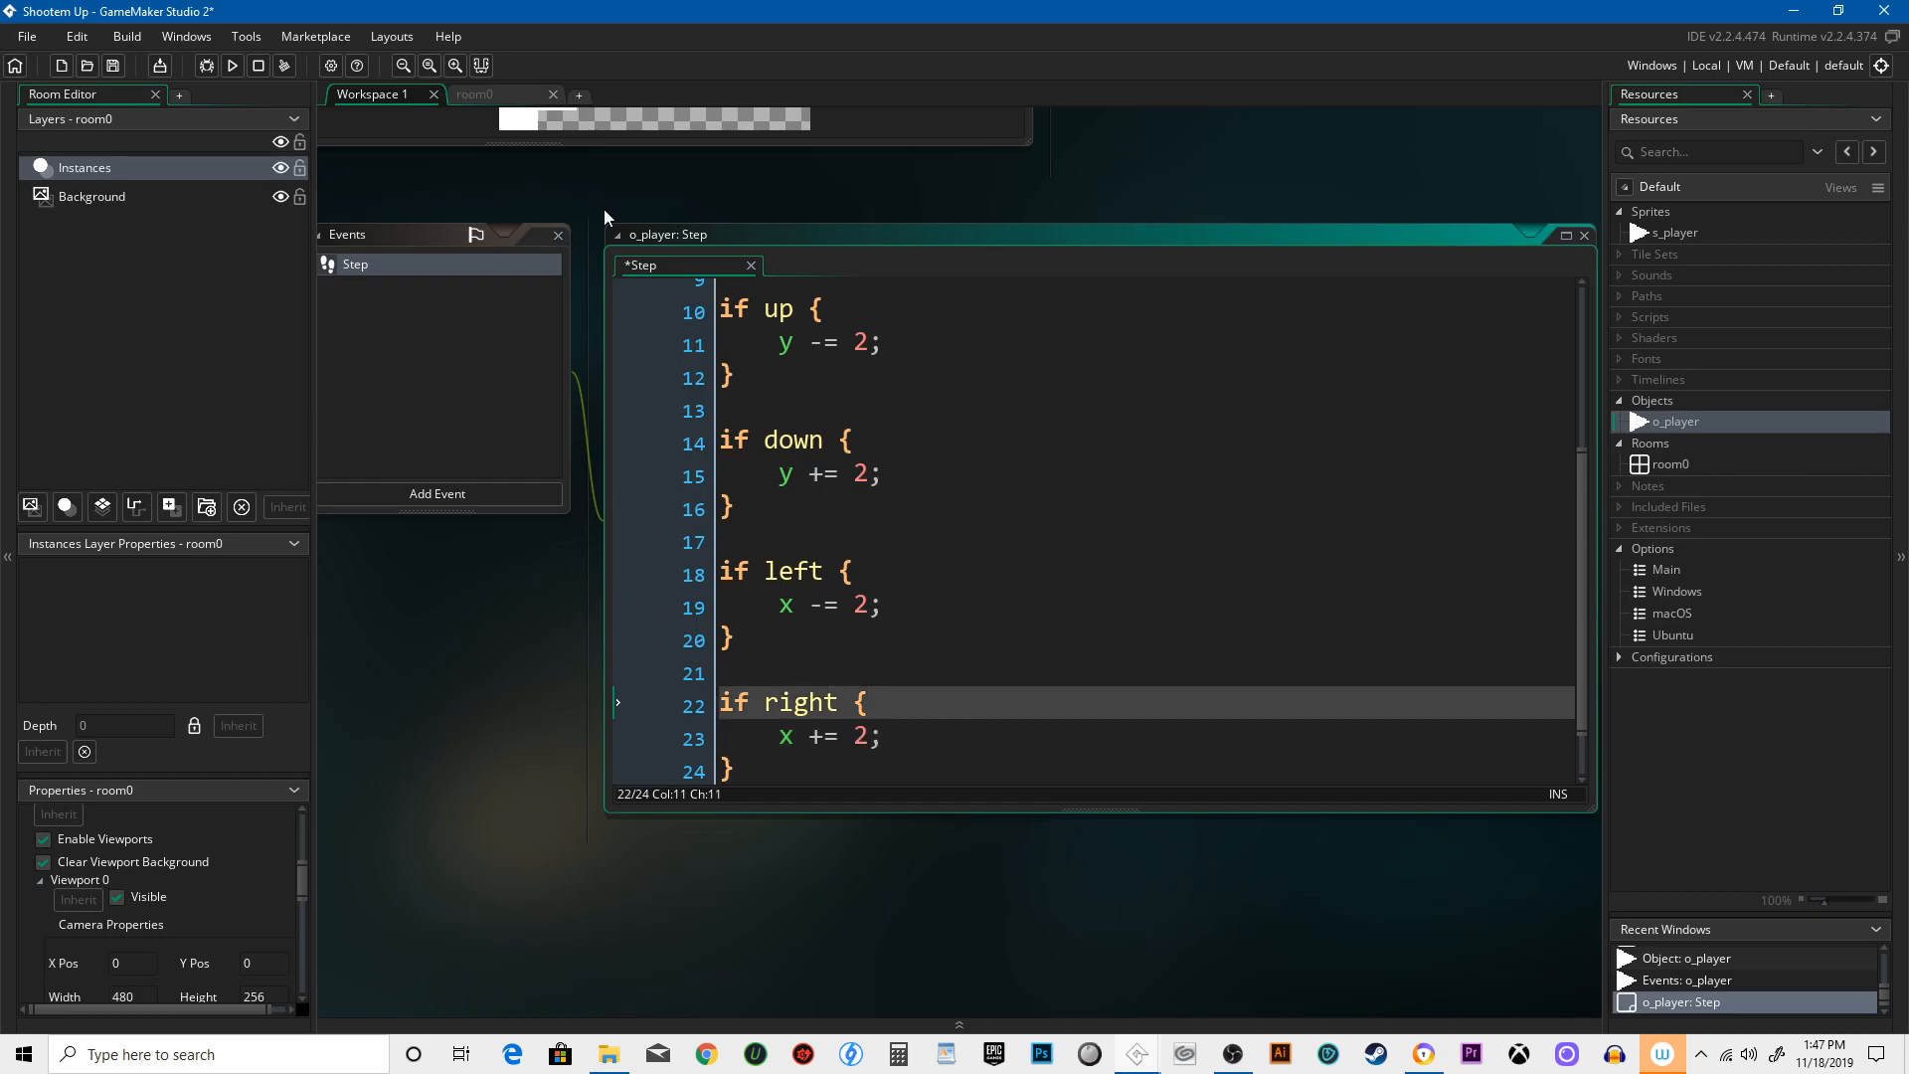
click(477, 93)
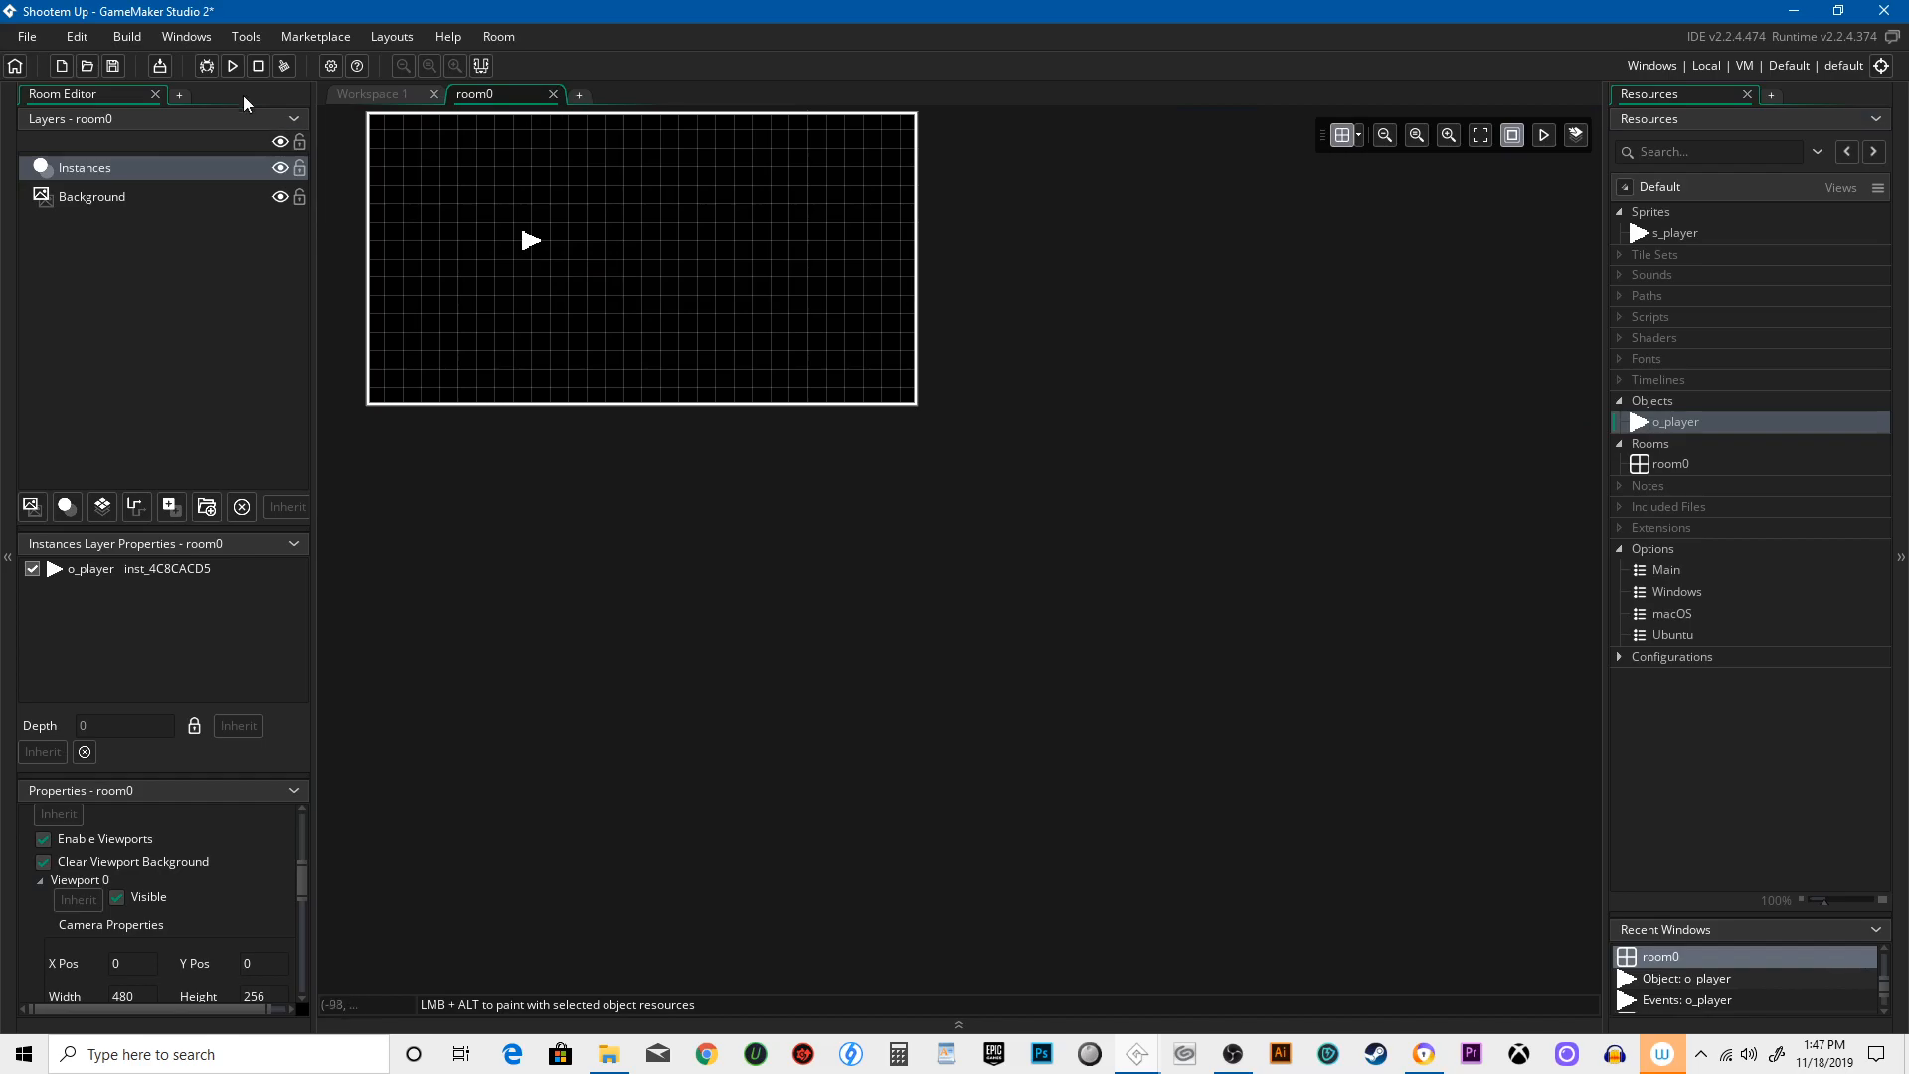
- Build and run the Shootem Up project from the toolbar Run button
click(231, 64)
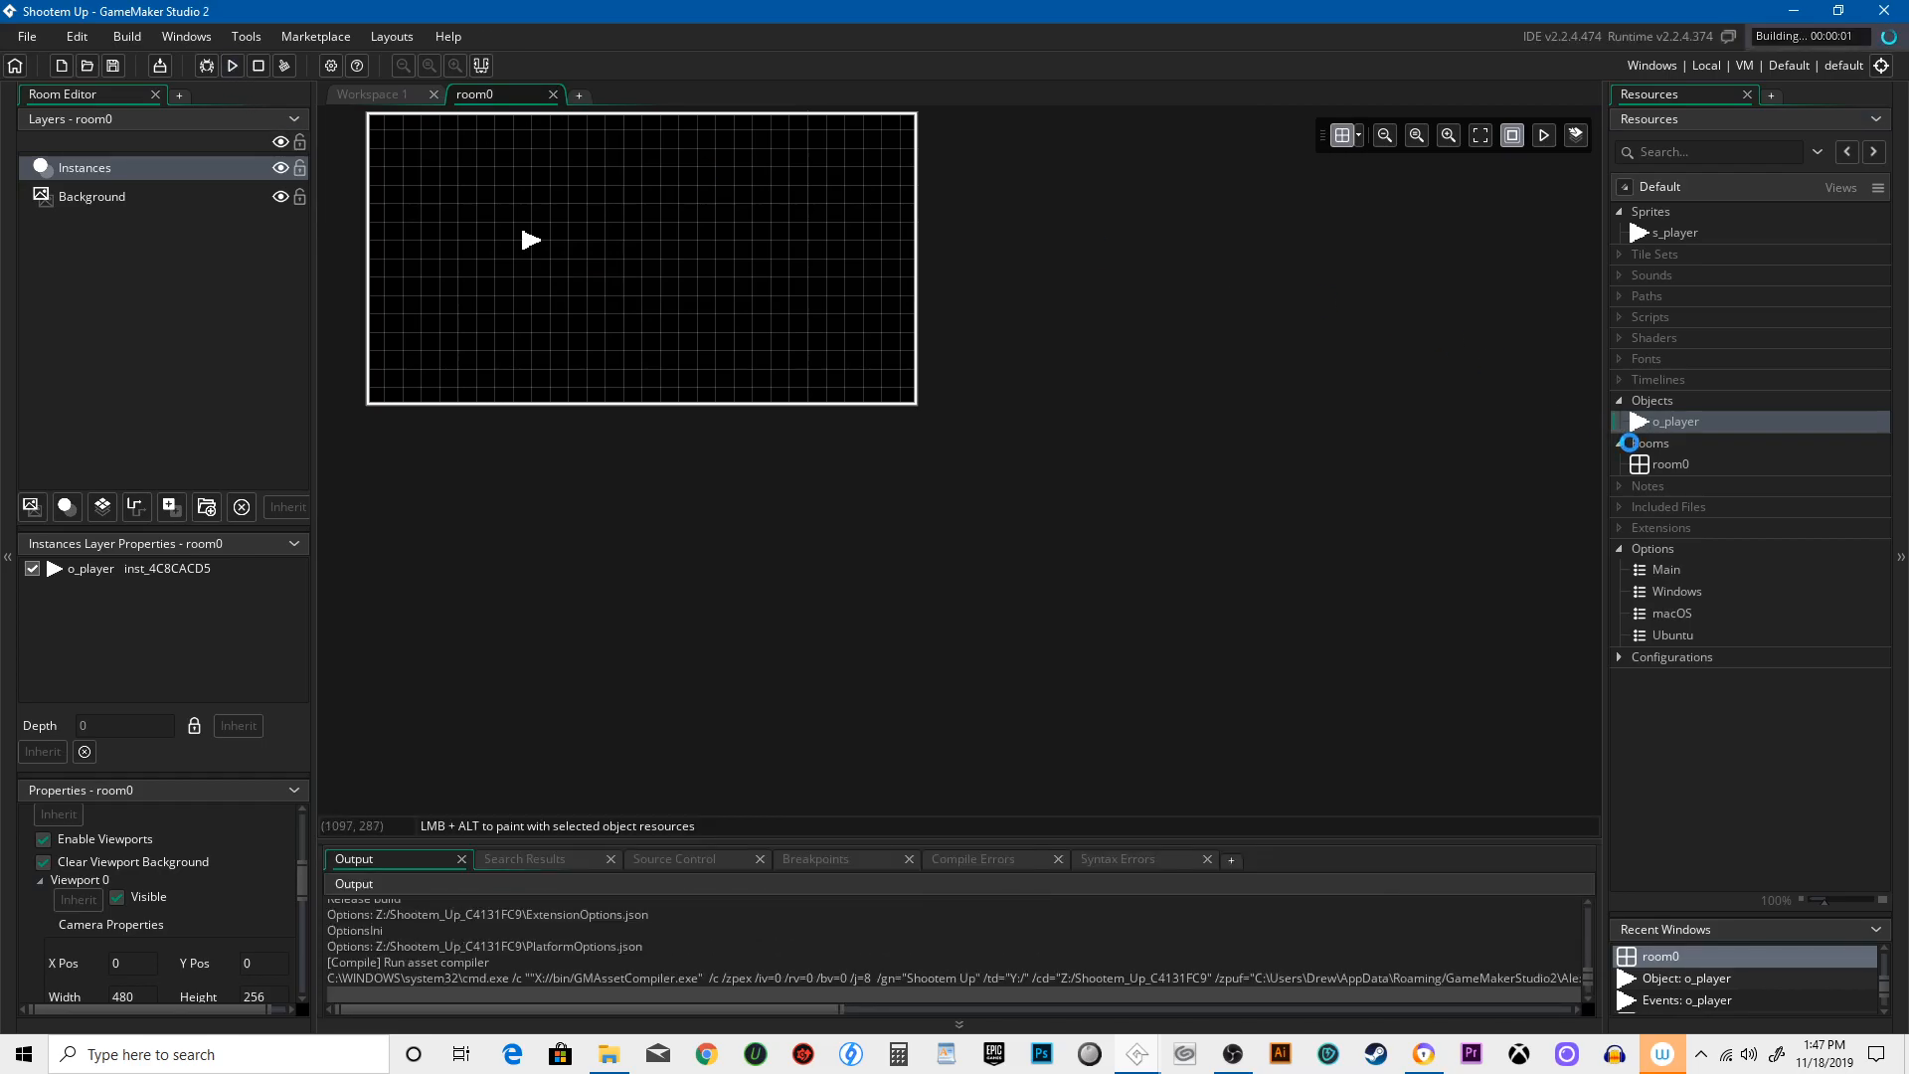